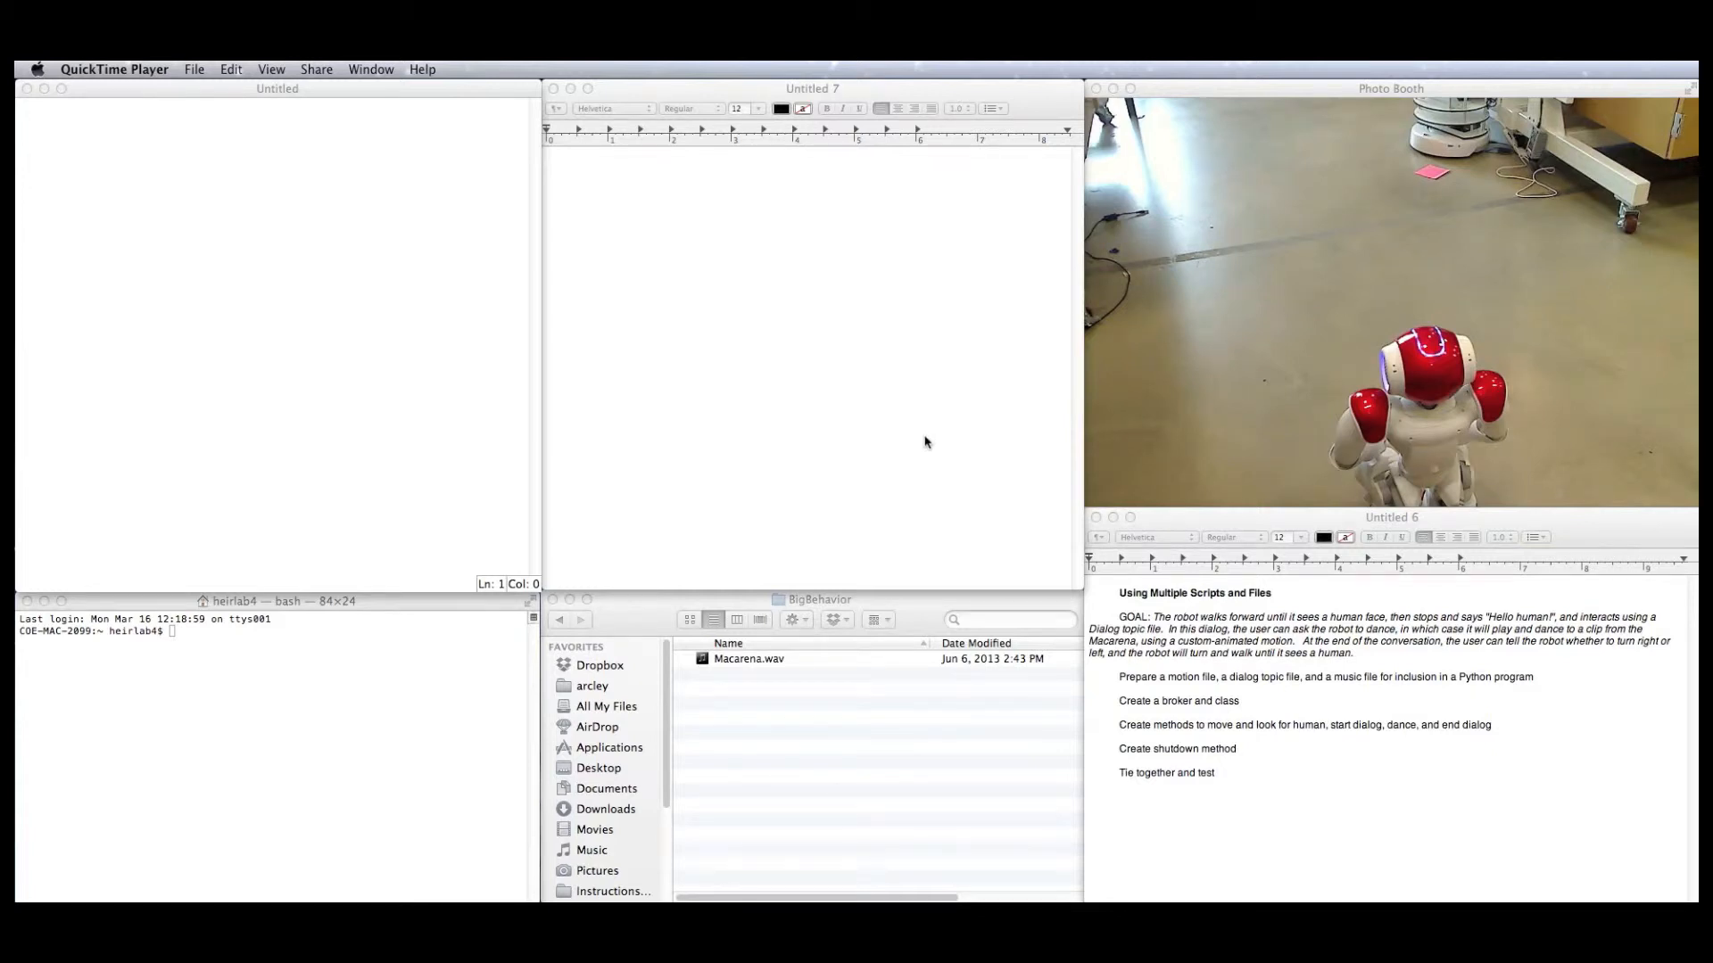
mouse_move(1185, 581)
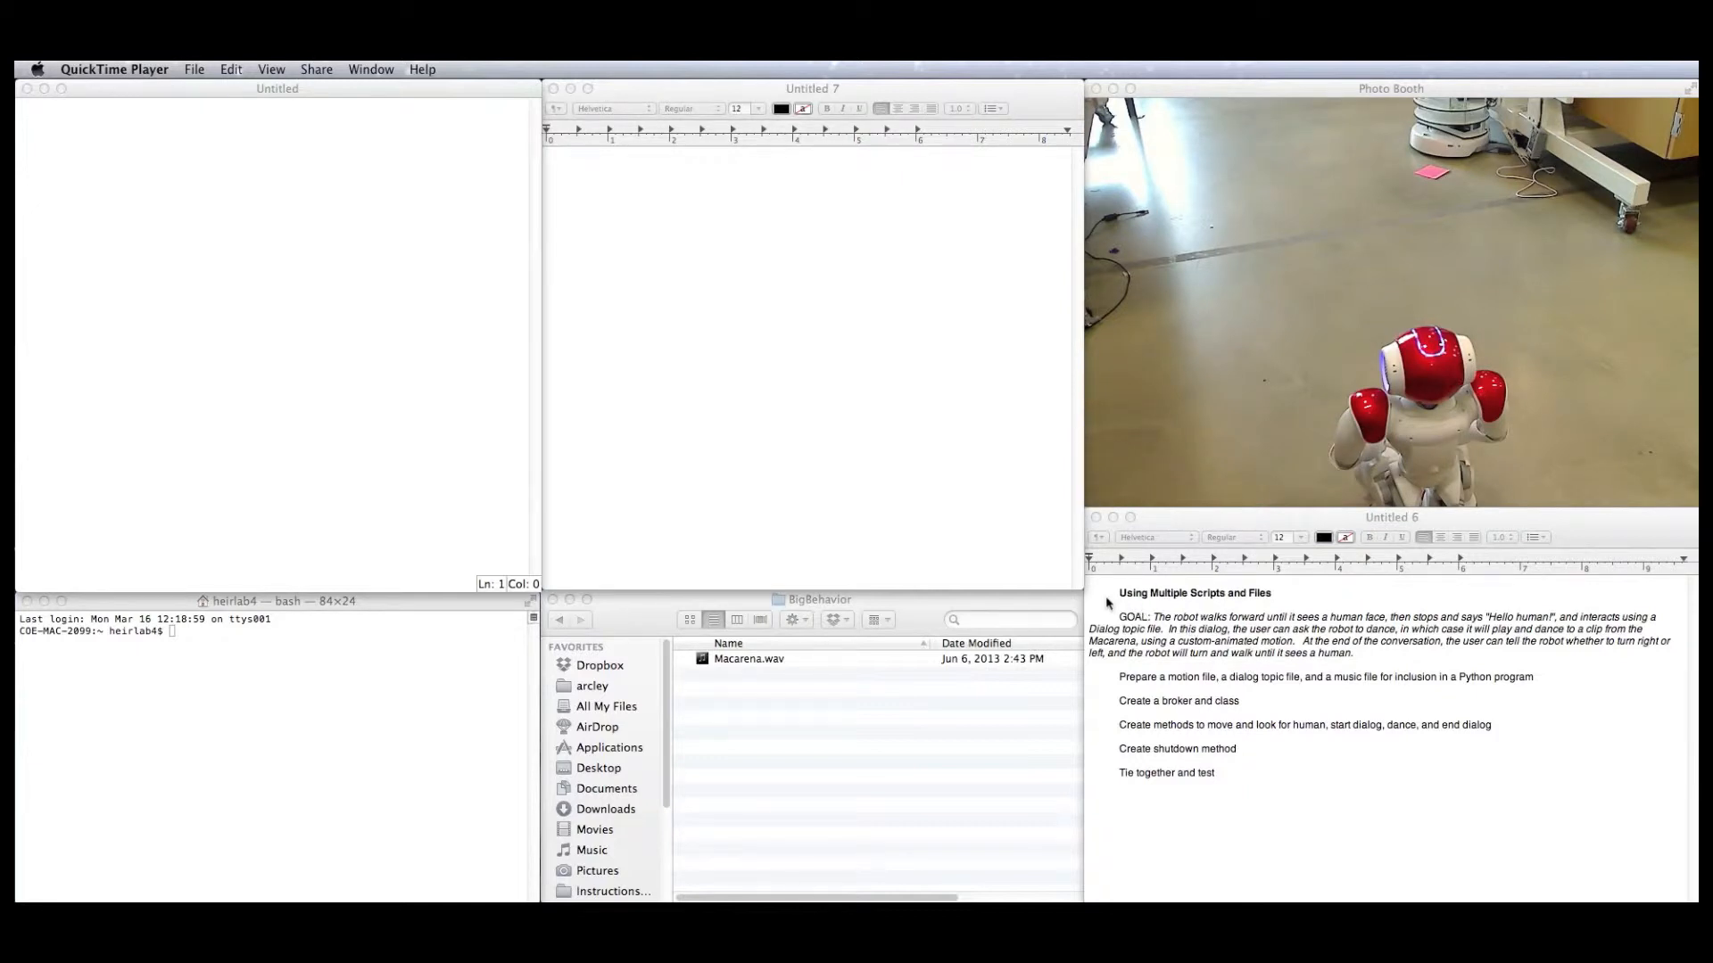
mouse_move(1666, 644)
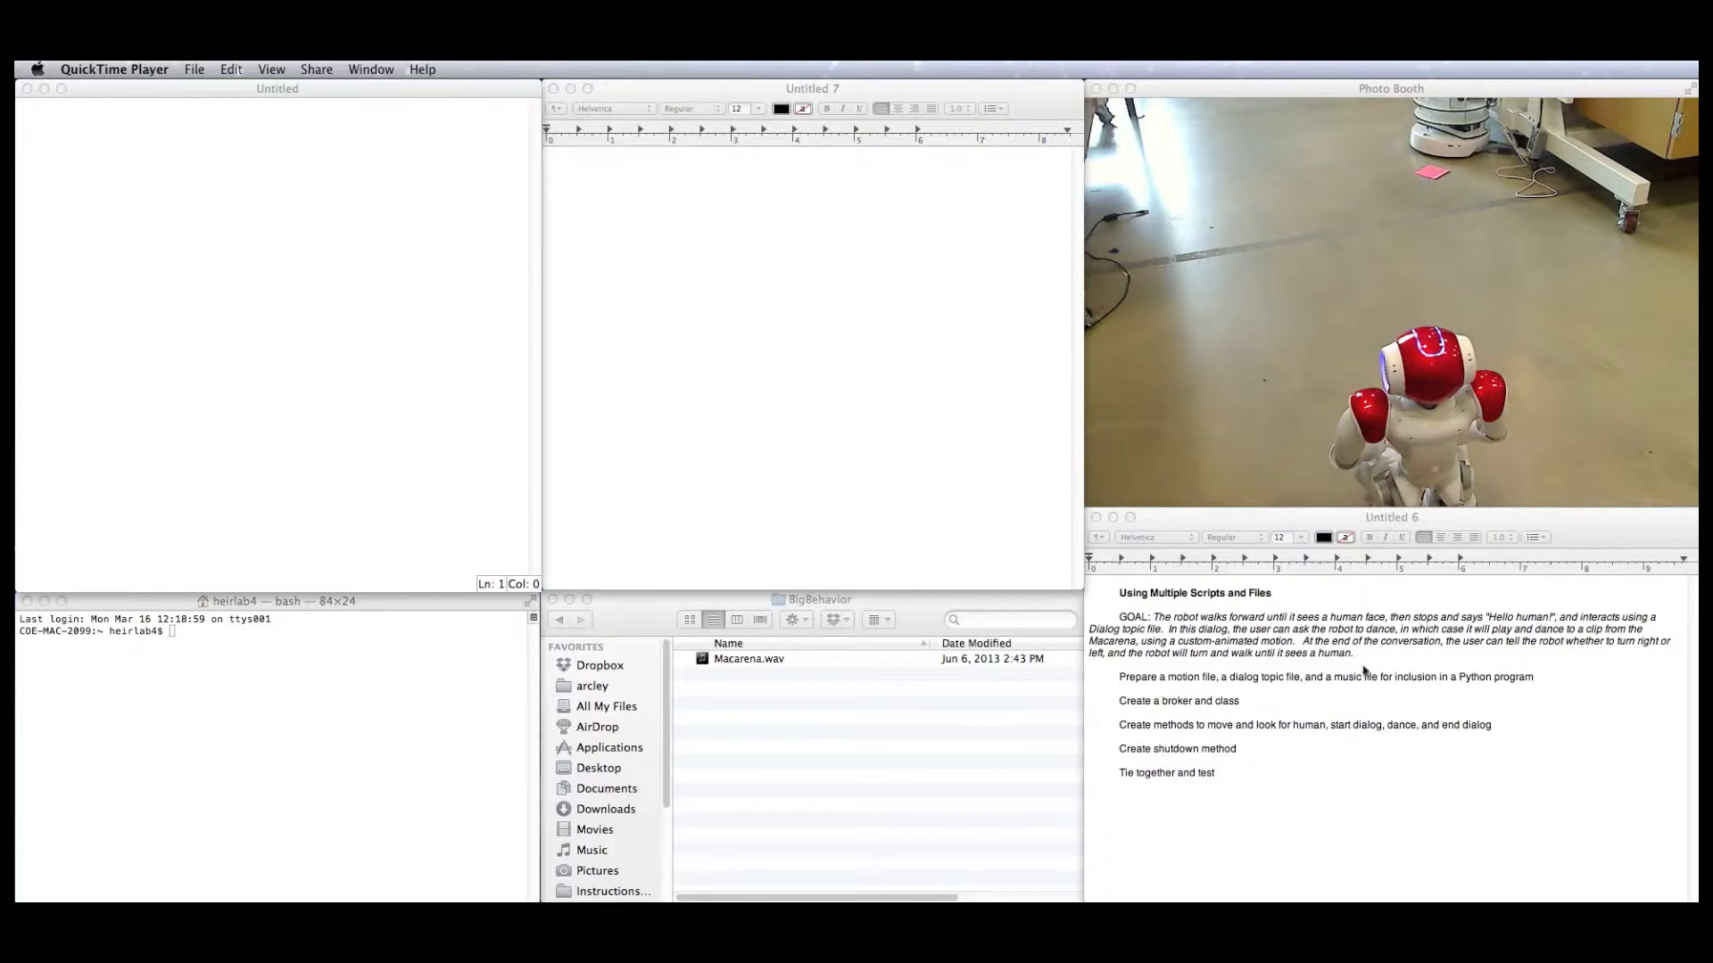
mouse_move(1118, 708)
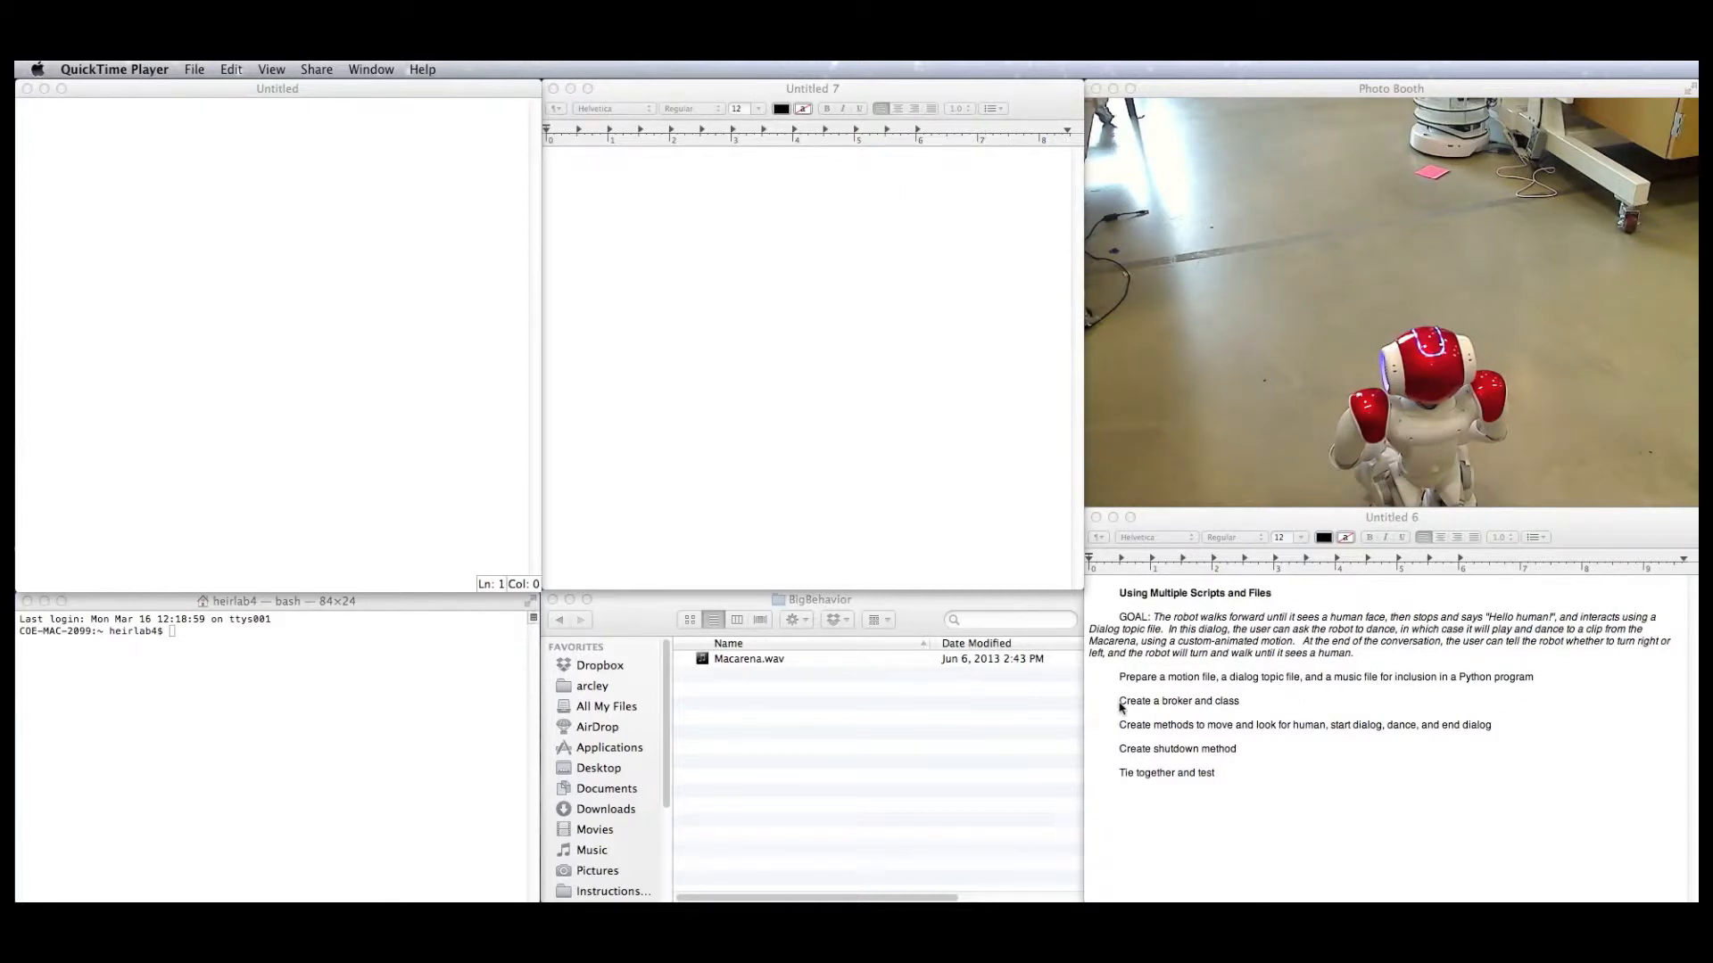
mouse_move(1266, 734)
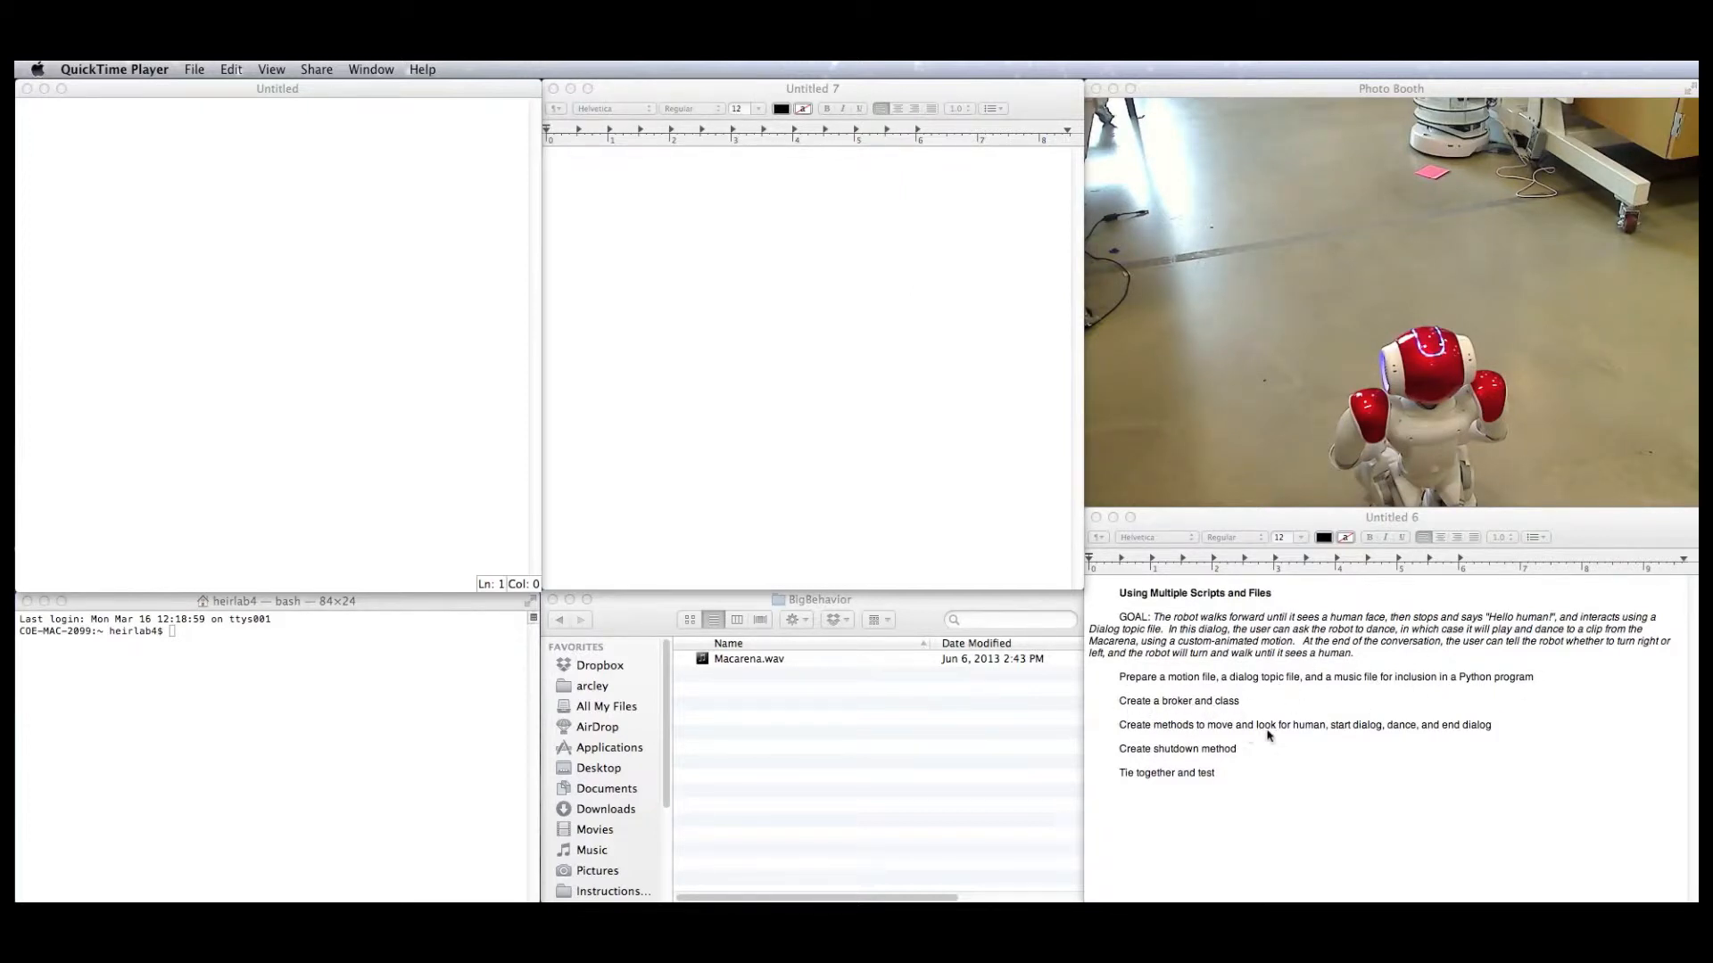
mouse_move(1163, 751)
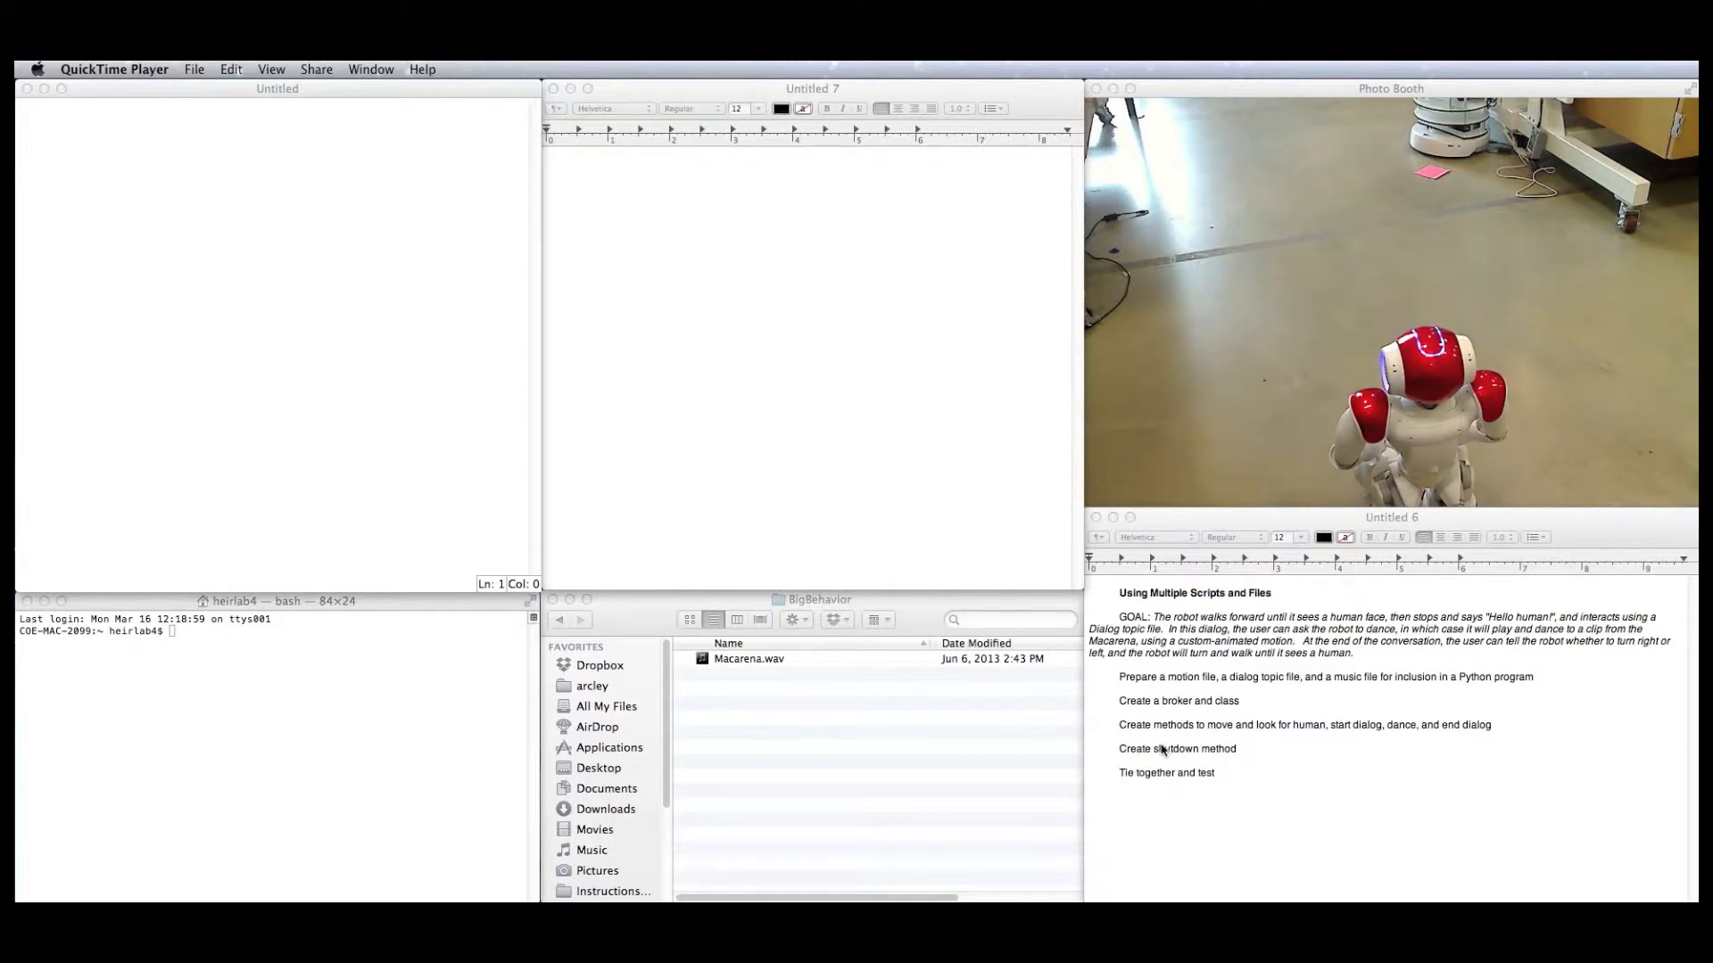
mouse_move(1153, 665)
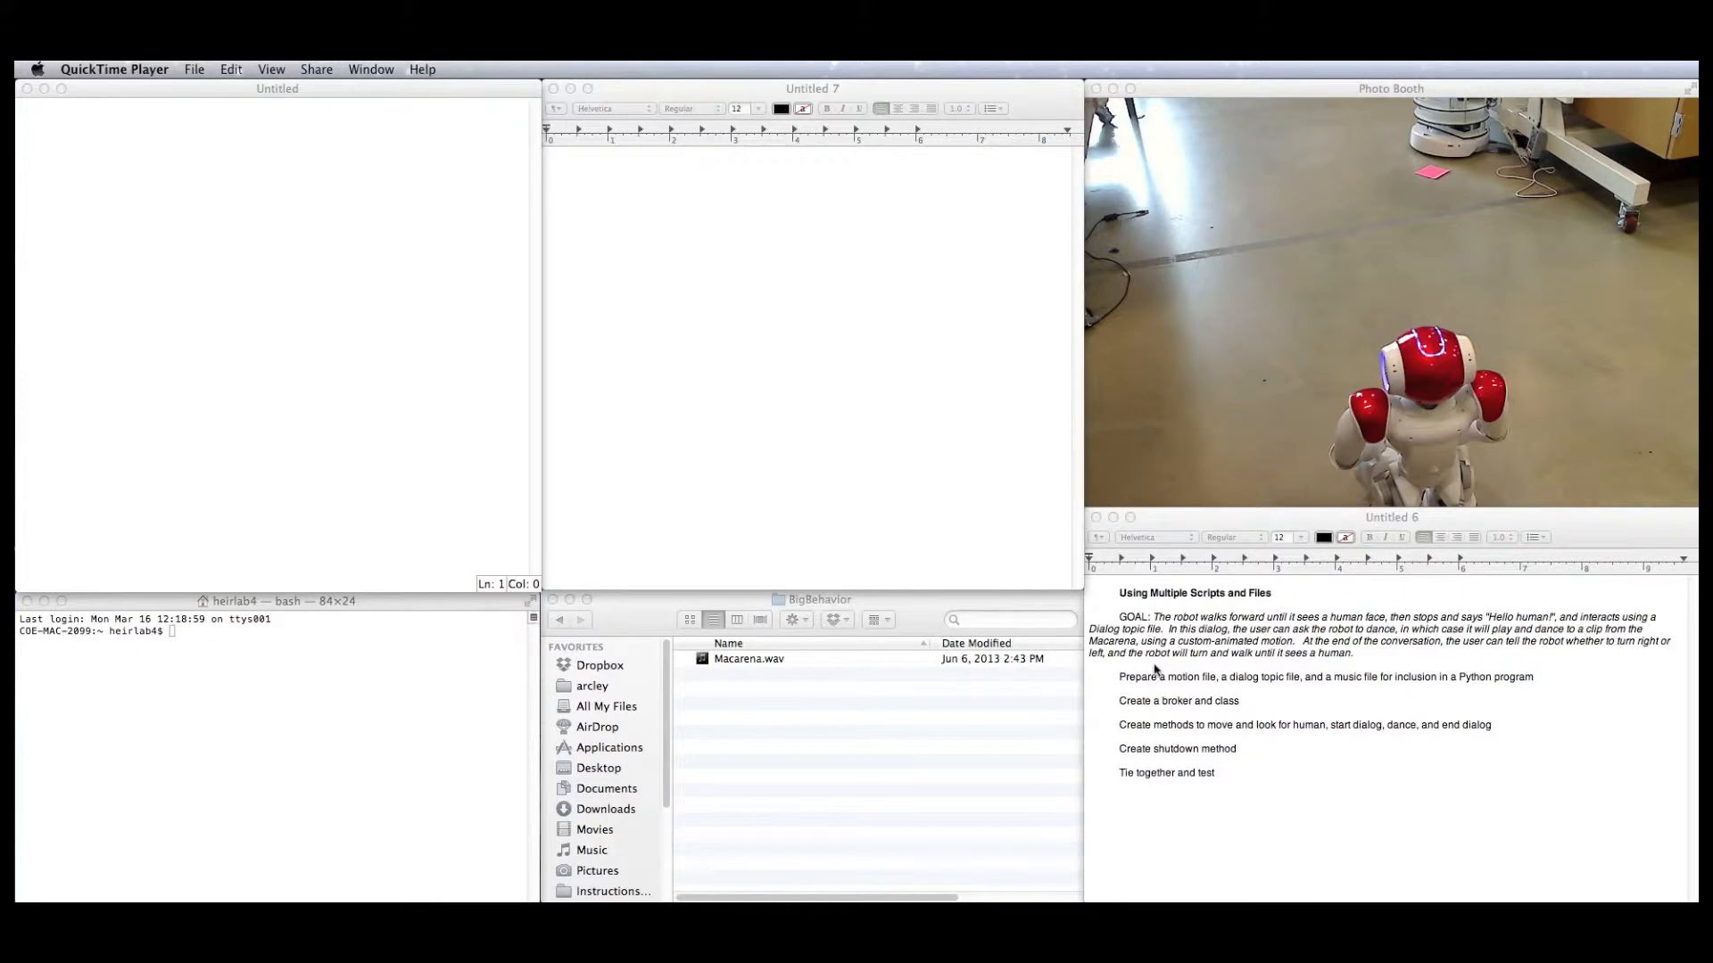
mouse_move(458, 351)
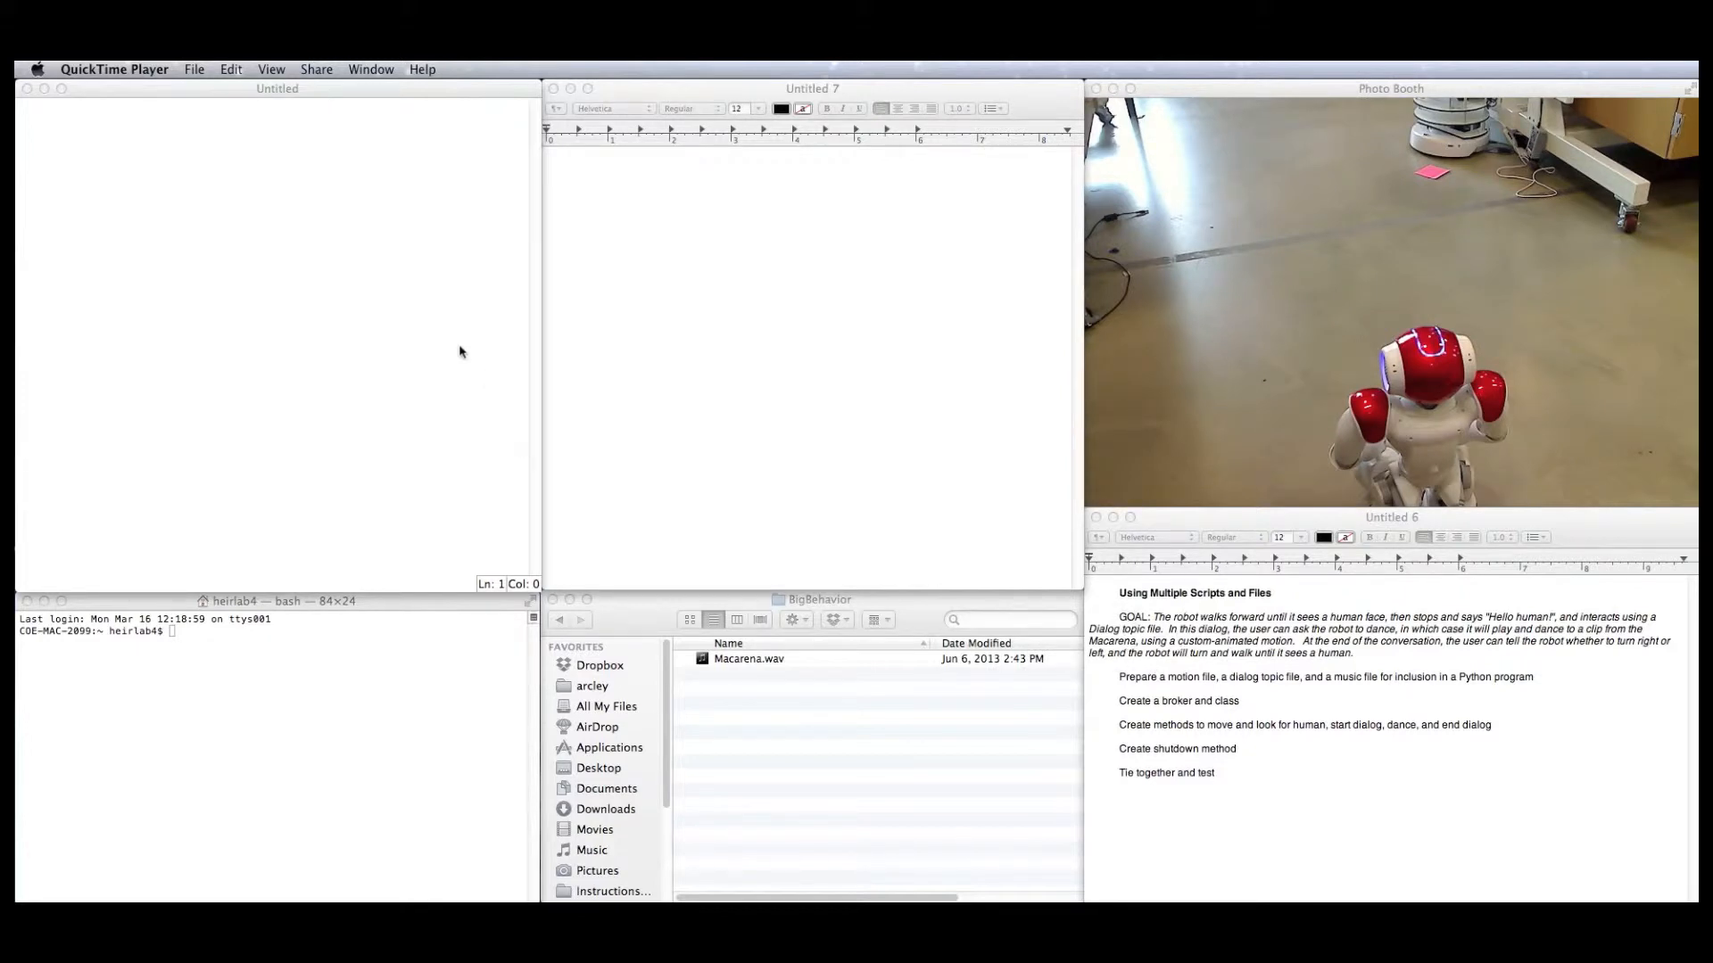
- Wrap the pasted Choregraphe motion code in 'def boogie():' and bring up the save prompt
click(273, 328)
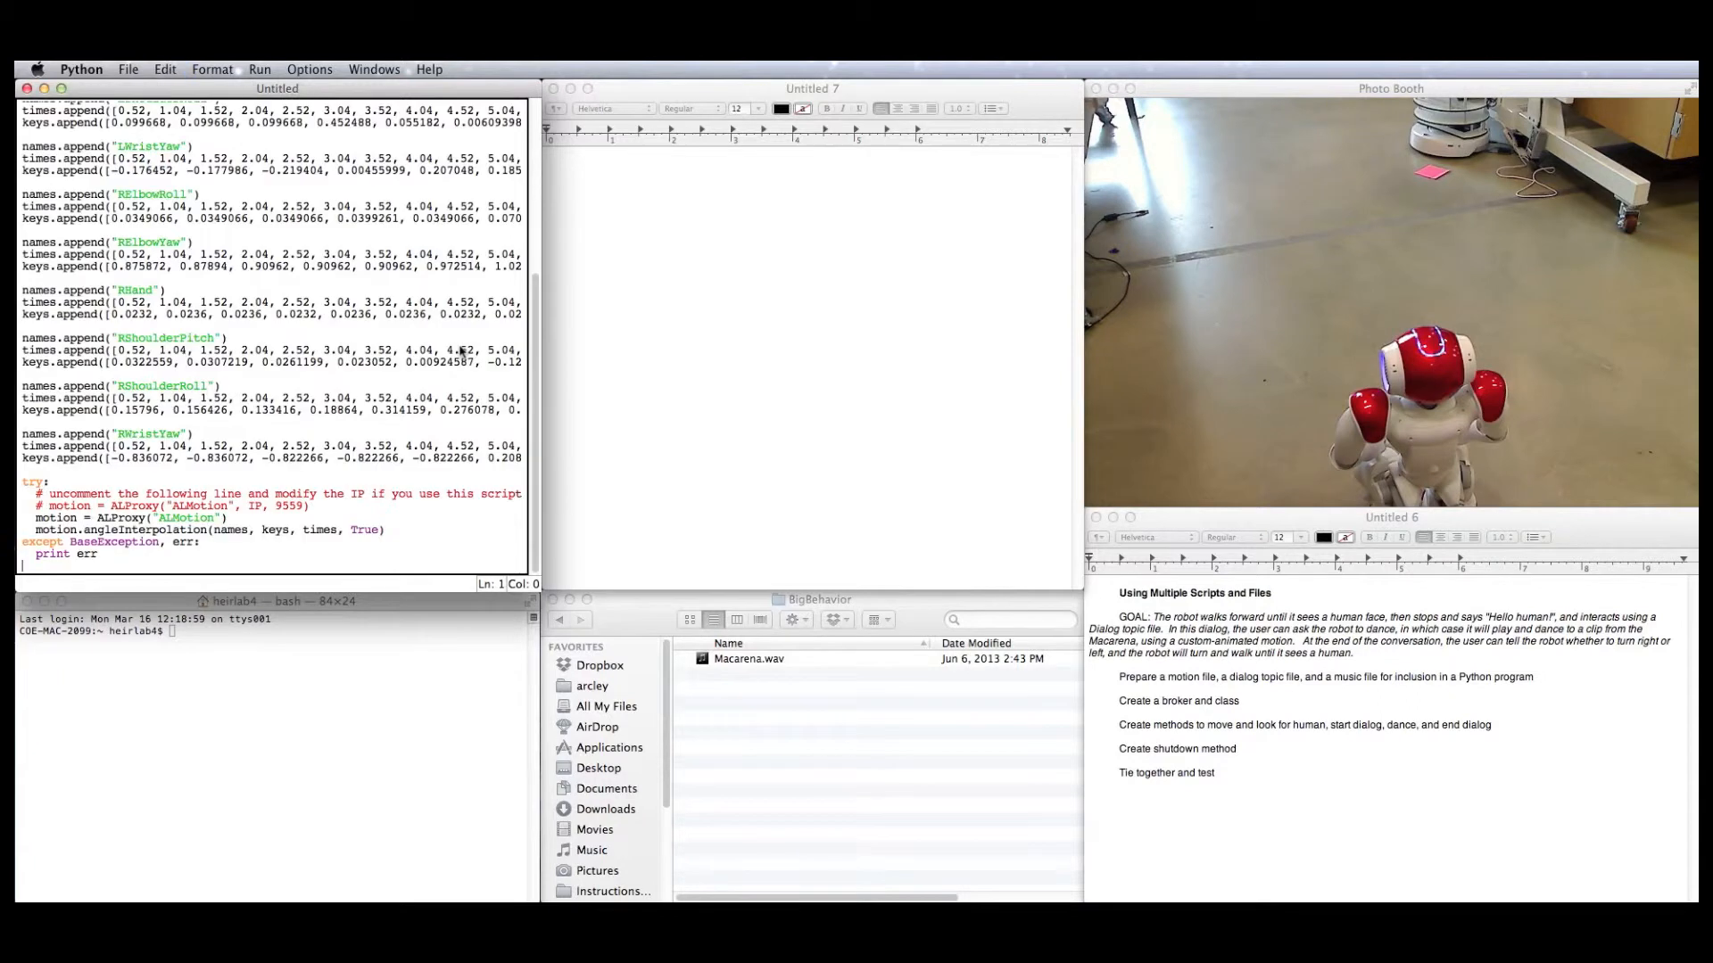
scroll(up, 3)
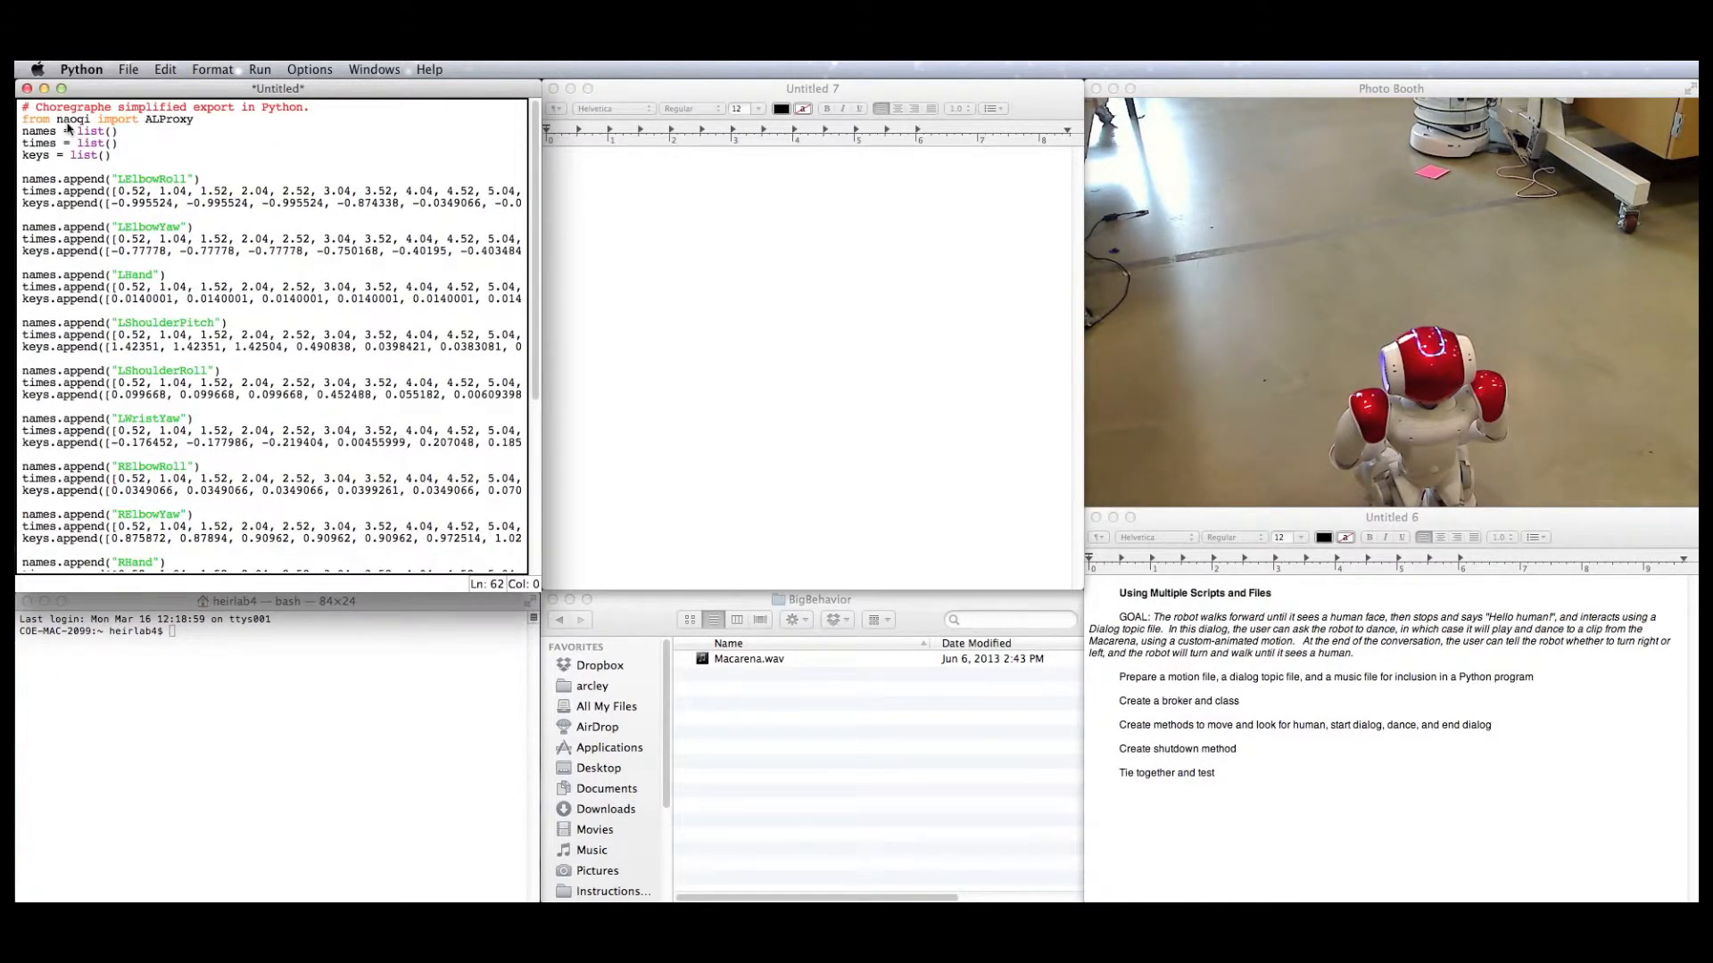
click(212, 69)
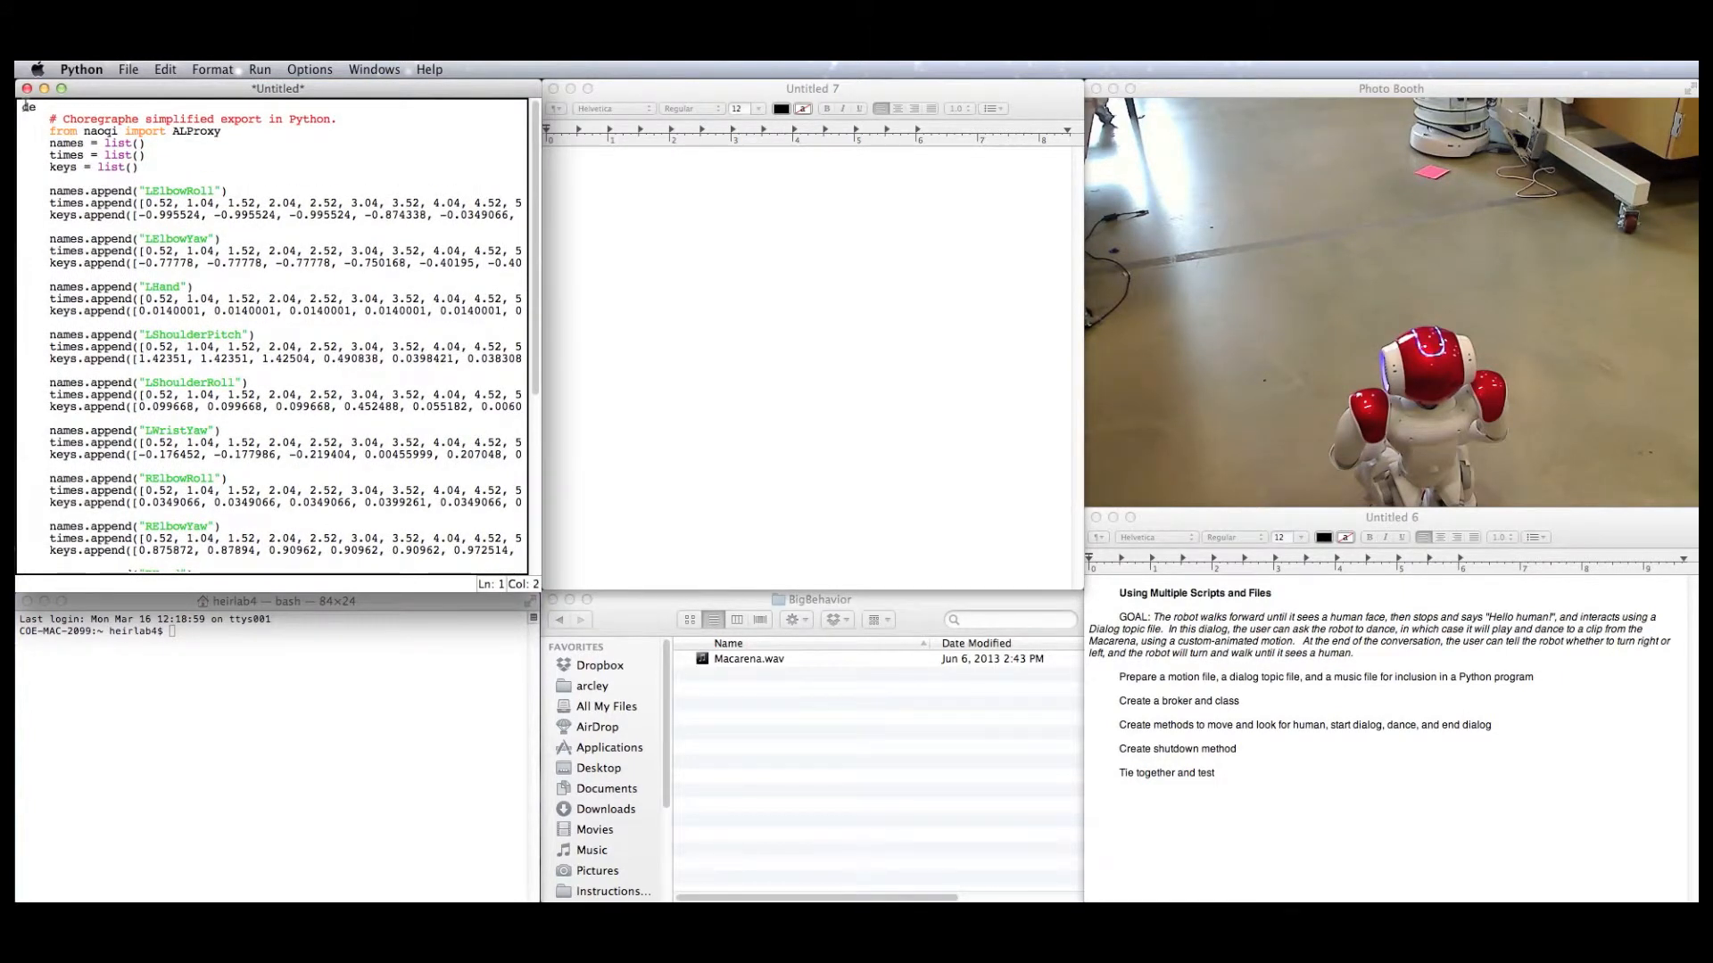
text(def b)
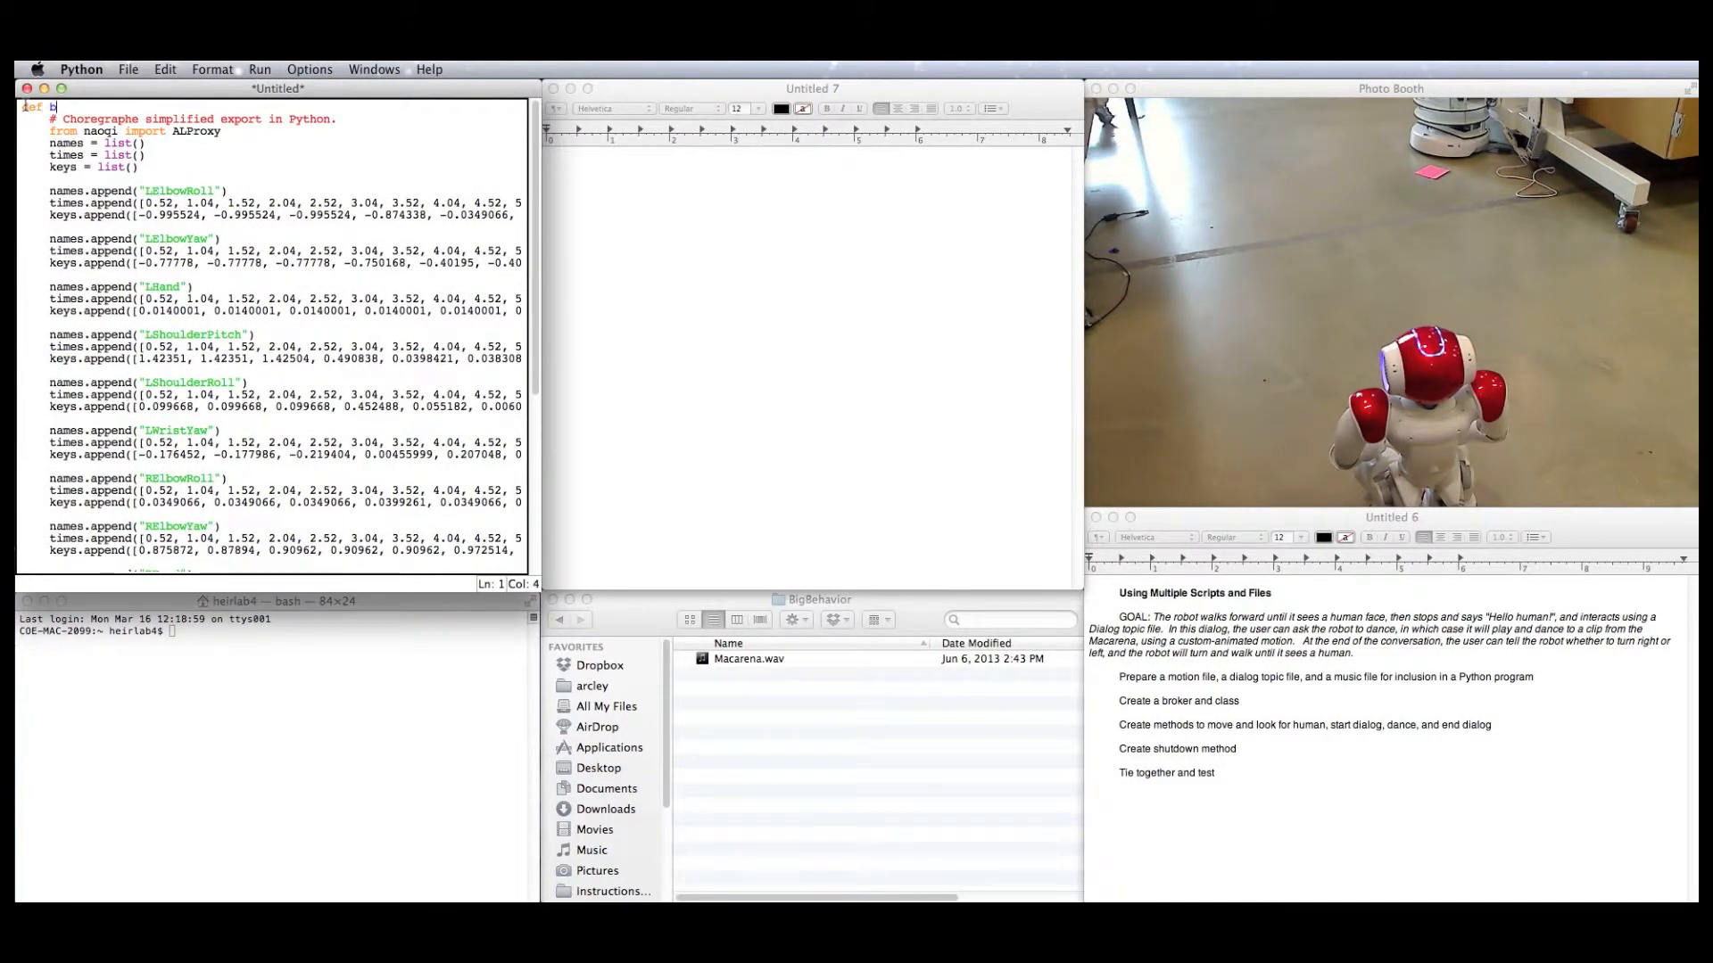
text(oogie():)
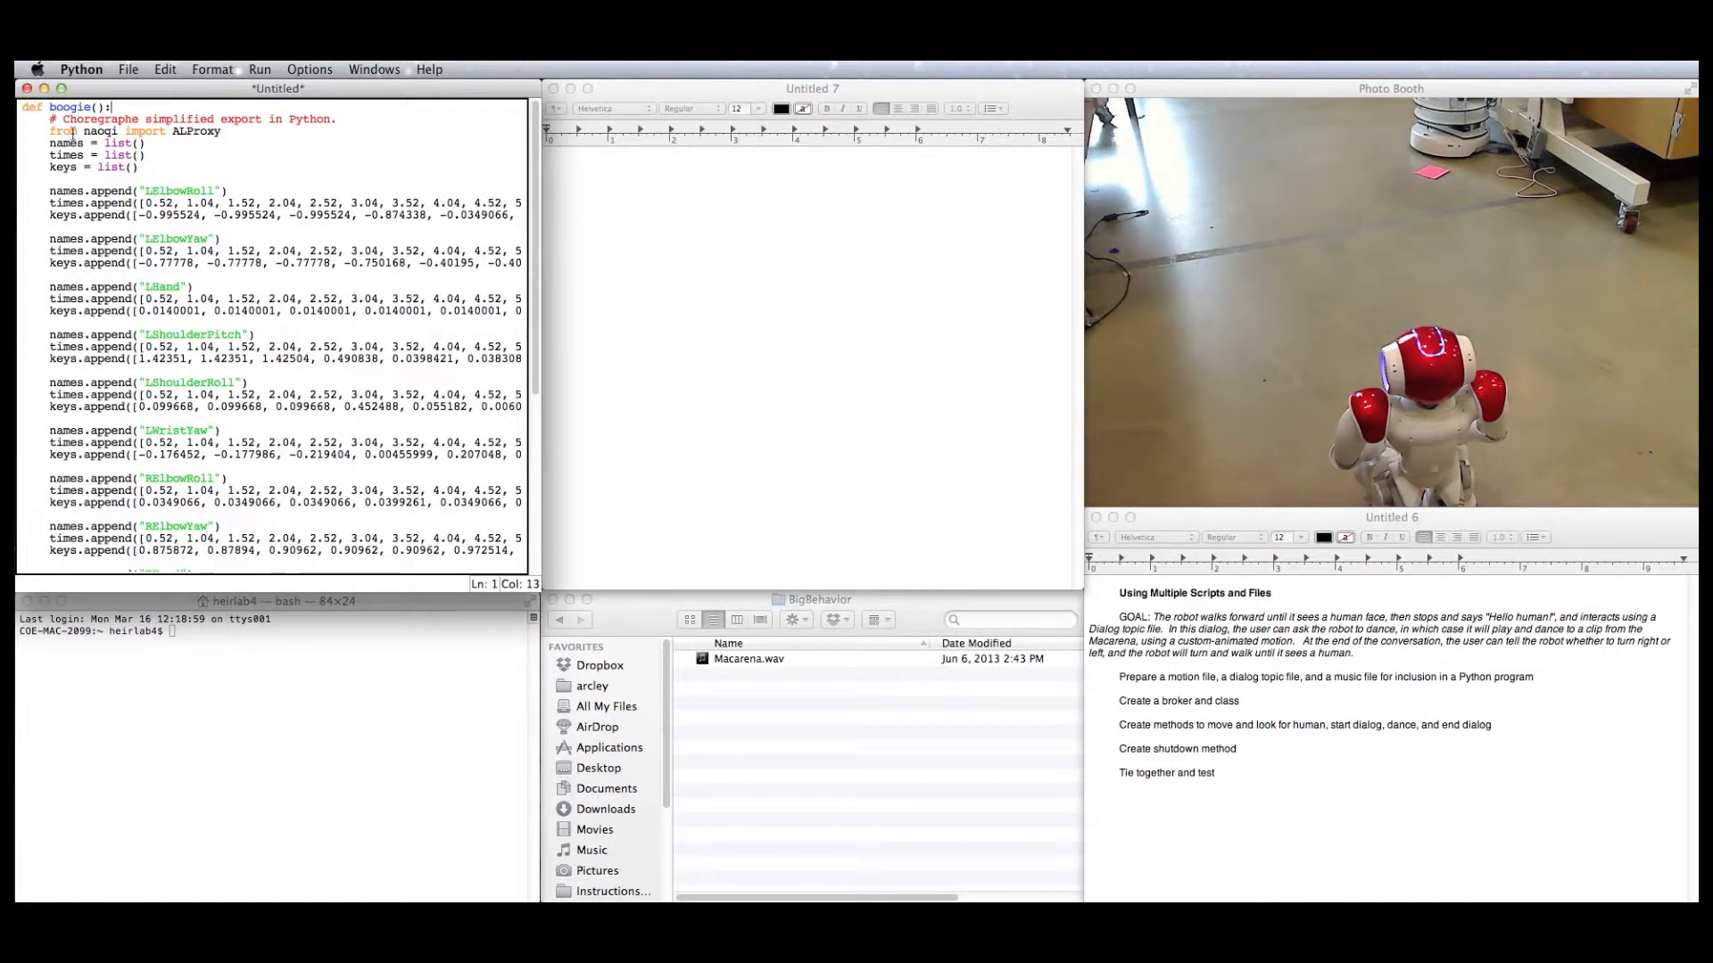
key(cmd+s)
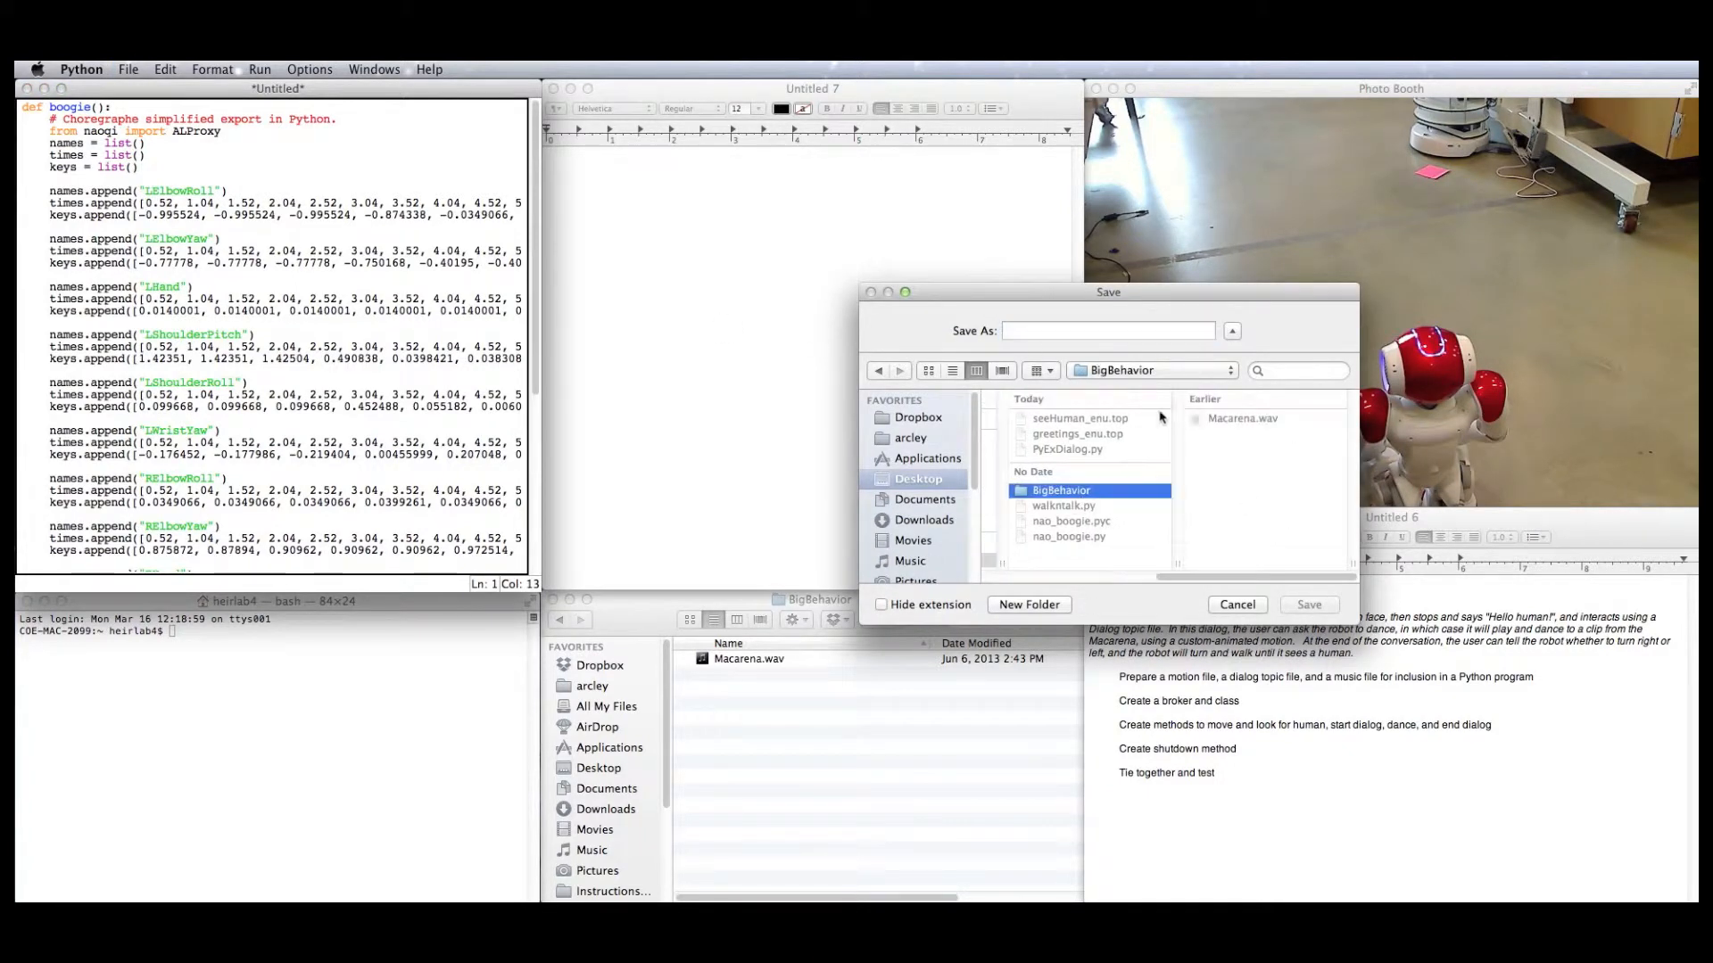
- Name the file nao_boogie.py and save it into the BigBehavior folder
click(1106, 330)
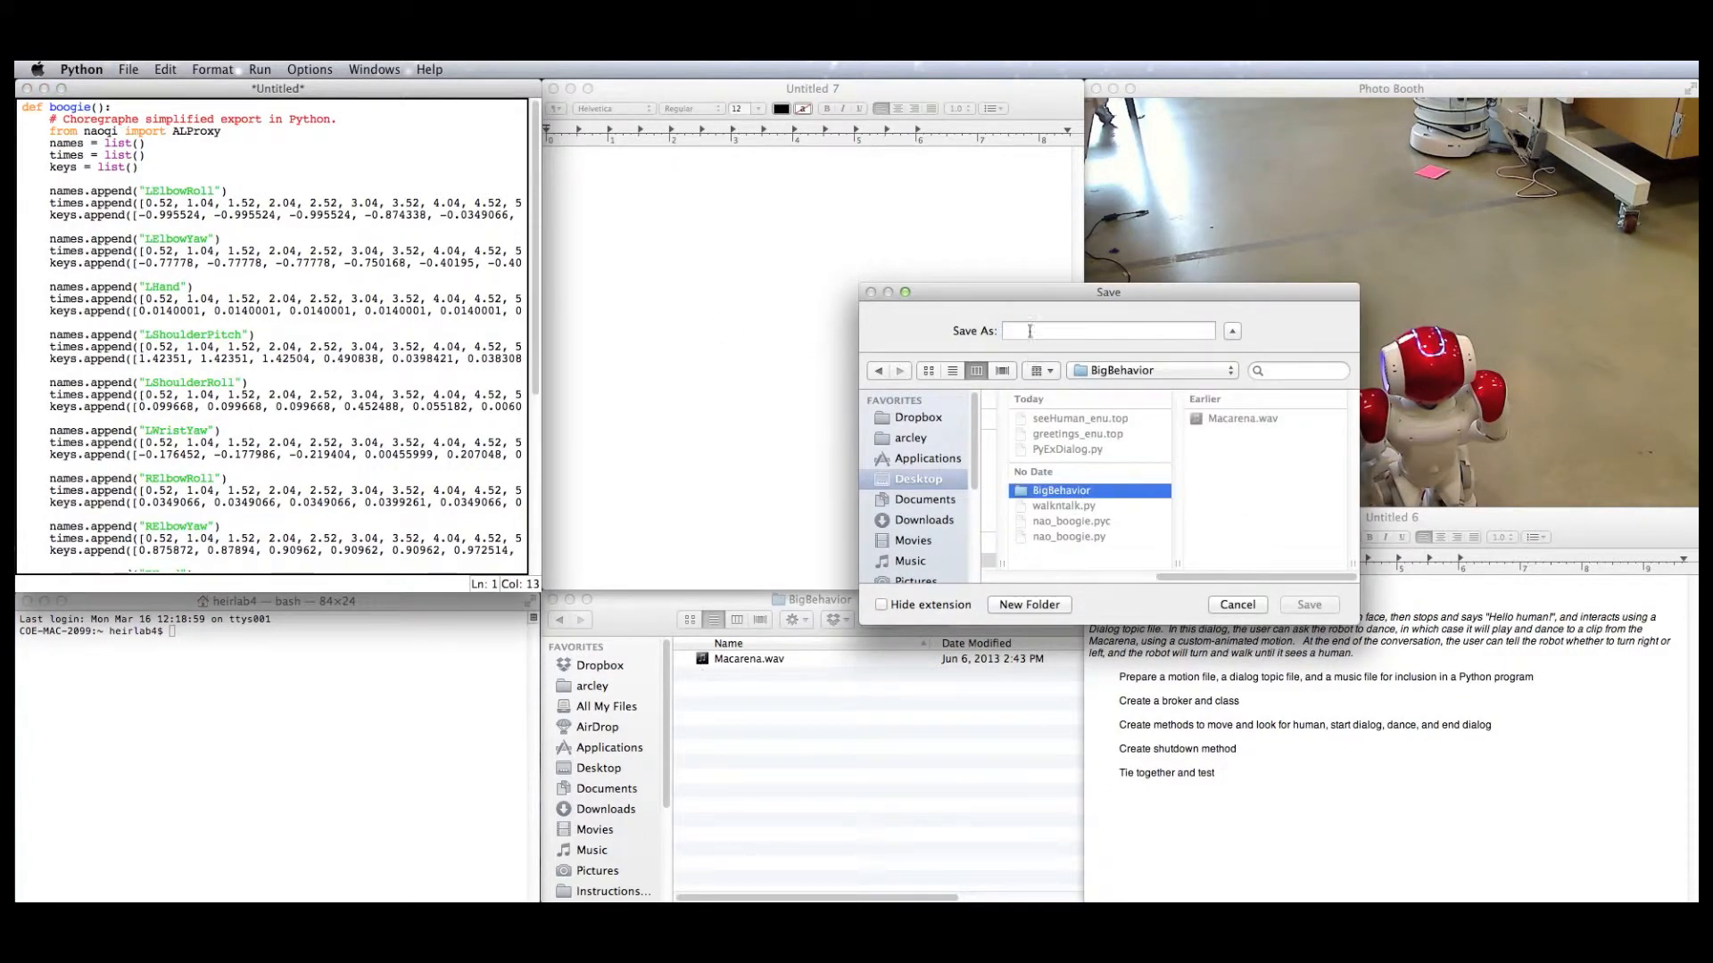
text(nao_boogie.py)
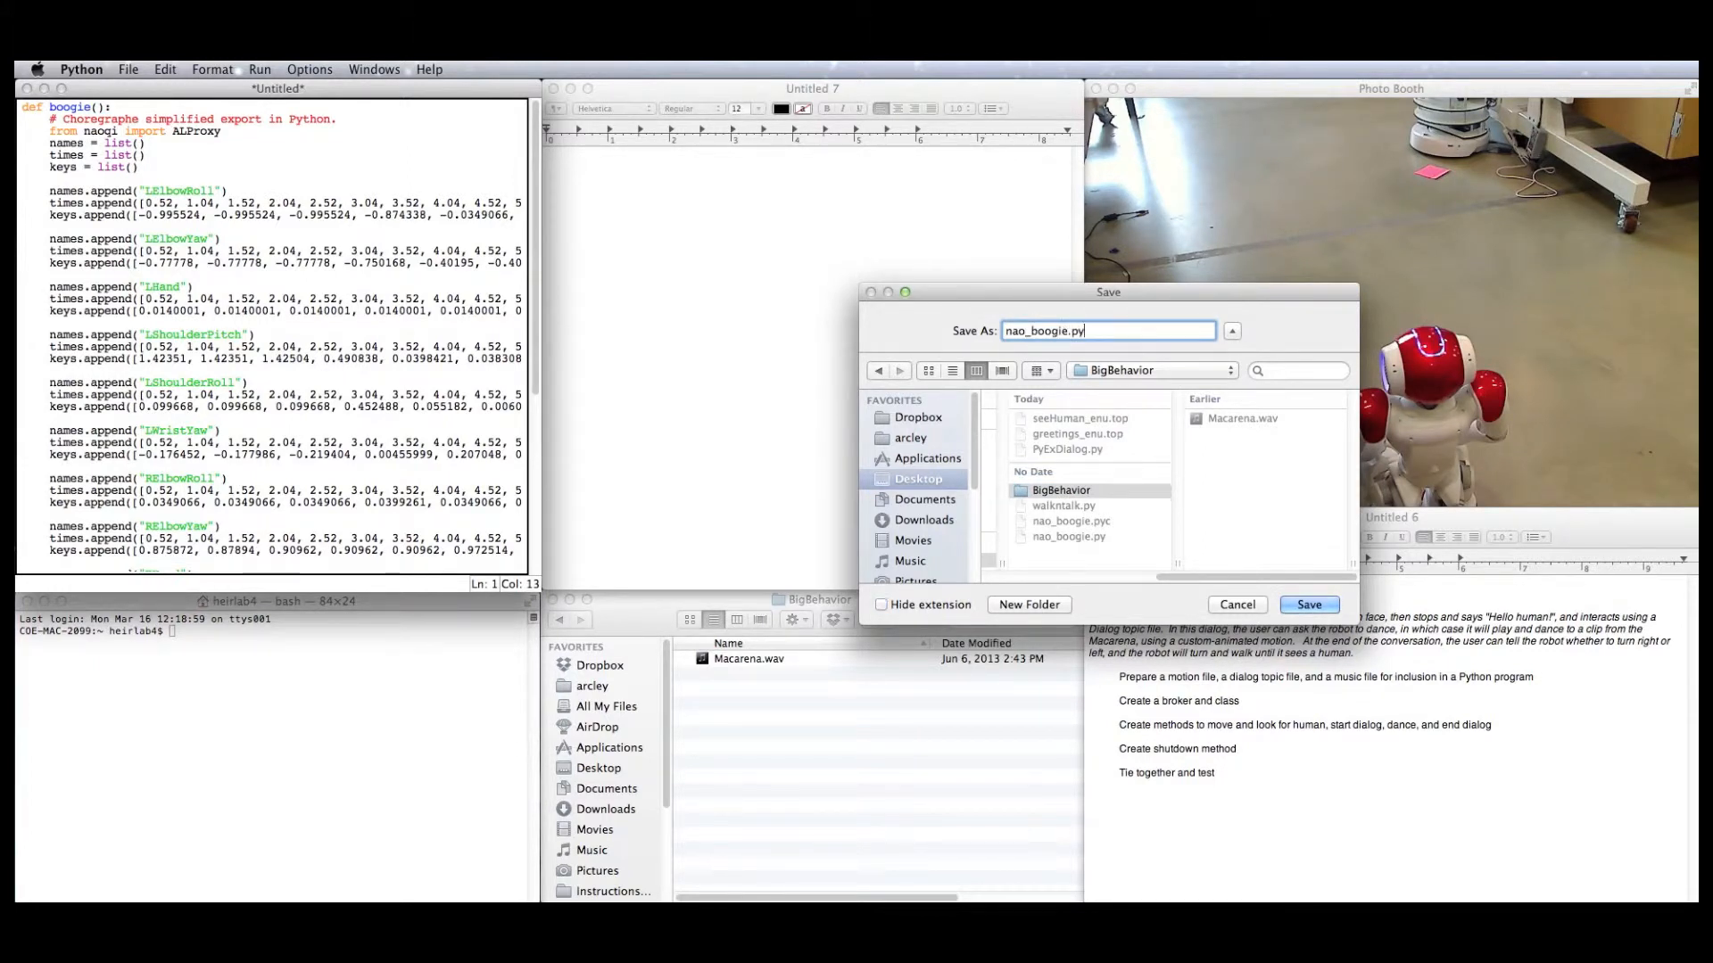
click(1307, 604)
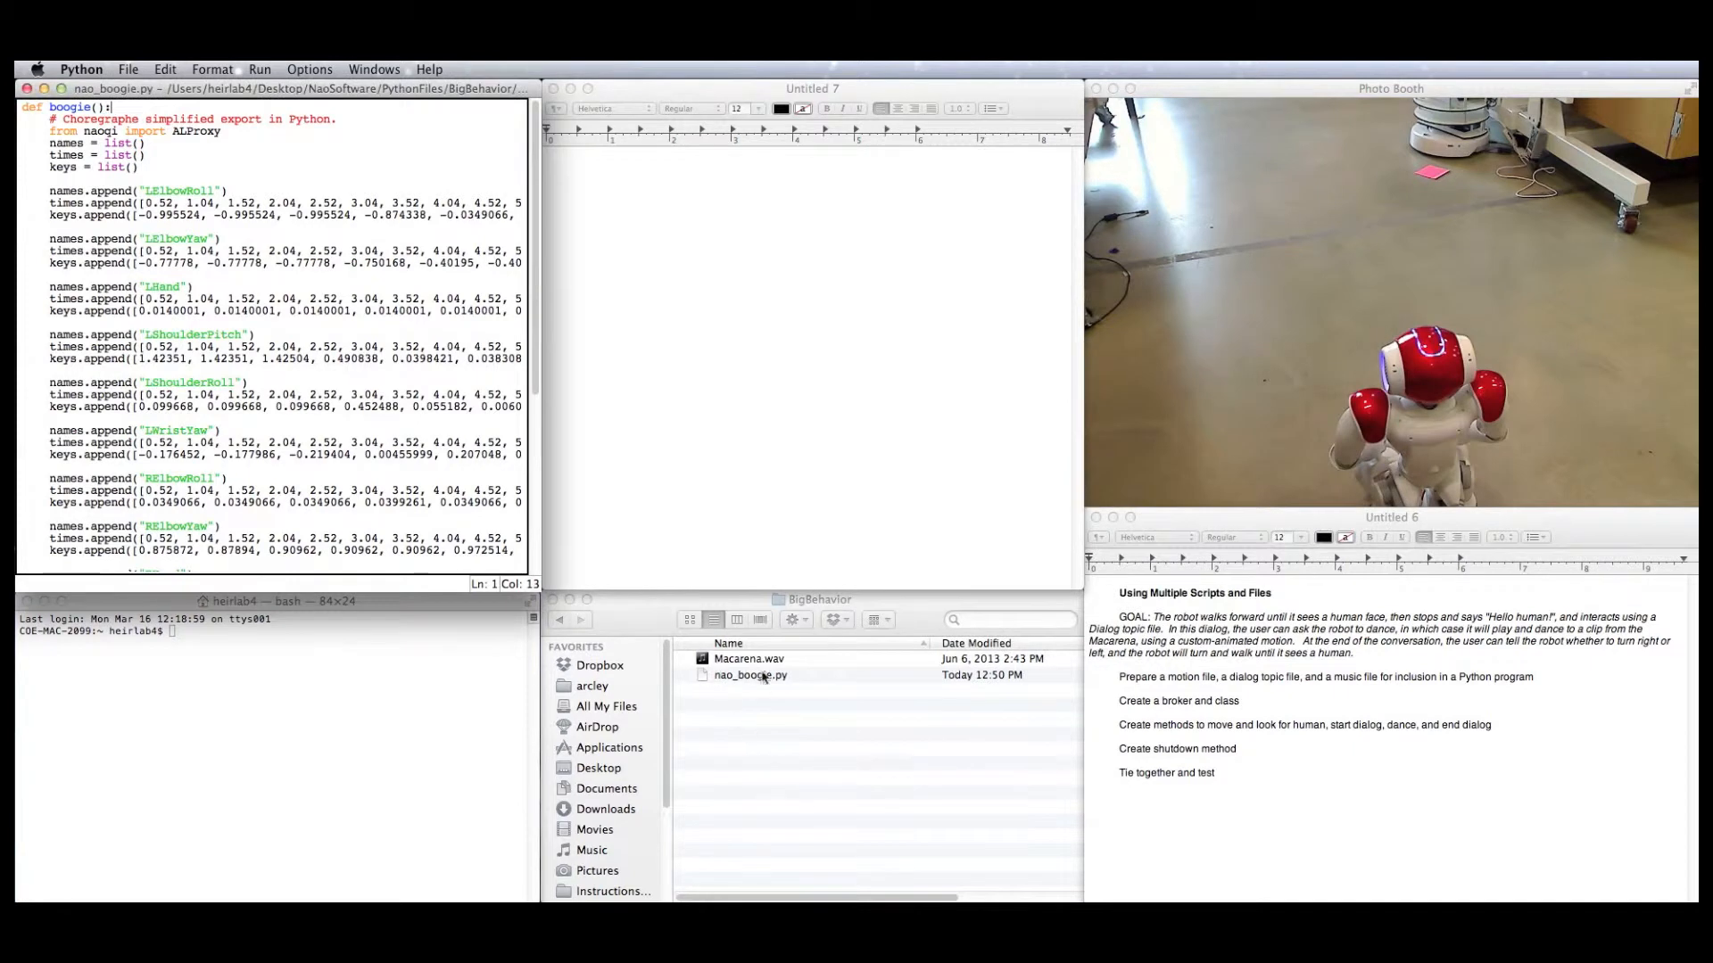
mouse_move(917, 578)
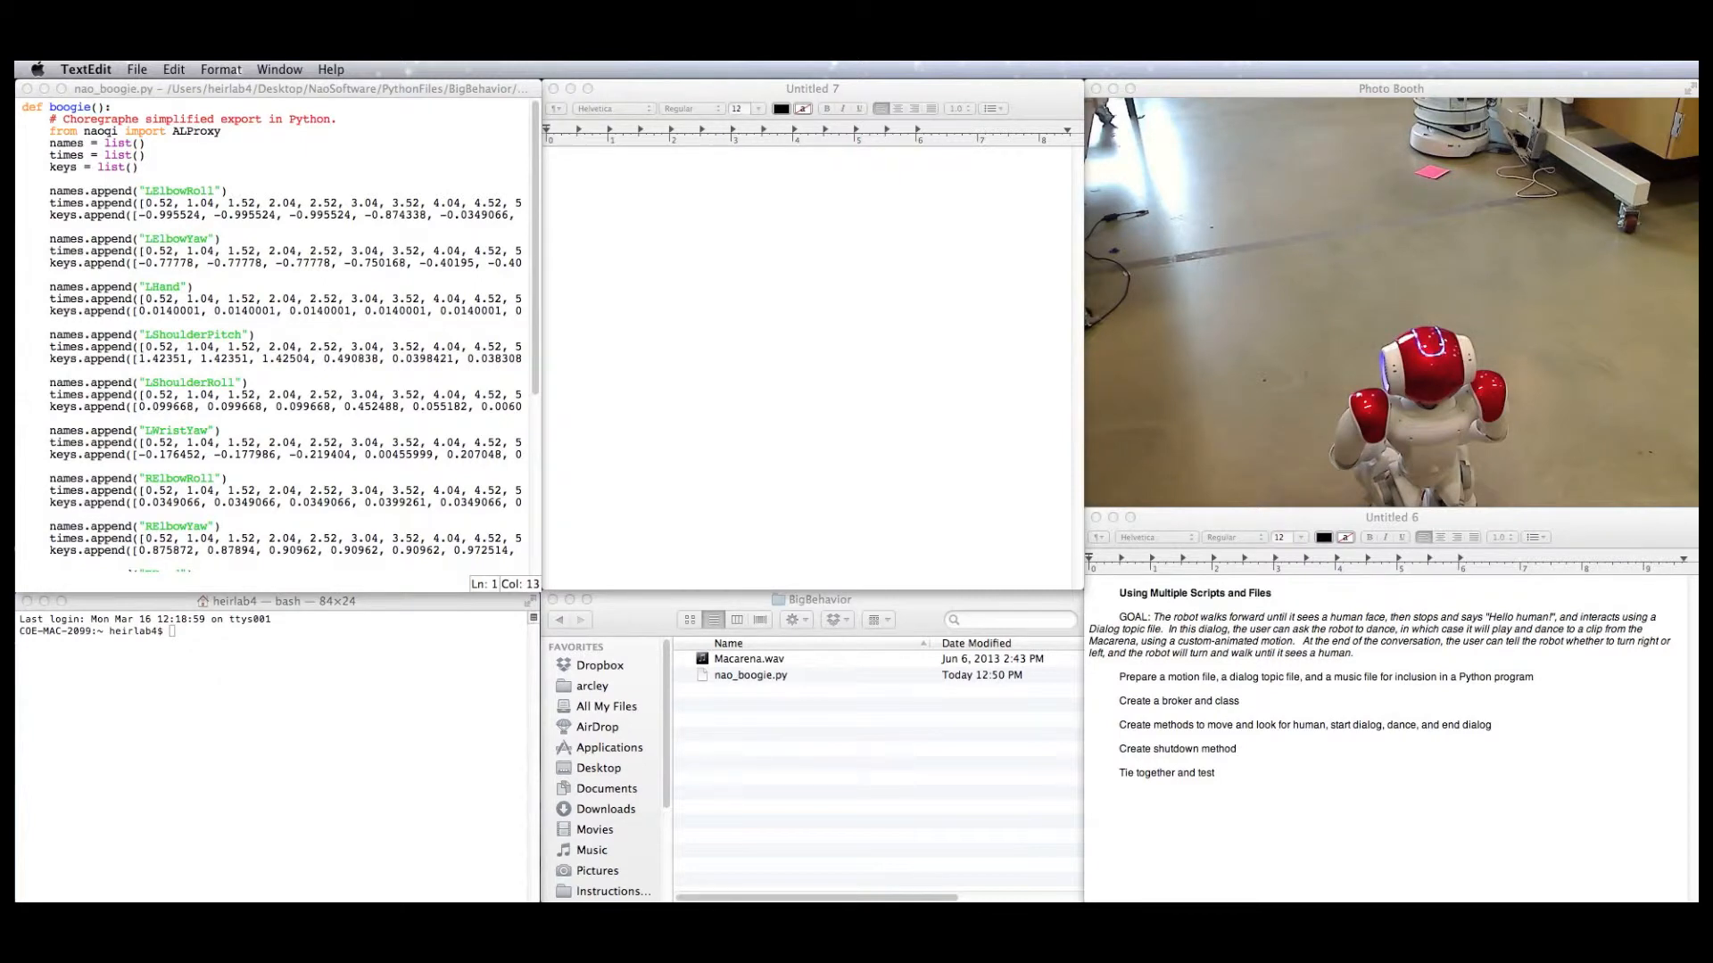
- Focus the blank Untitled 7 TextEdit document for the seeHuman dialog topic
click(987, 396)
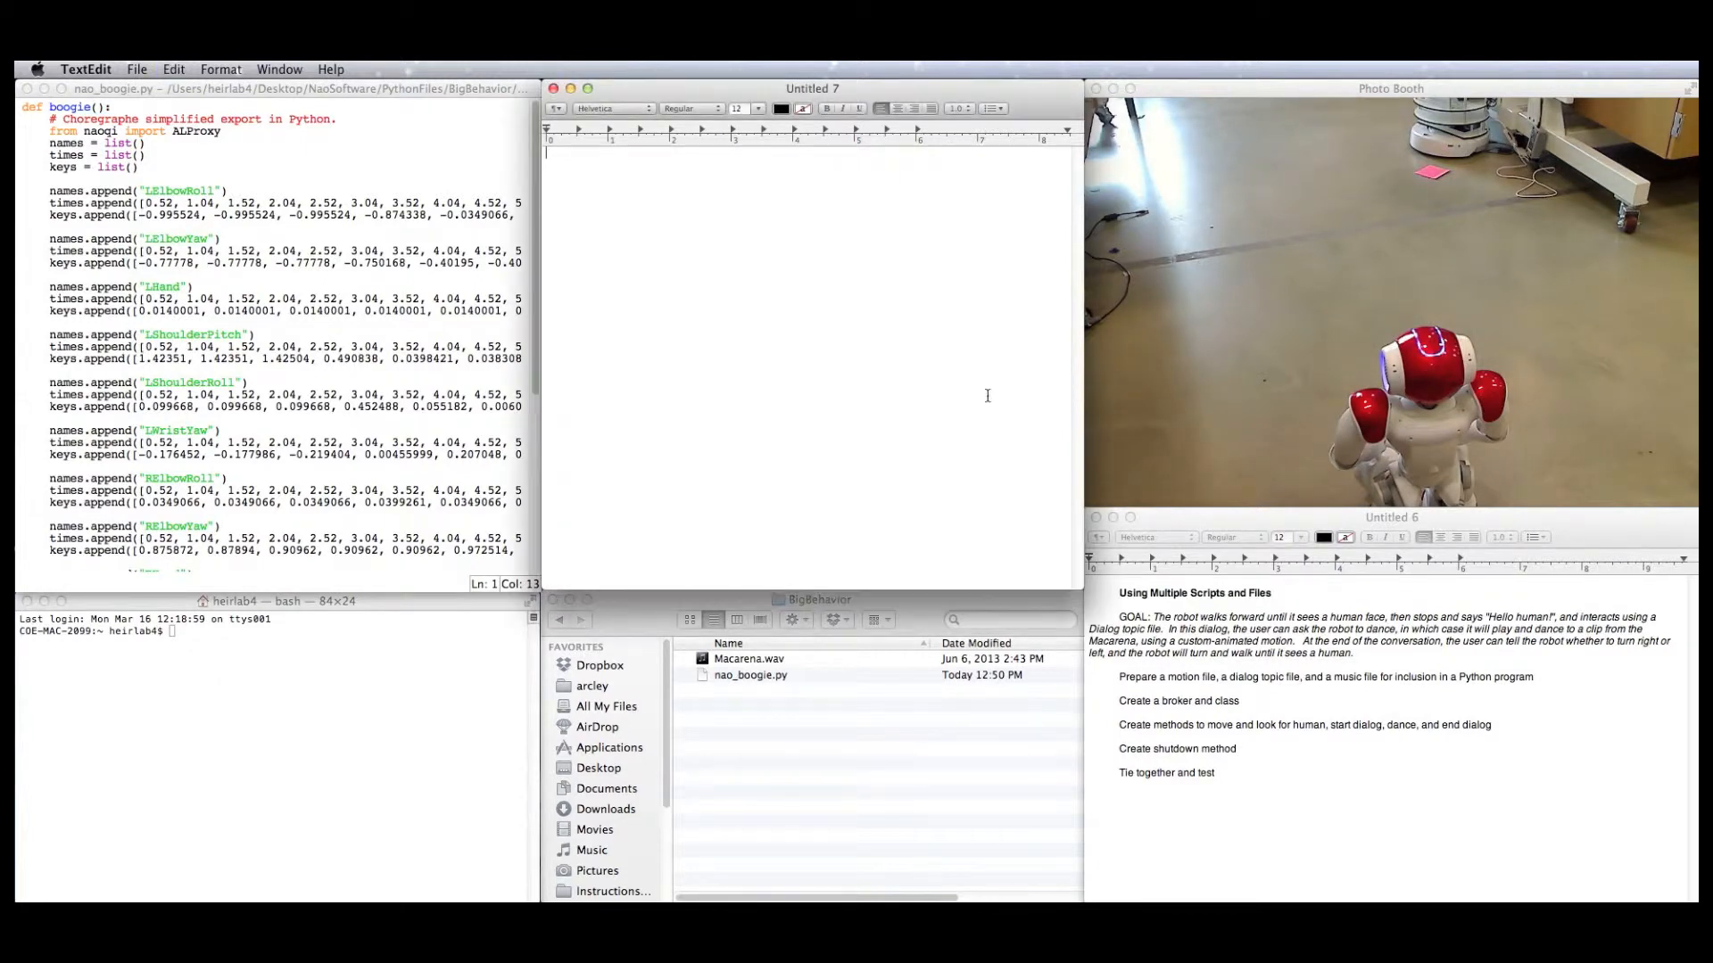
mouse_move(700, 183)
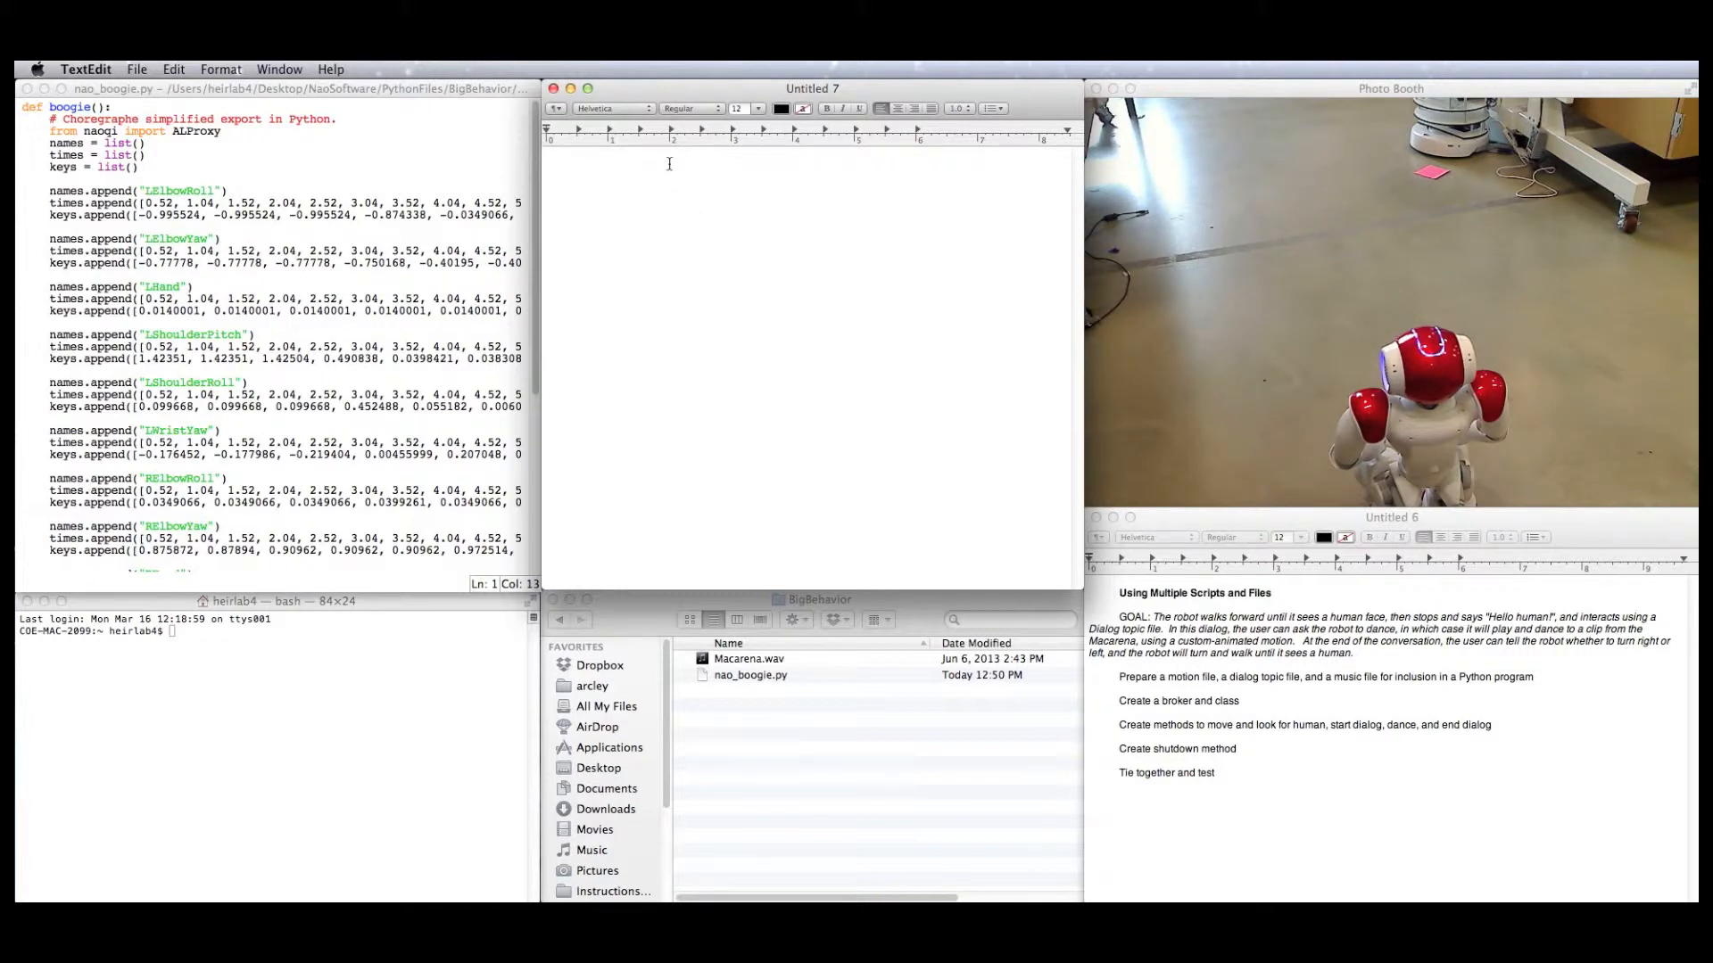
mouse_move(659, 207)
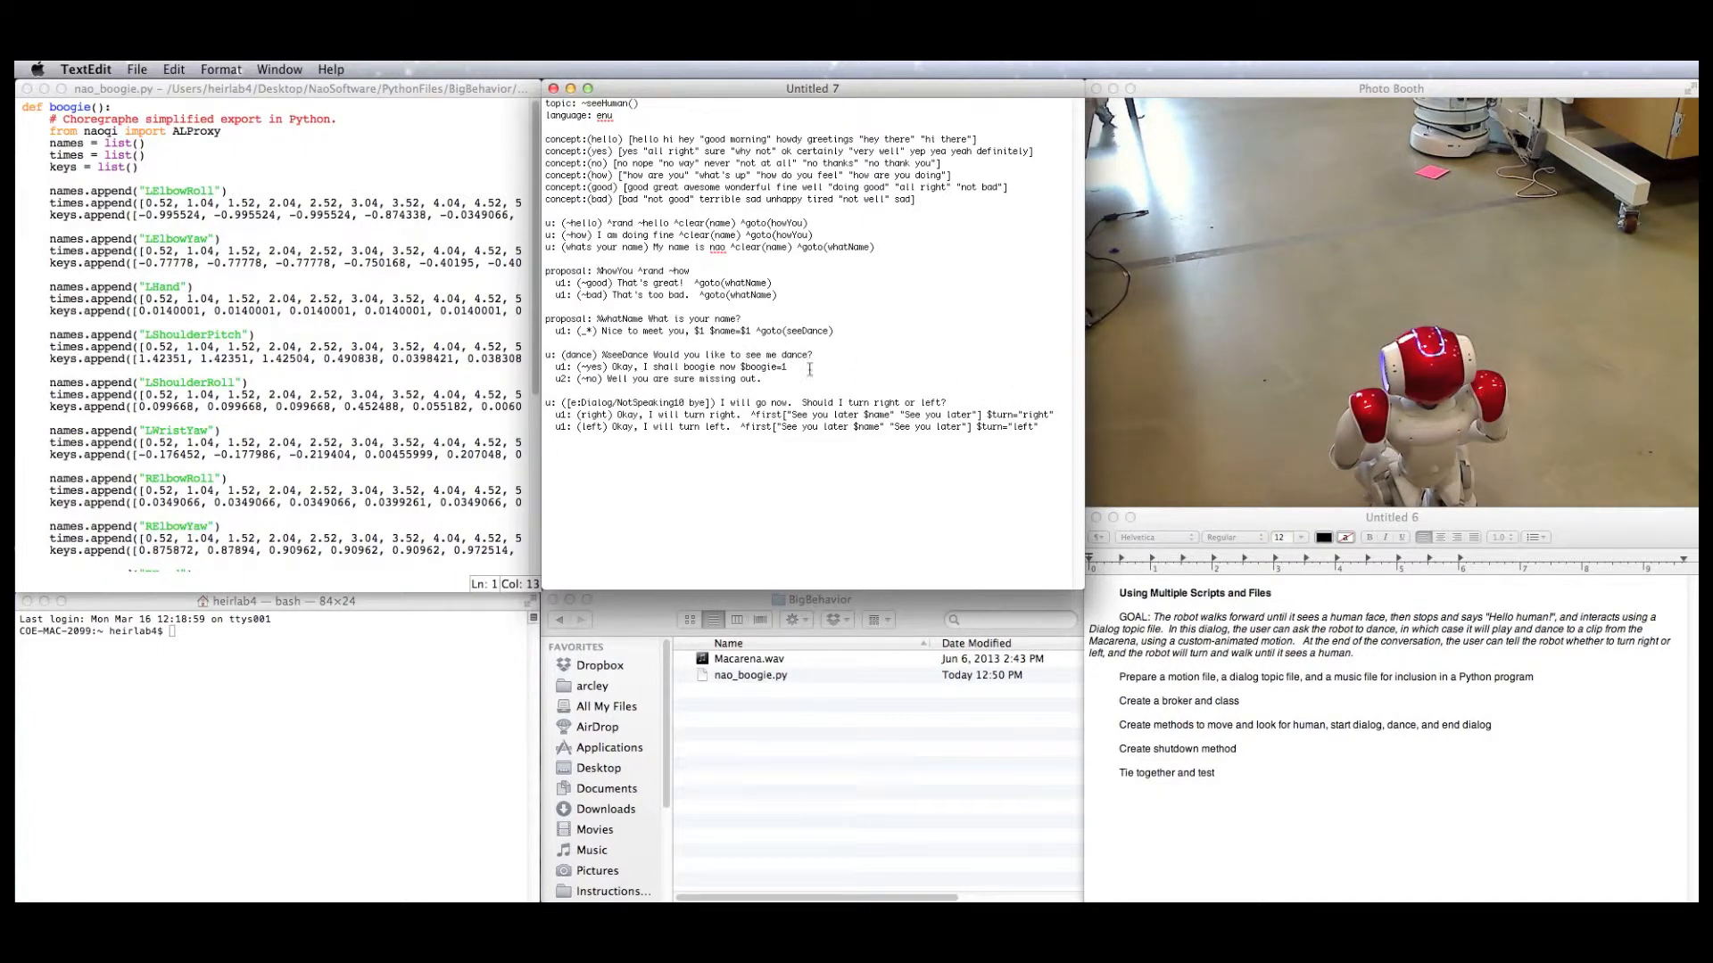
mouse_move(990, 460)
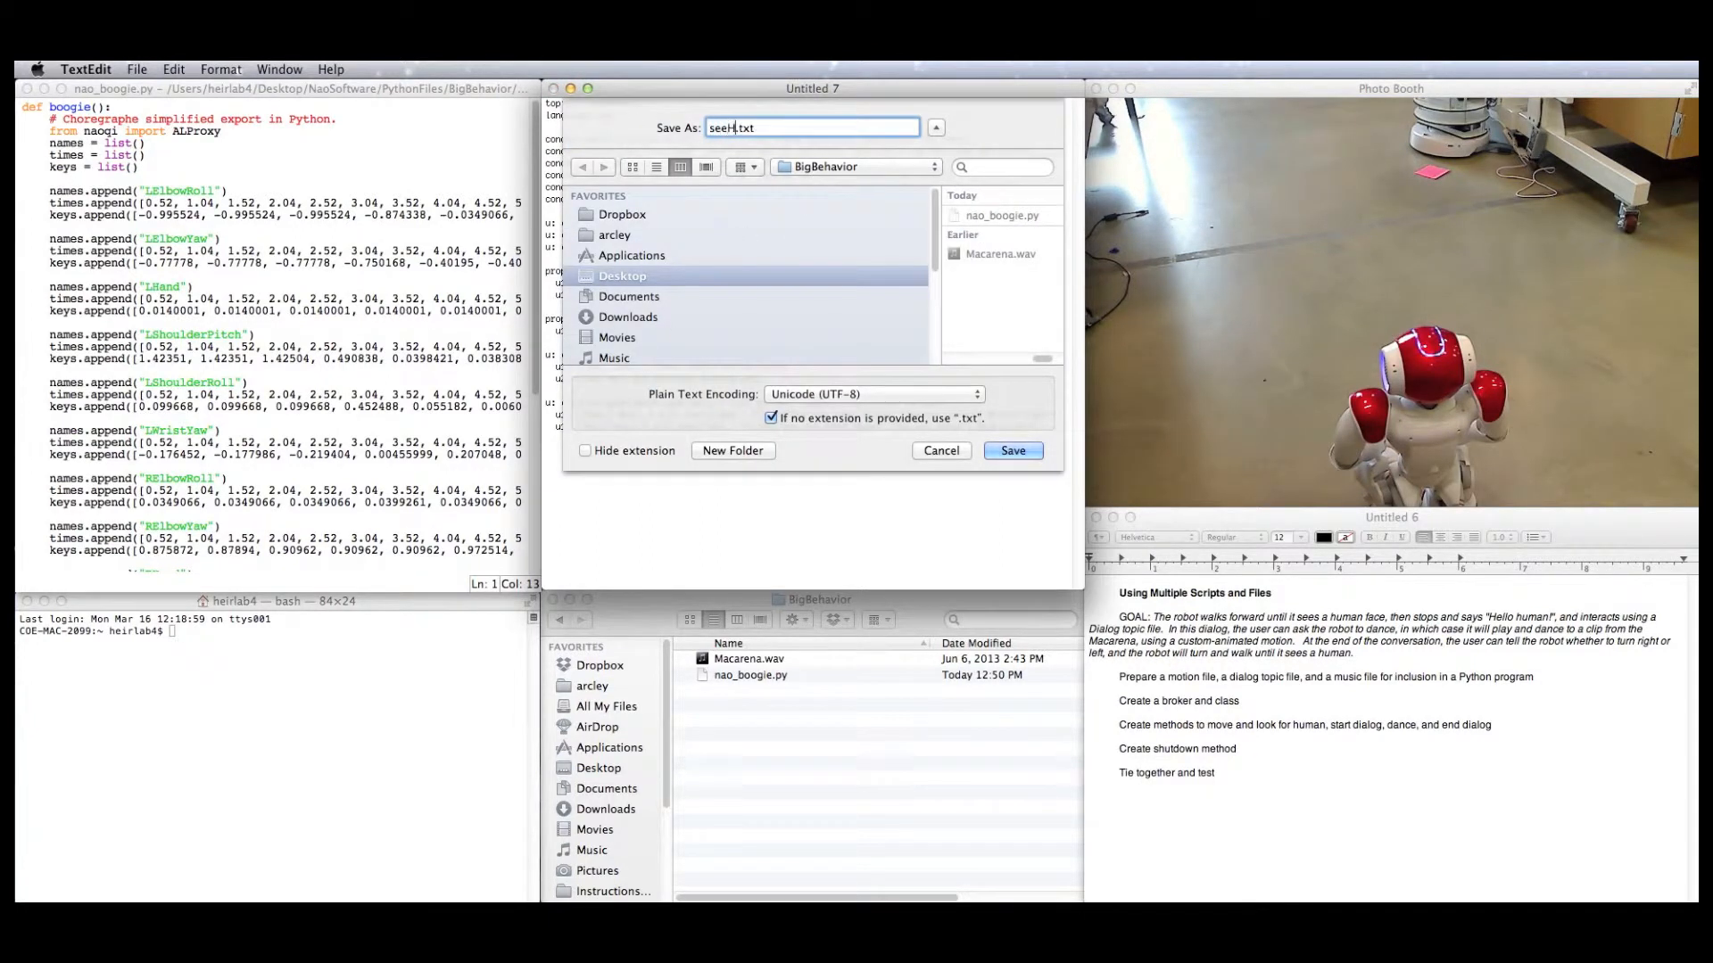
- Save the dialog topic as seeHuman_enu.txt with UTF-8 encoding in BigBehavior
text(uman_)
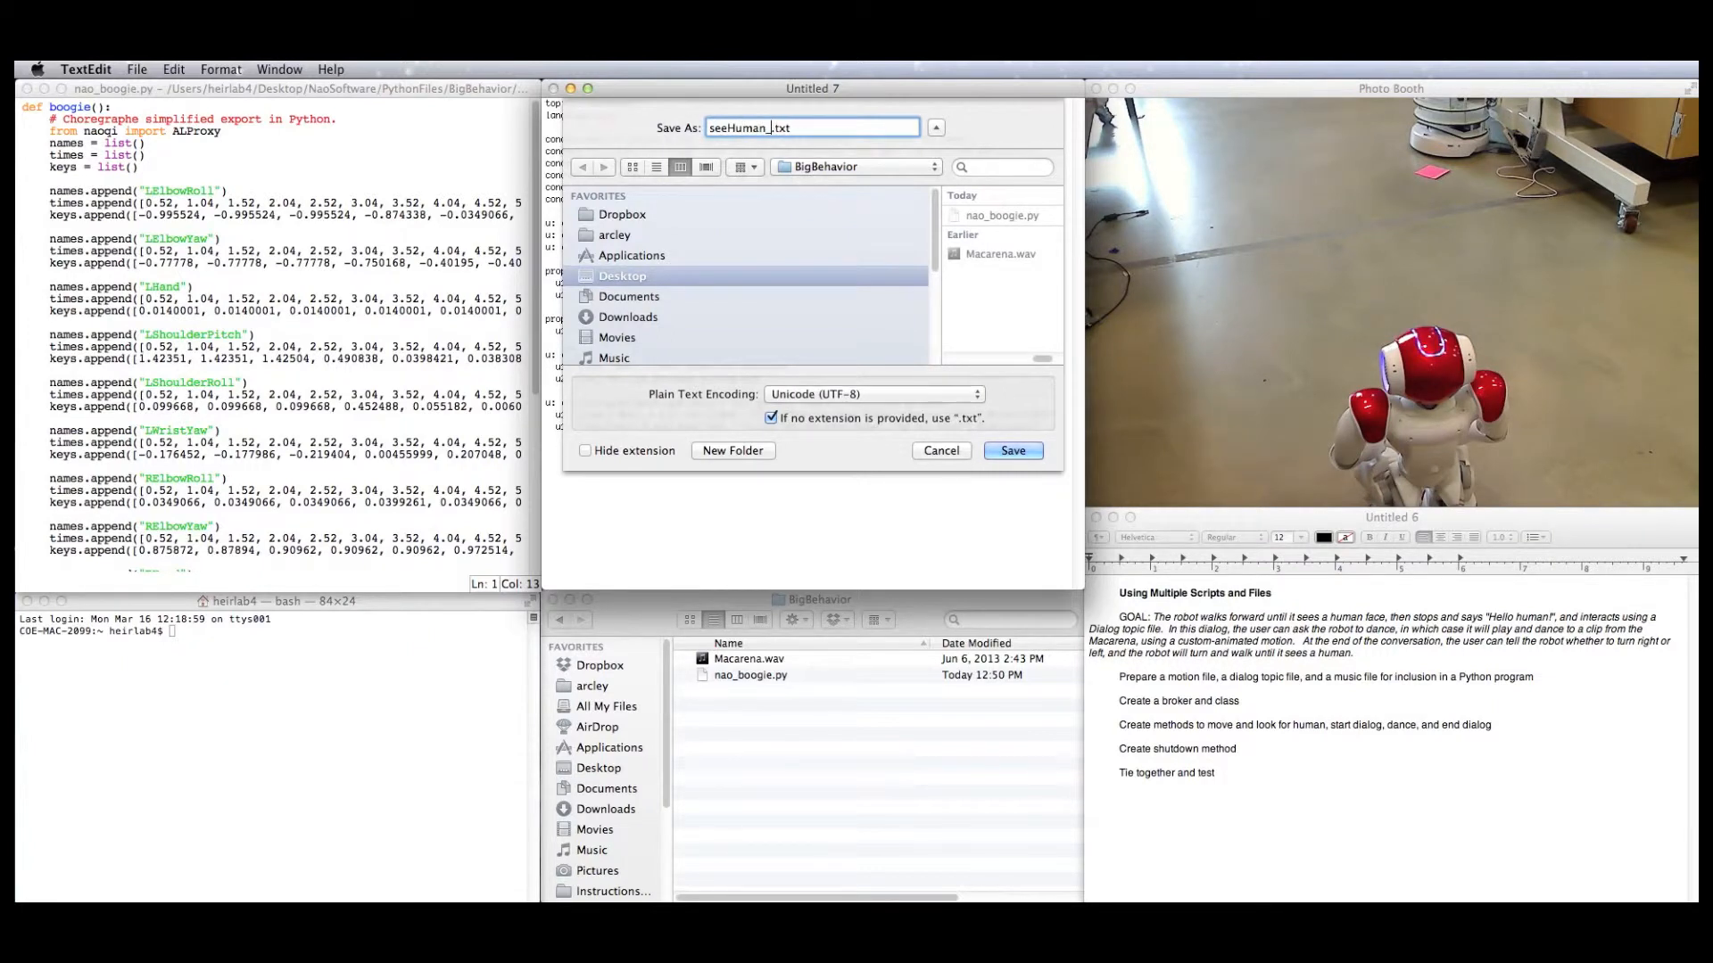
click(1010, 450)
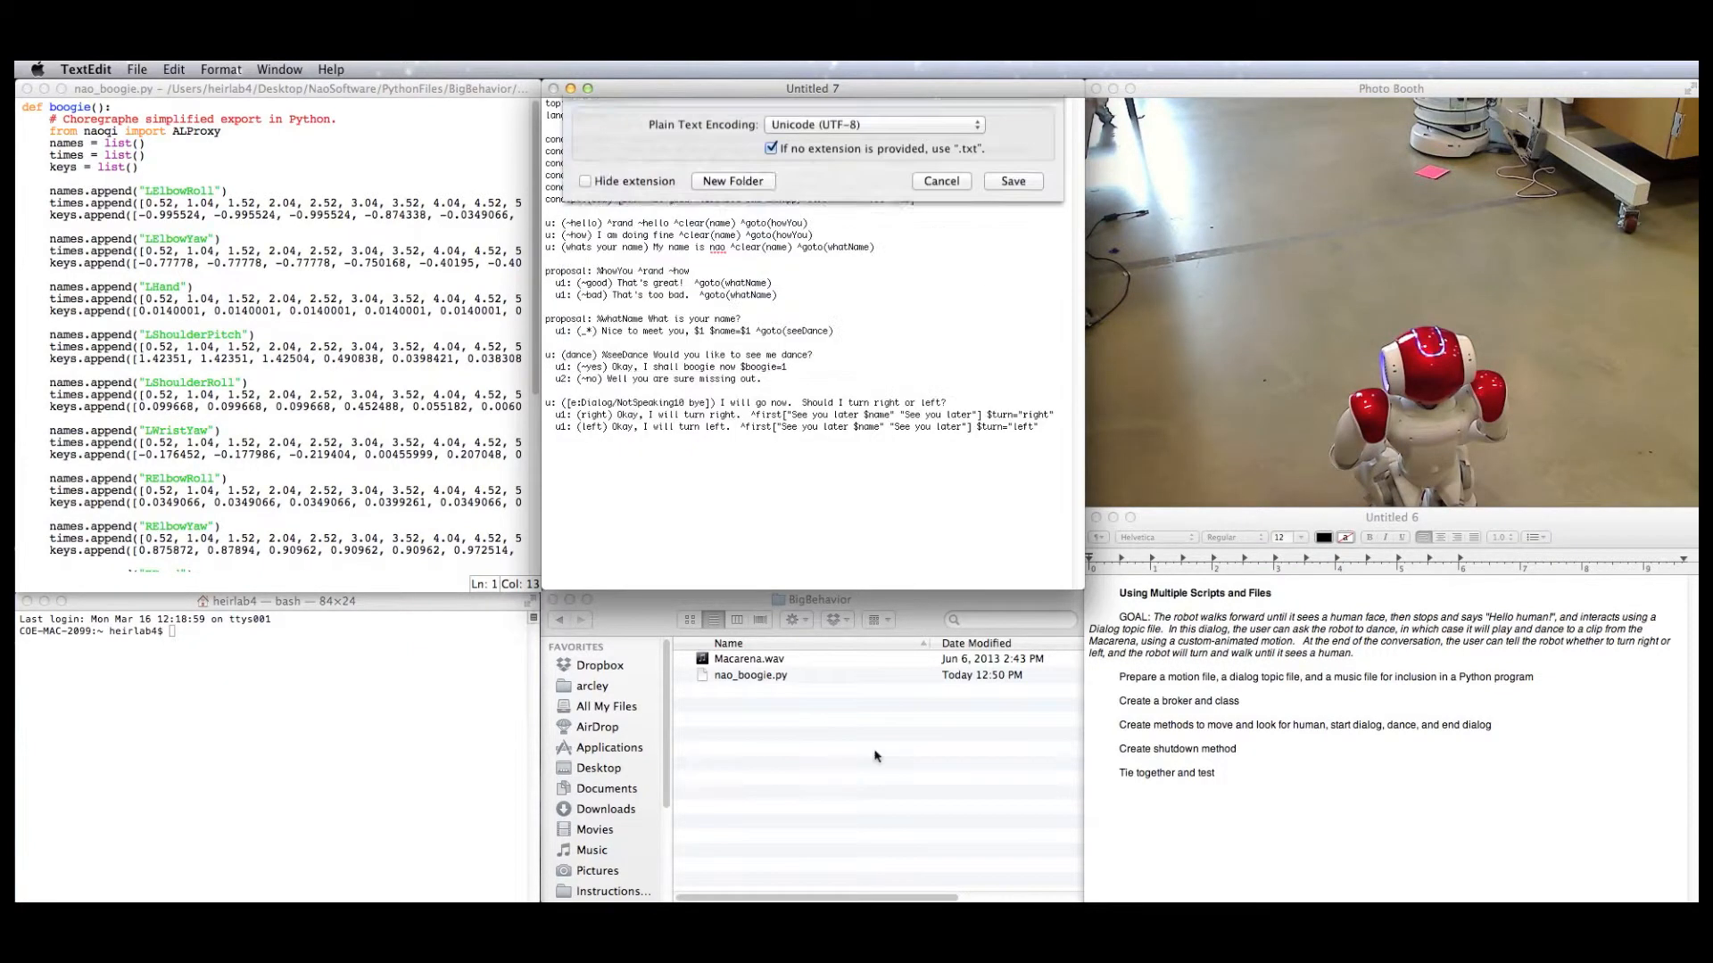
click(1010, 181)
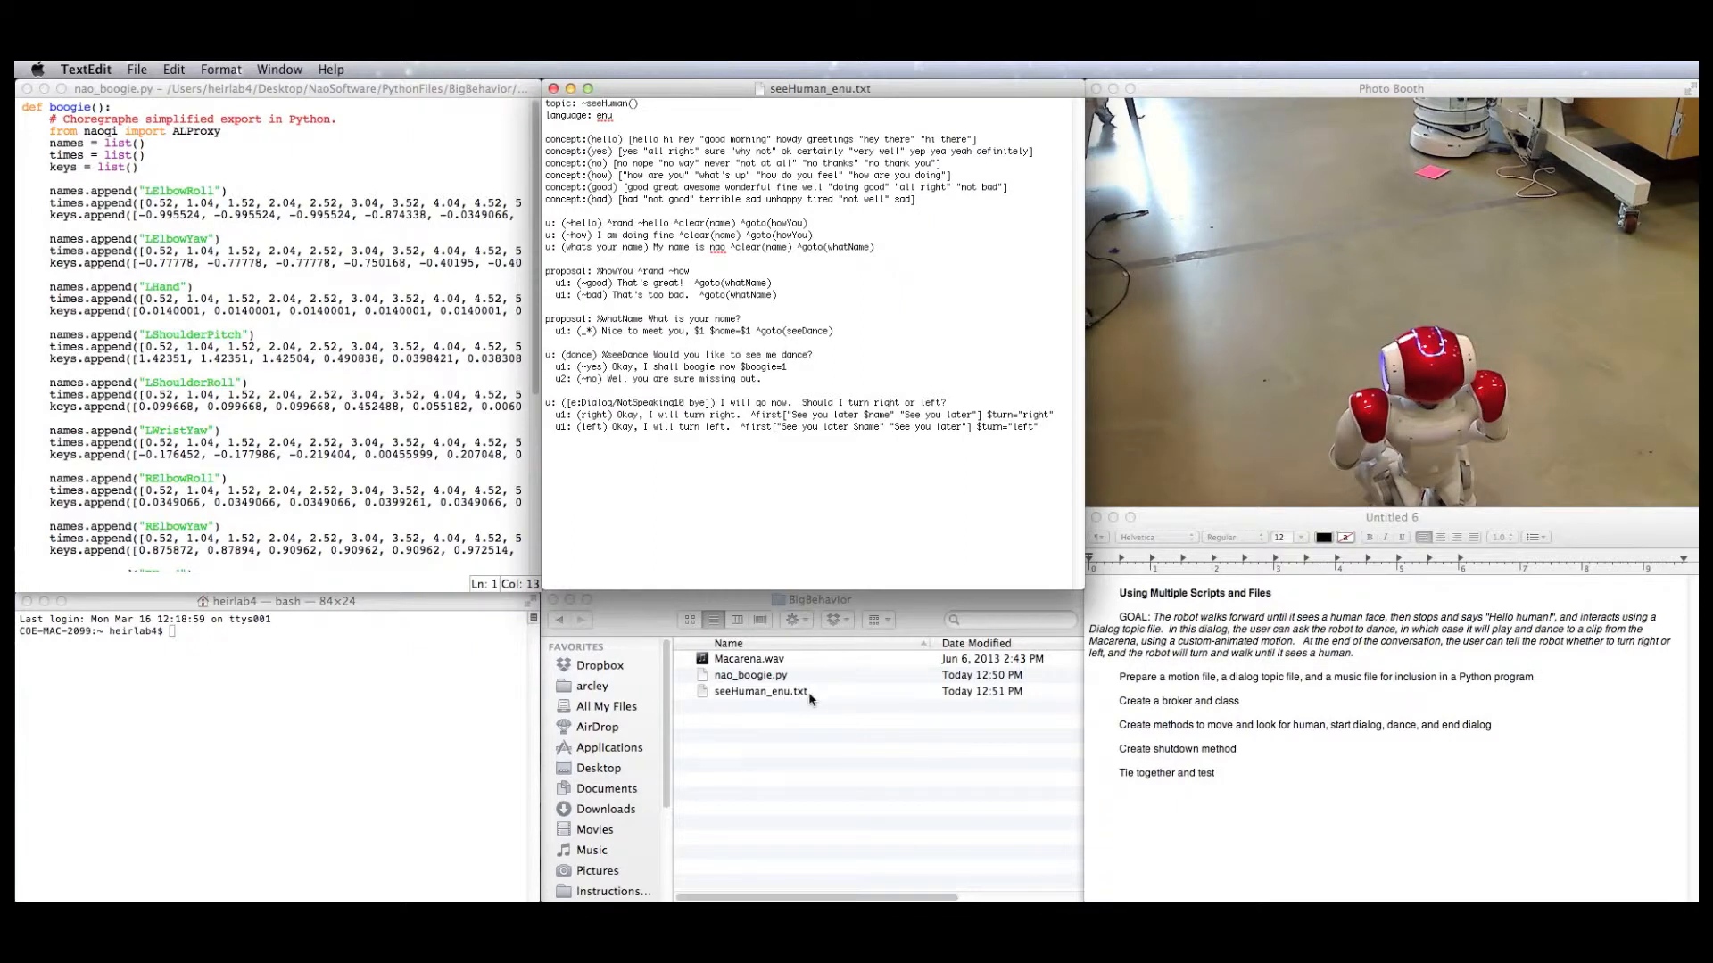
- cd into Desktop/NaoSoftware/PythonFiles/BigBehavior in Terminal, retyping the path after a mistake
click(255, 678)
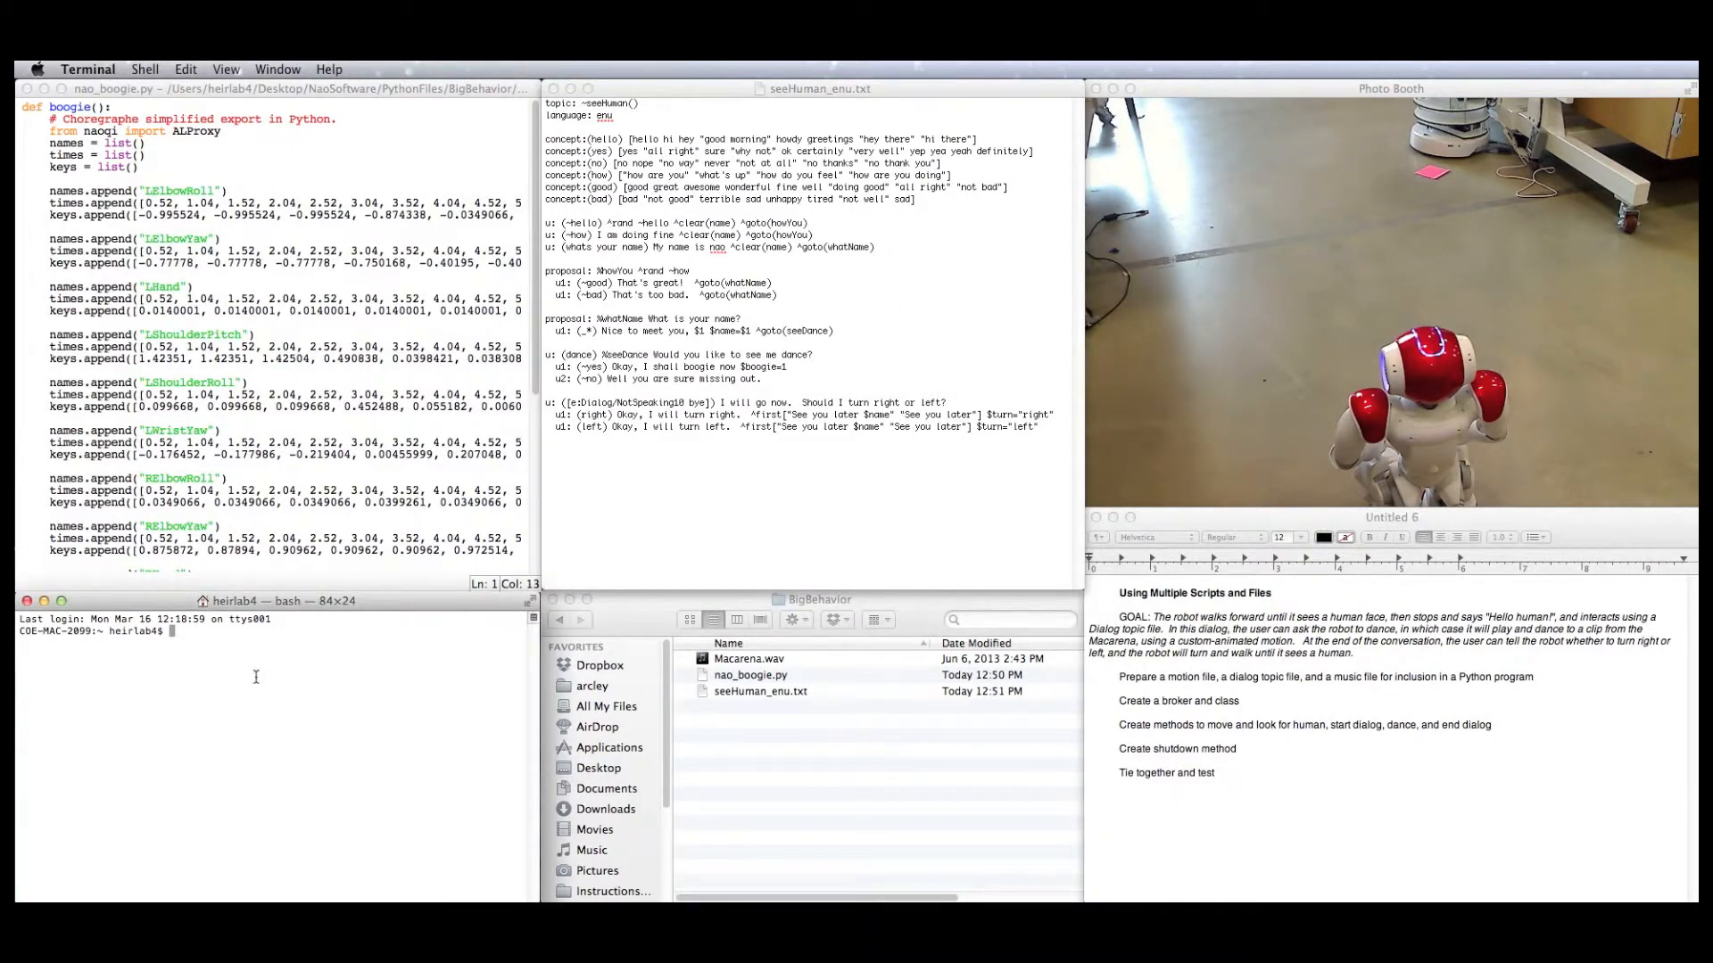
text(cd Desktop/N)
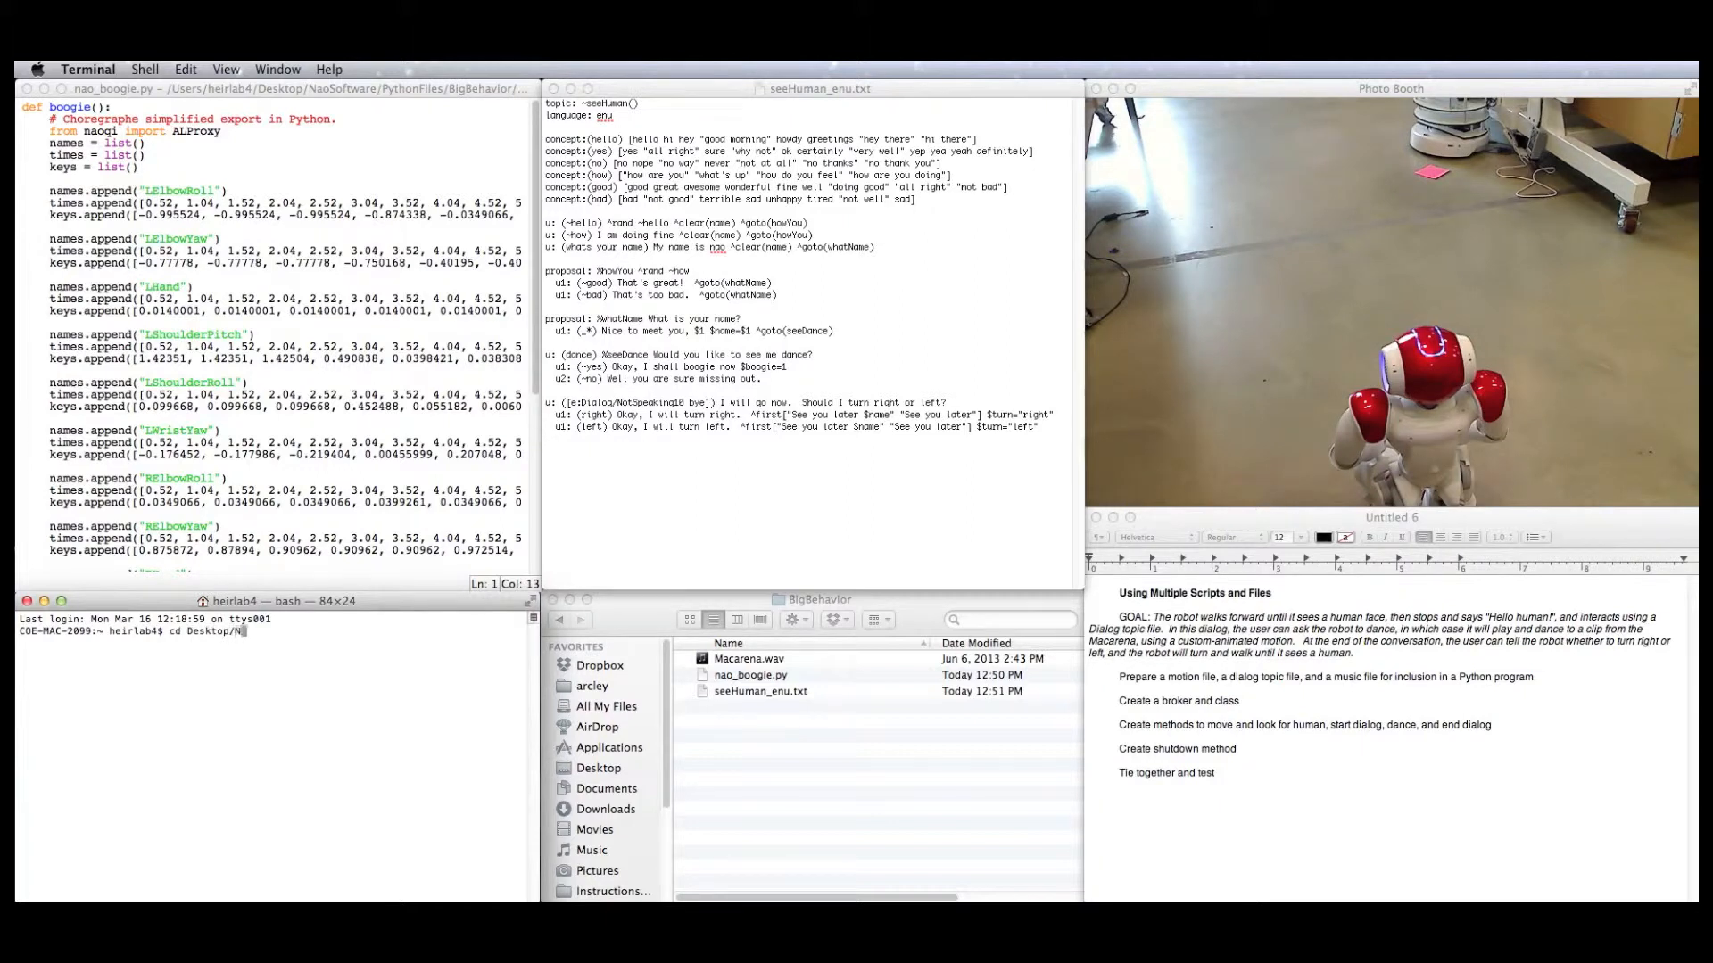
text(aoSoftware/)
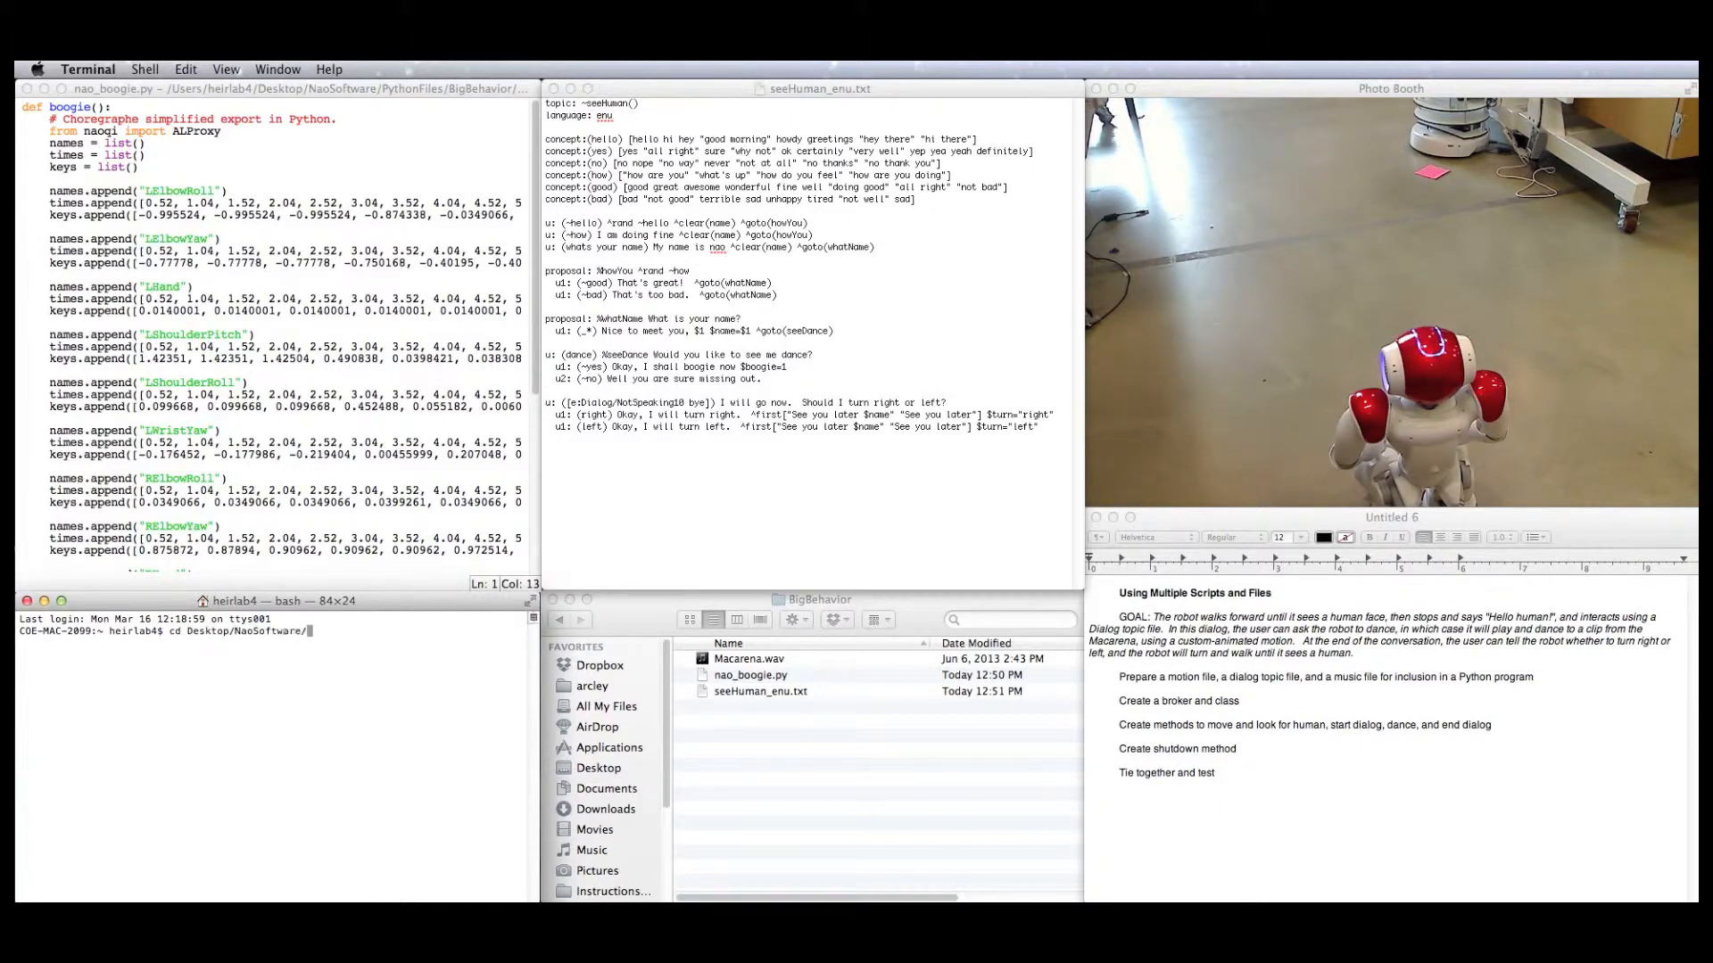
text(PythonFile)
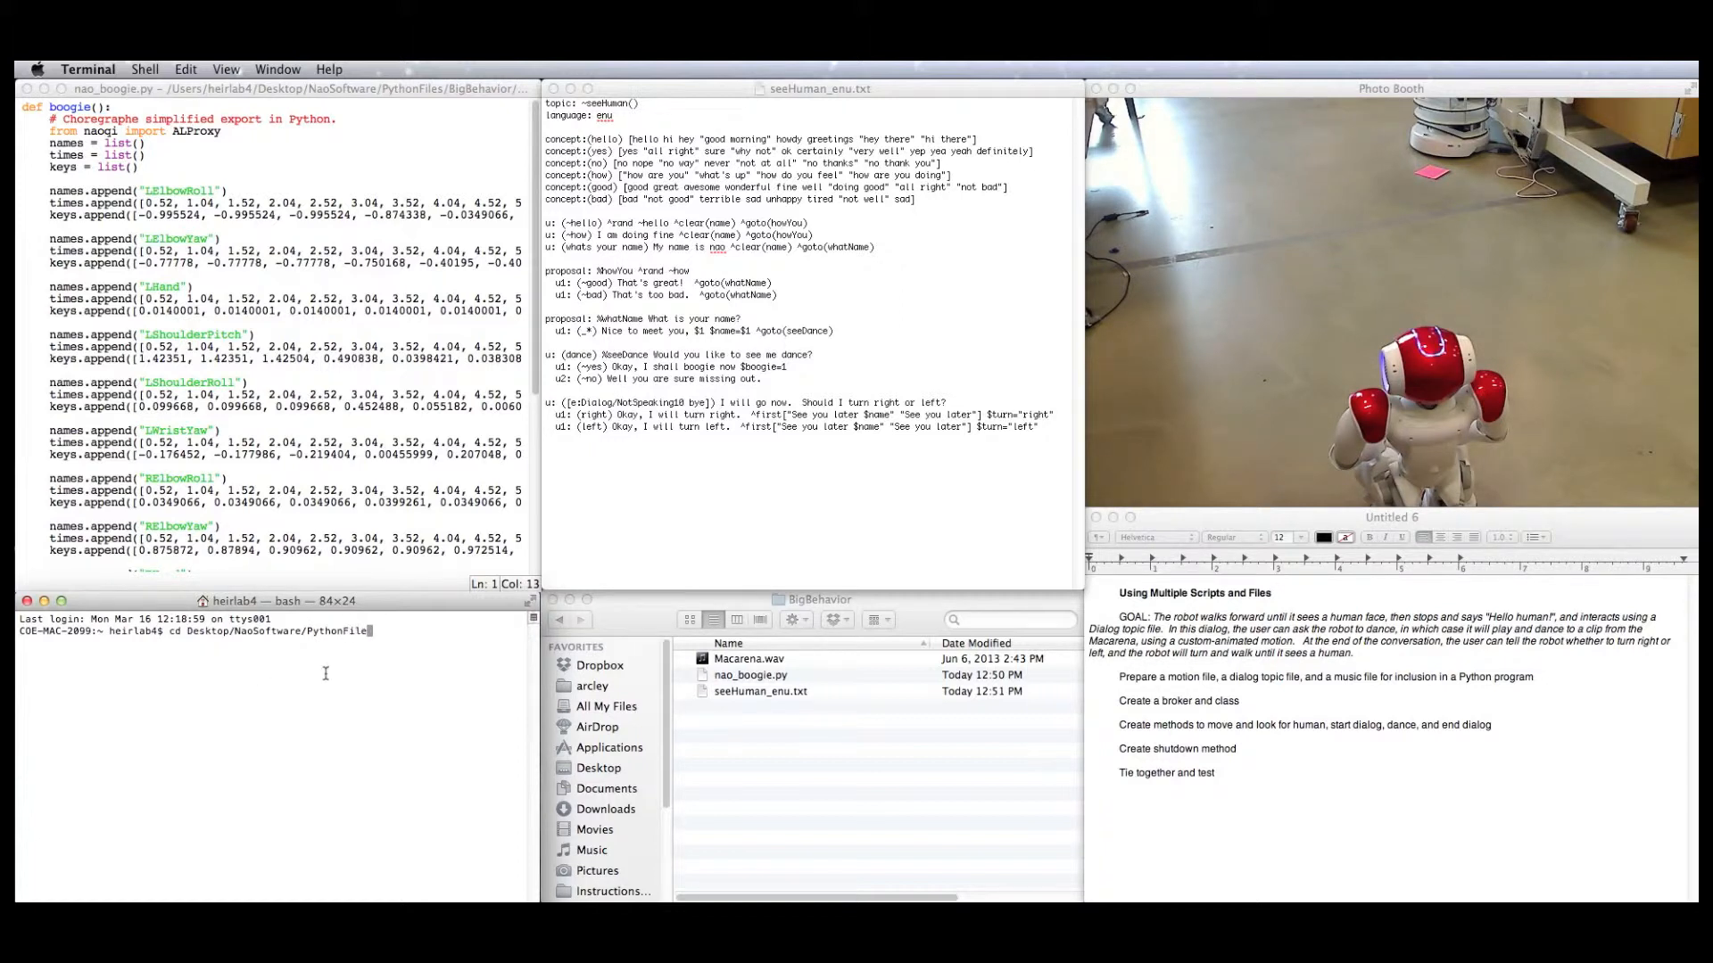
text(/BigBeha)
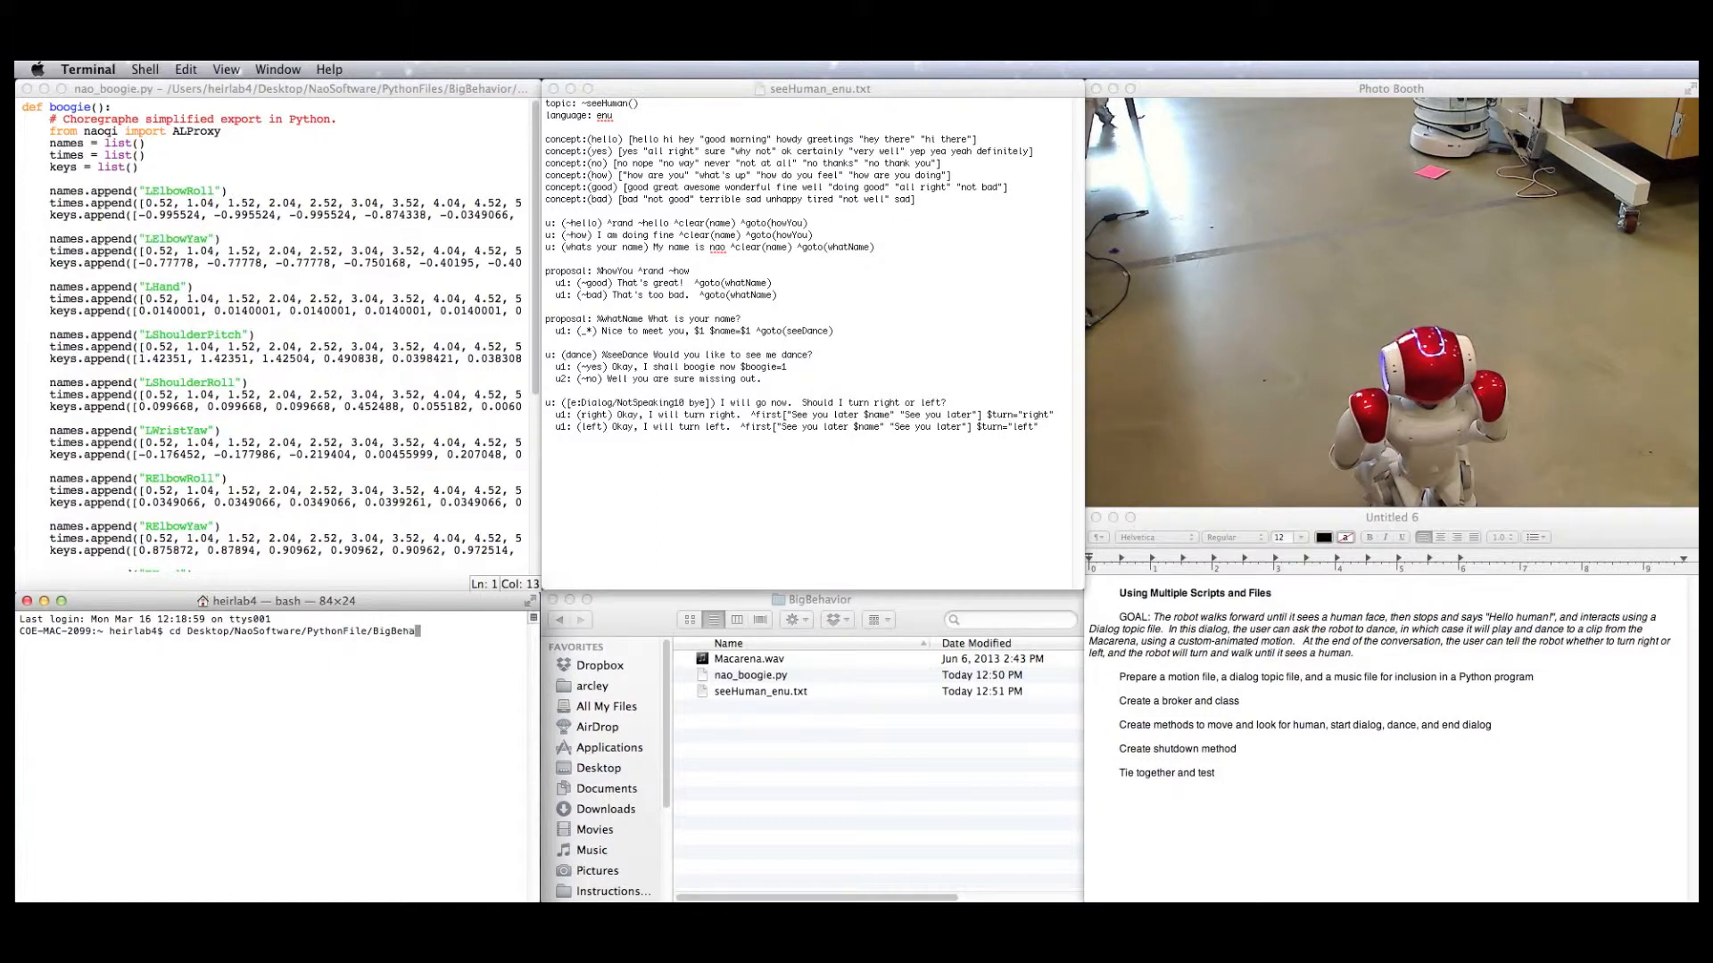
key(Return)
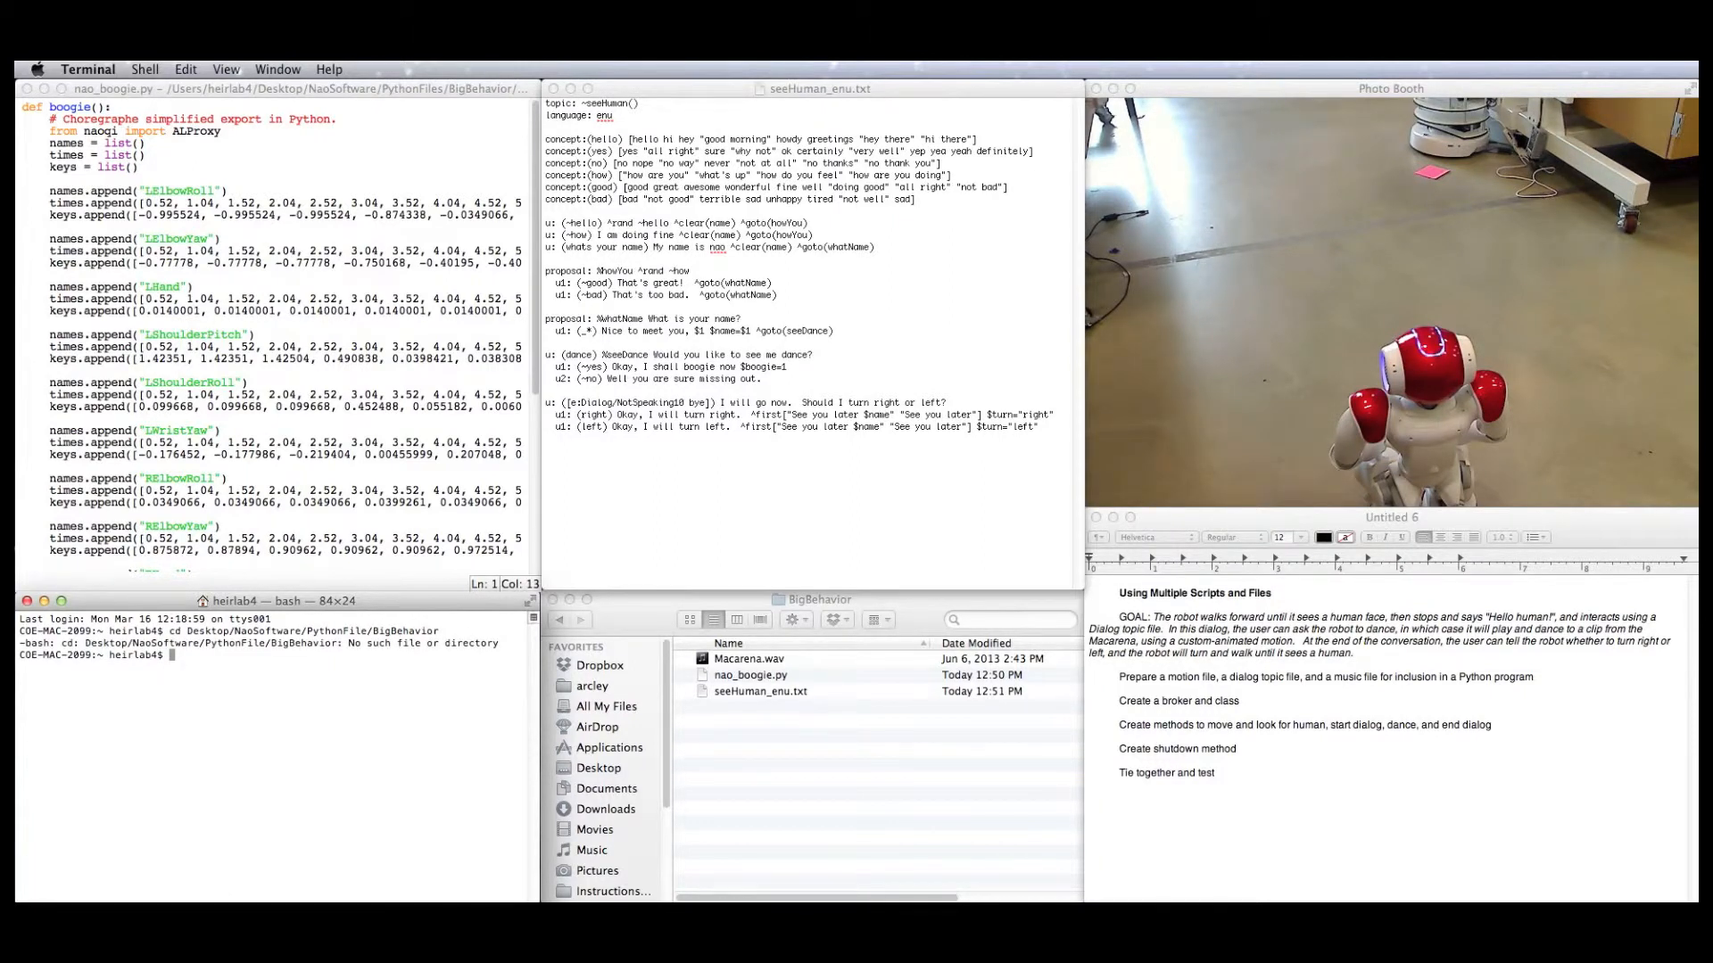
text(cd Desktop/NaoSoftware/PythonFile/BigBehavior)
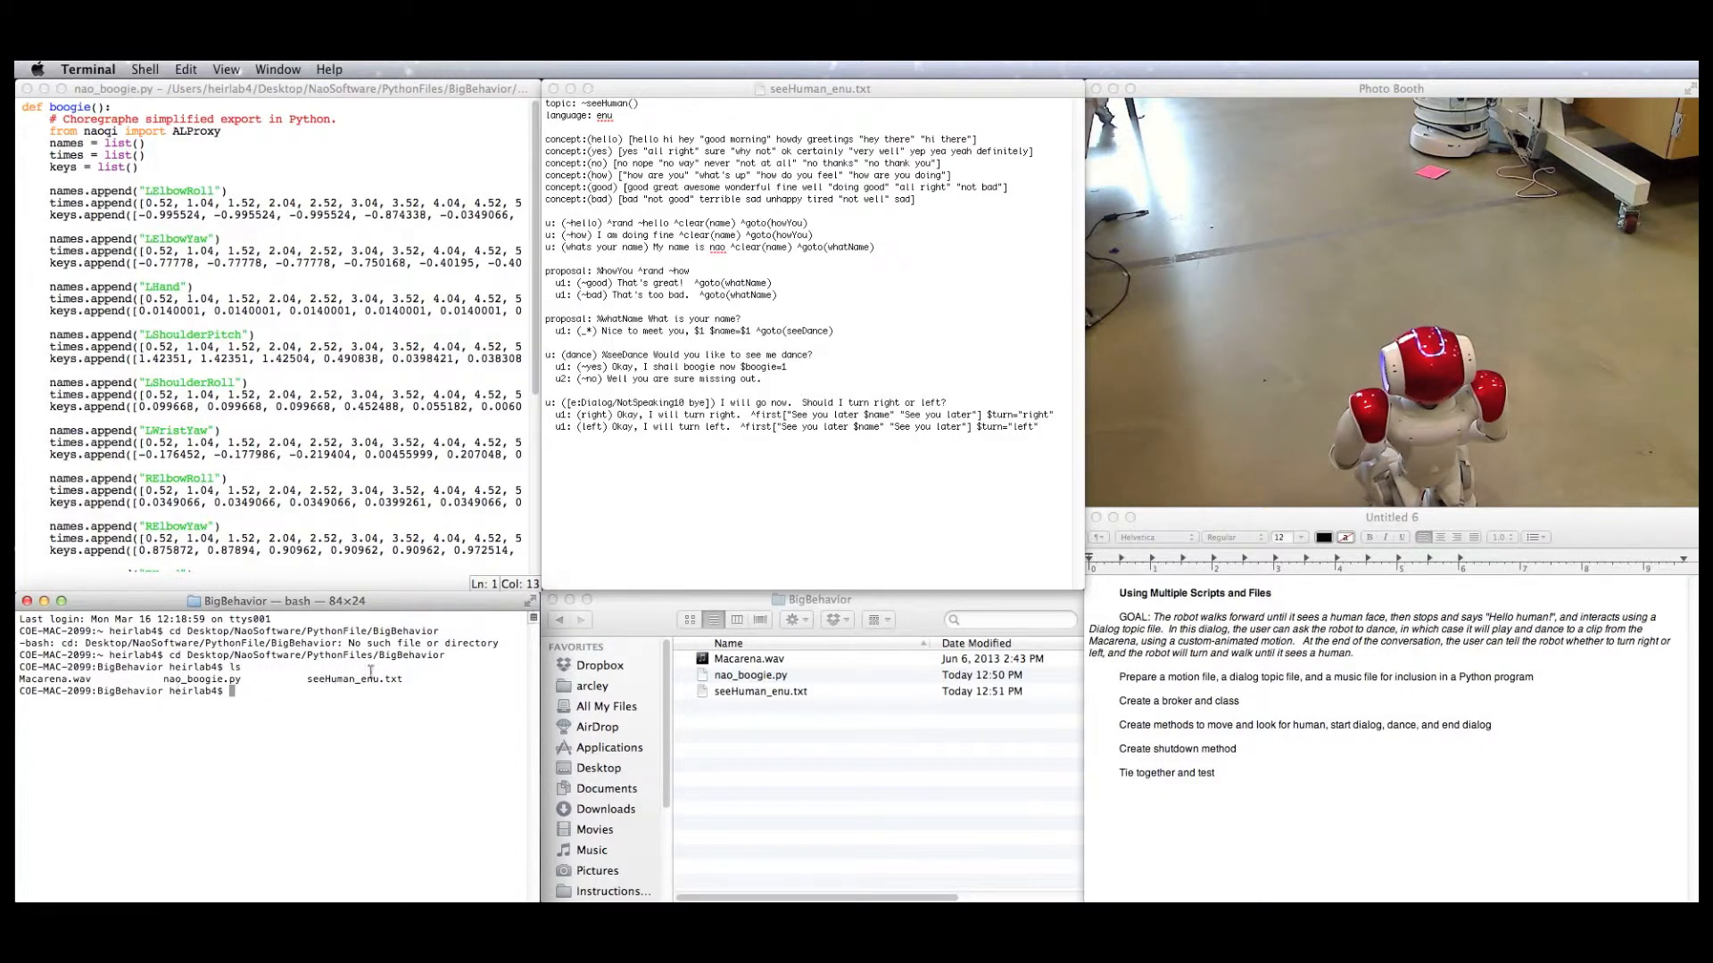
- Rename seeHuman_enu.txt to seeHuman_enu.top with mv and list the folder to confirm
text(mv)
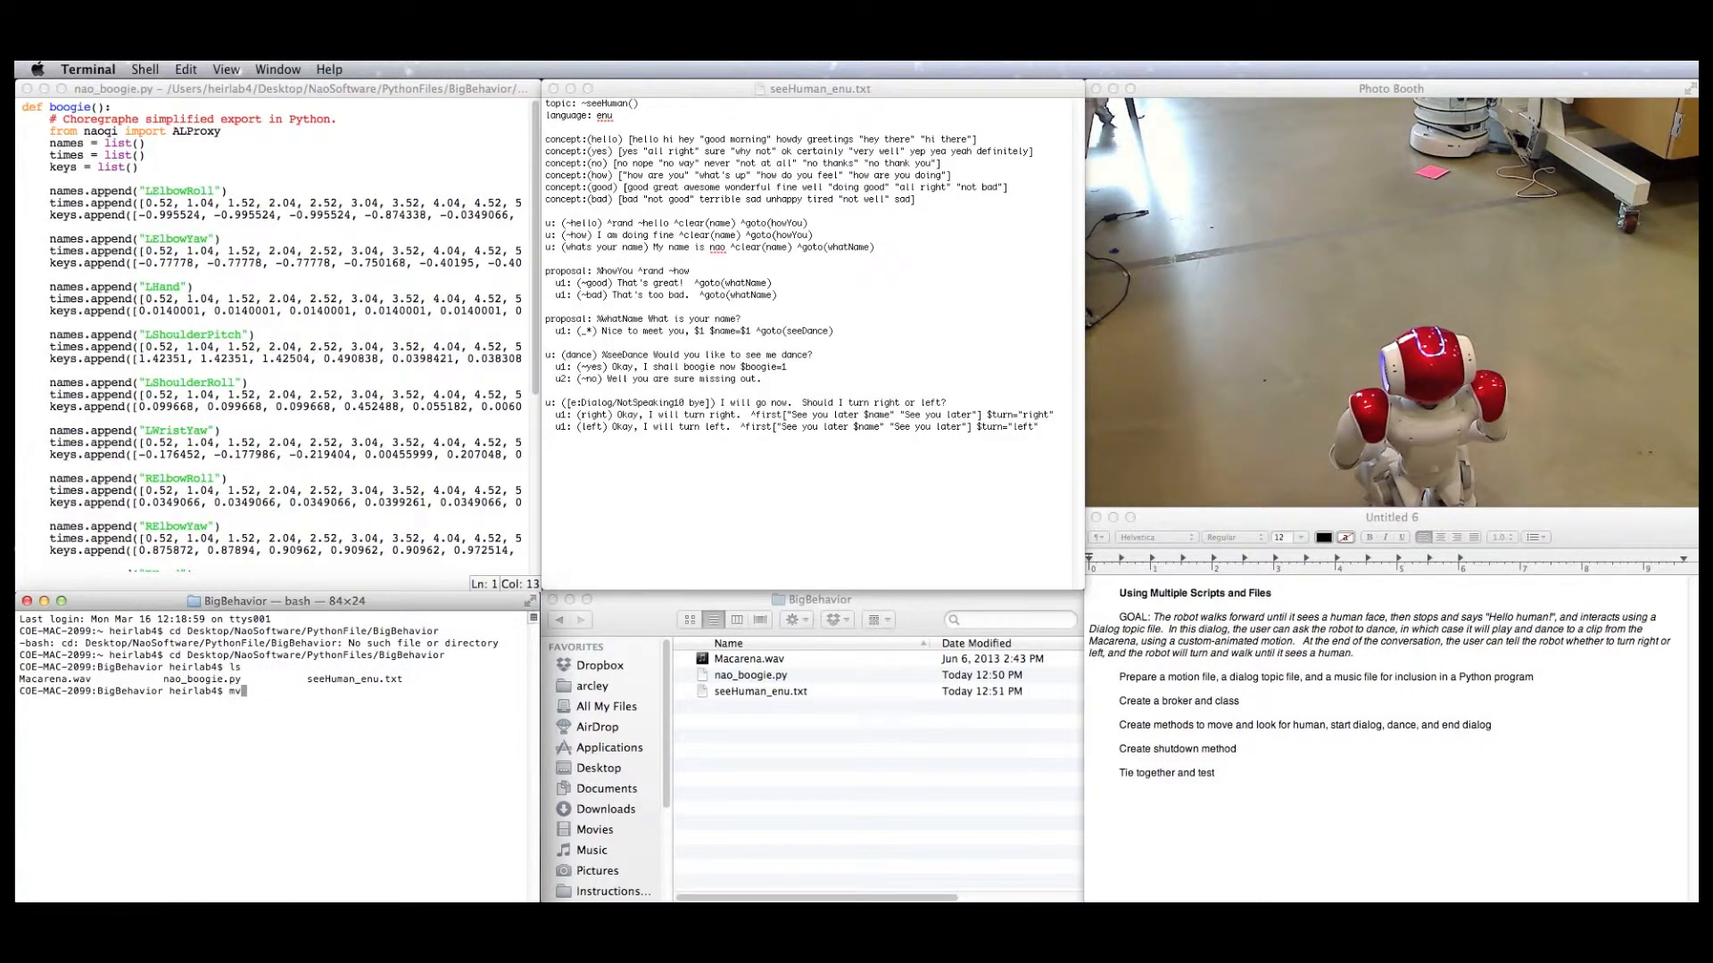
text(seeHuman)
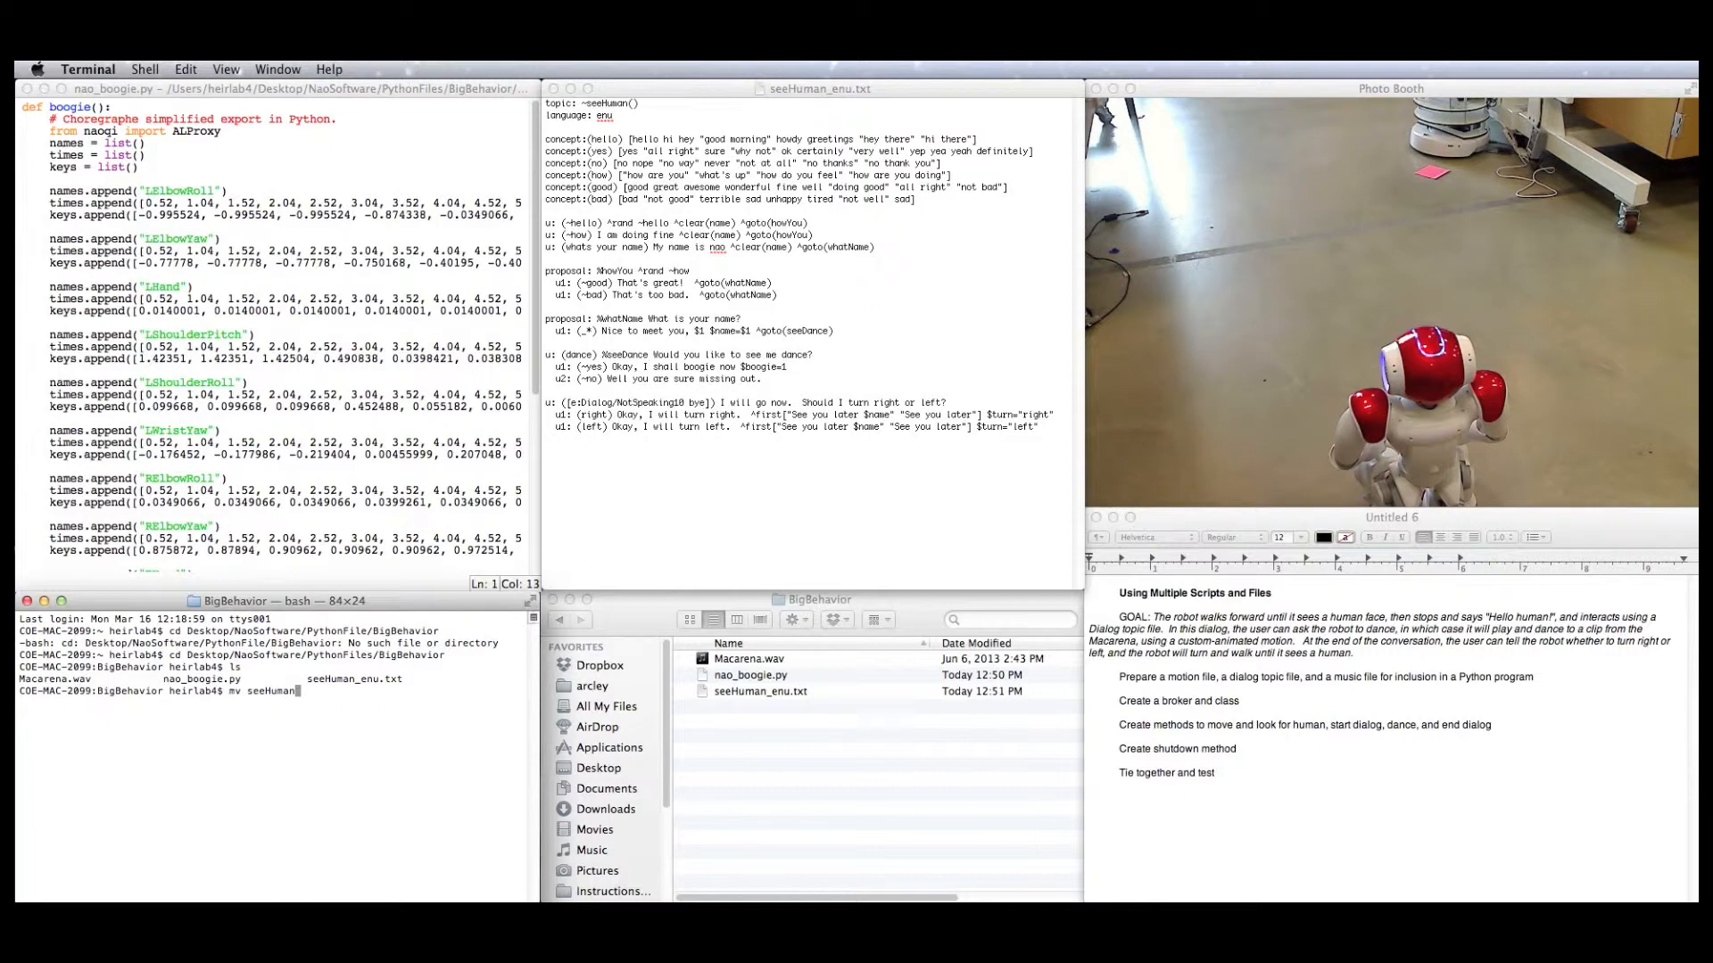
text(_enu.txt seeHuman_enu.top)
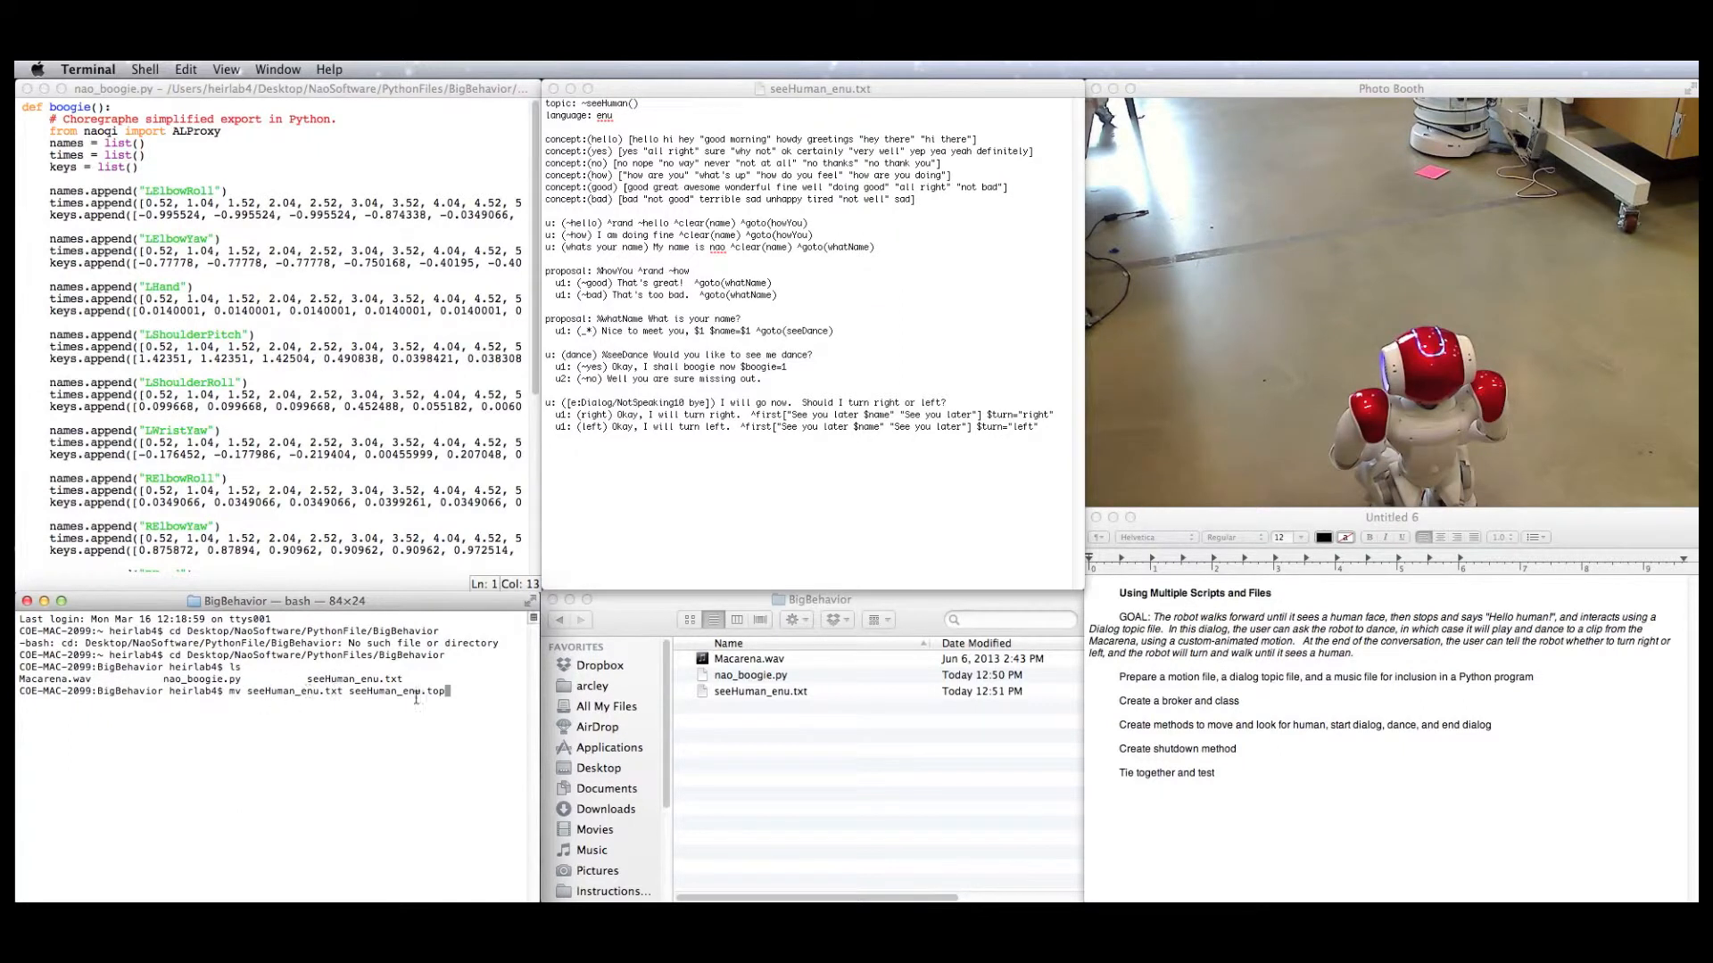
key(Return)
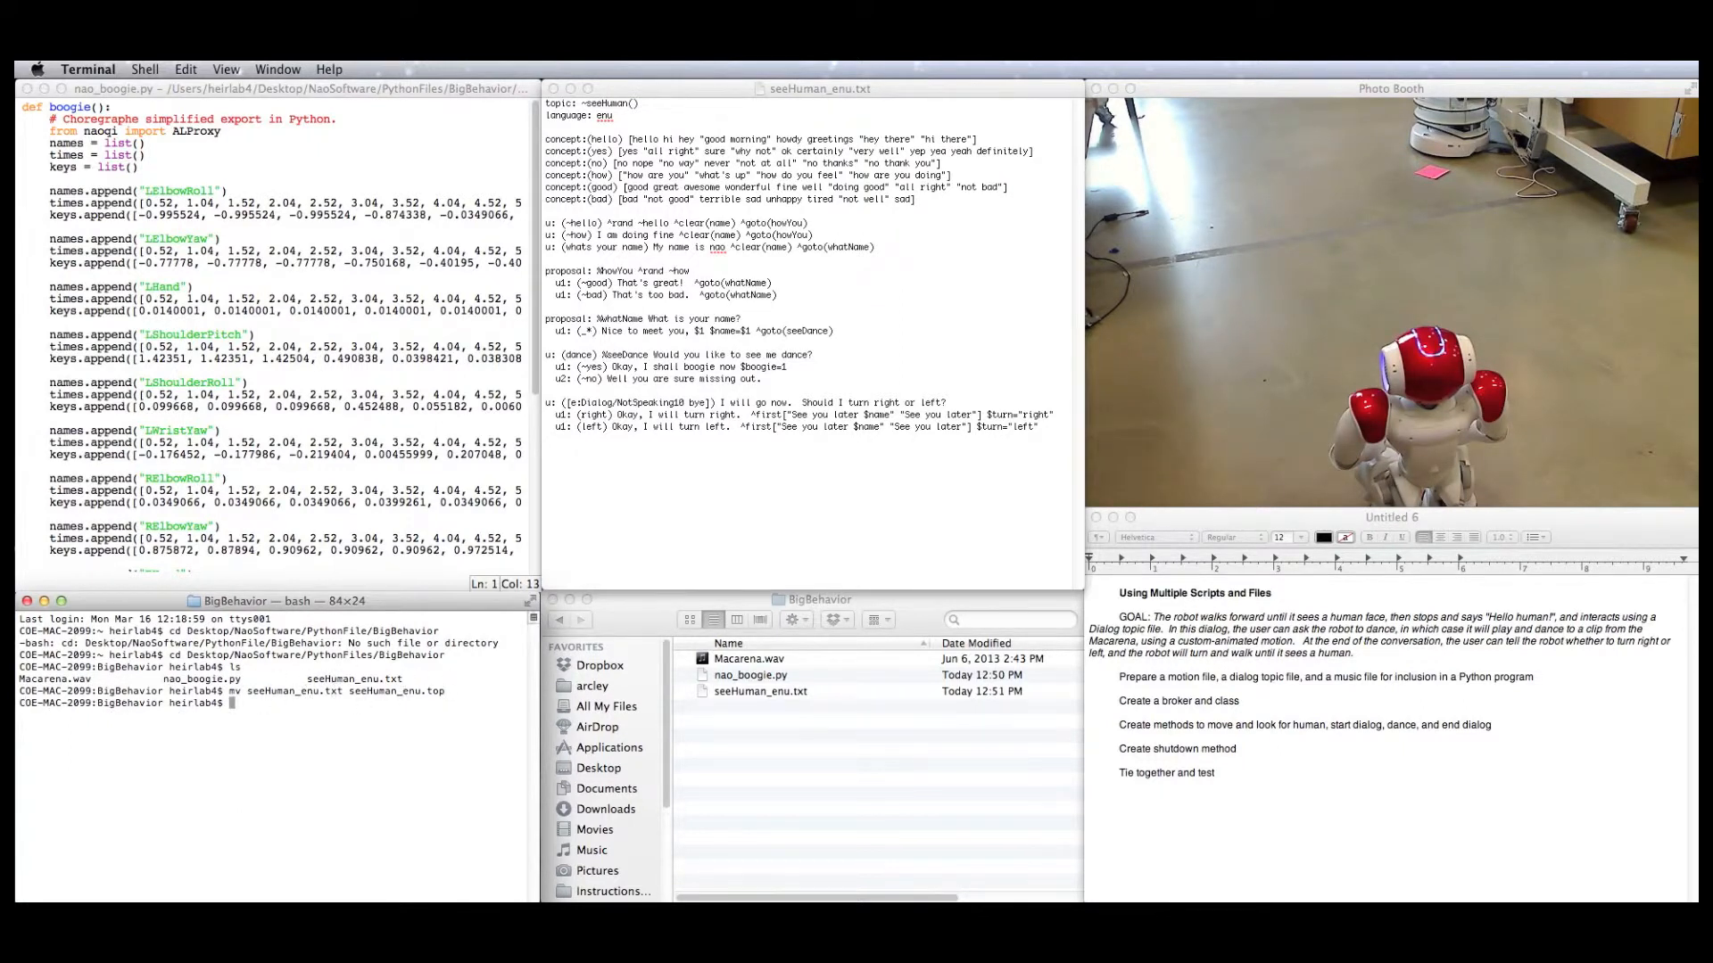
key(Return)
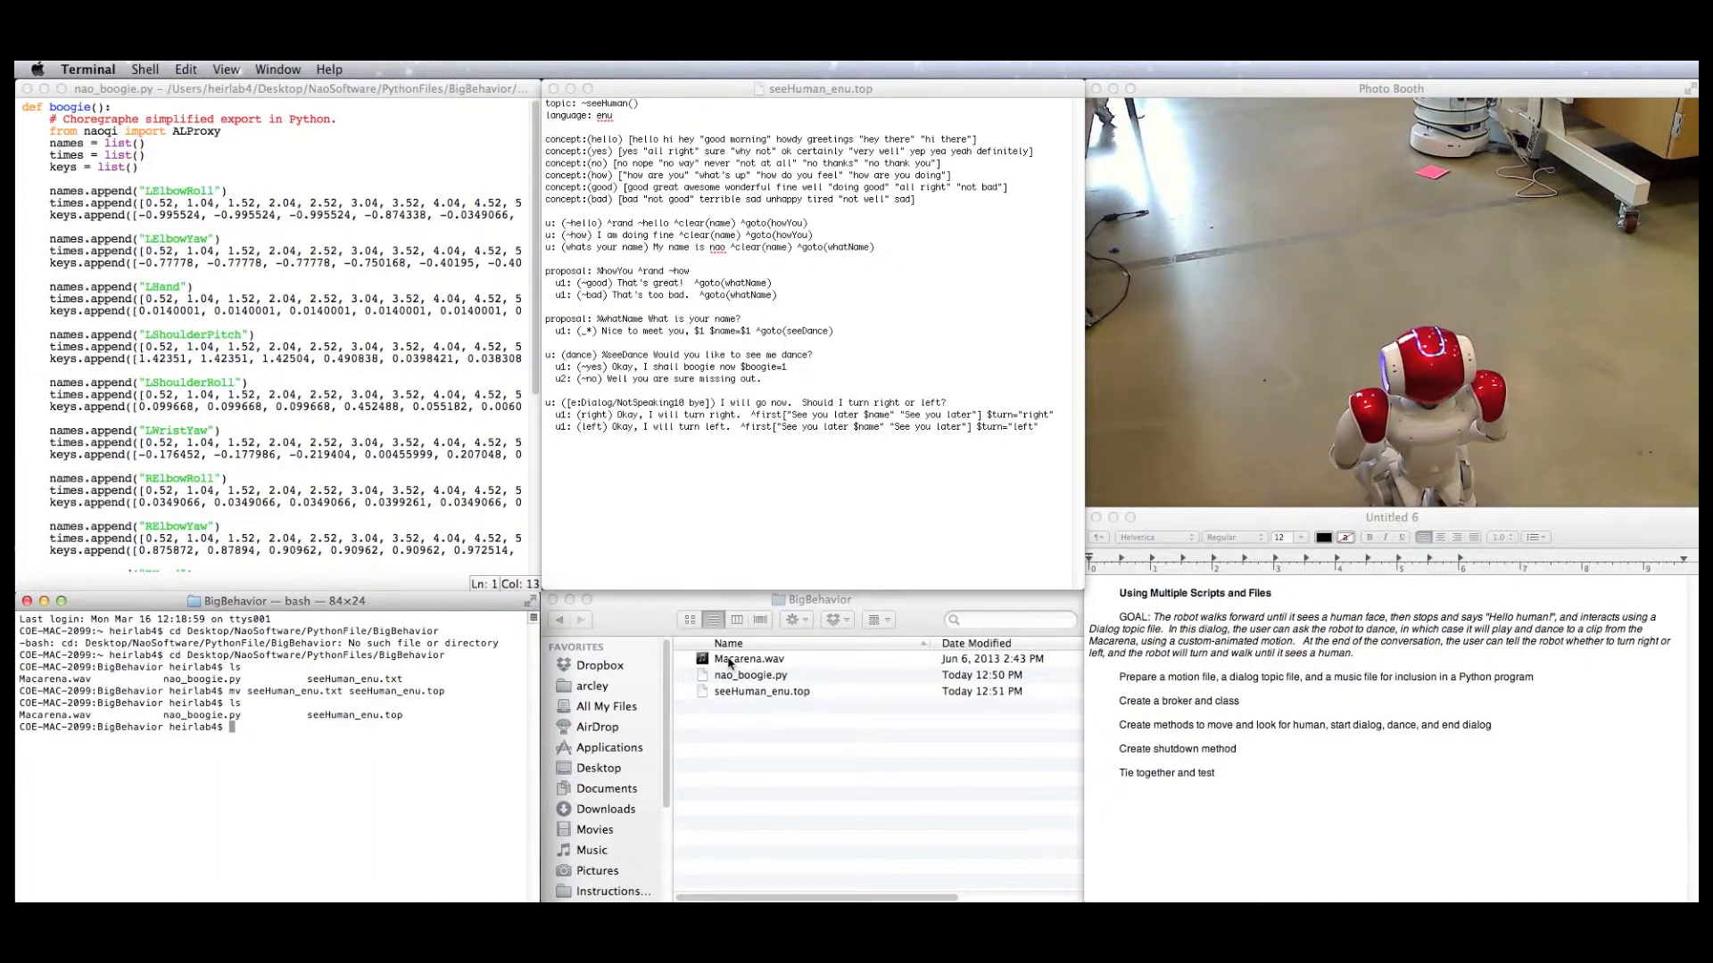
mouse_move(779, 691)
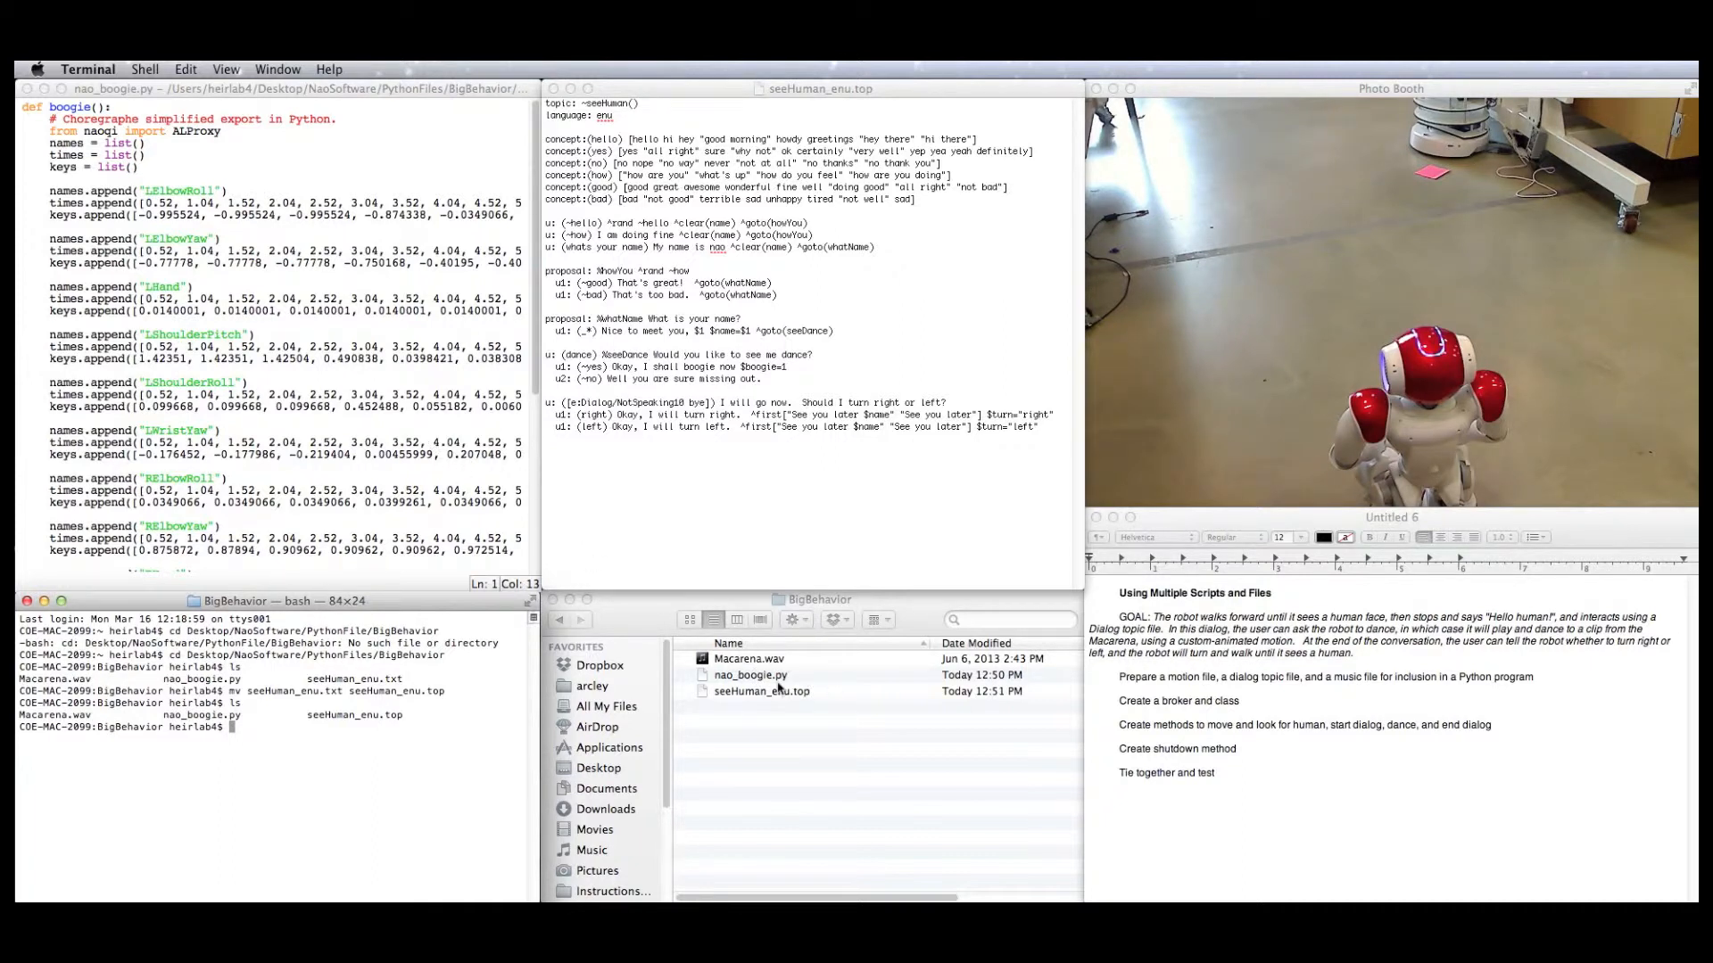
mouse_move(1575, 384)
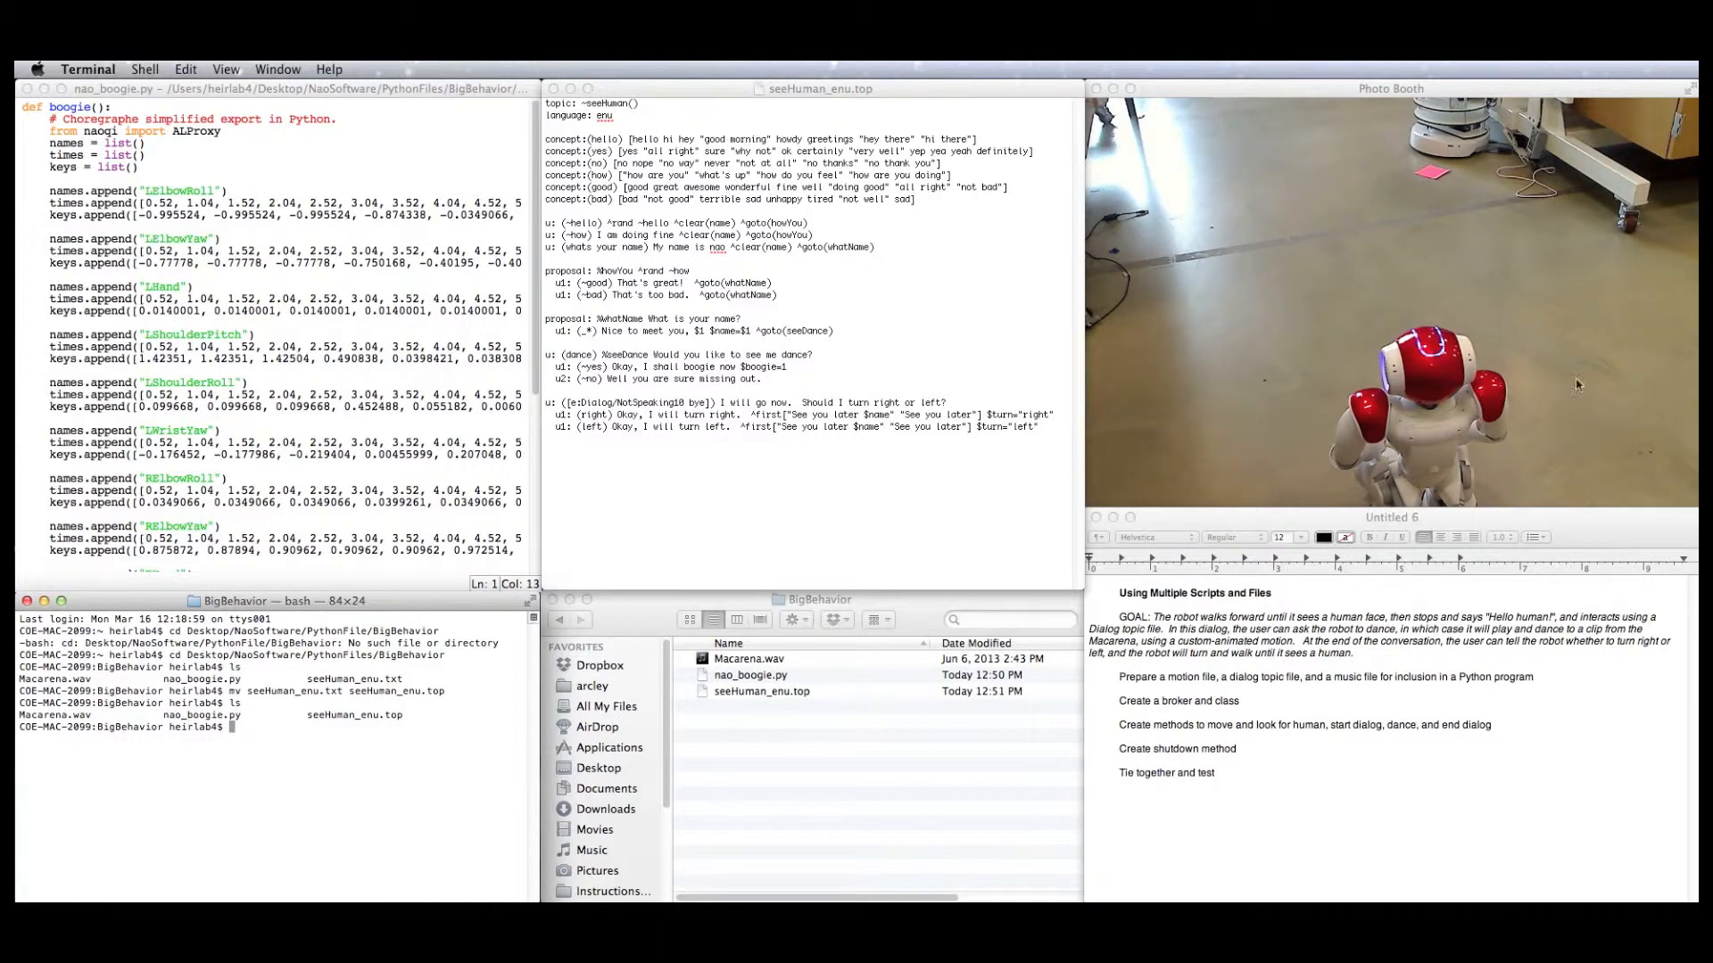
mouse_move(1441, 405)
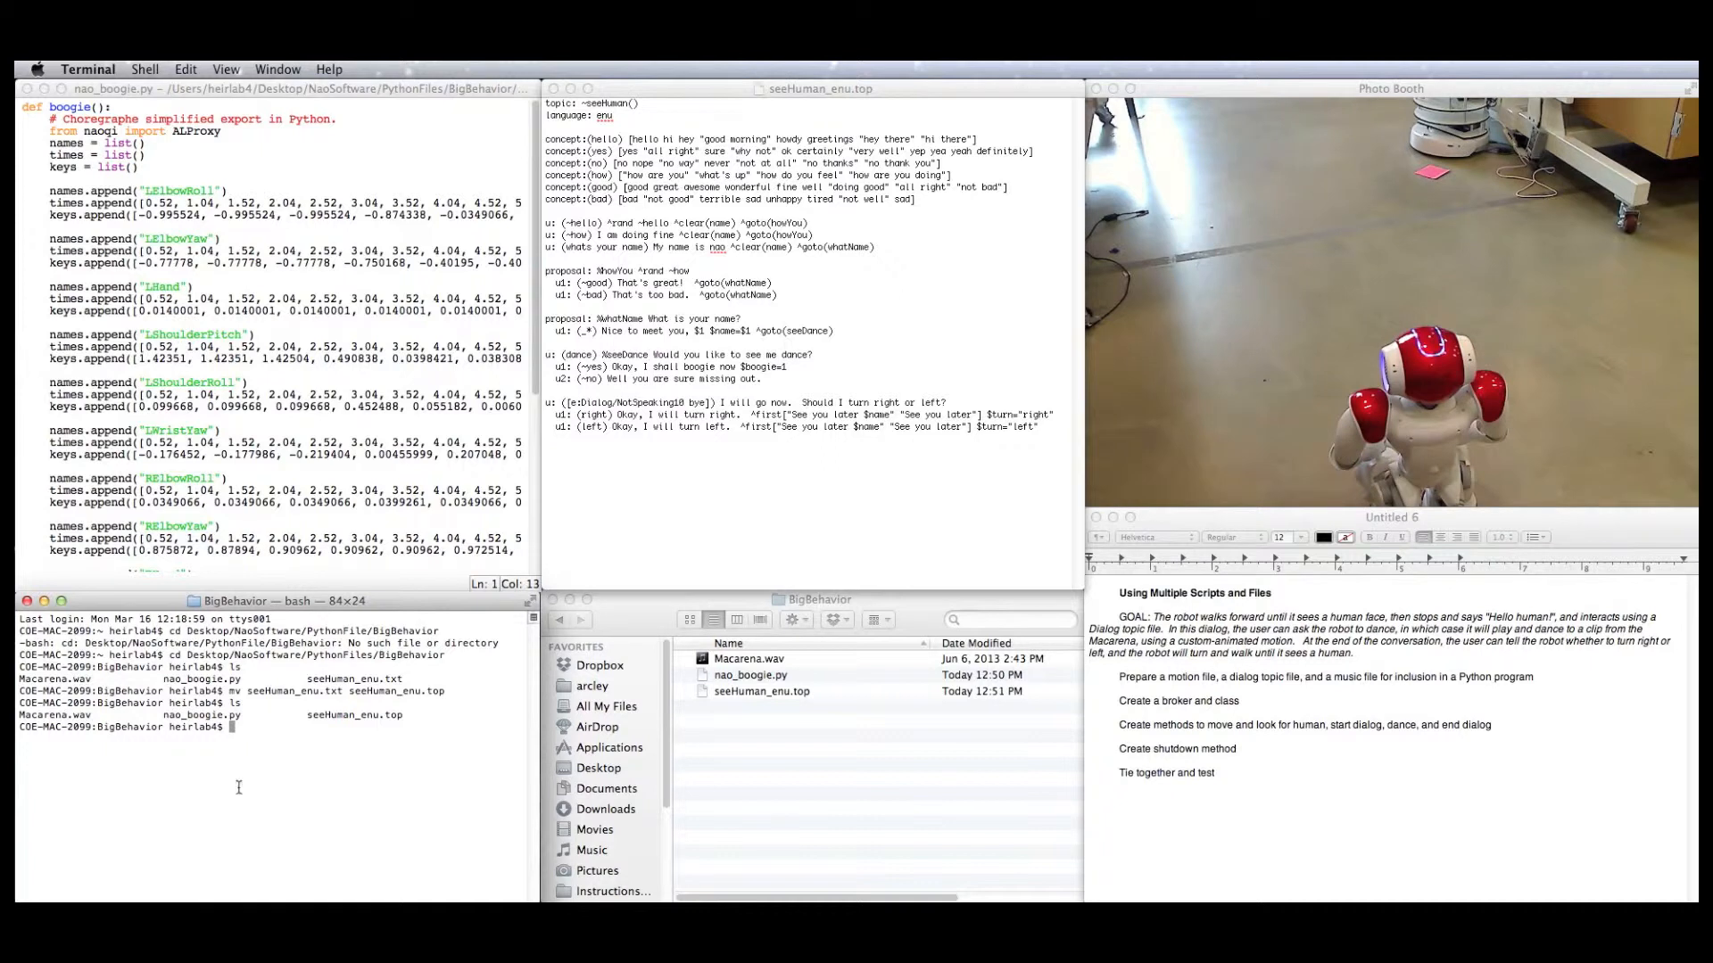
text(scp)
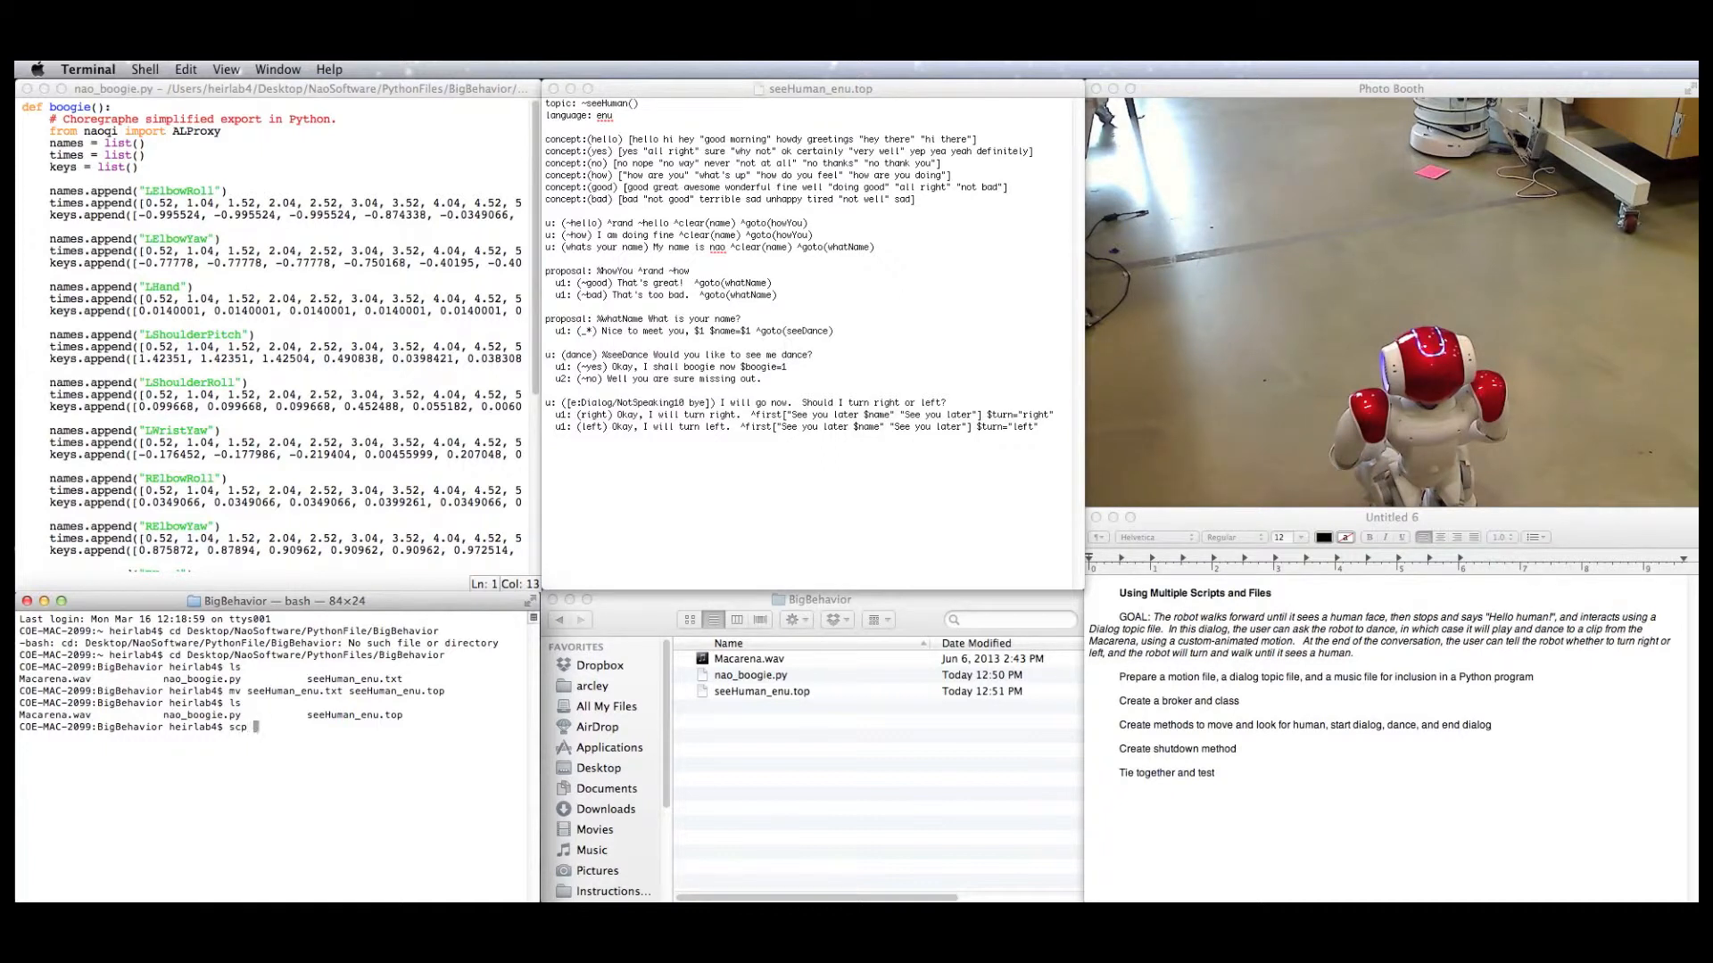
text(./)
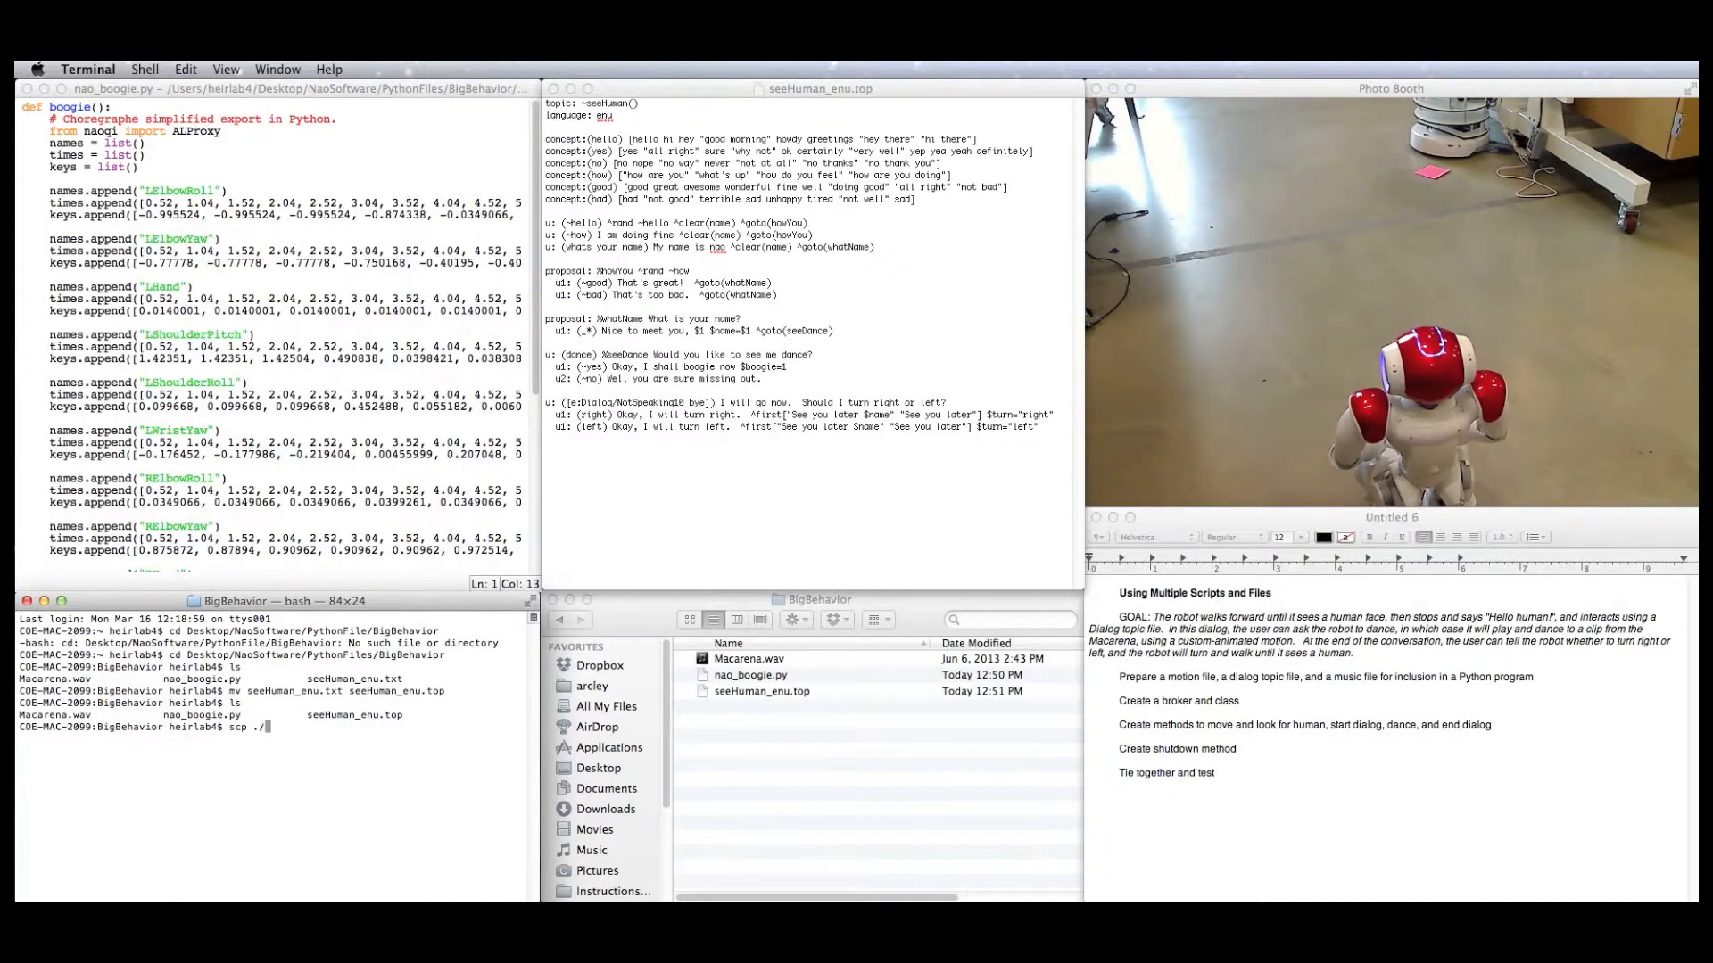
text(Macarena)
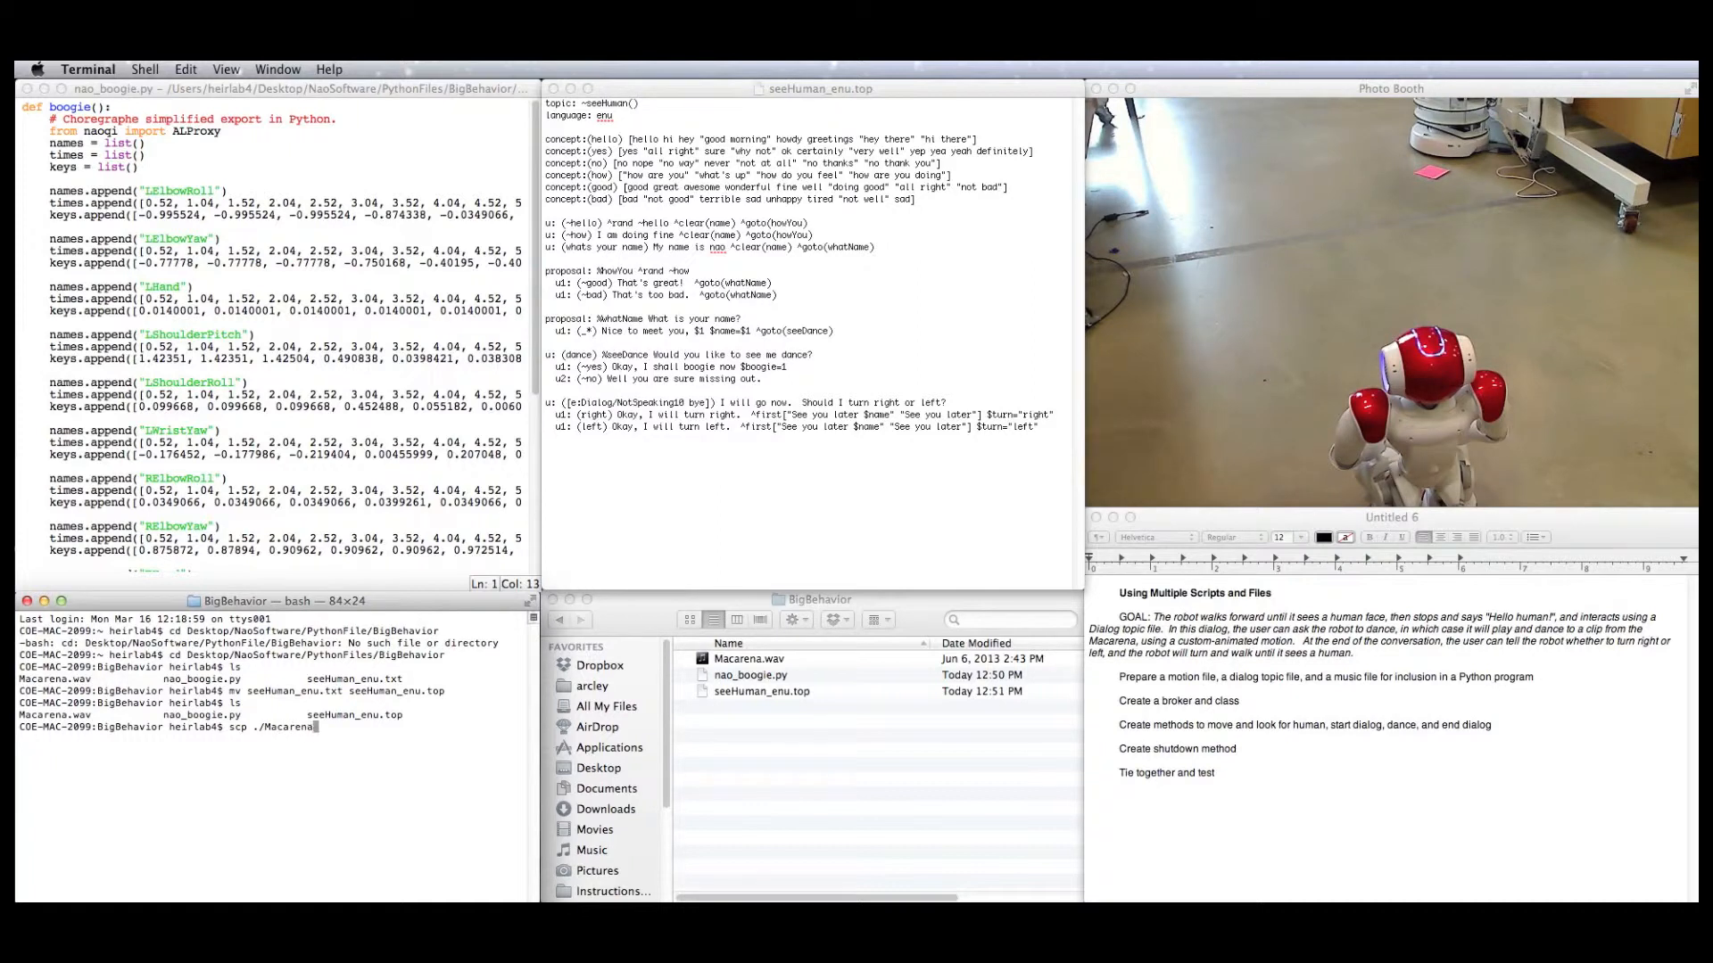
text(.wav nao@)
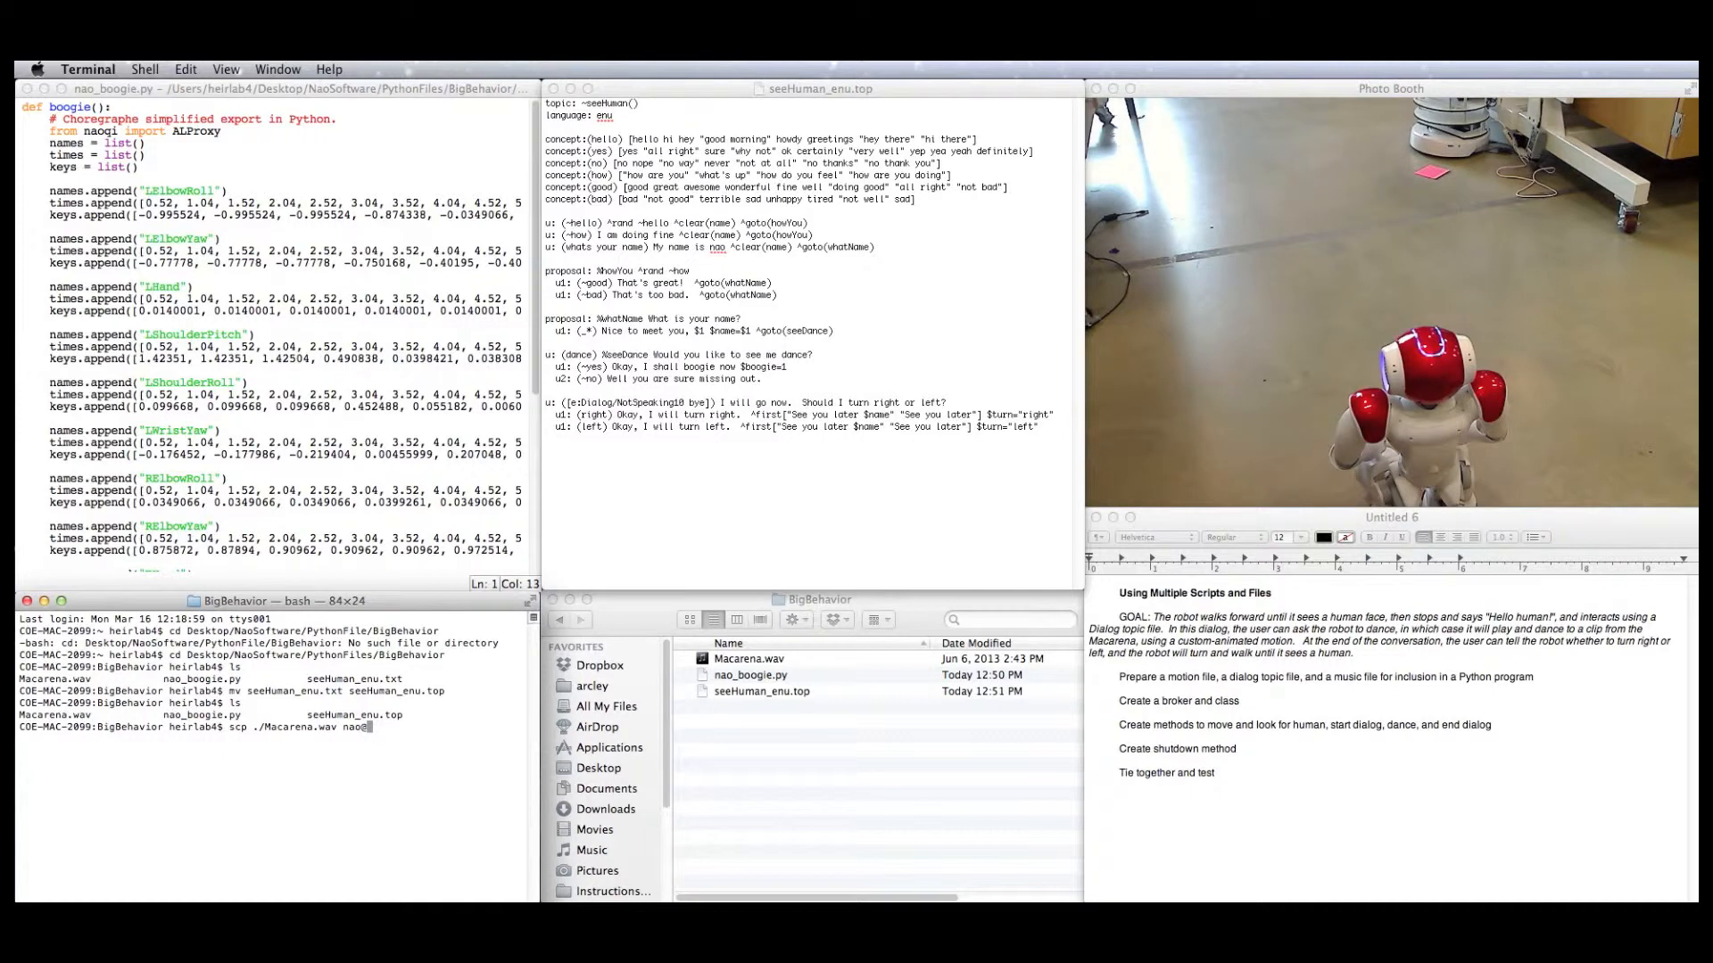
text(10.0.0)
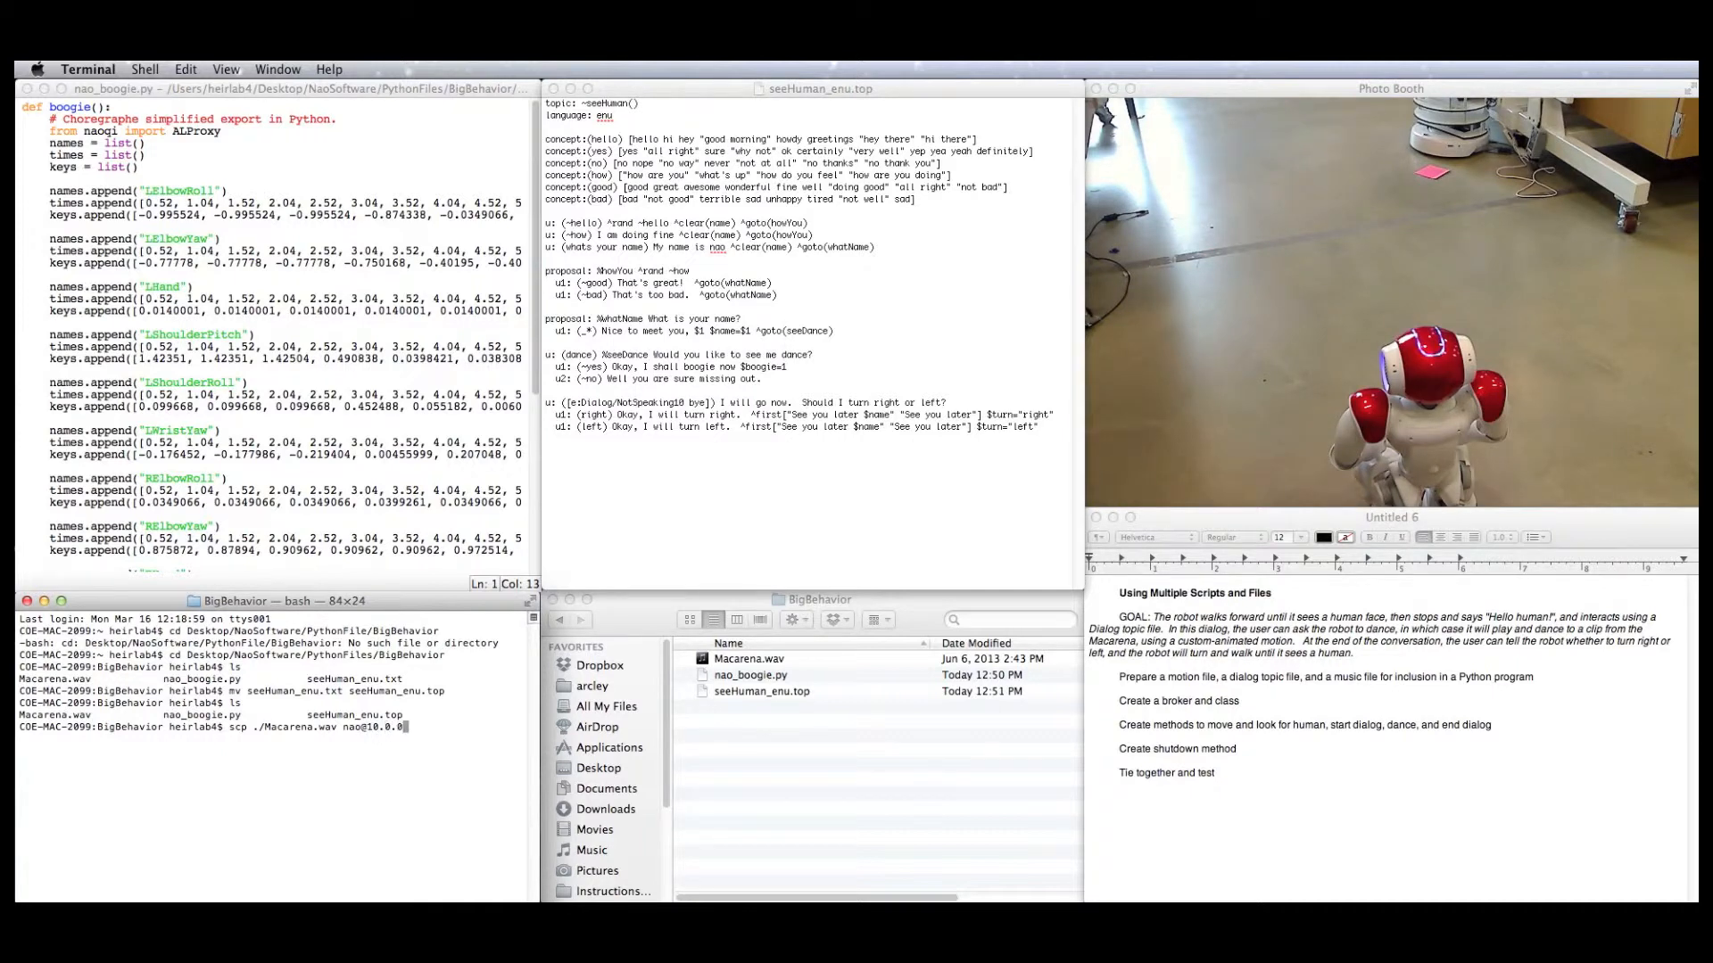
text(23:/)
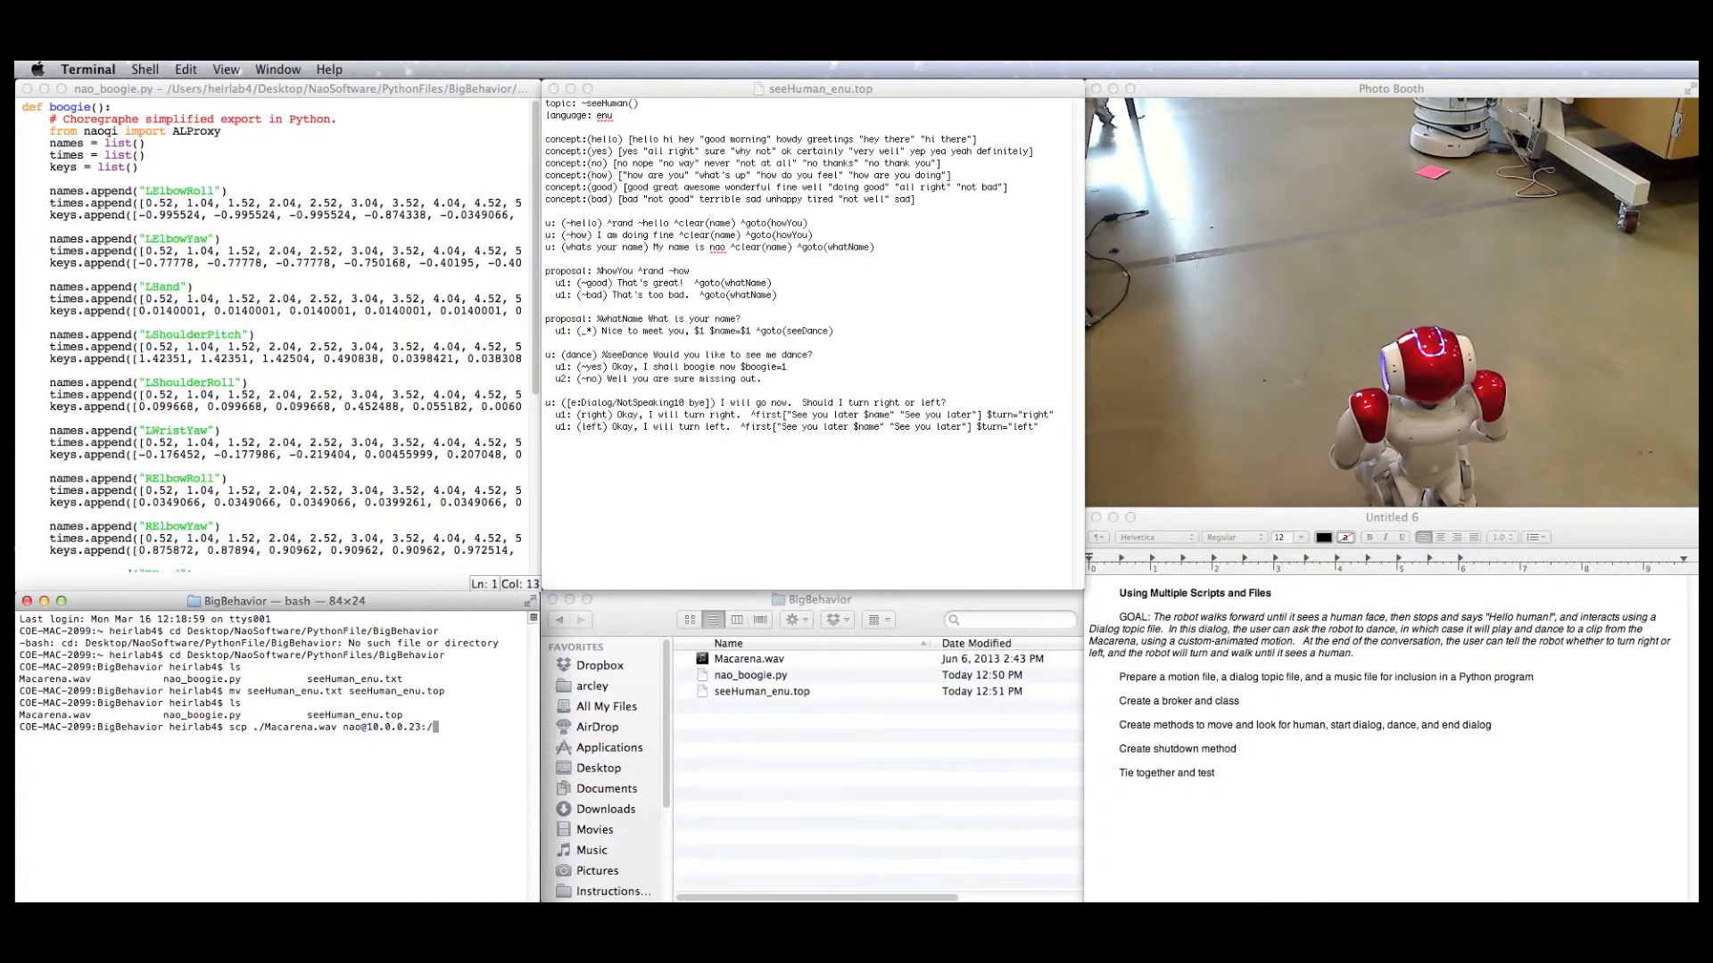
text(home/nao)
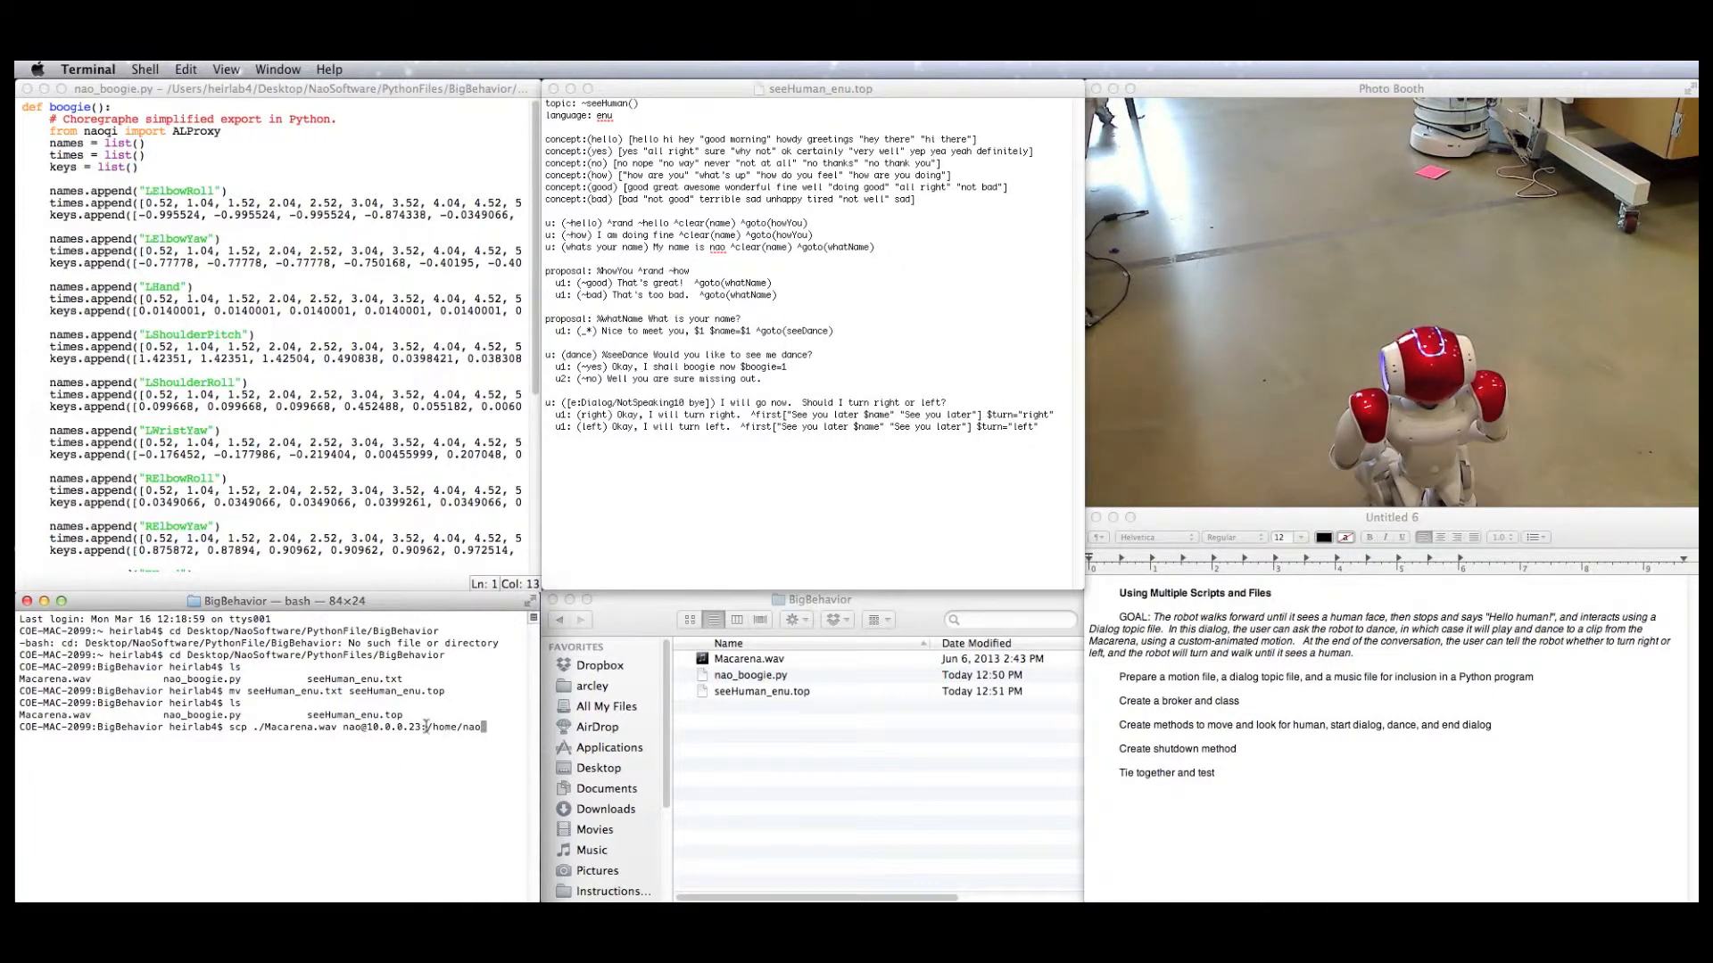
key(Return)
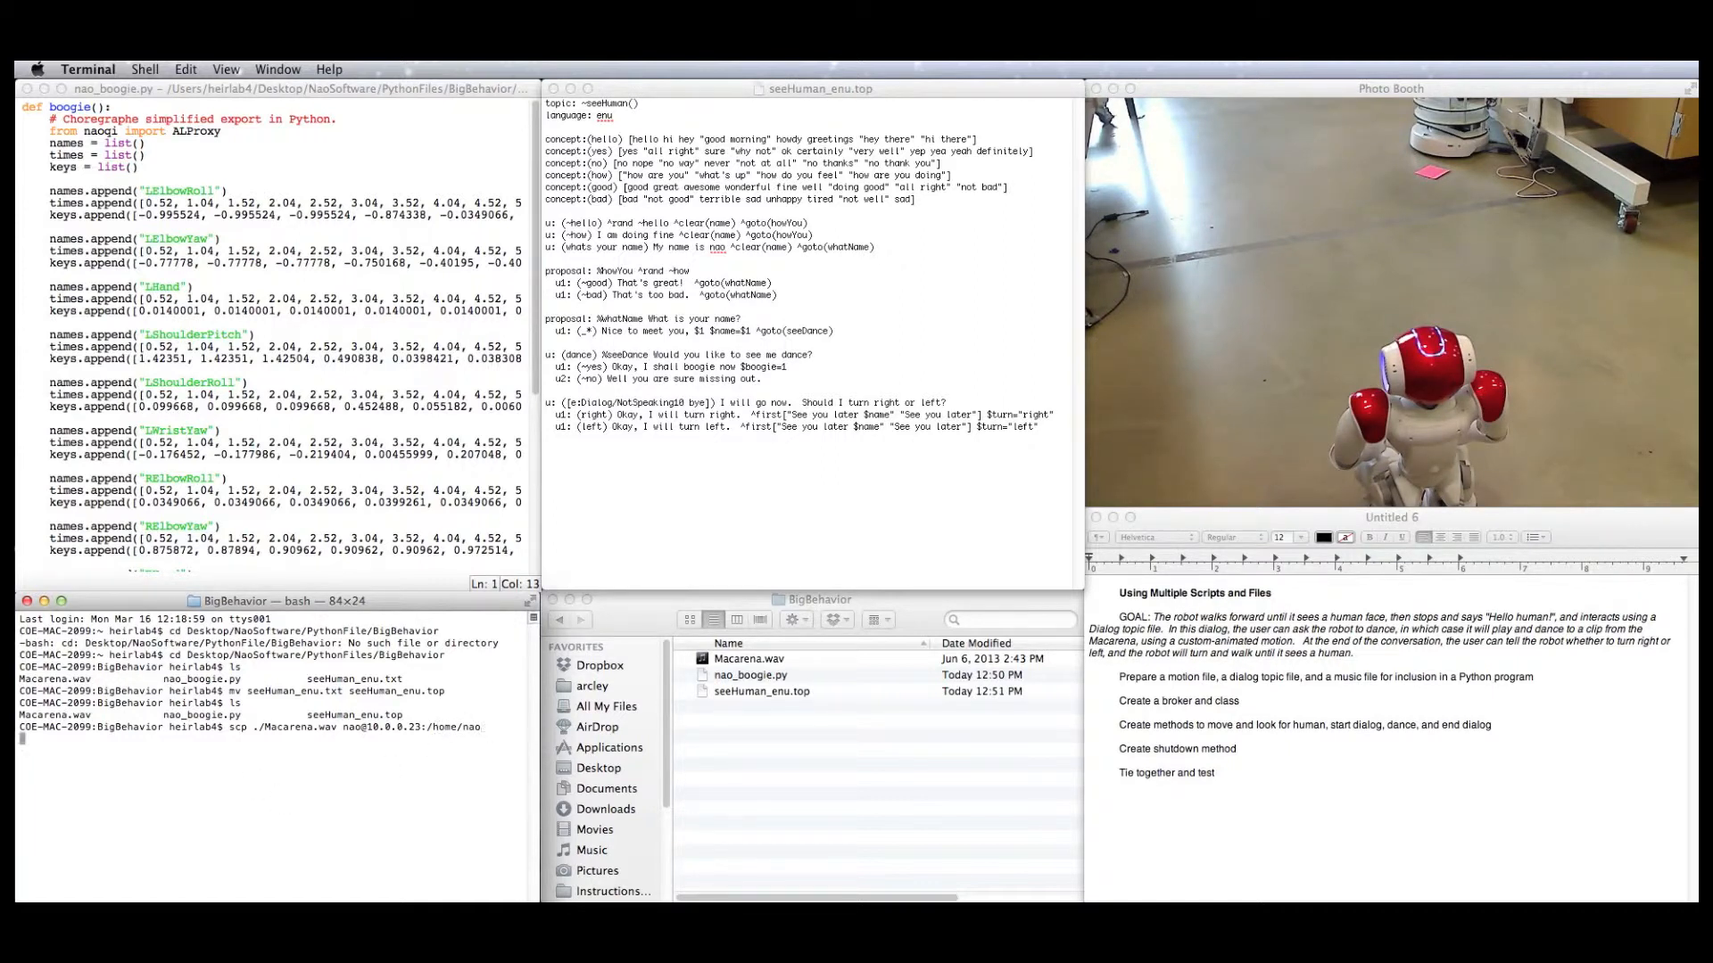
key(Return)
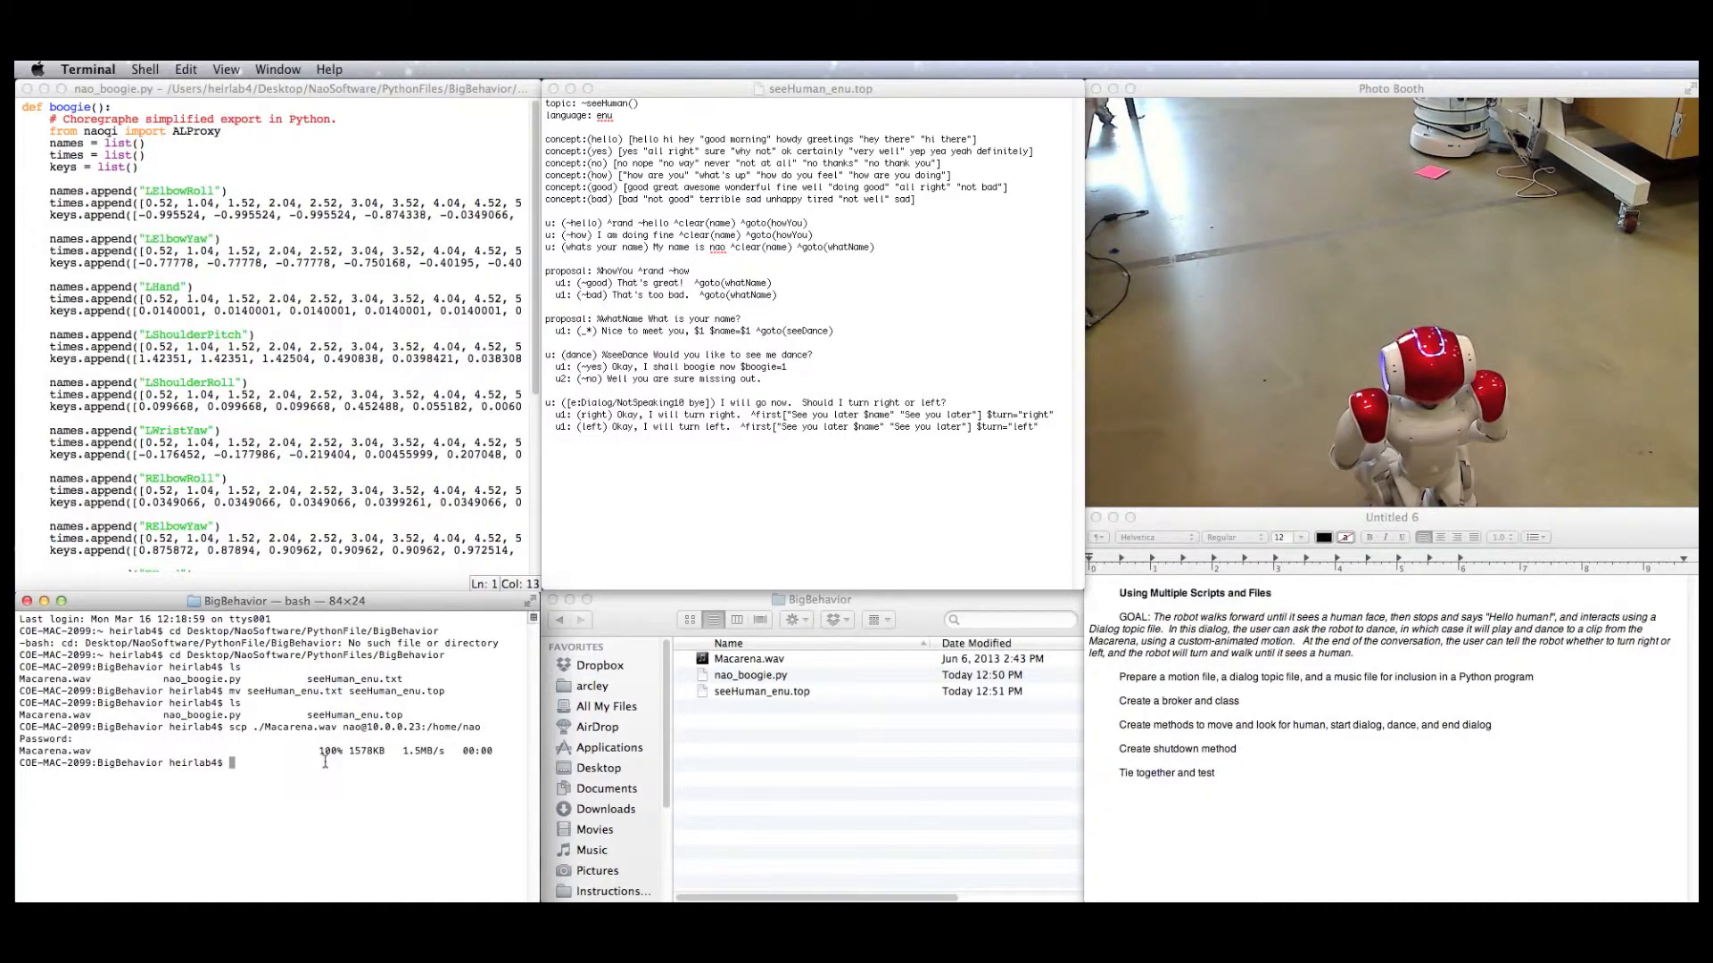
text(sc)
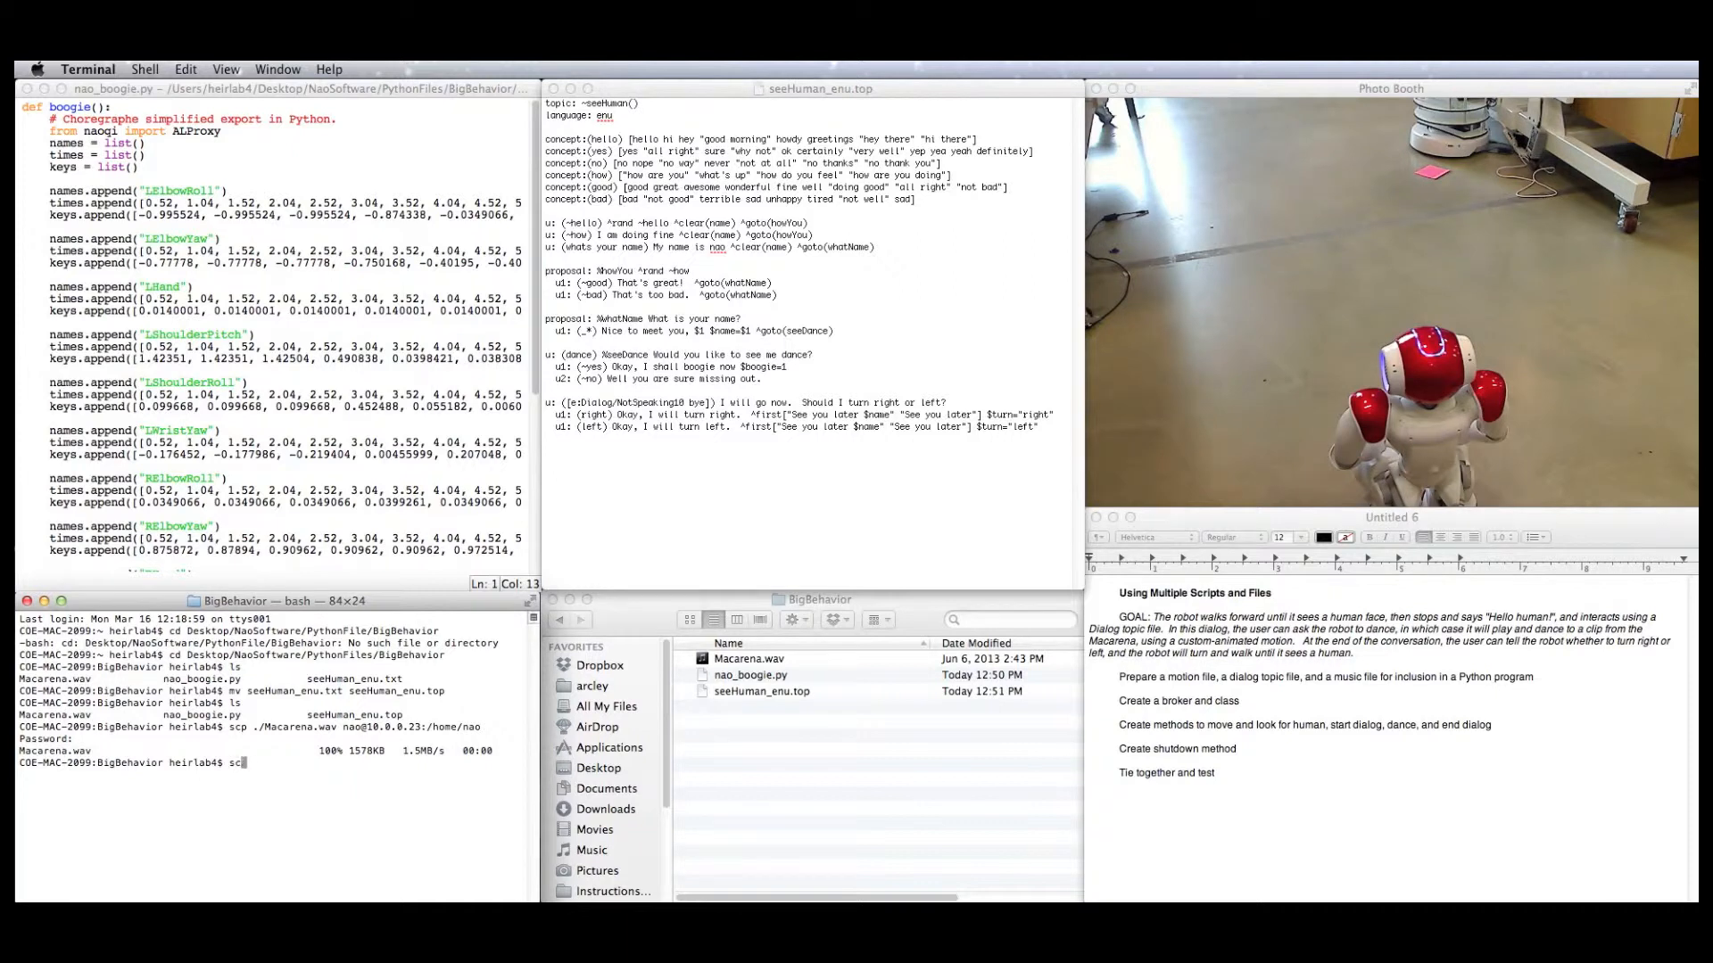
text(cp ./seeHuman_enu.top)
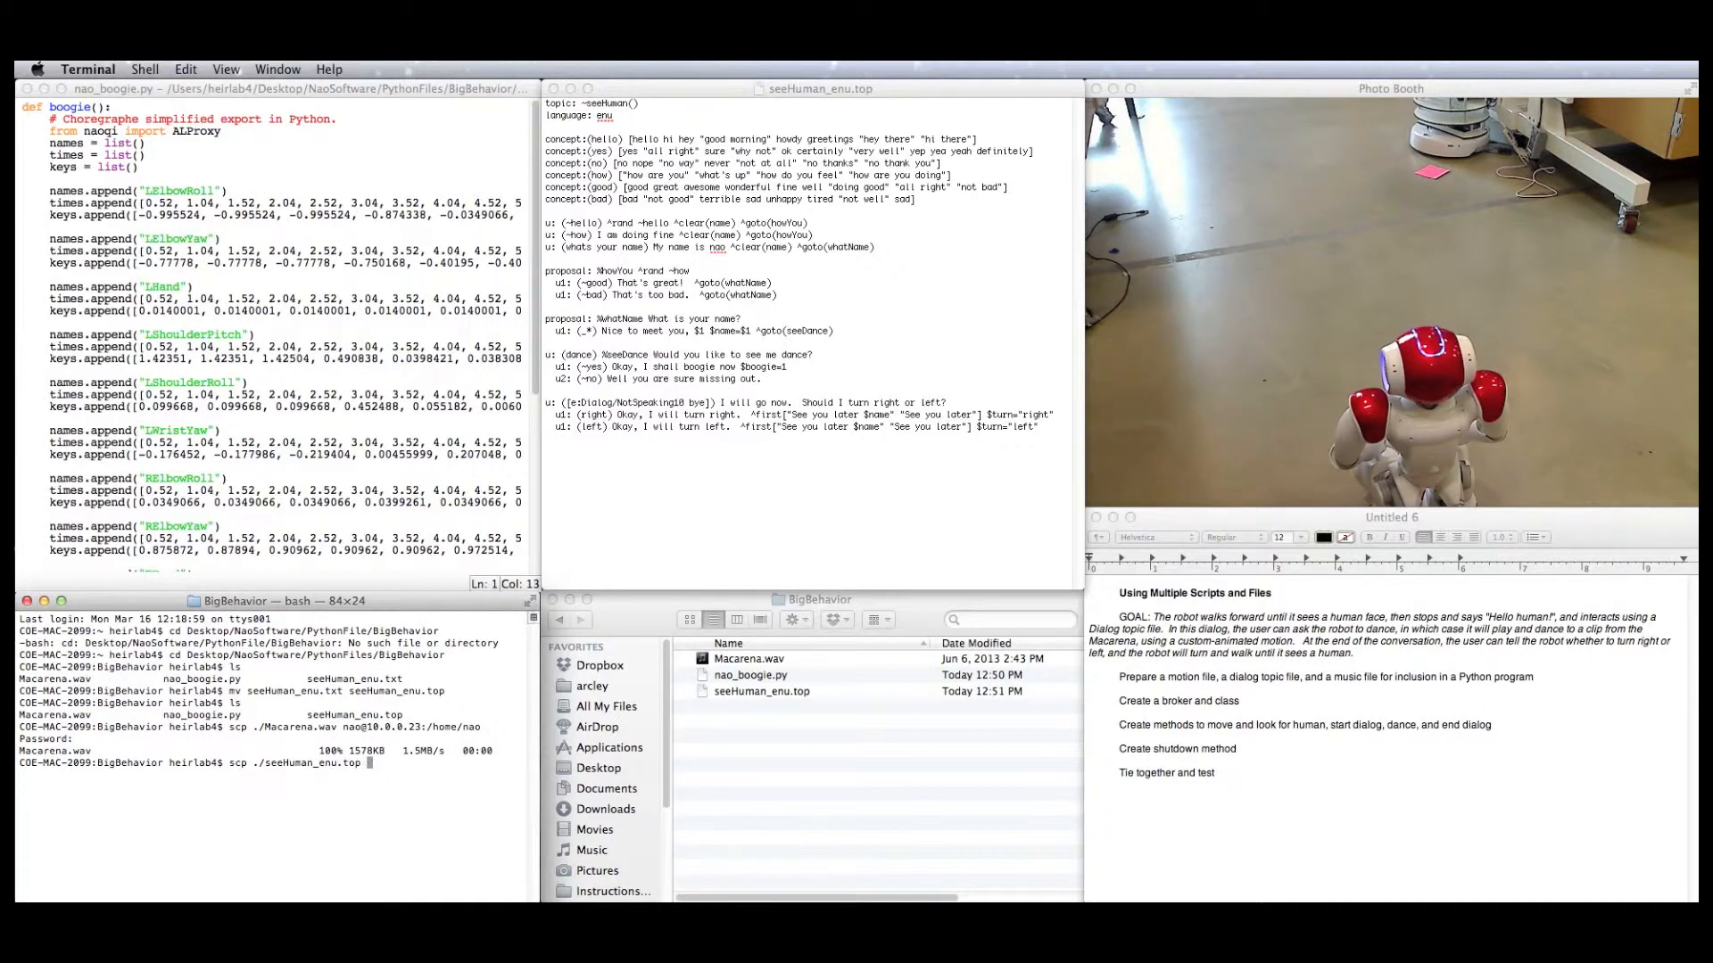
text(nao0)
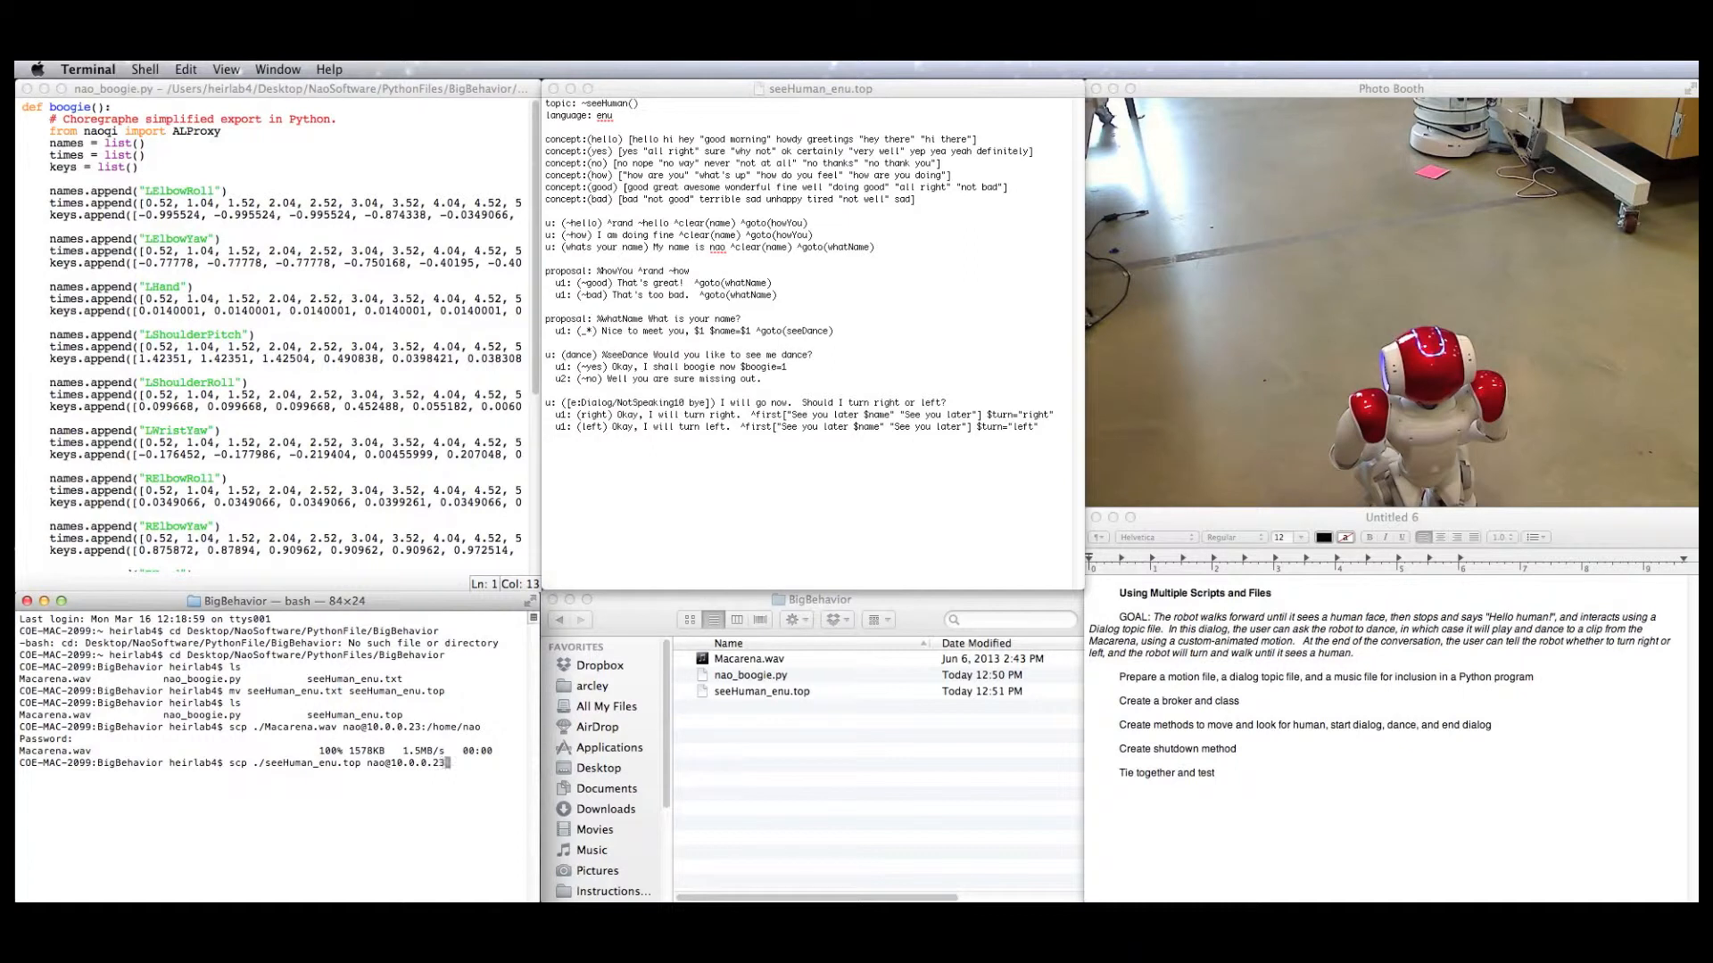
text(:/home/nao)
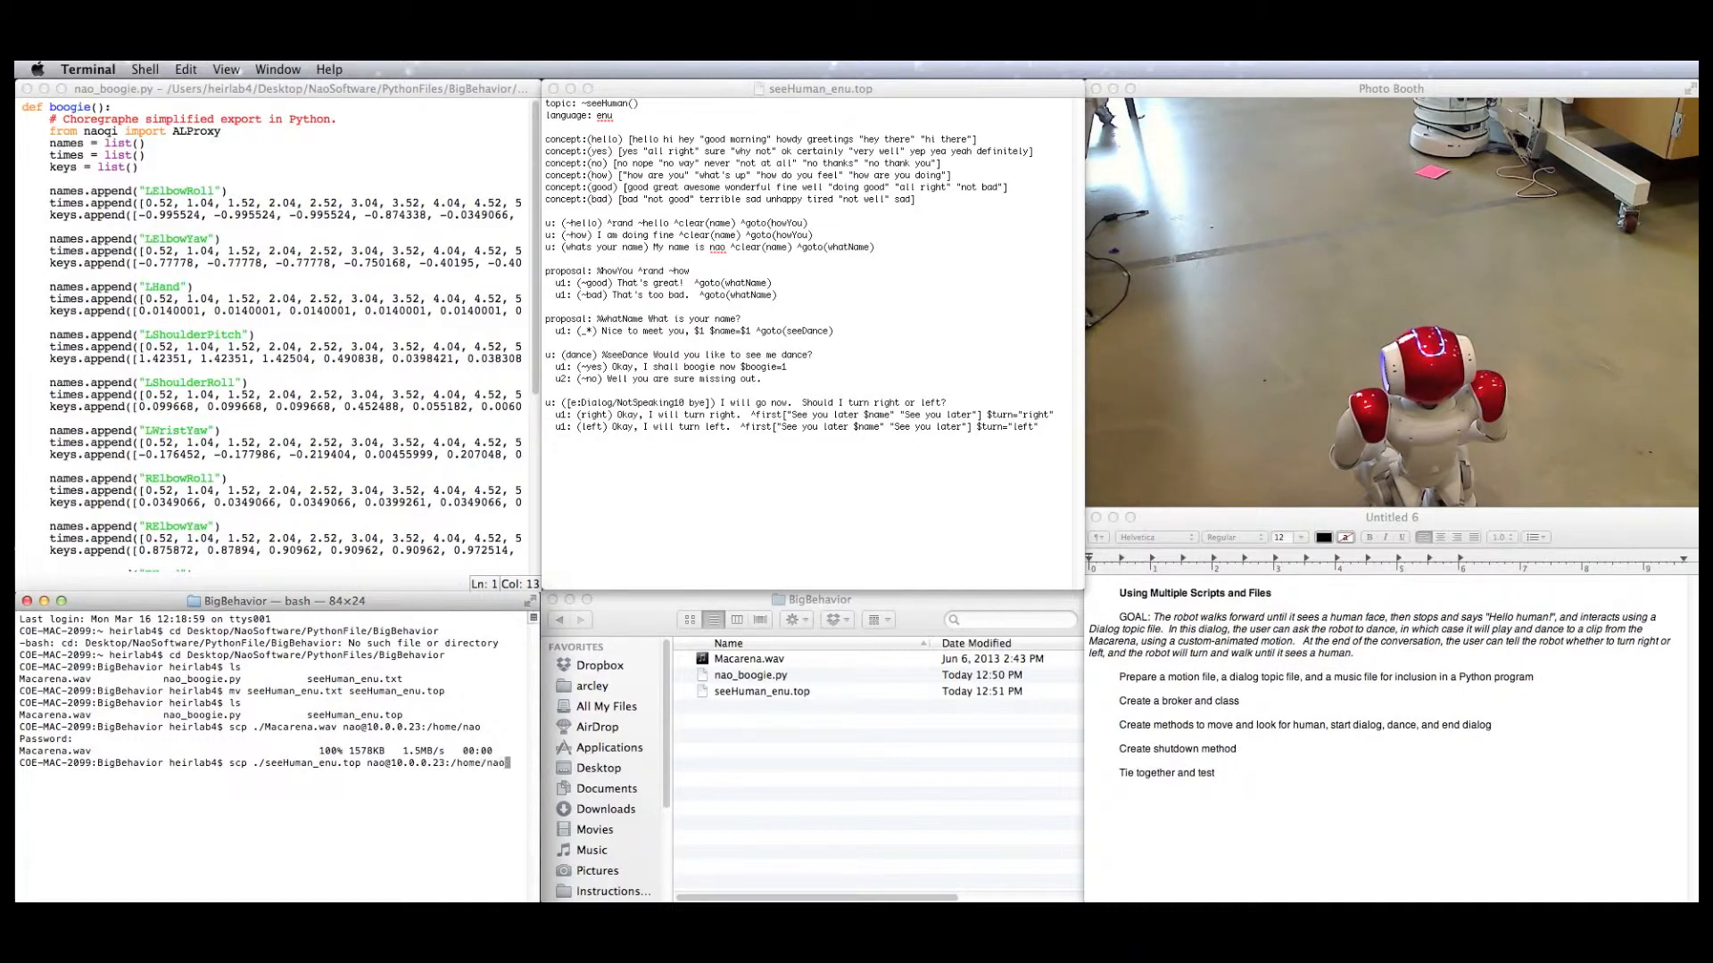
key(Return)
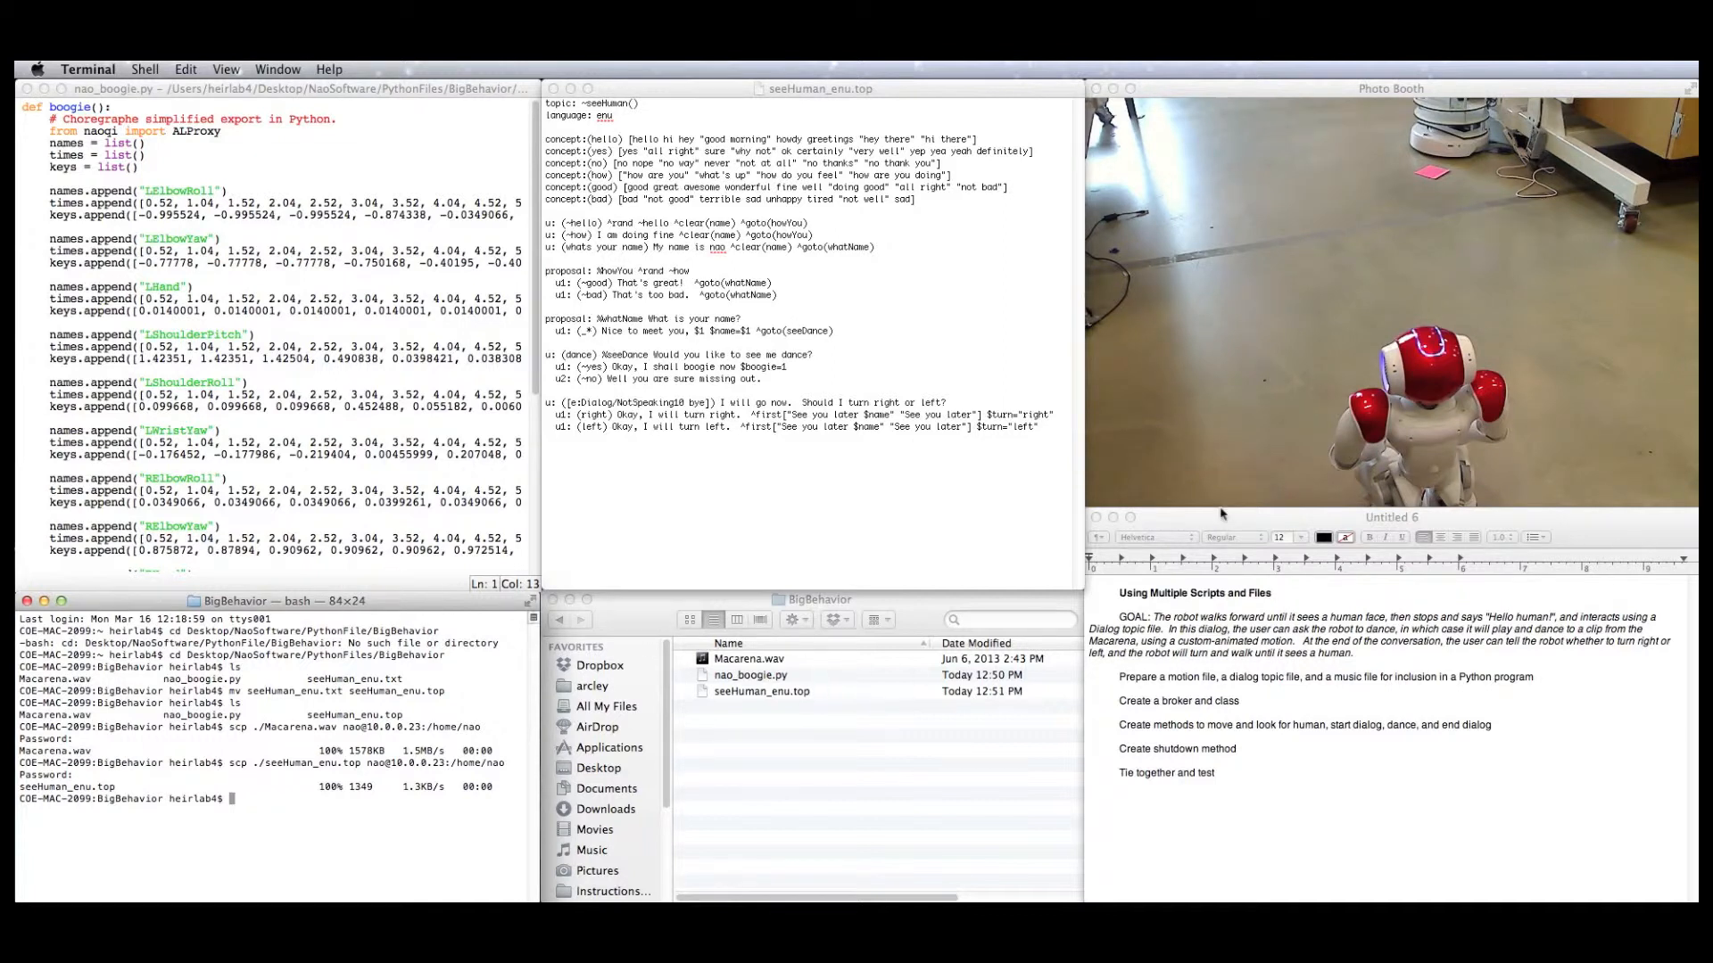
mouse_move(351, 415)
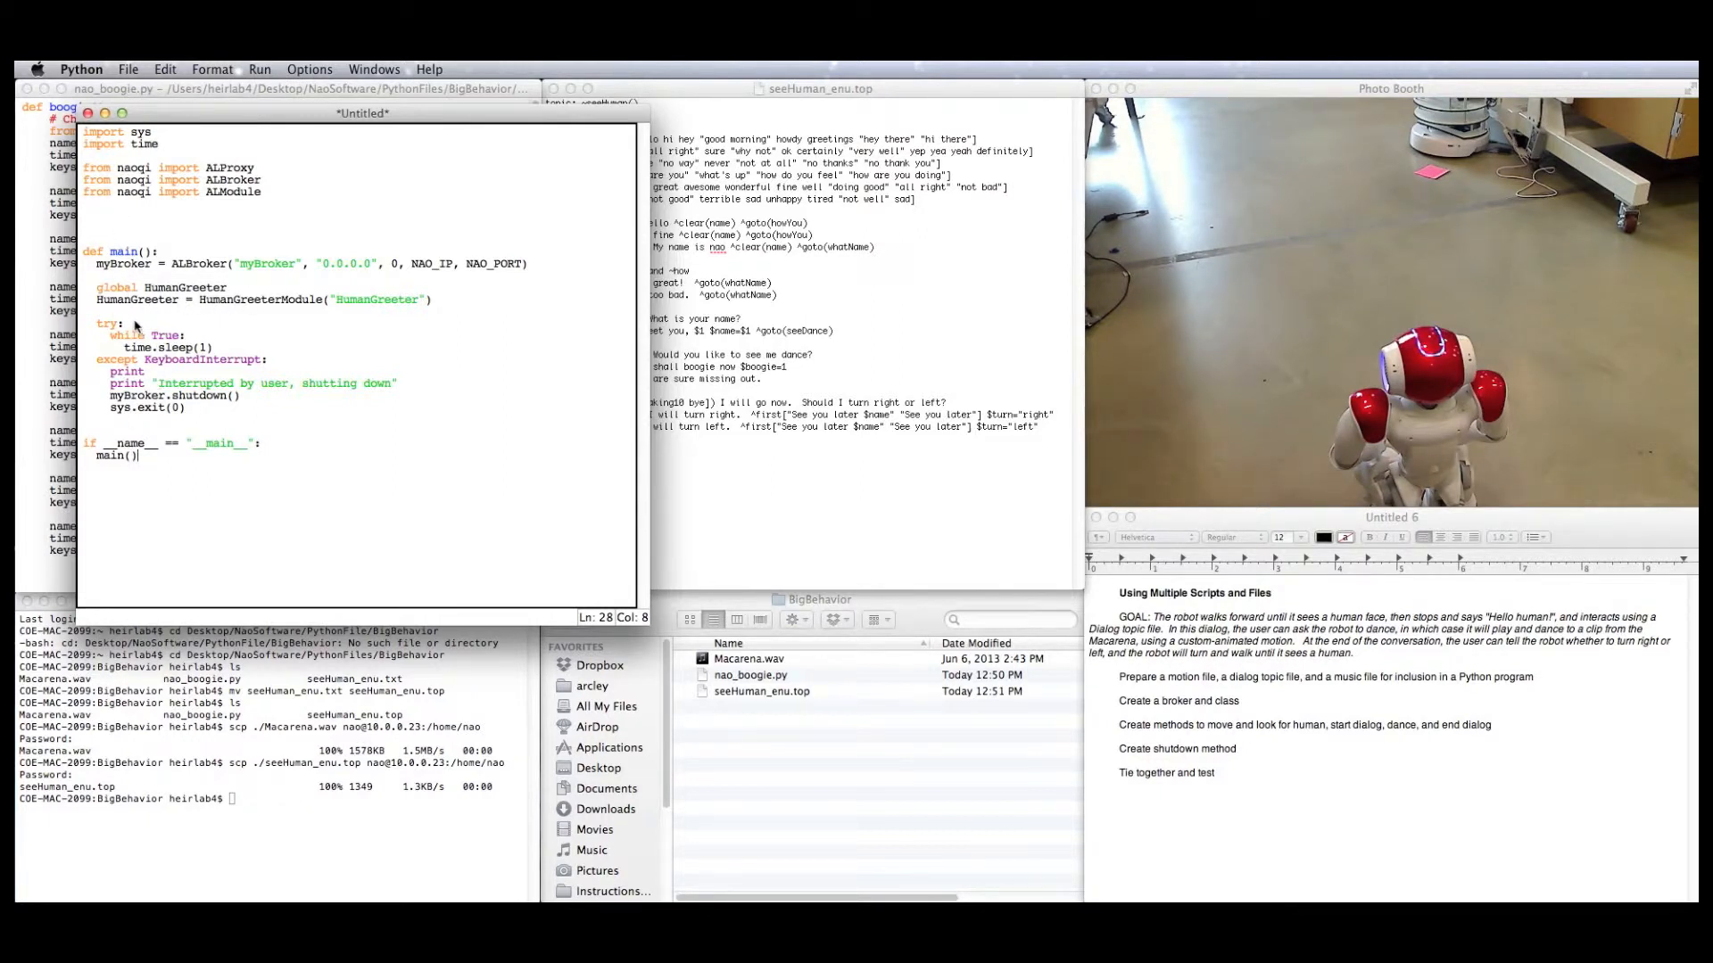
mouse_move(1003, 525)
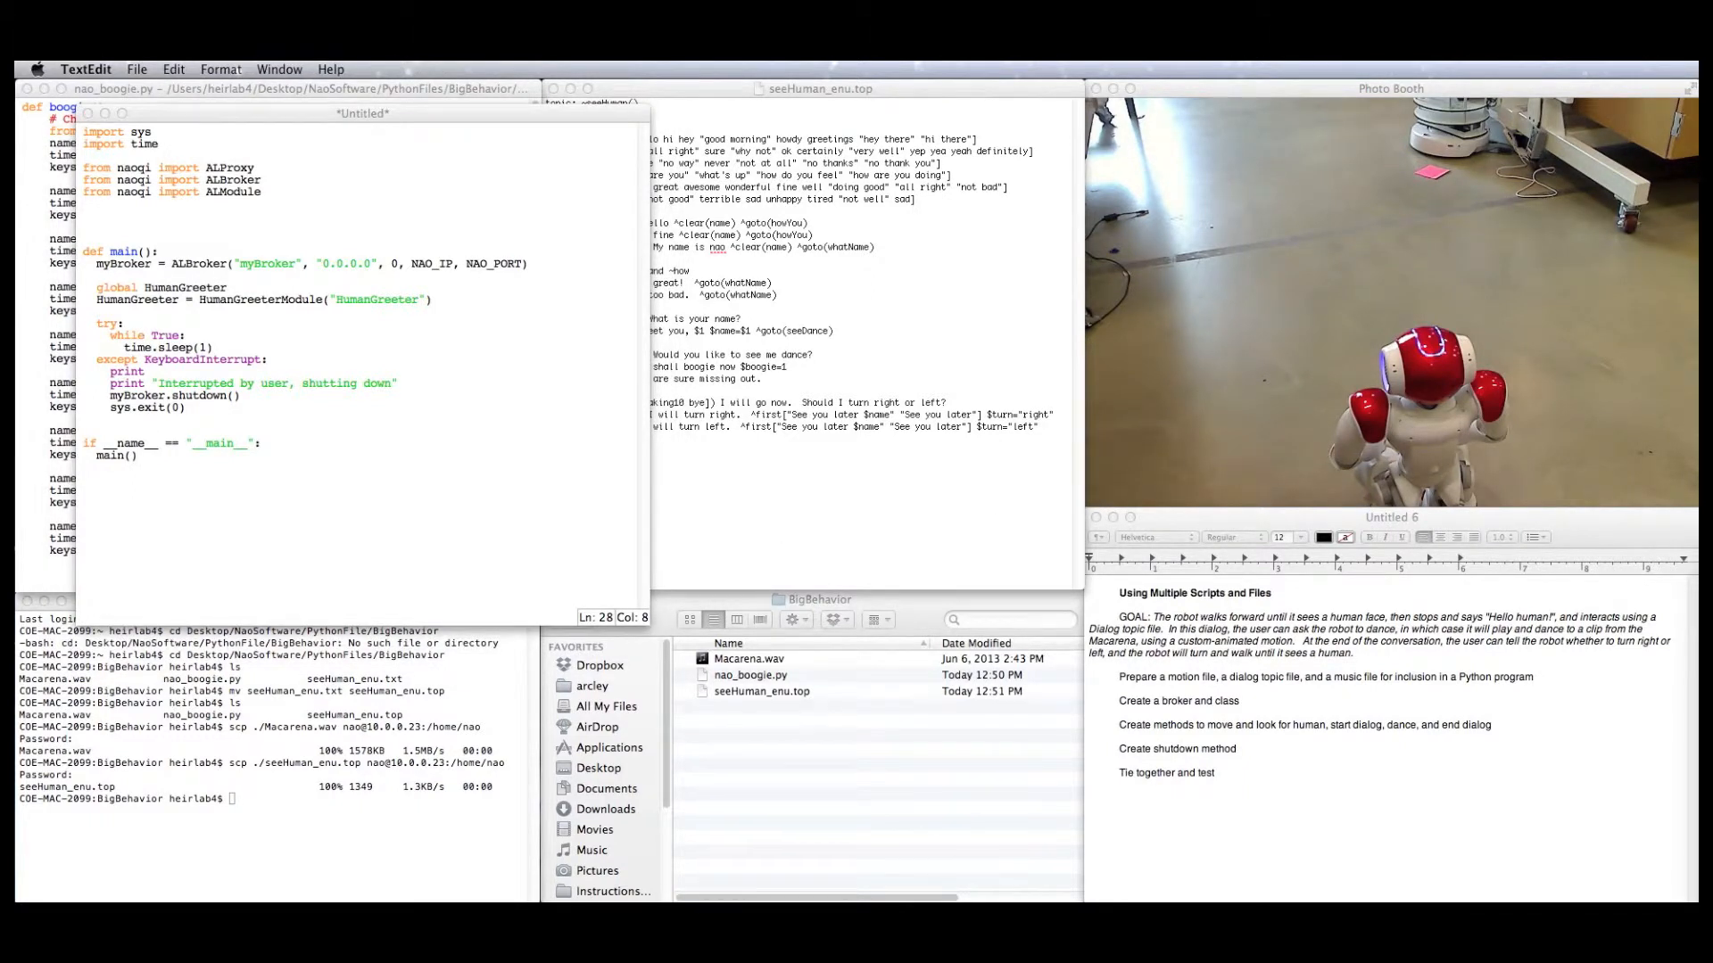
mouse_move(464, 216)
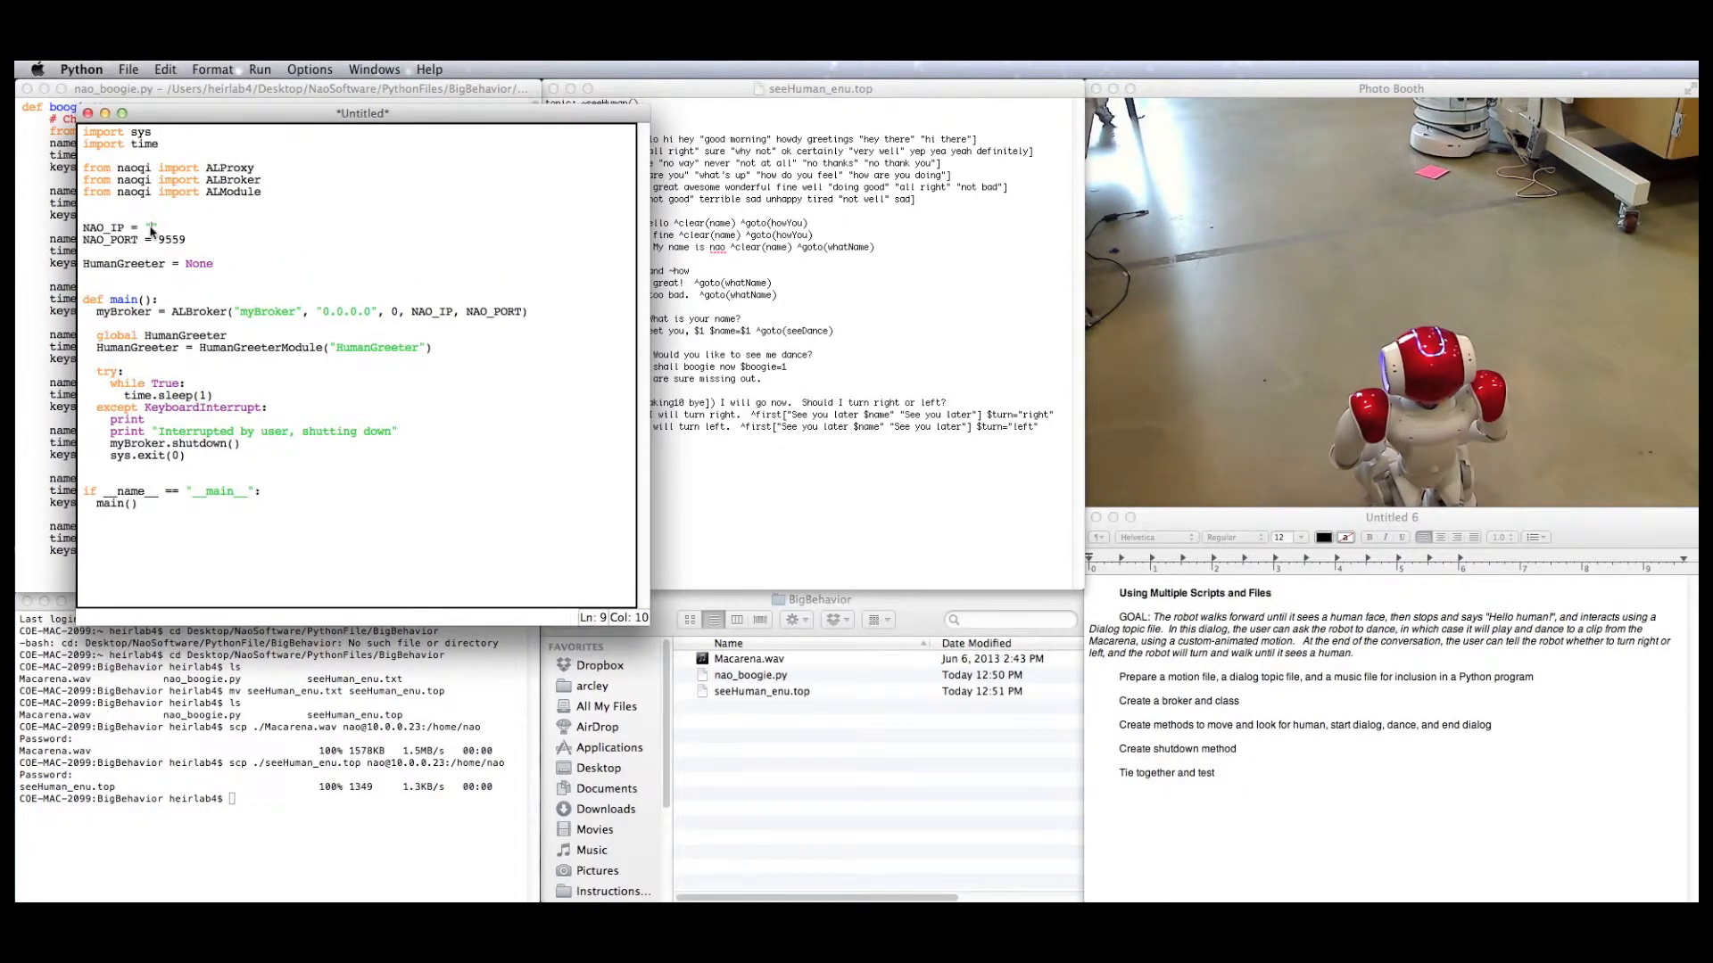
- Set NAO_IP to "10.0.0.23" in the new script's header
text(0.0.0.23)
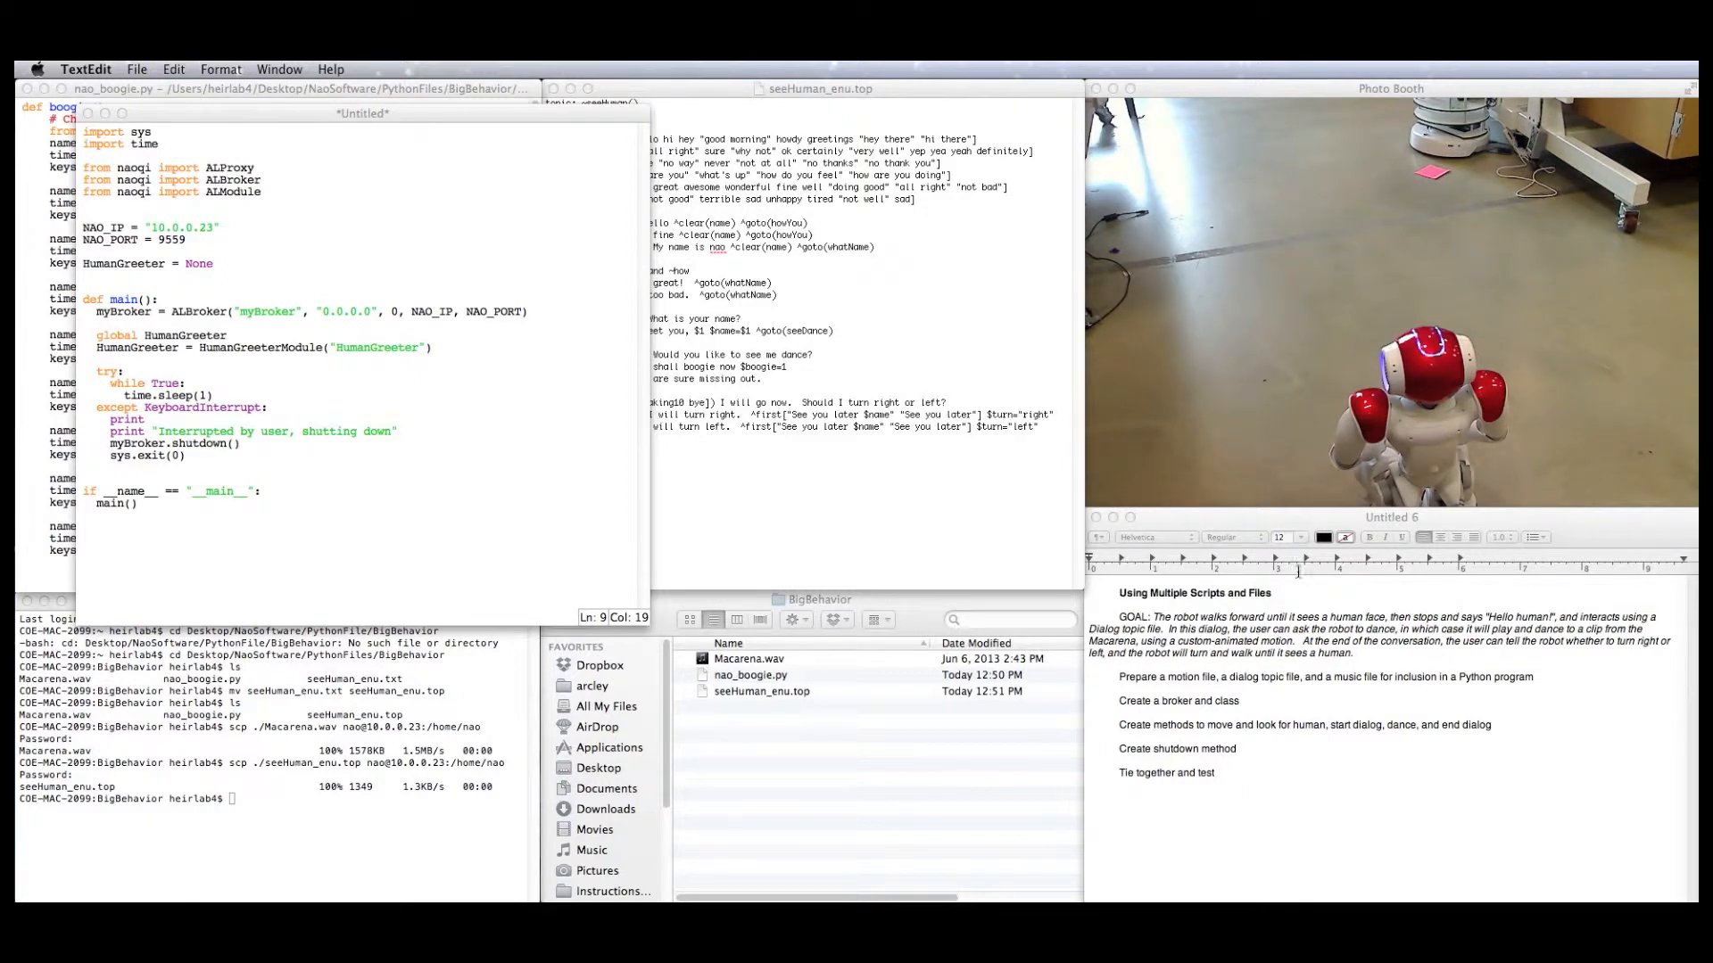
- Declare class HumanGreeterModule(ALModule) below HumanGreeter = None with an __init__ storing self.name
click(371, 298)
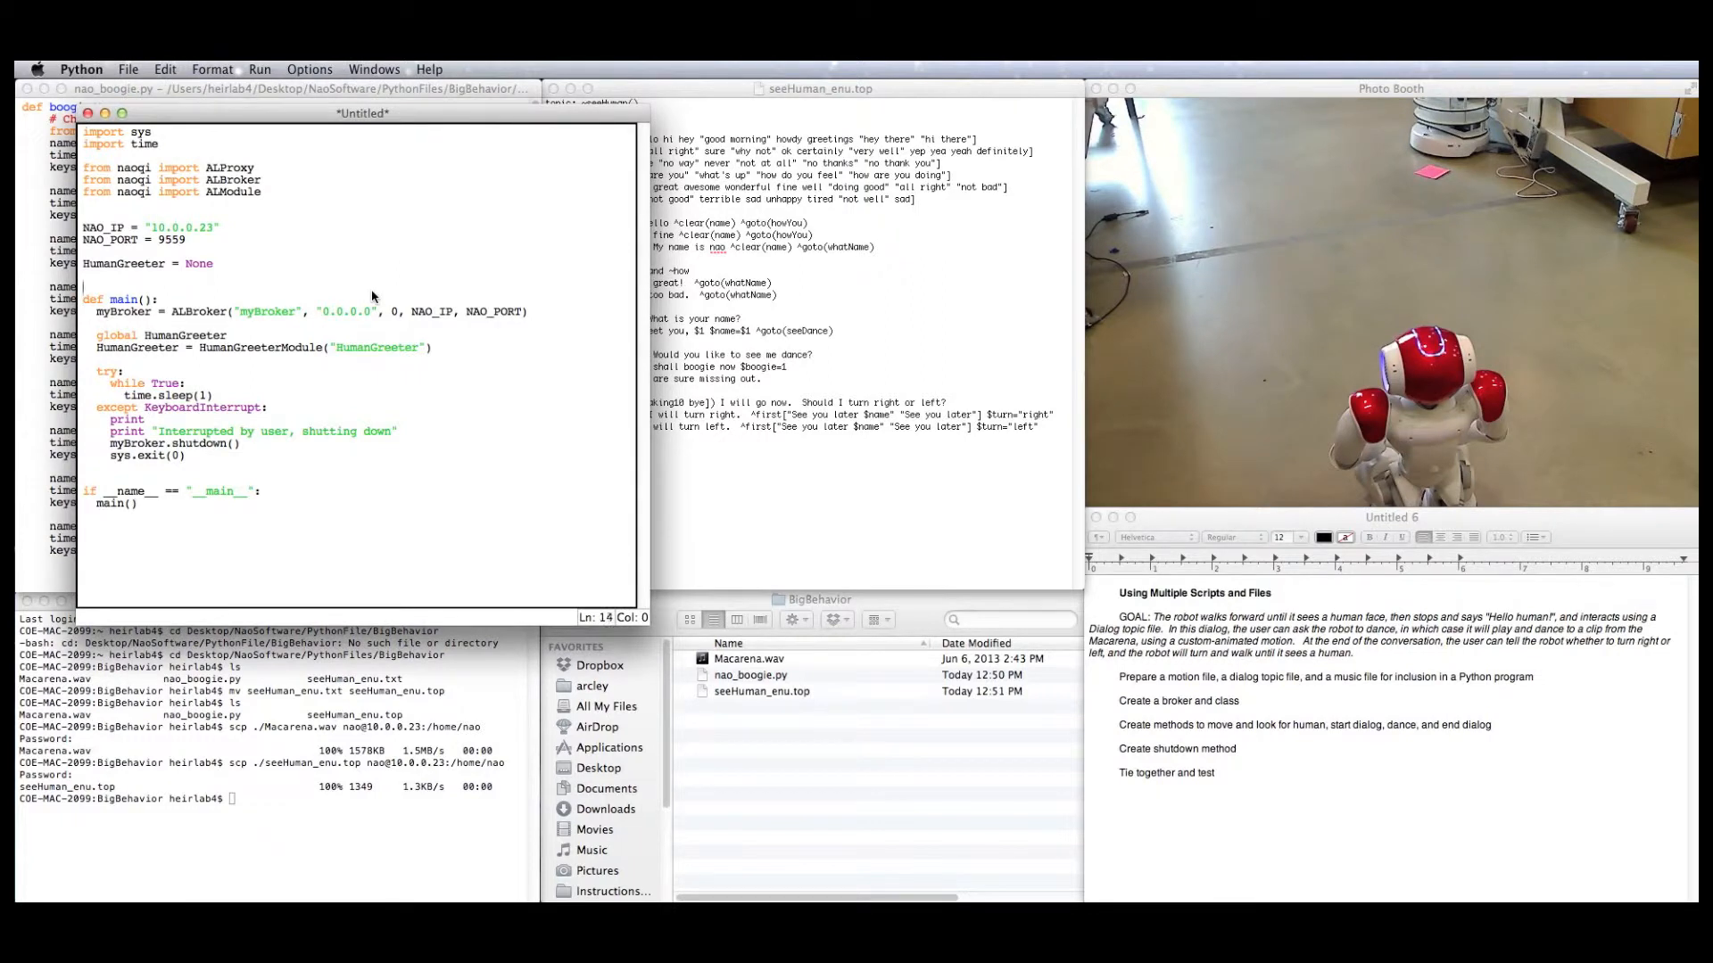
text(class HumanGreeterModule(ALModule):)
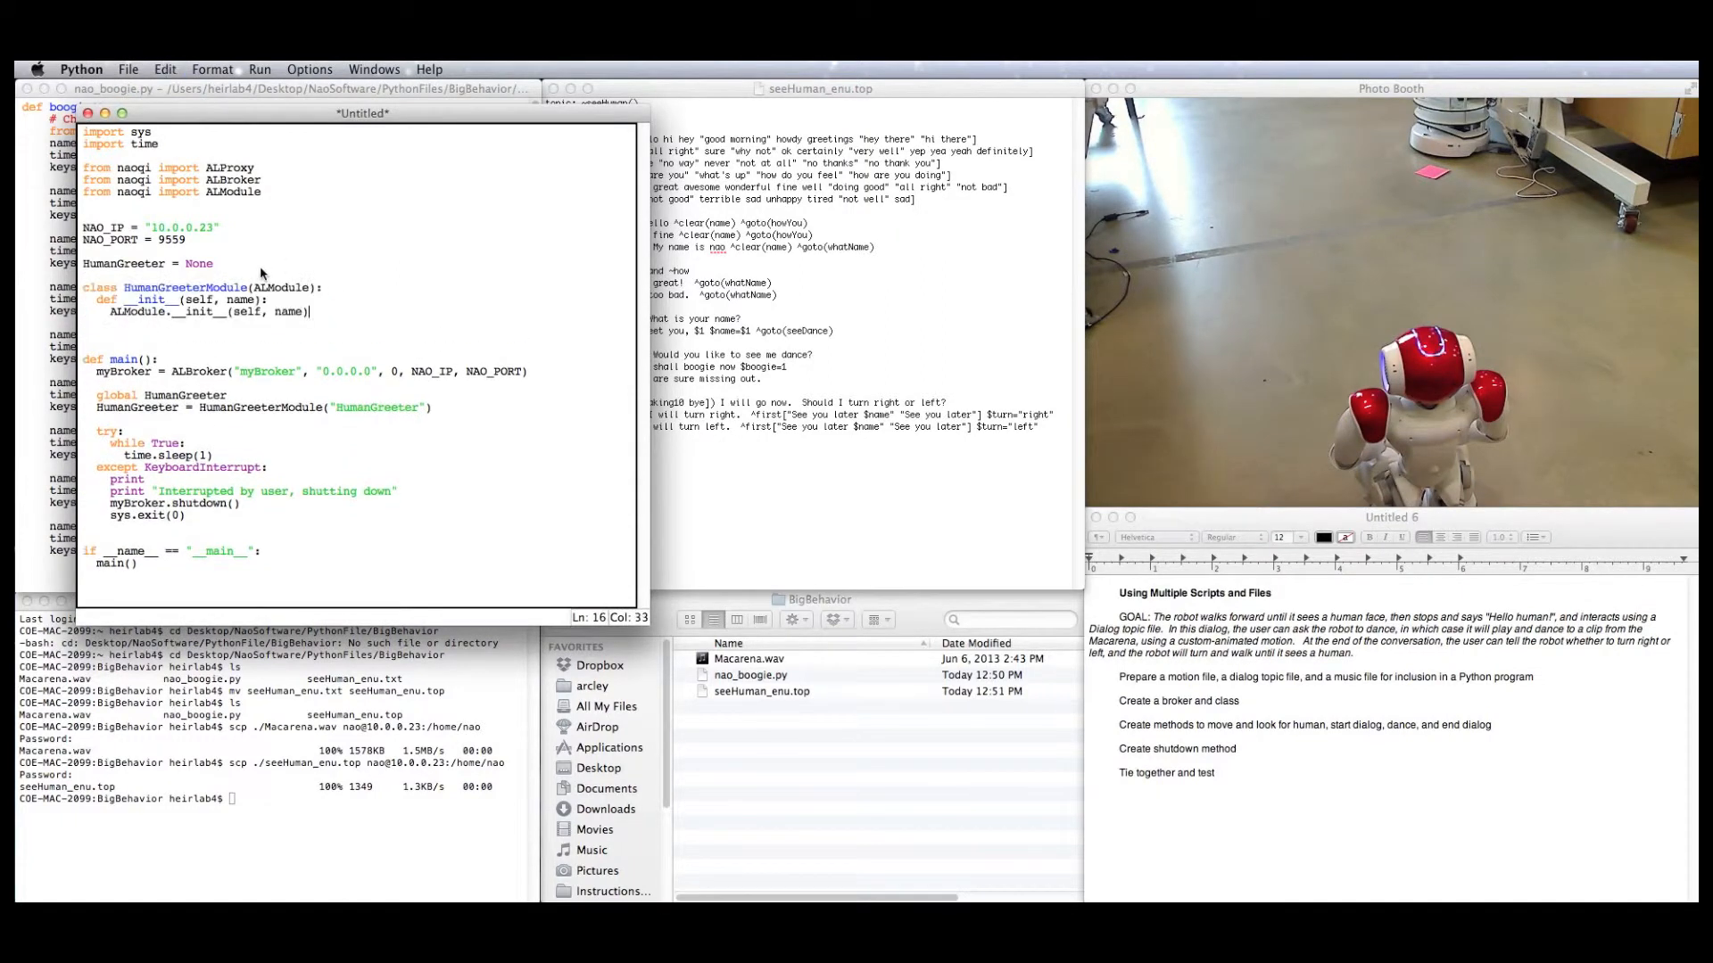
mouse_move(227, 314)
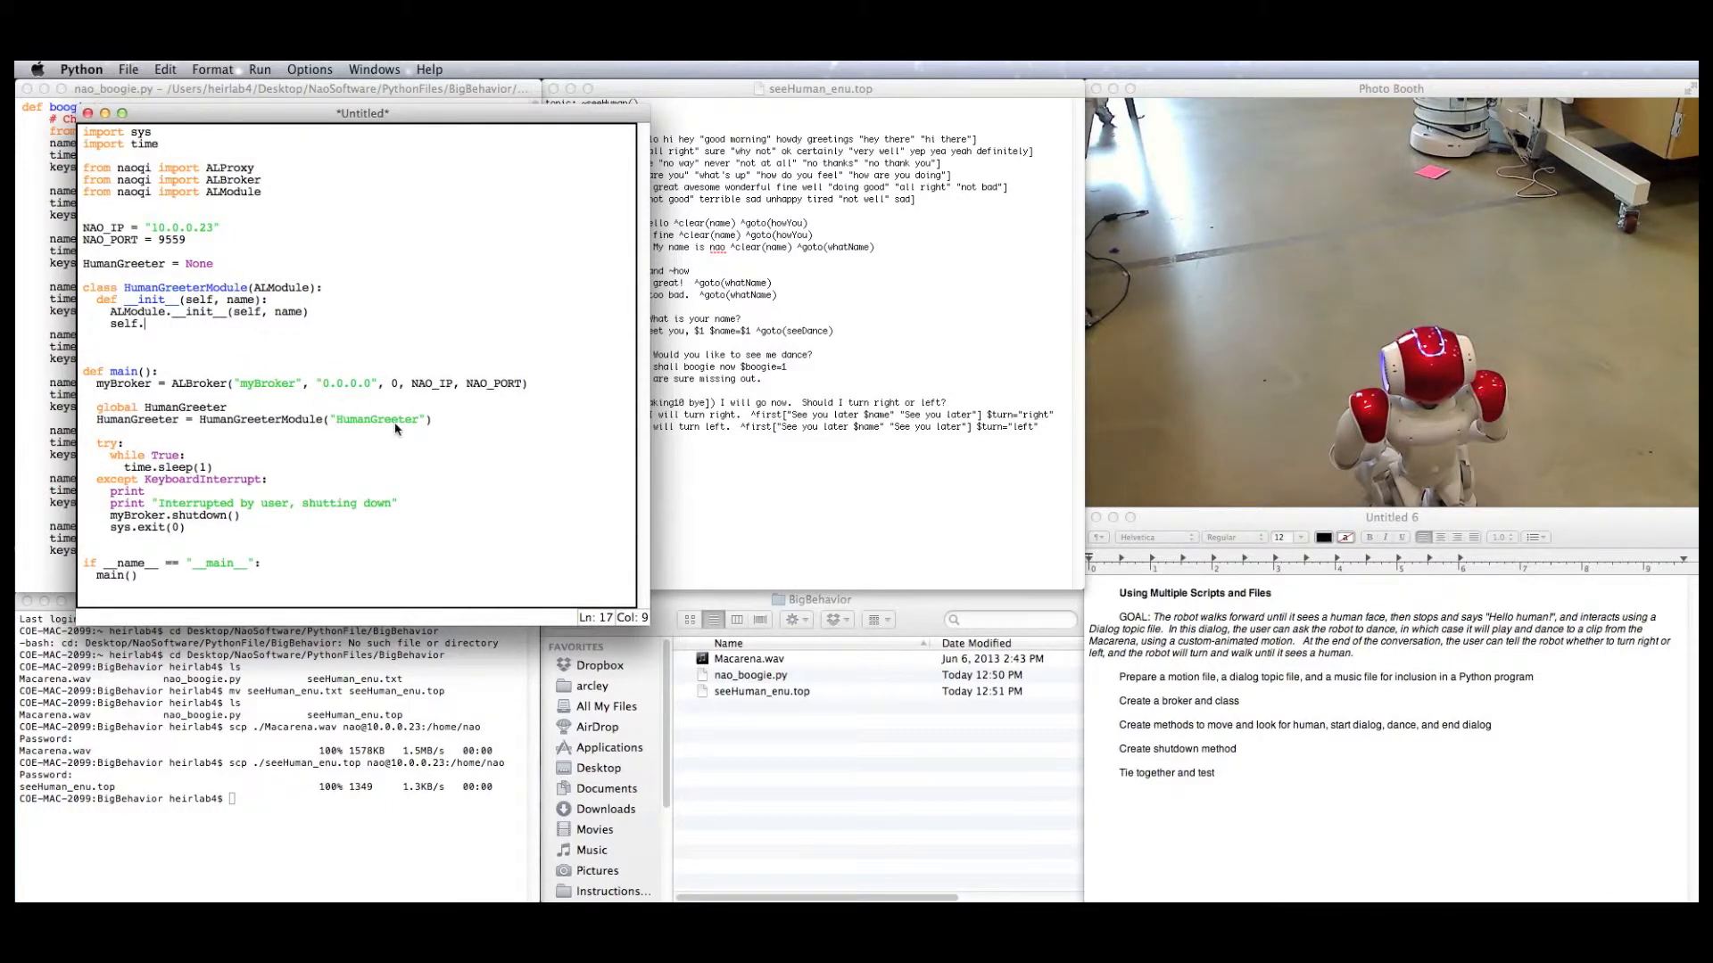
text(name =)
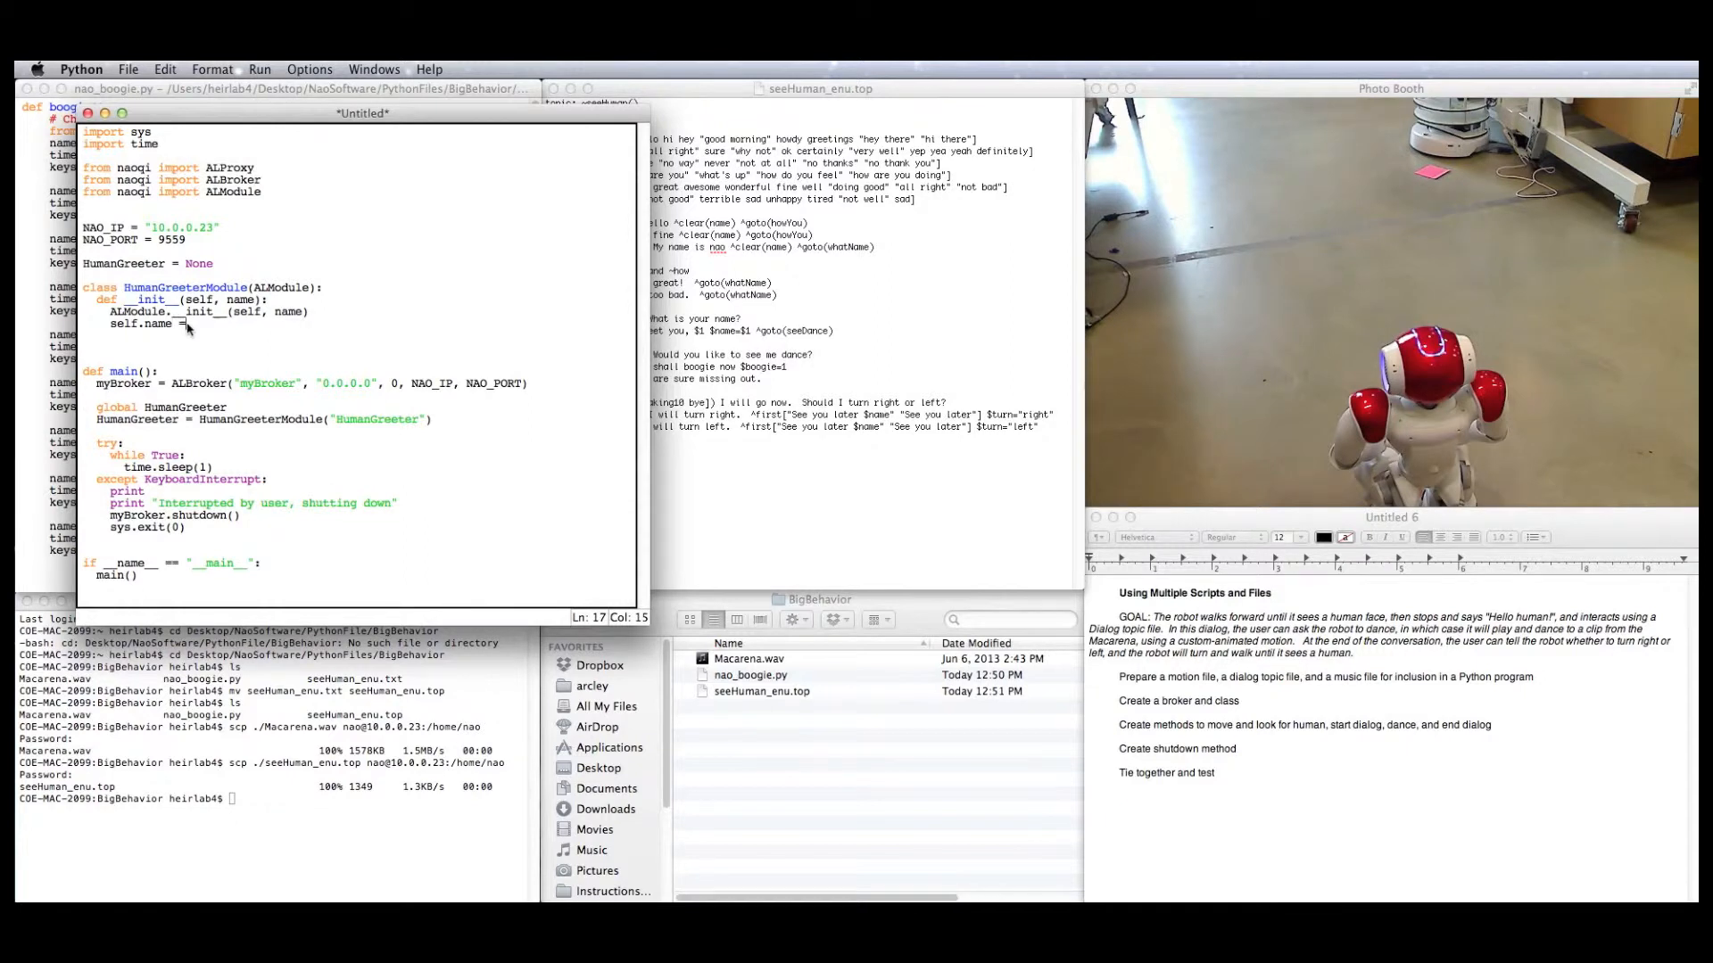
text(name)
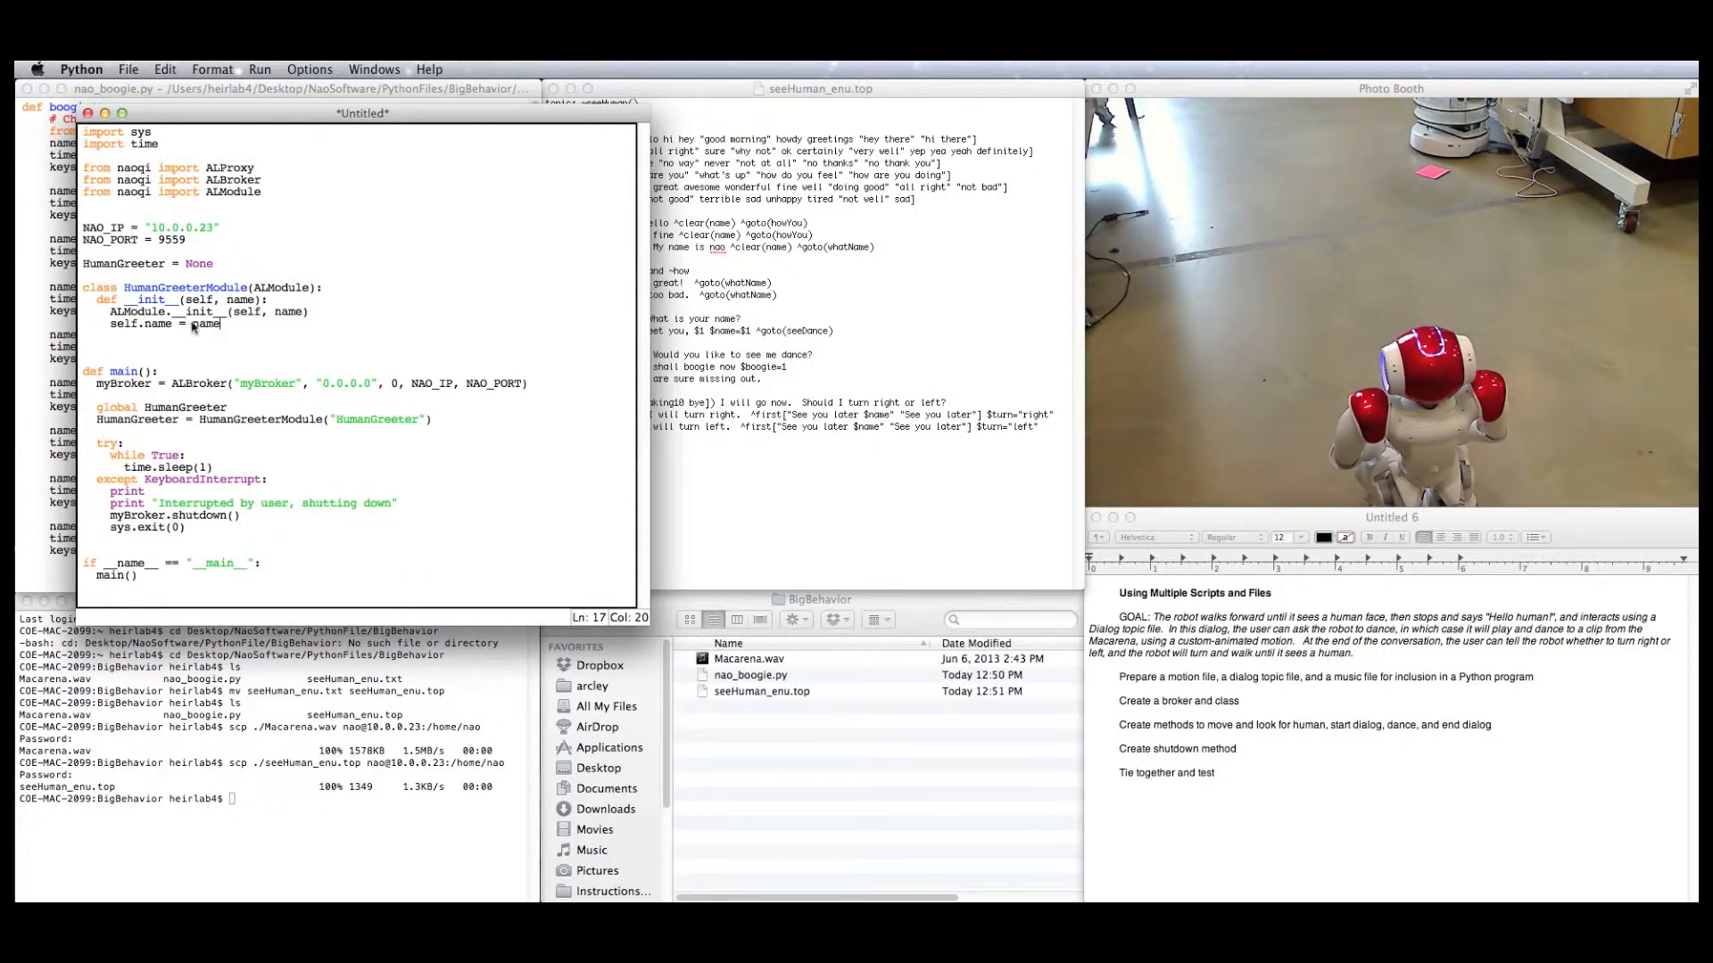
mouse_move(830, 535)
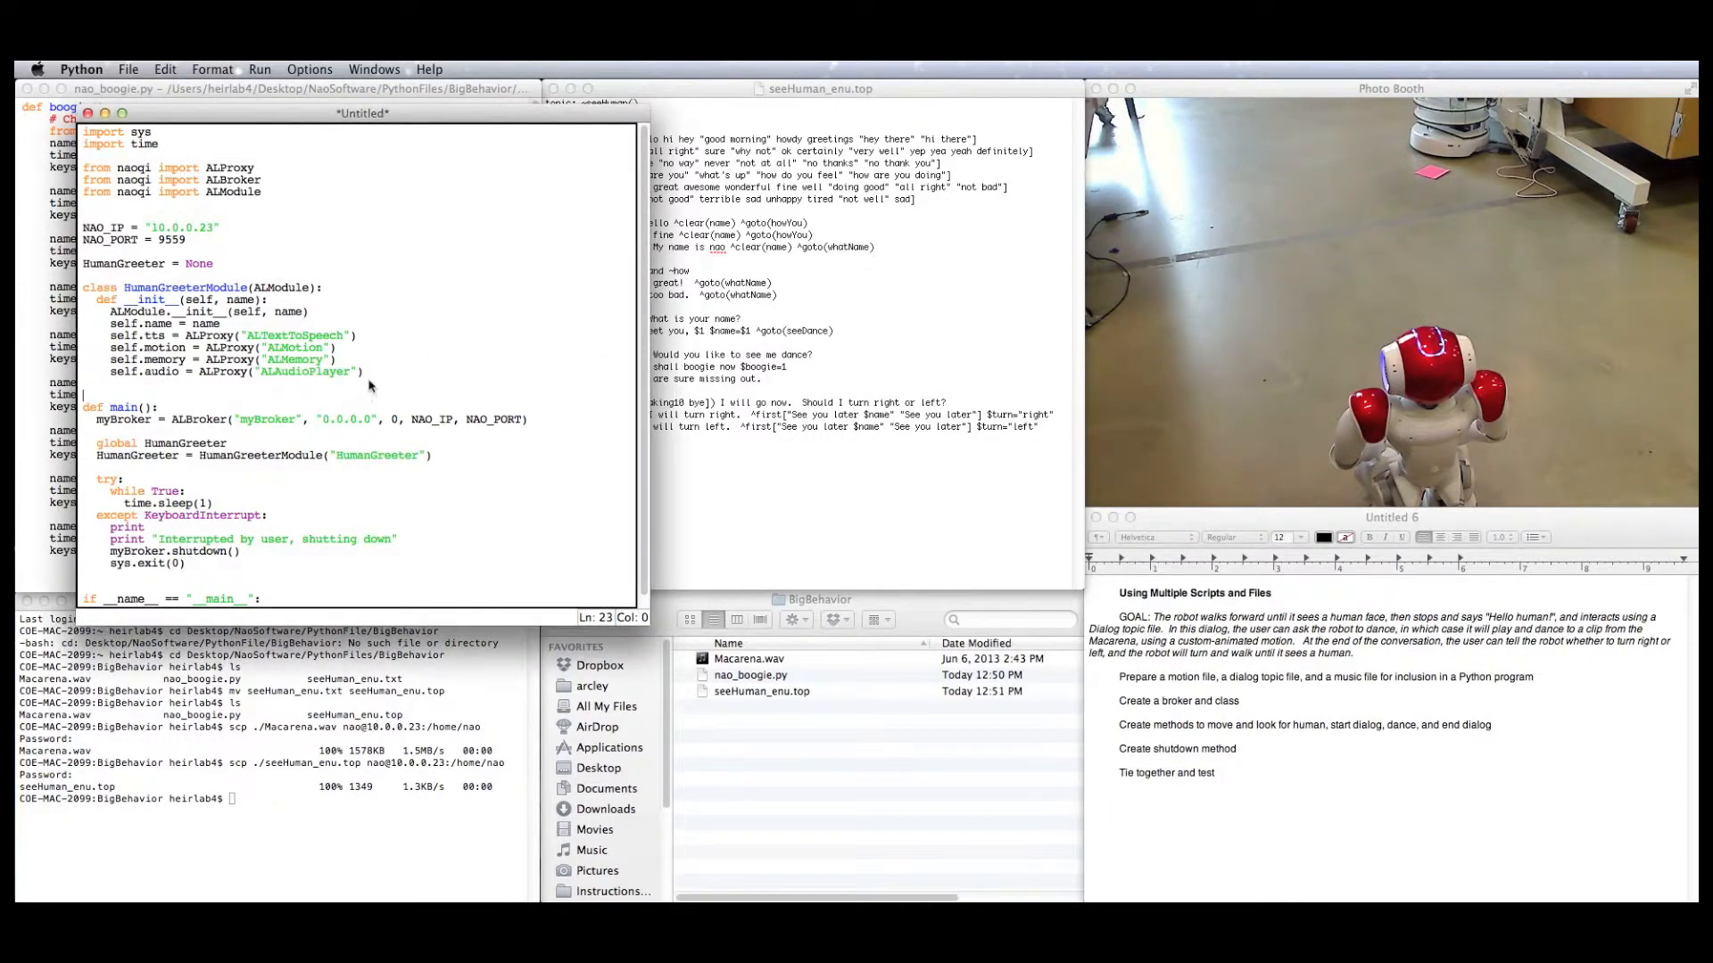
- Add ALProxy handles through ALDialog and load /home/nao/Macarena.wav into self.macarena, fixing its indentation
text(self.dialog = ALProxy("ALDialog"))
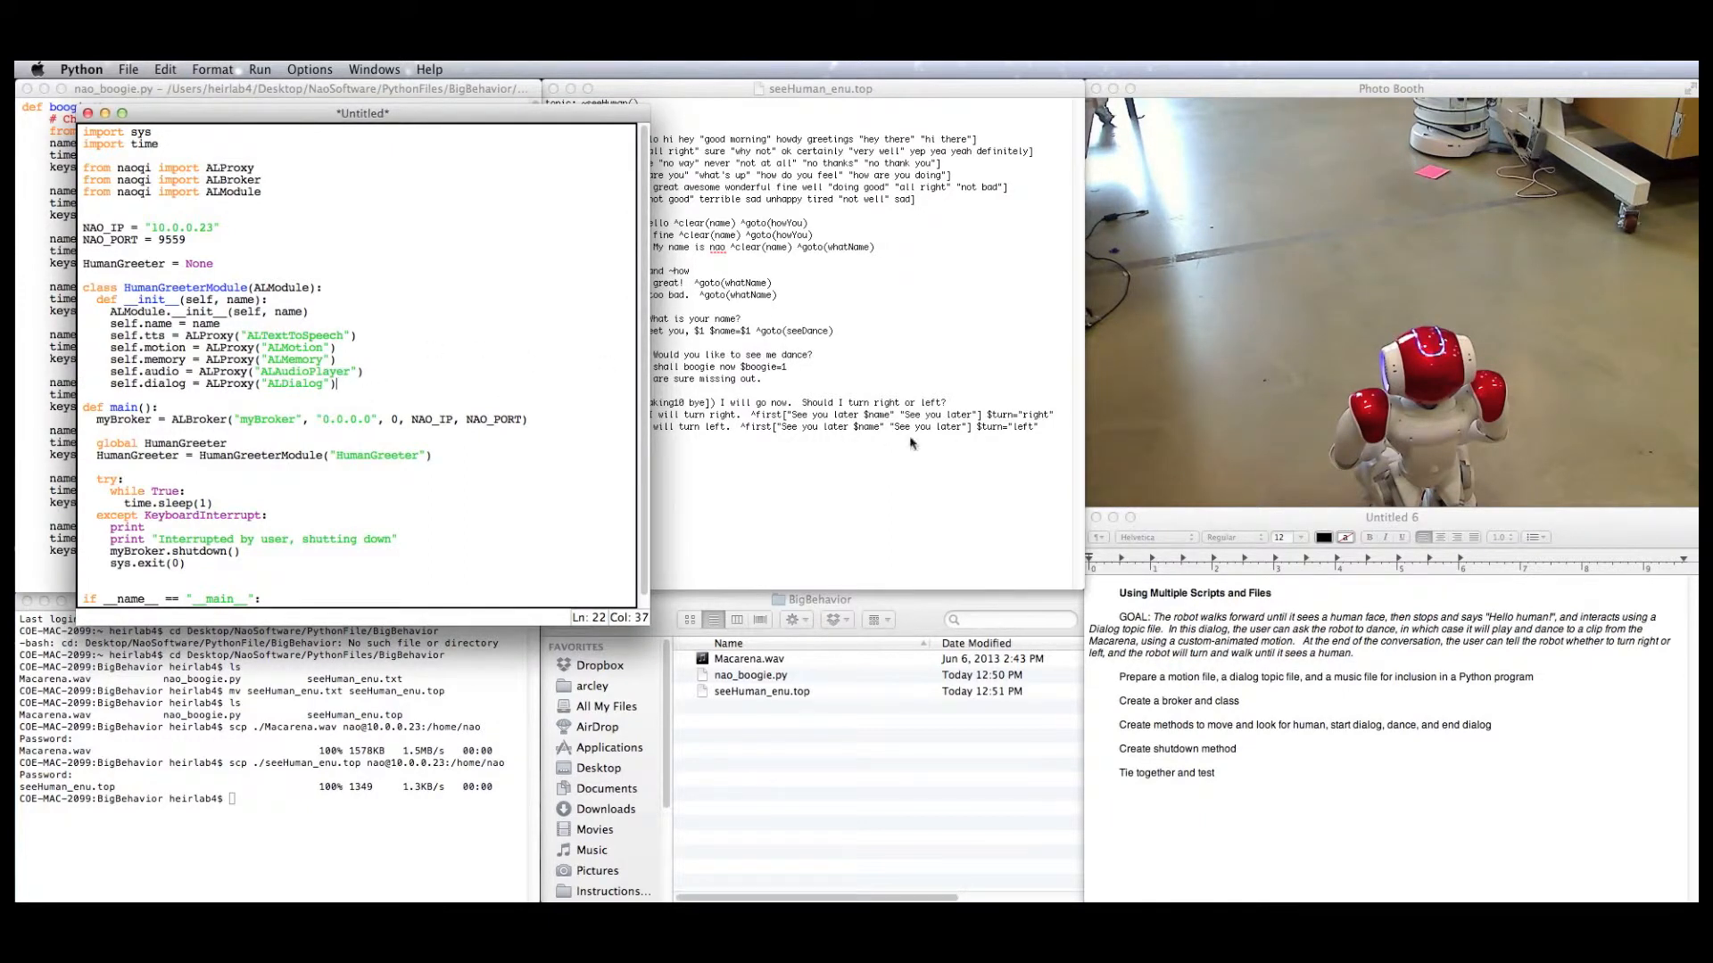
mouse_move(339, 391)
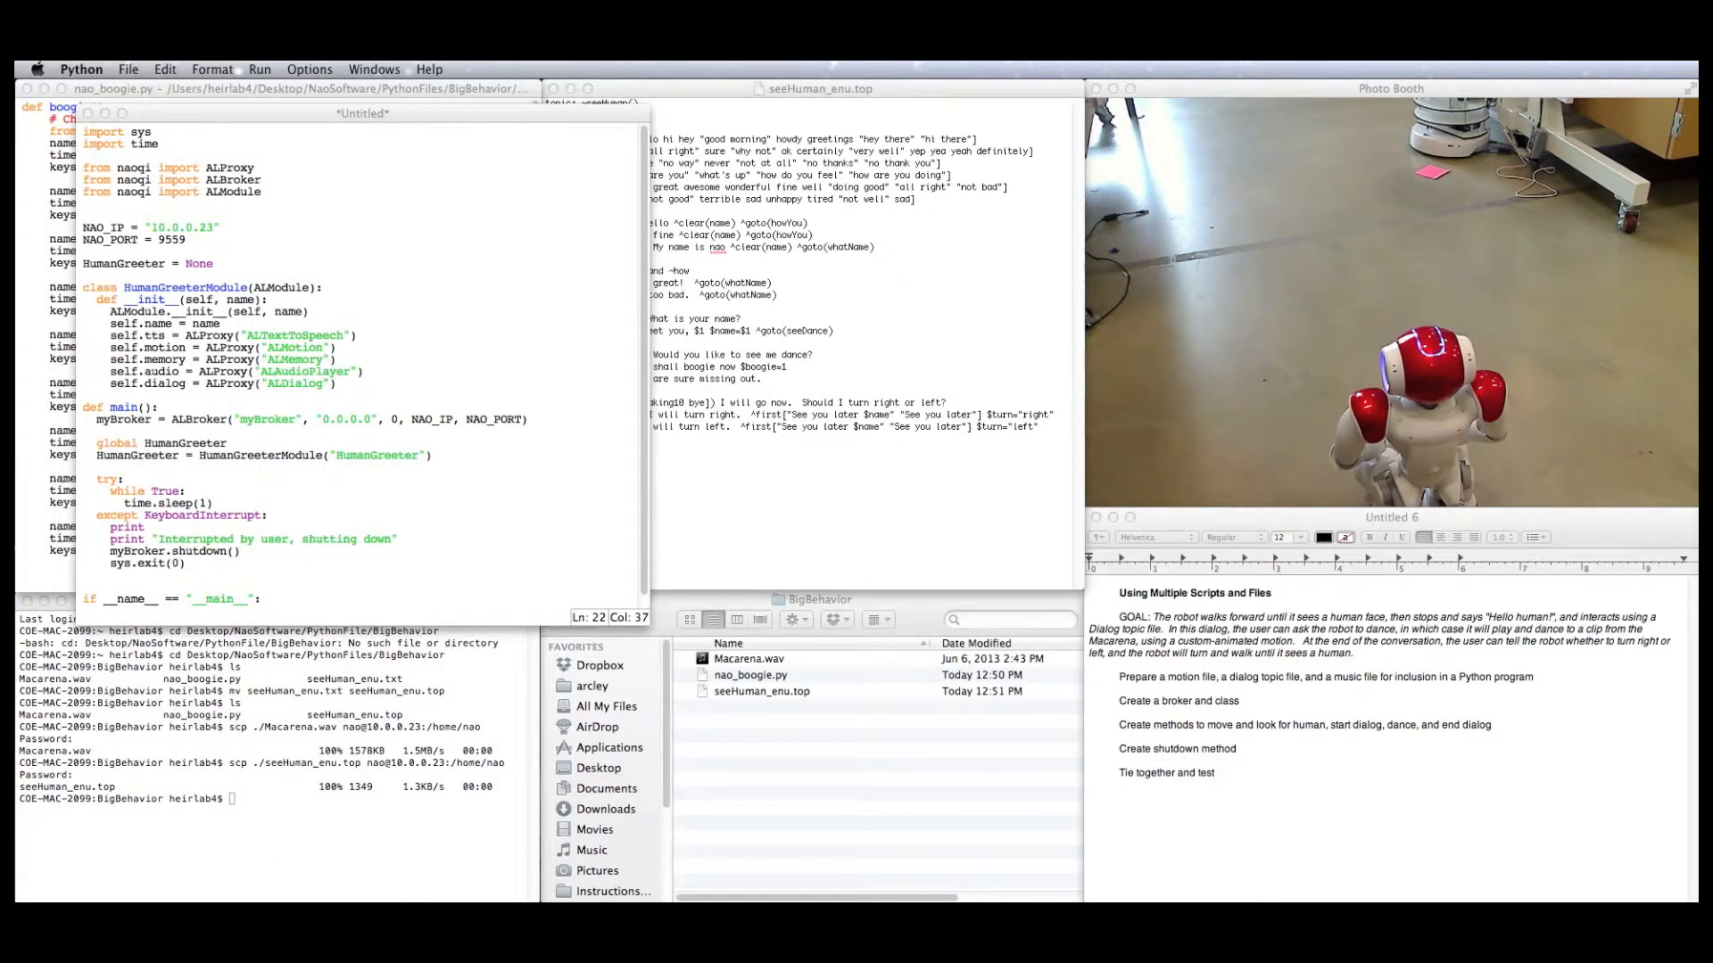
mouse_move(979, 407)
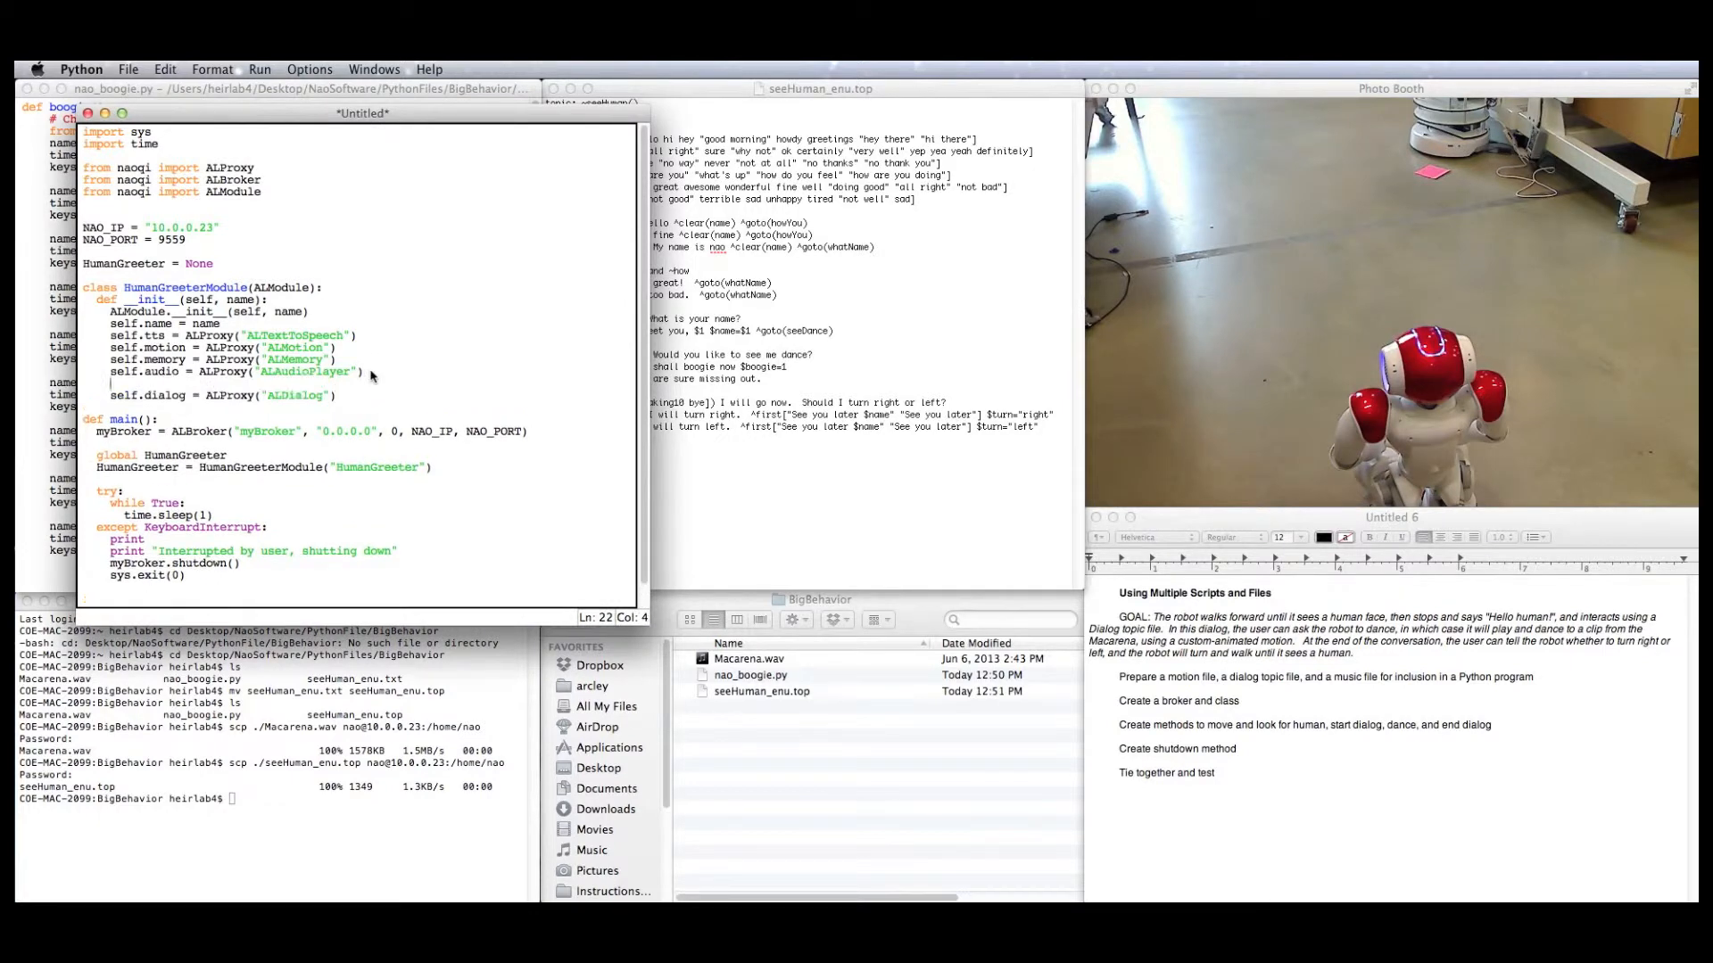
text(self.macarena = self.audio.loadFile("/home/nao/Macarena.wav"))
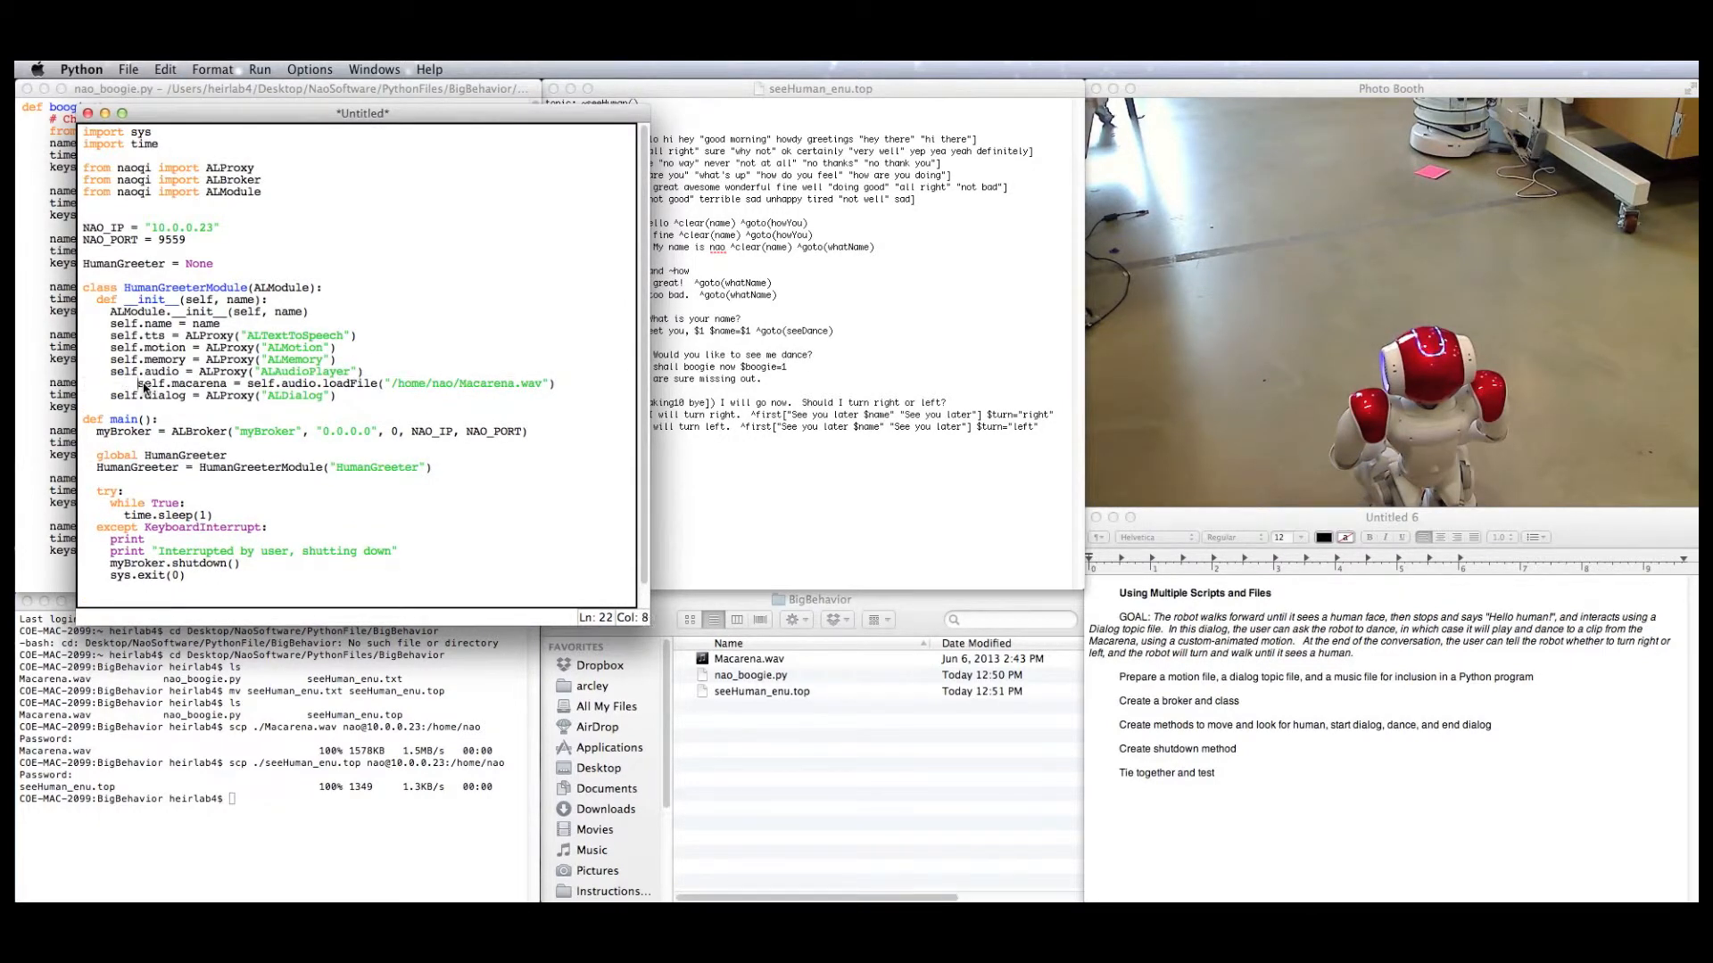
click(370, 384)
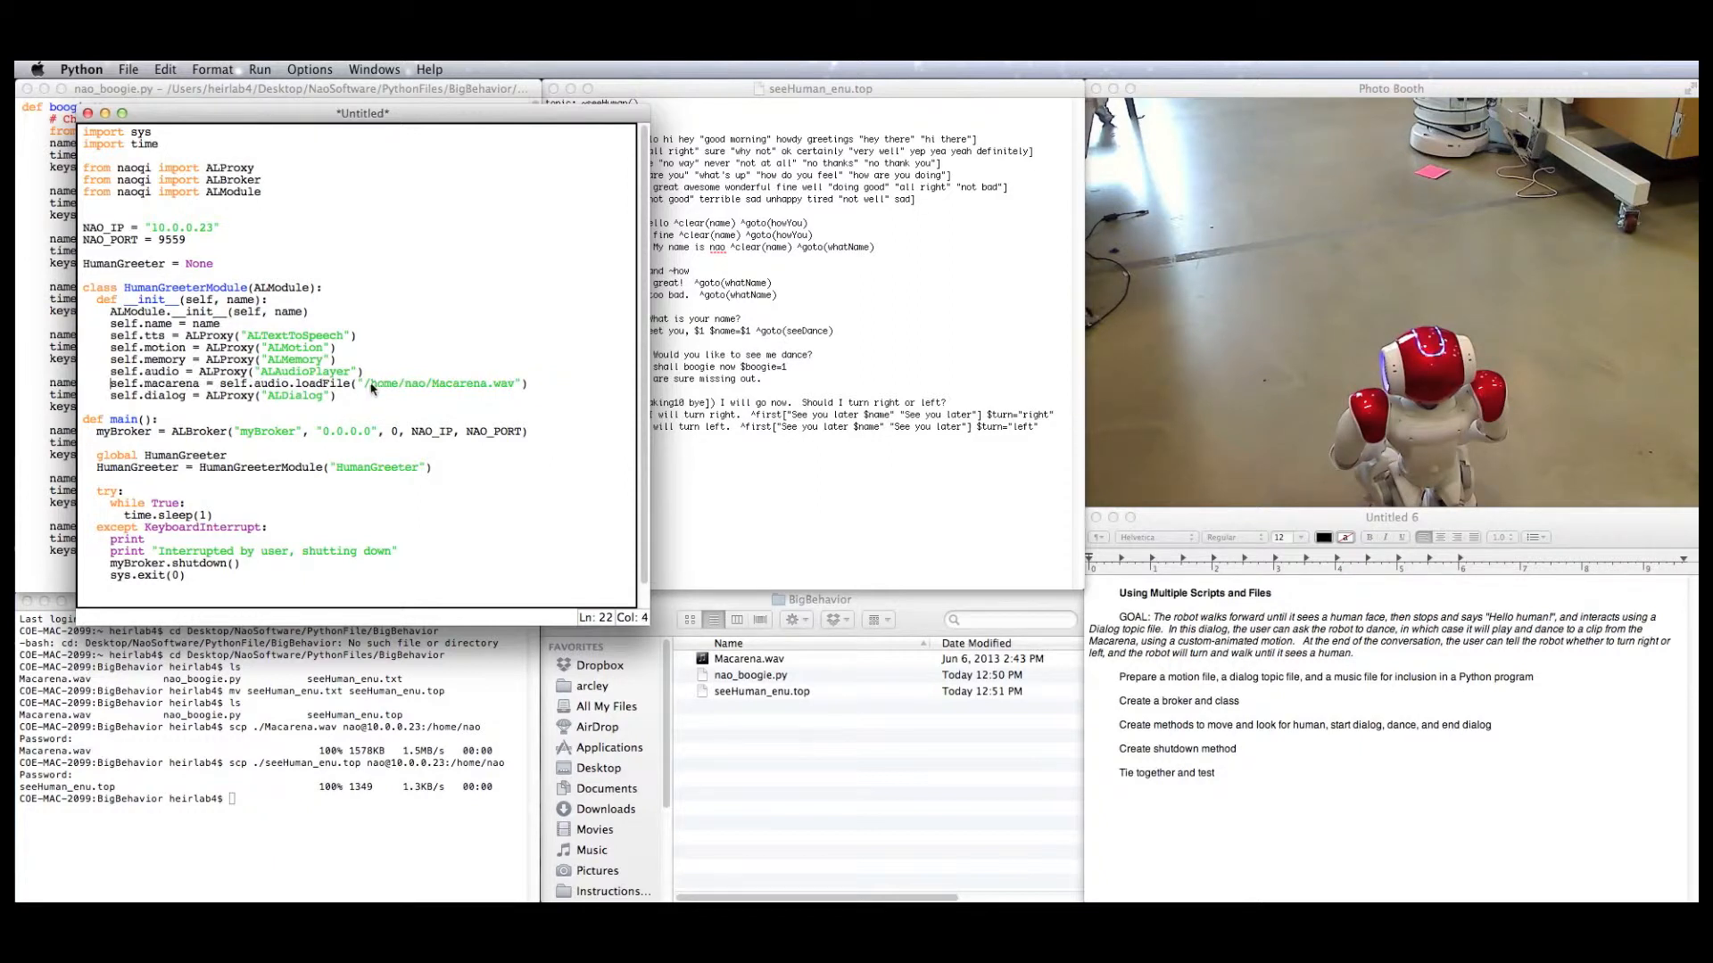
mouse_move(455, 389)
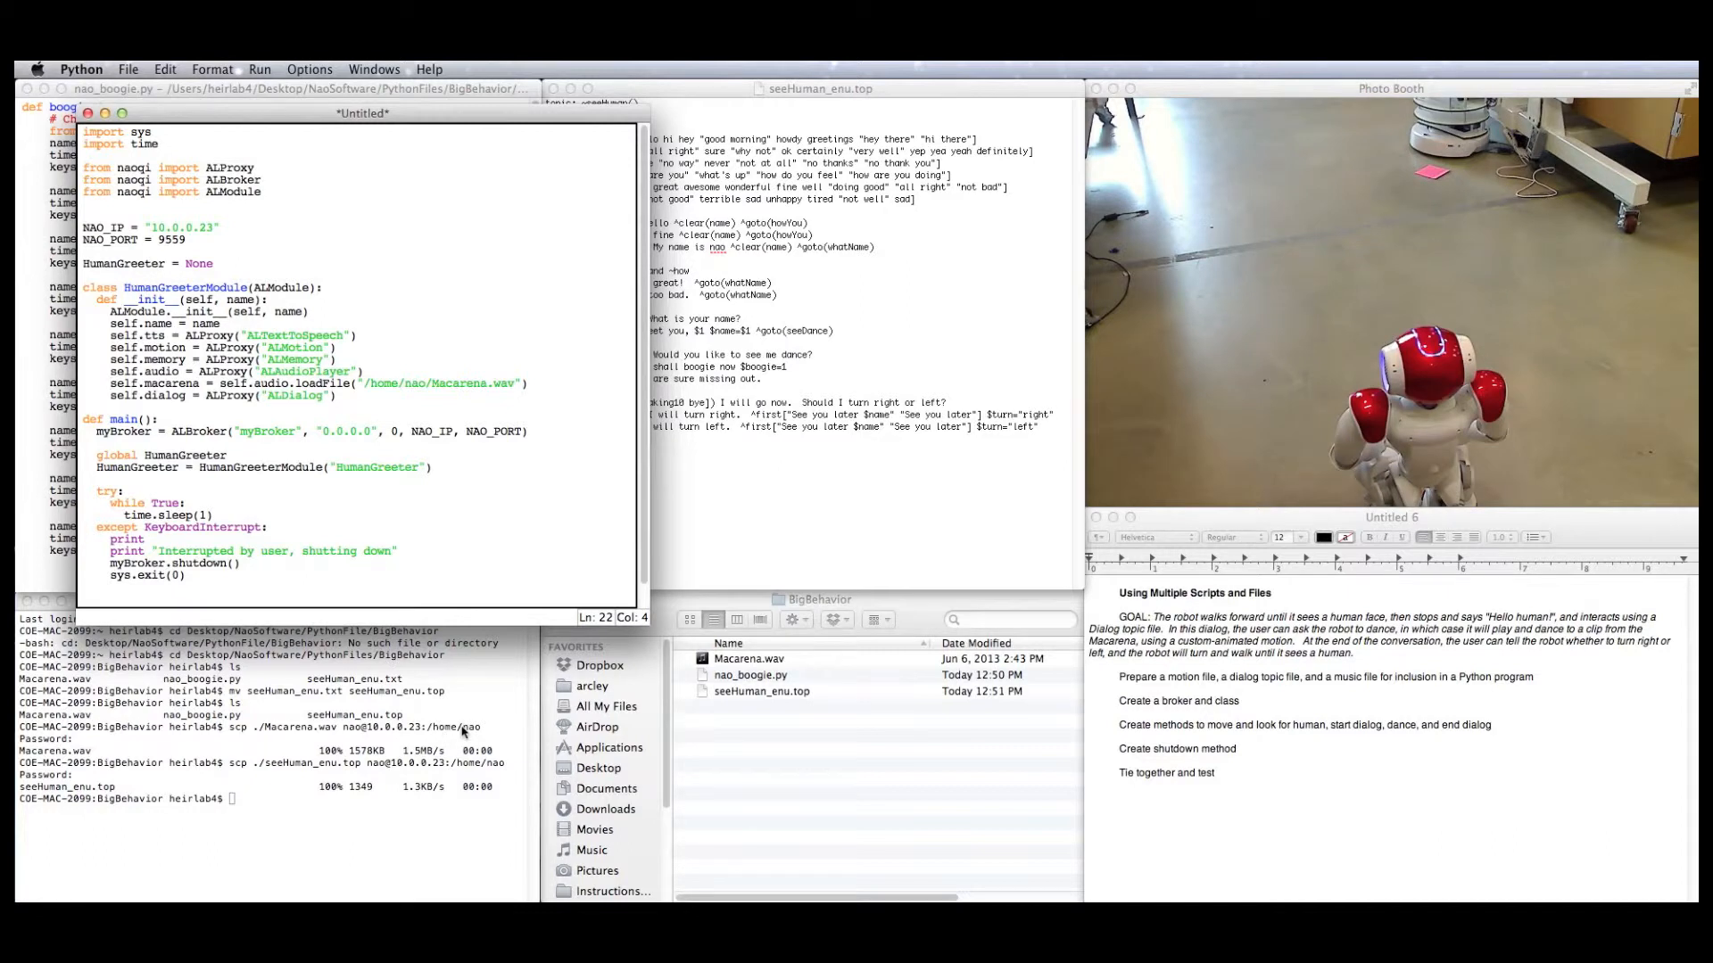
mouse_move(1550, 421)
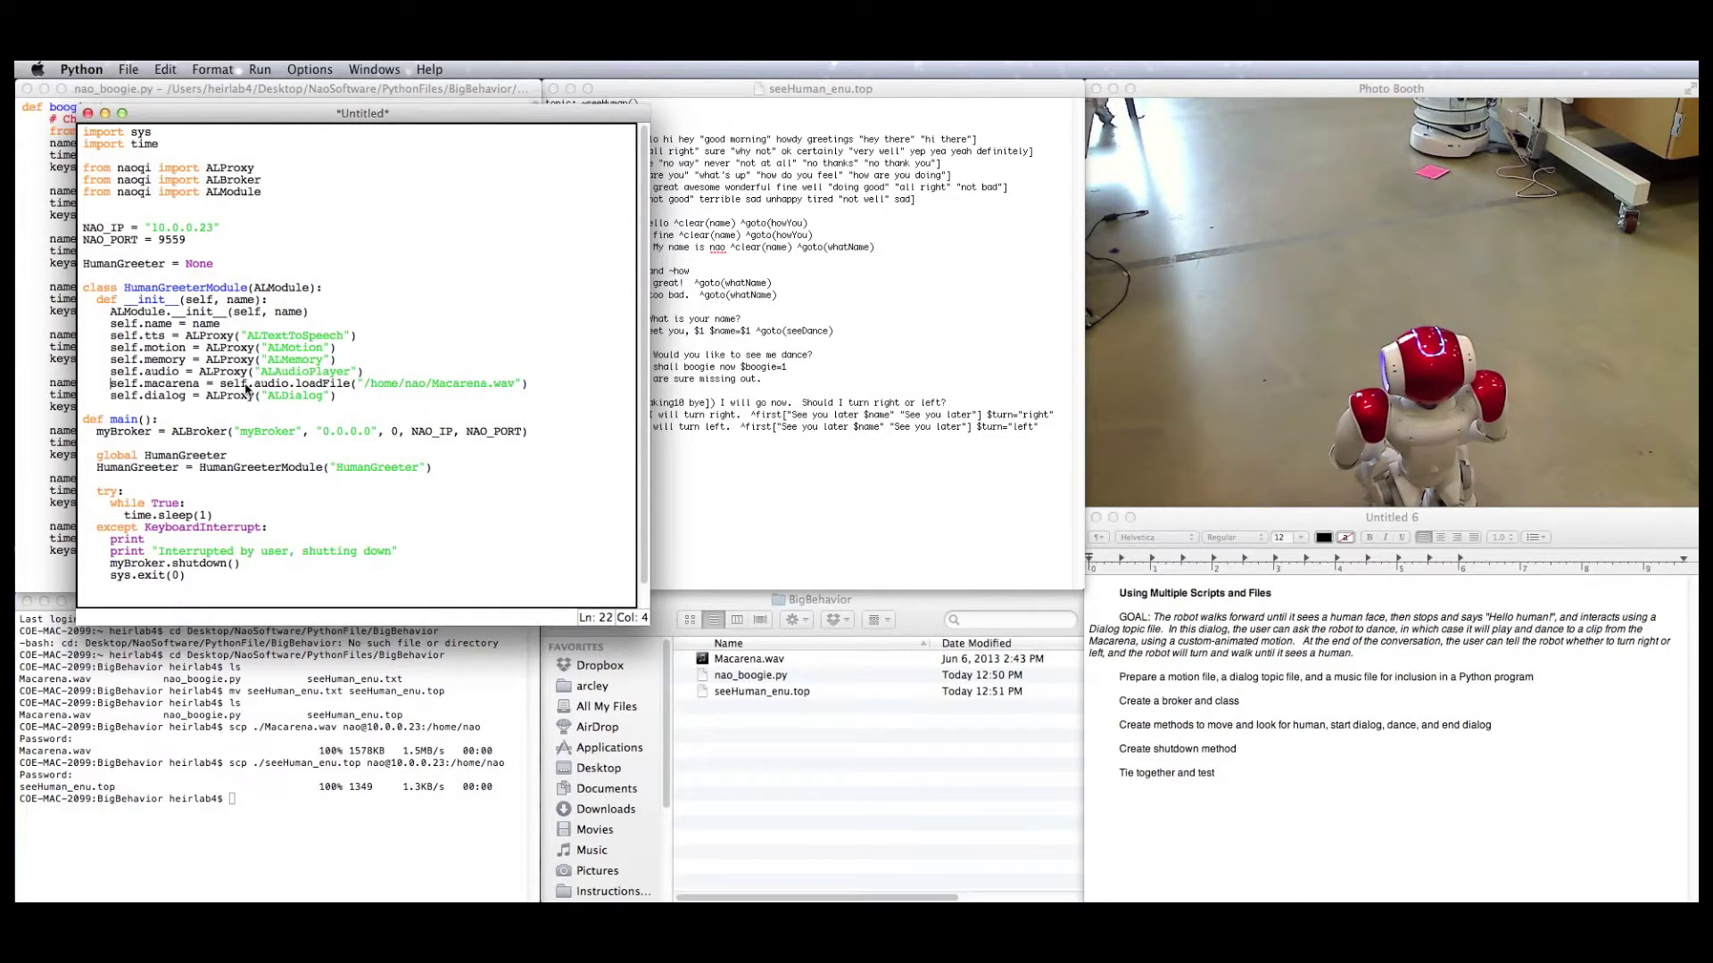
mouse_move(426, 388)
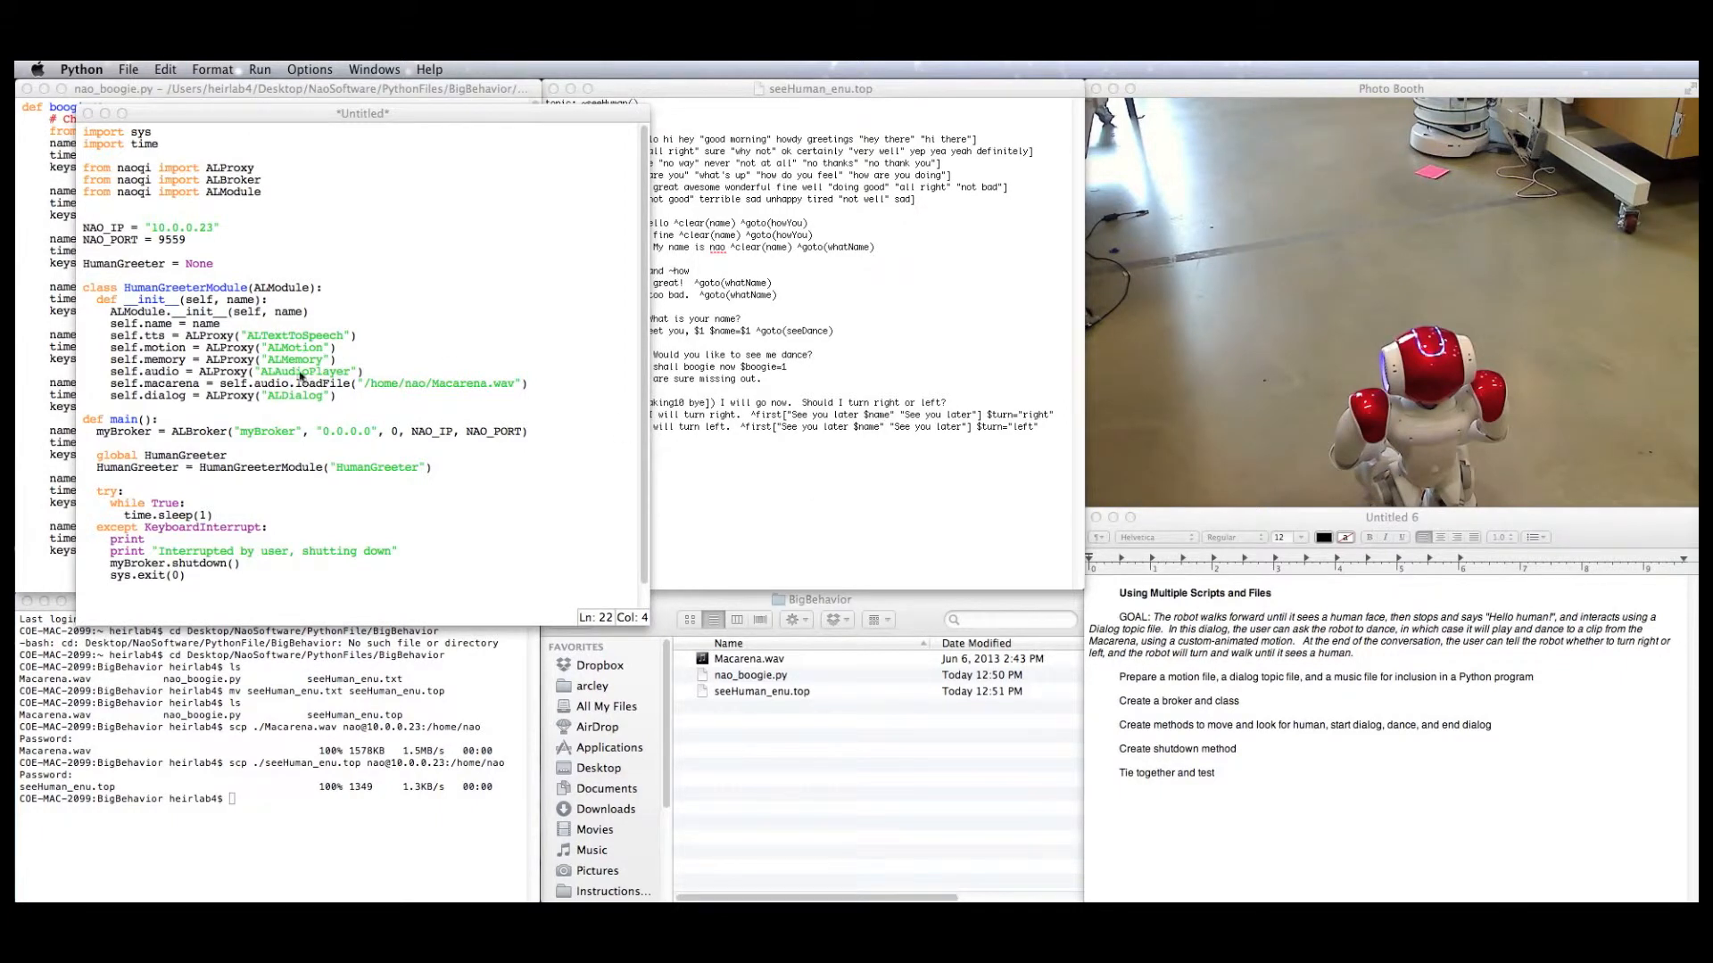
- Set the dialog language to English via self.dialog.setLanguage("English")
text(self.dialog.setLanguage("English"))
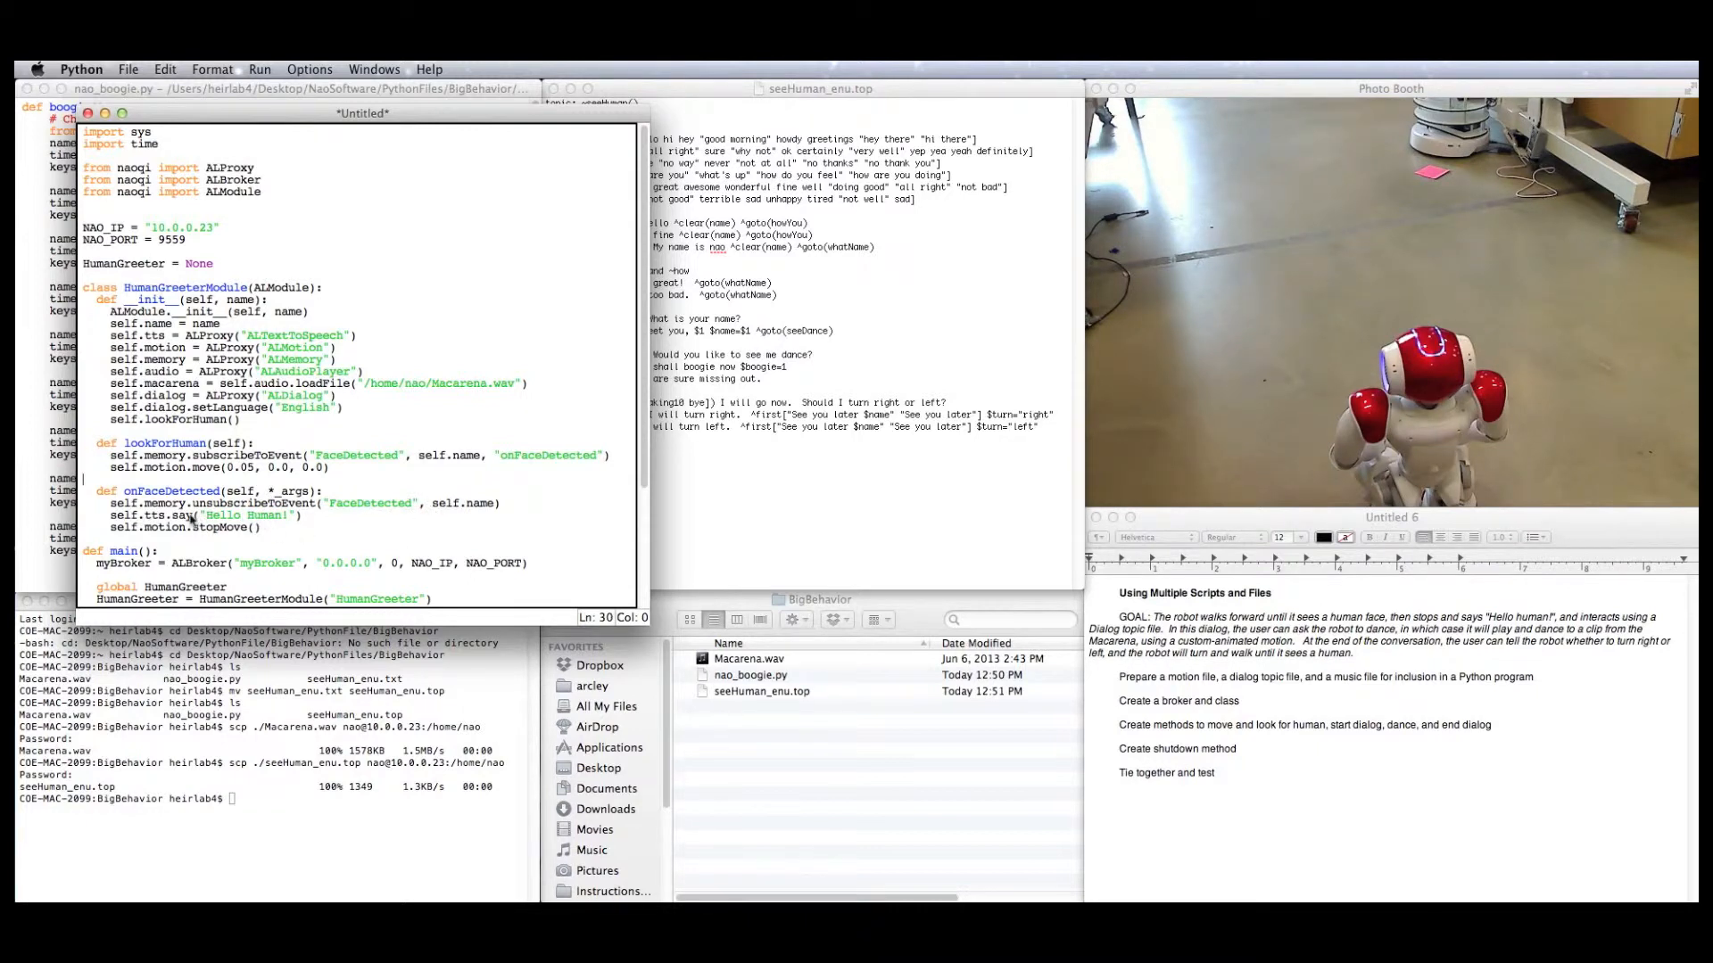
mouse_move(202, 470)
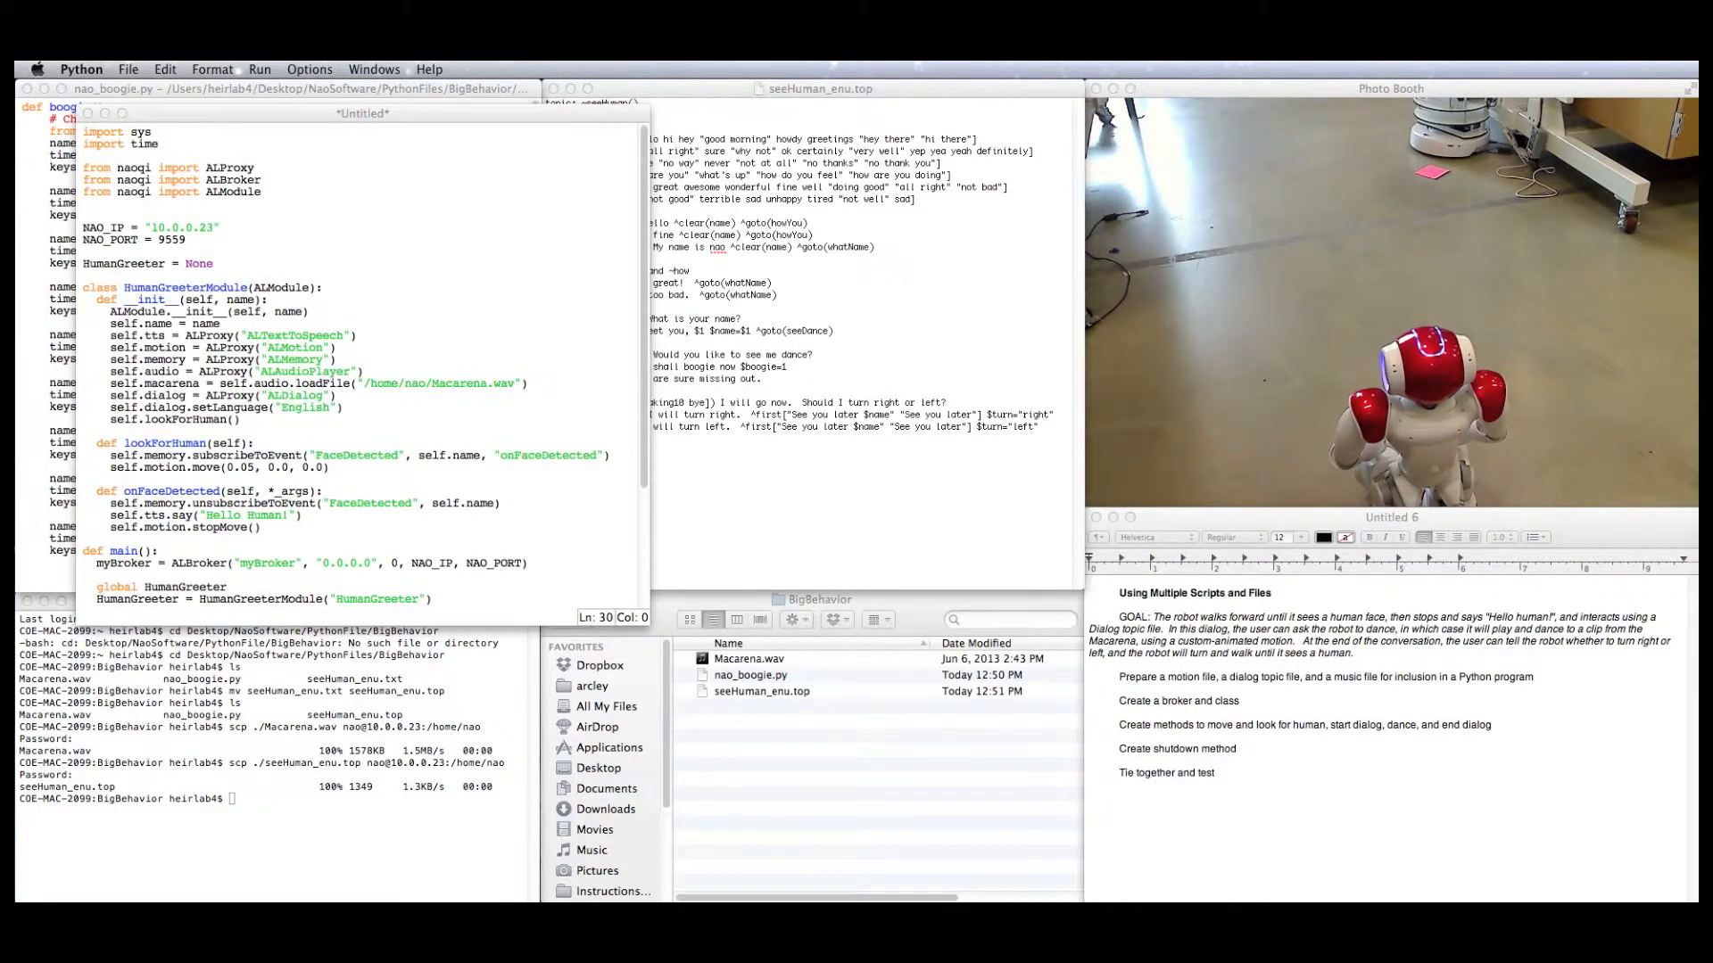
mouse_move(999, 587)
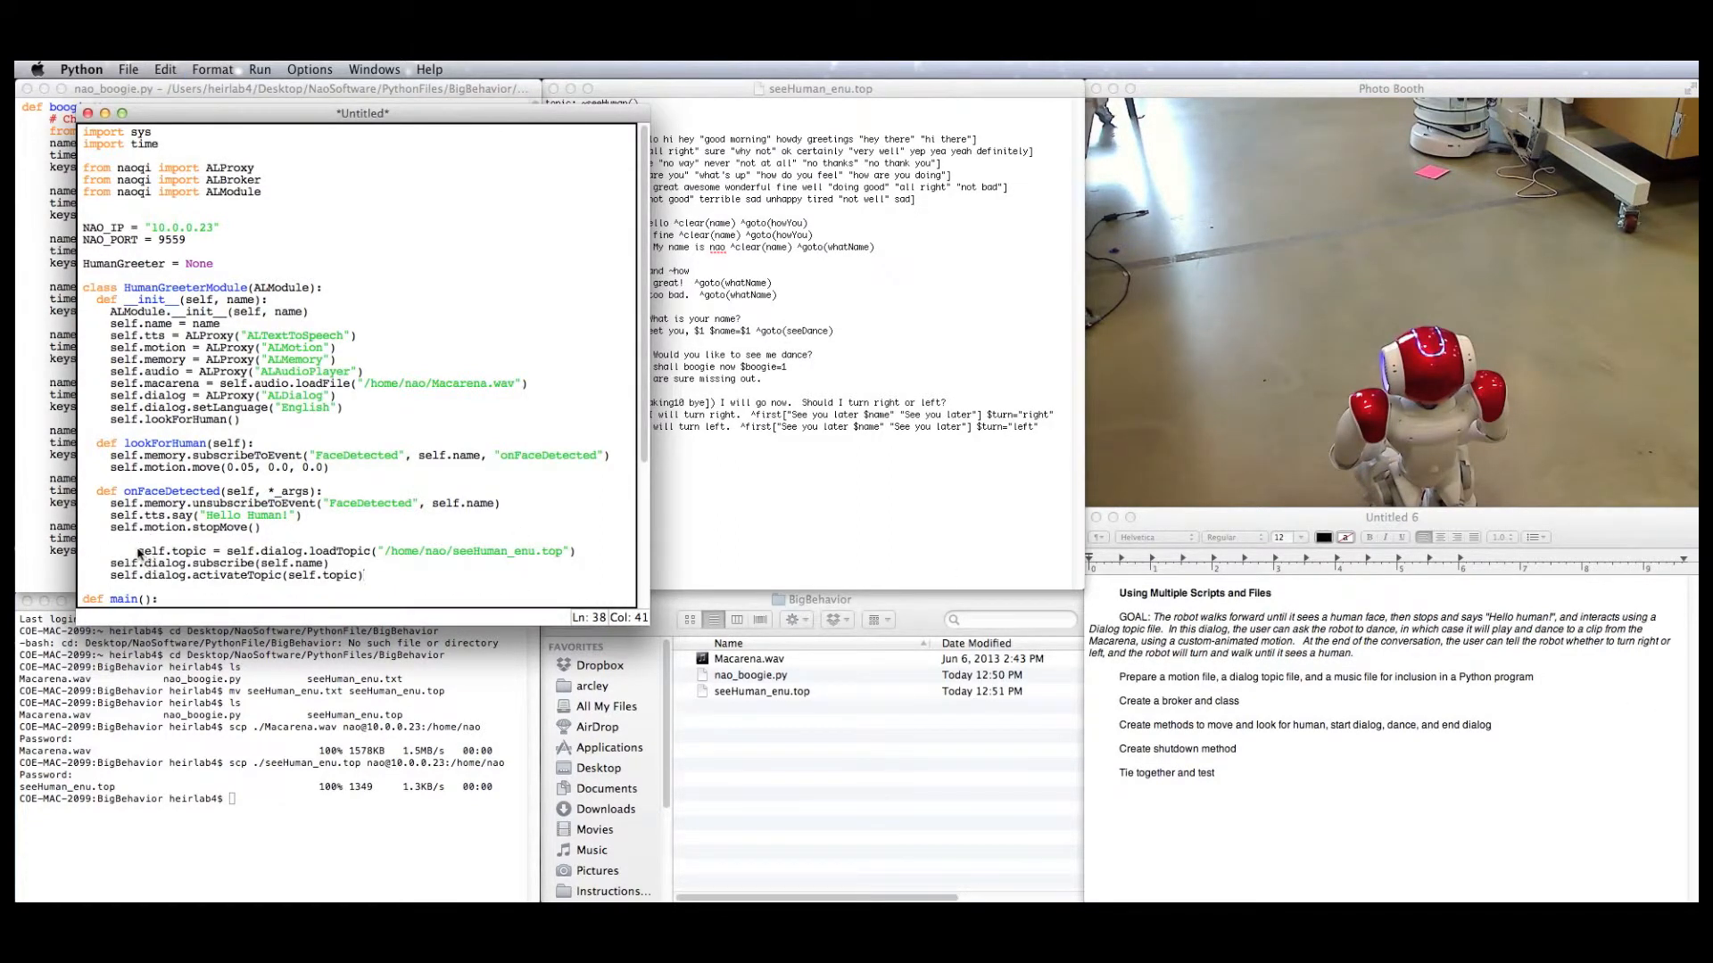
- Fix the topic-loading line's indentation and move down to add the turn and boogie subscriptions
click(140, 562)
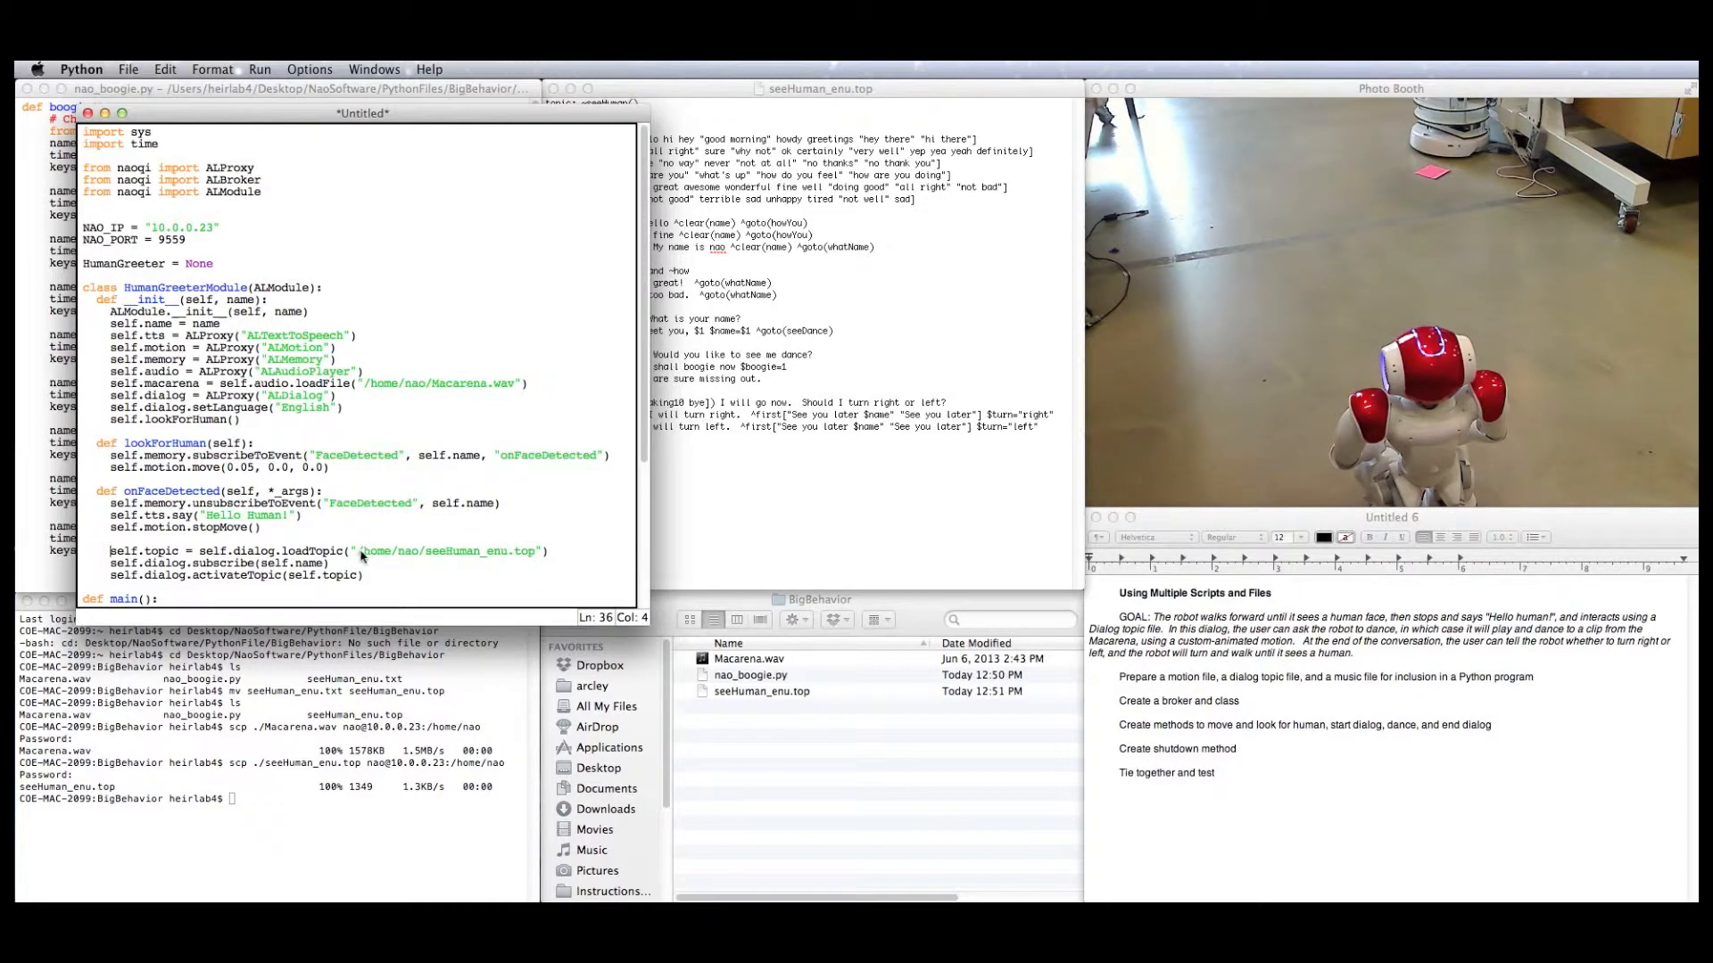
mouse_move(290, 764)
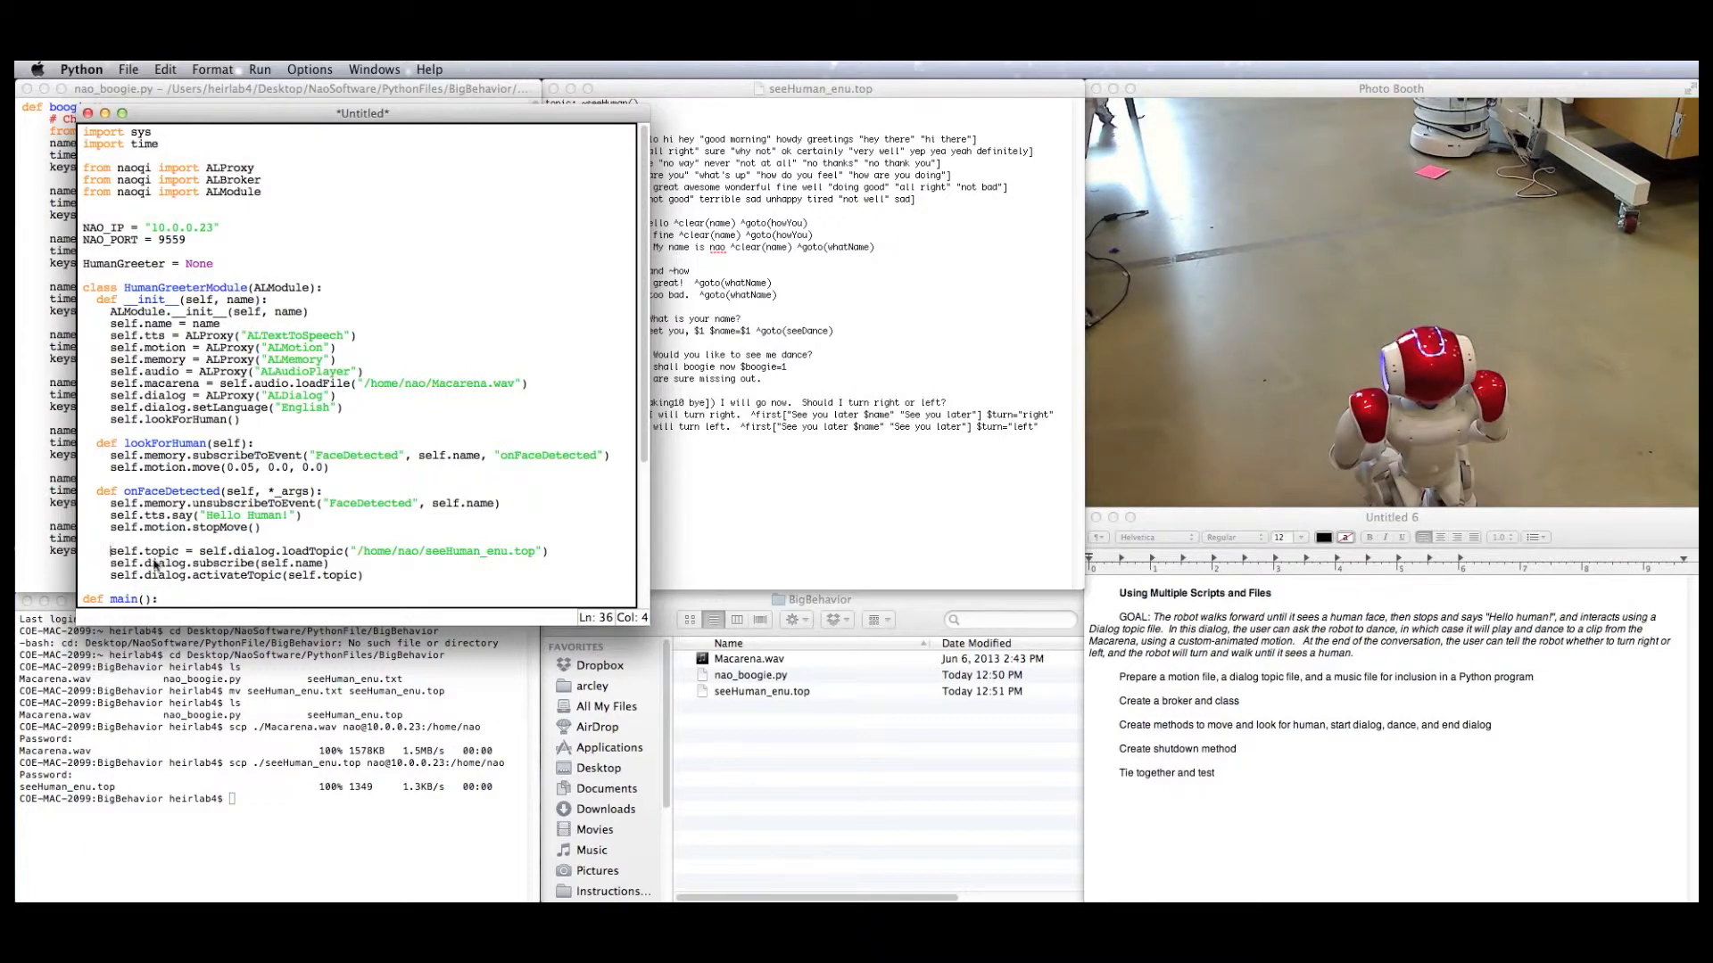
mouse_move(202, 578)
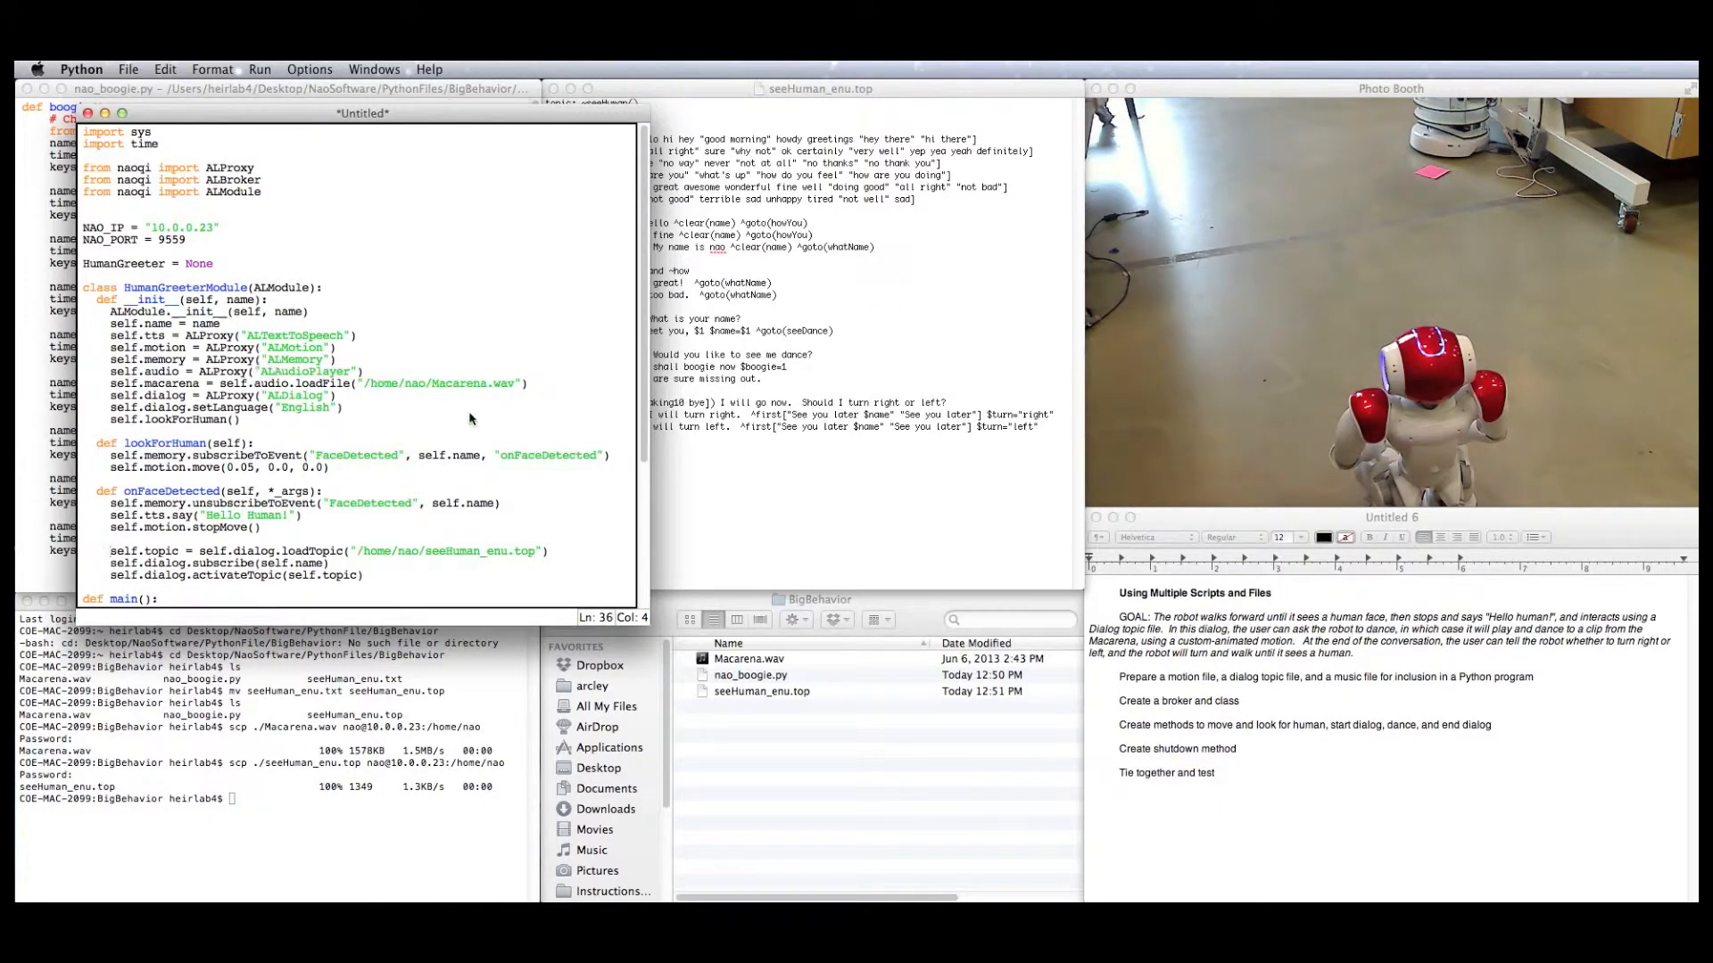
mouse_move(464, 492)
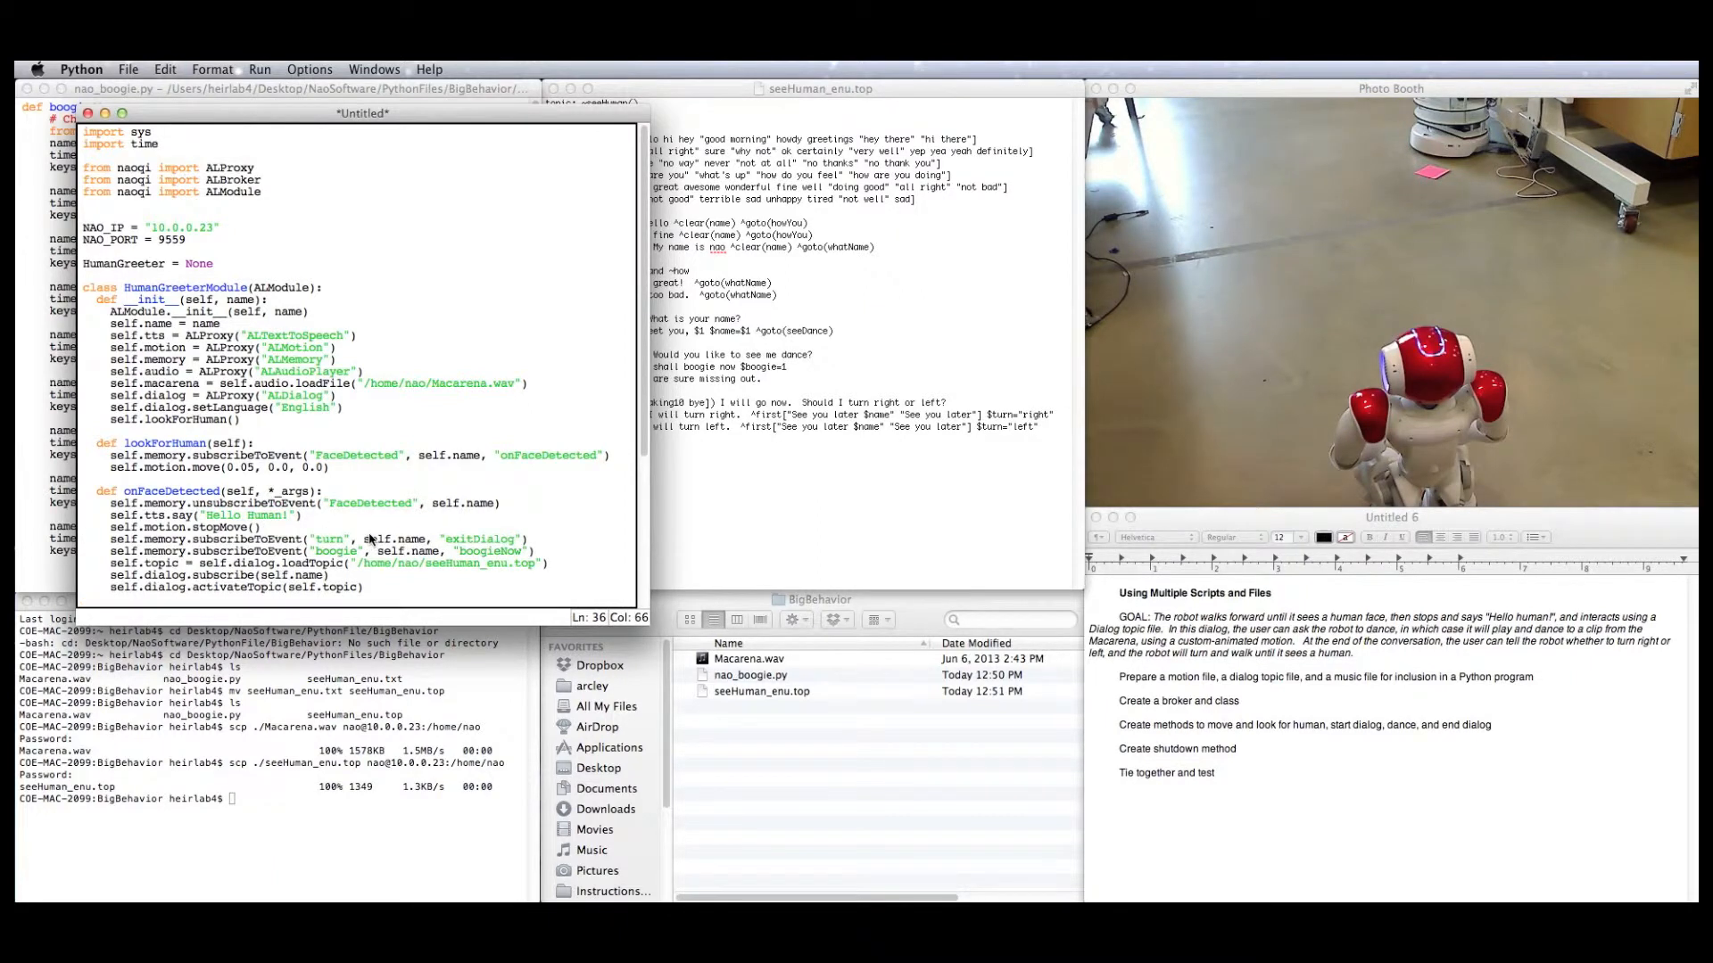
mouse_move(889, 434)
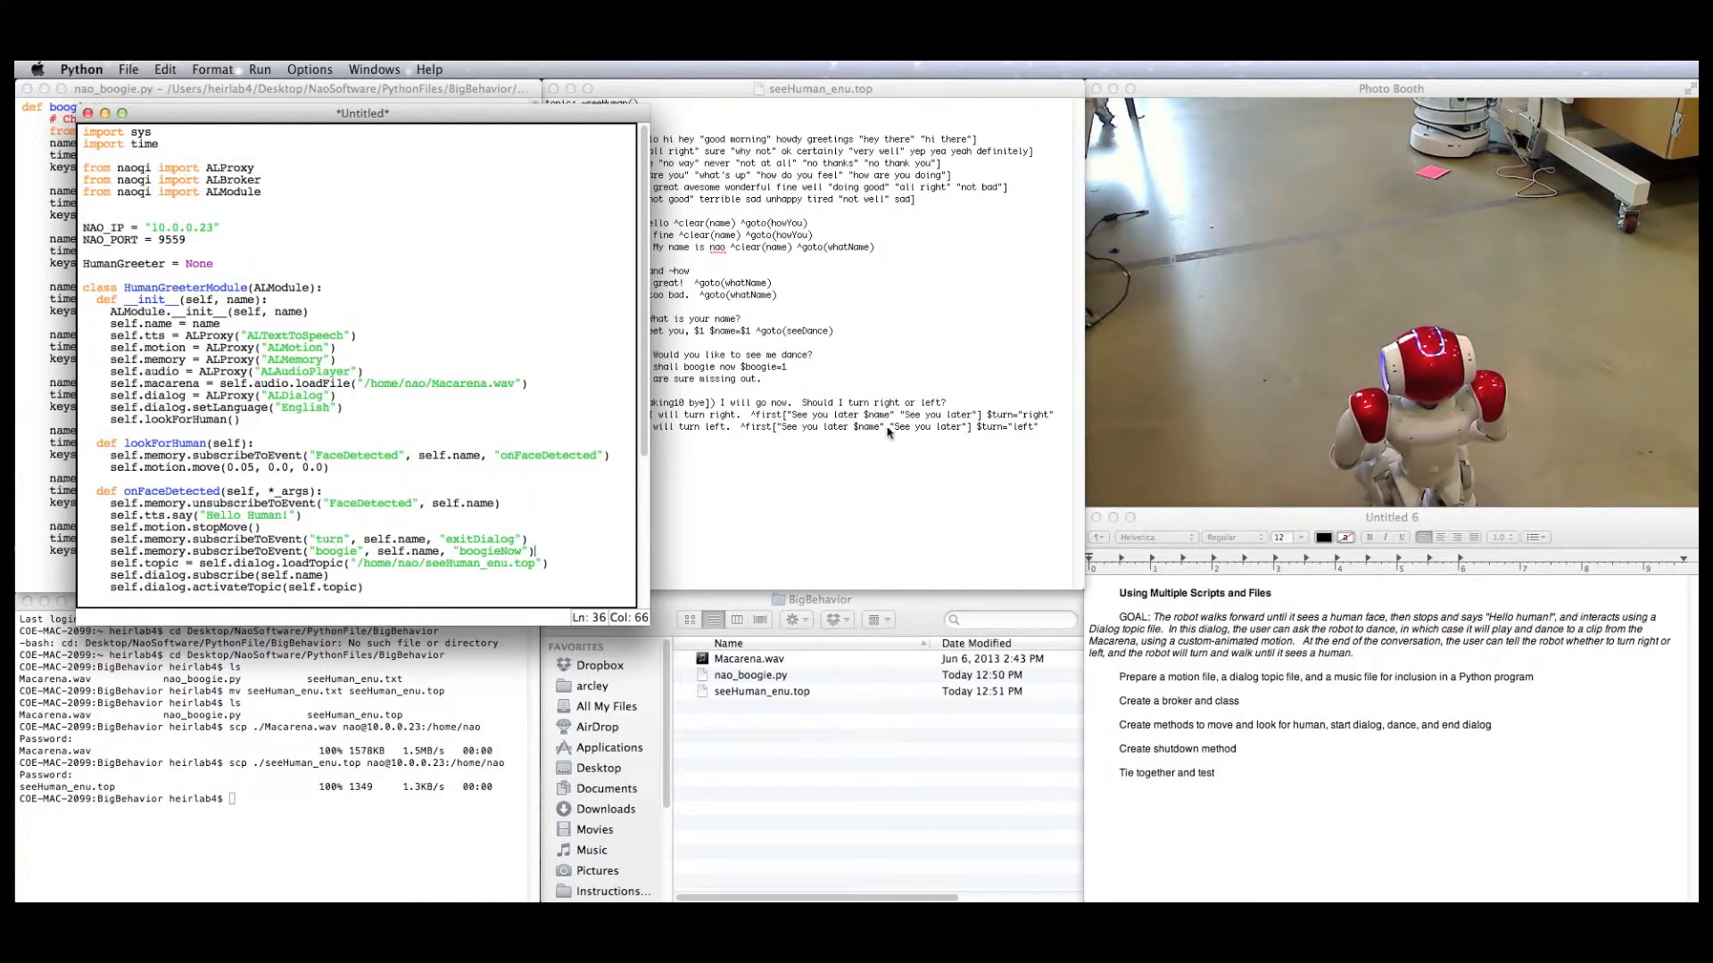
mouse_move(817, 405)
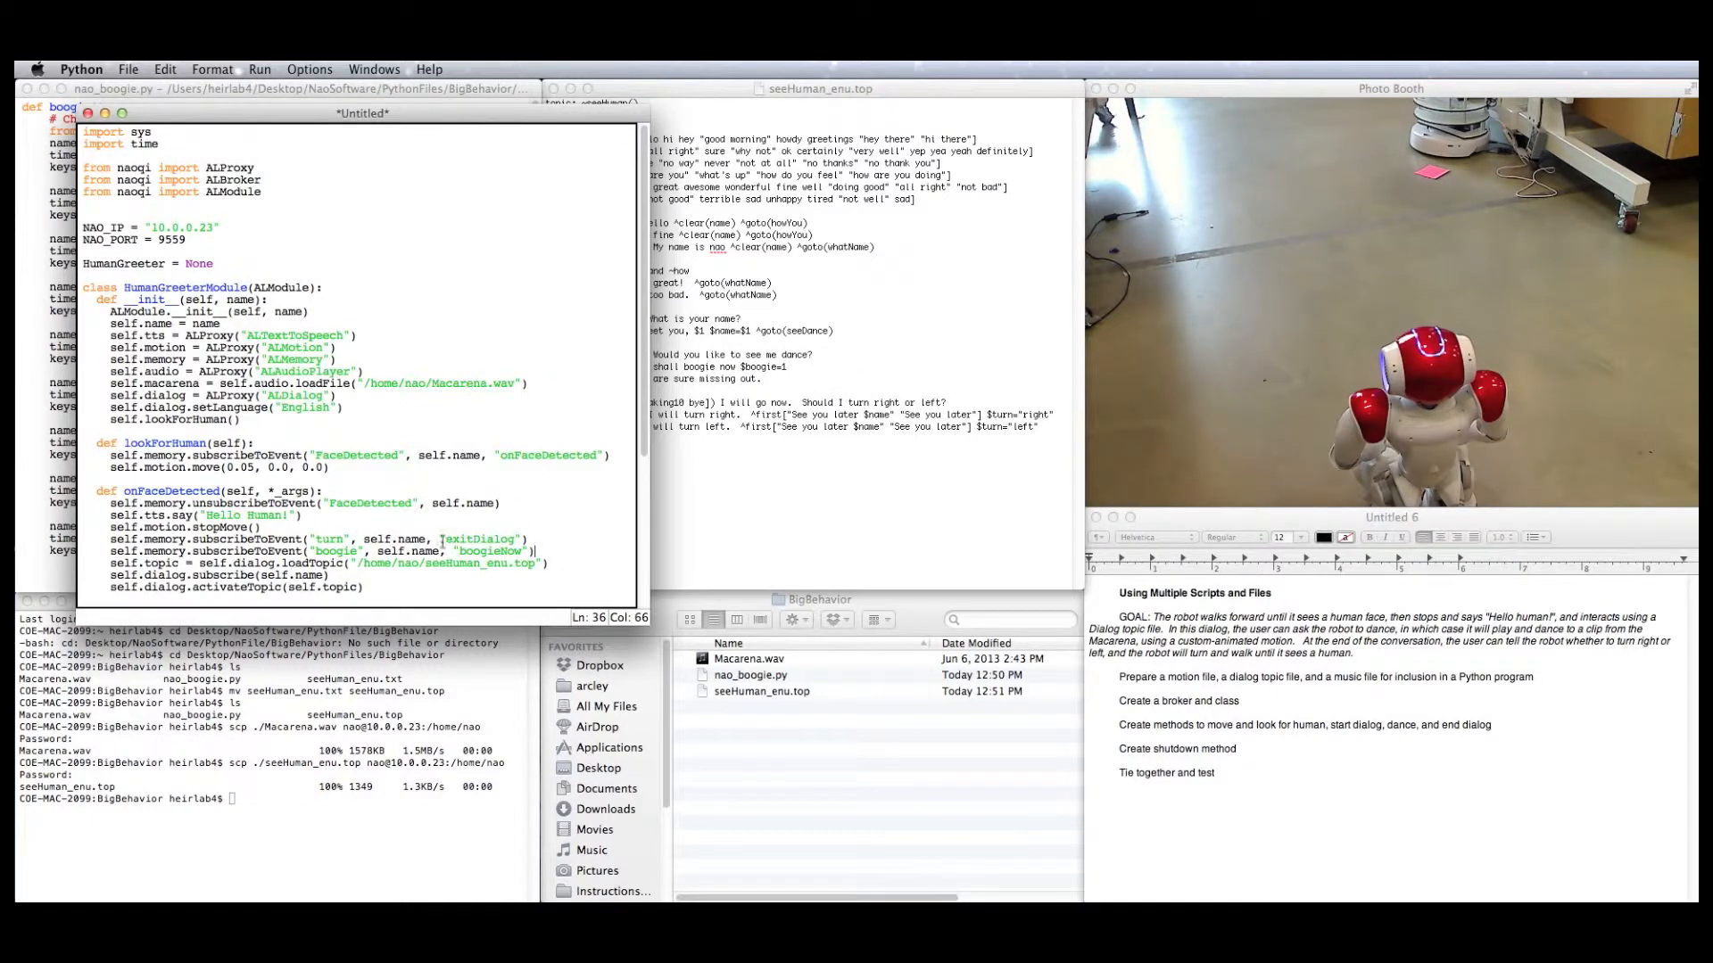
scroll(down, 3)
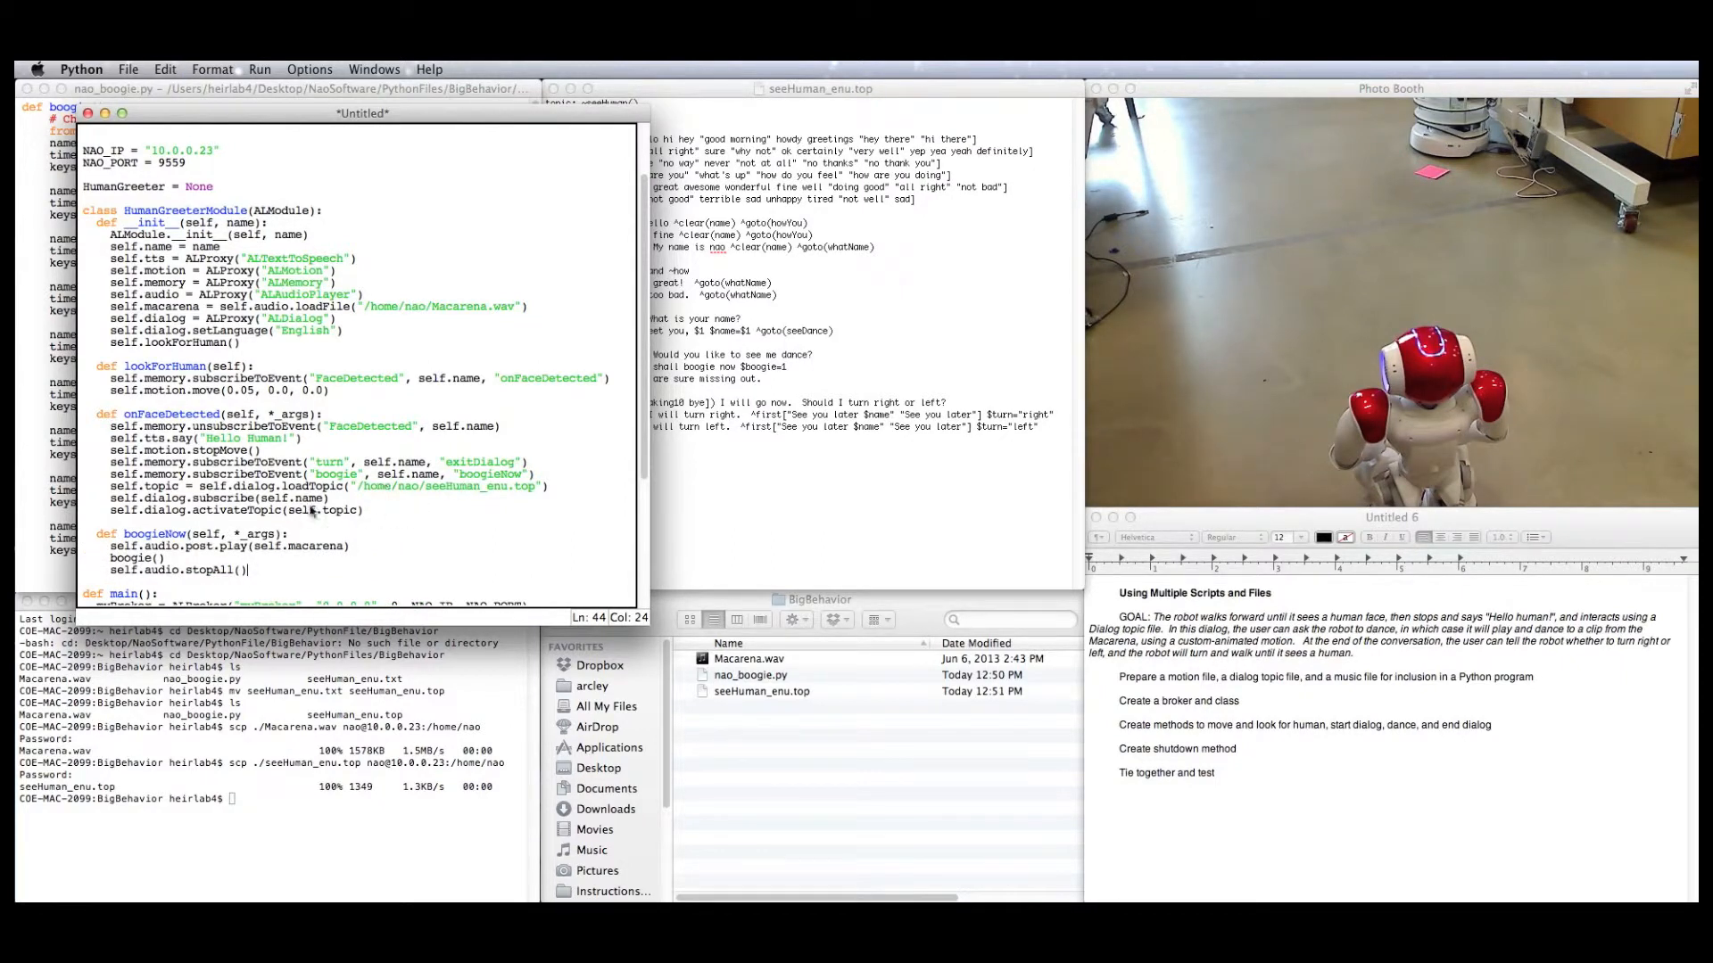
mouse_move(237, 551)
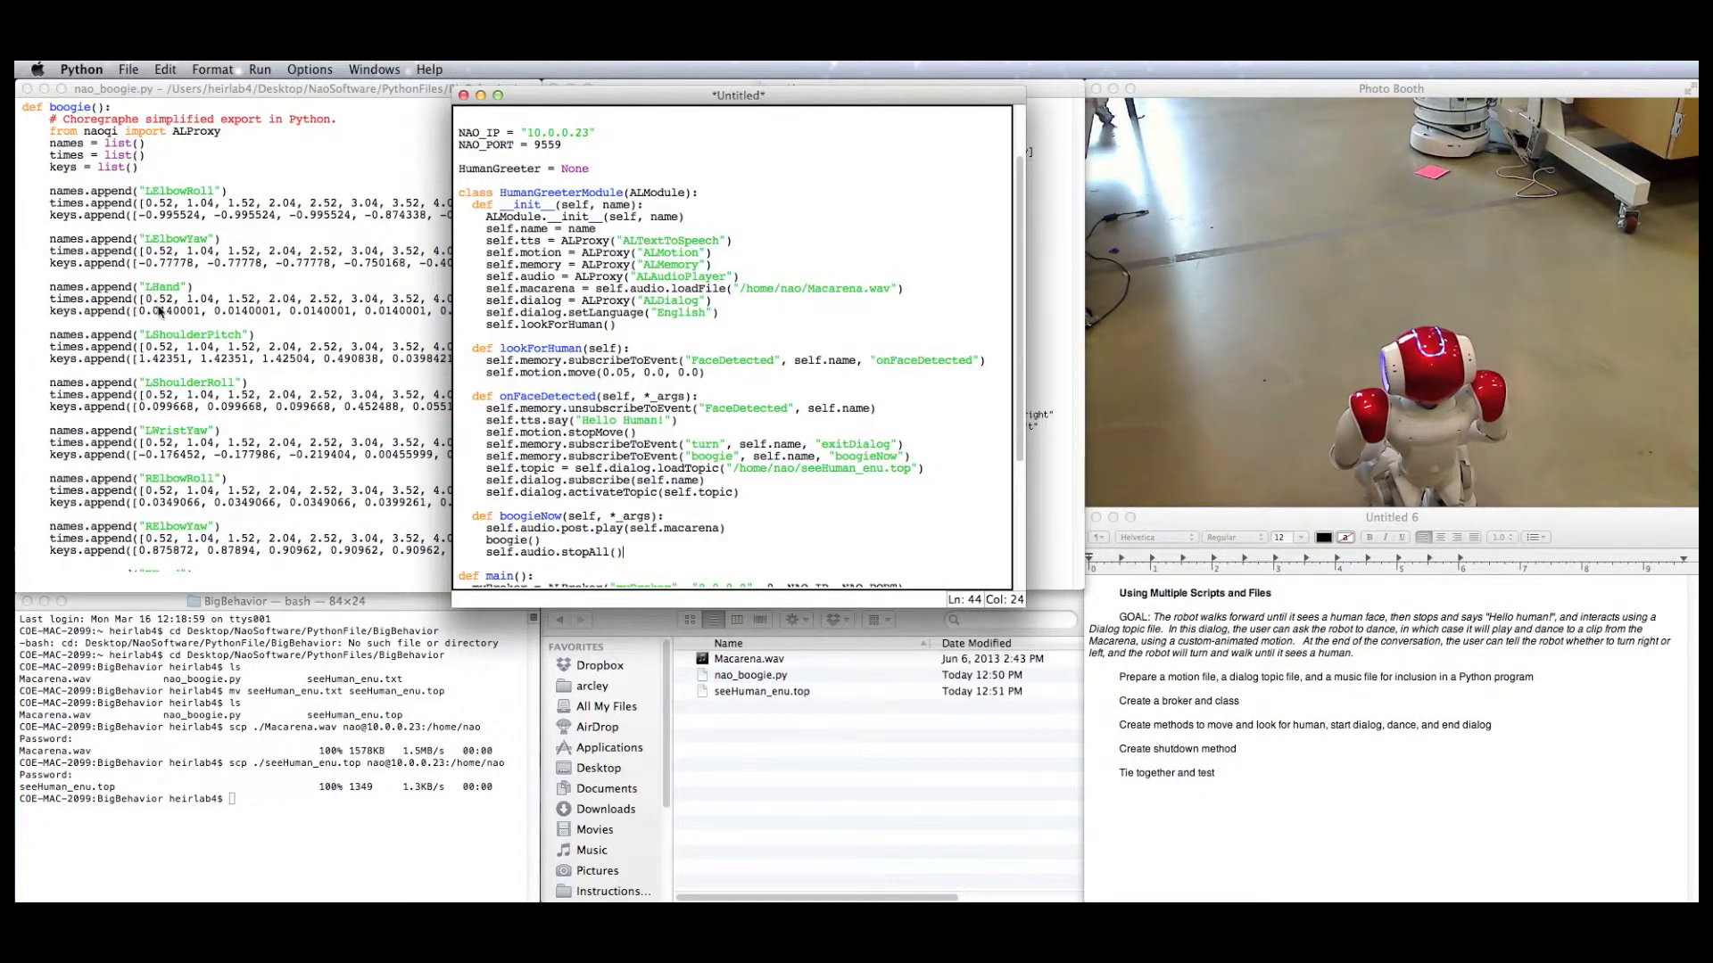
- Add 'from nao_boogie import boogie' below the naoqi imports at the top of the script
scroll(up, 3)
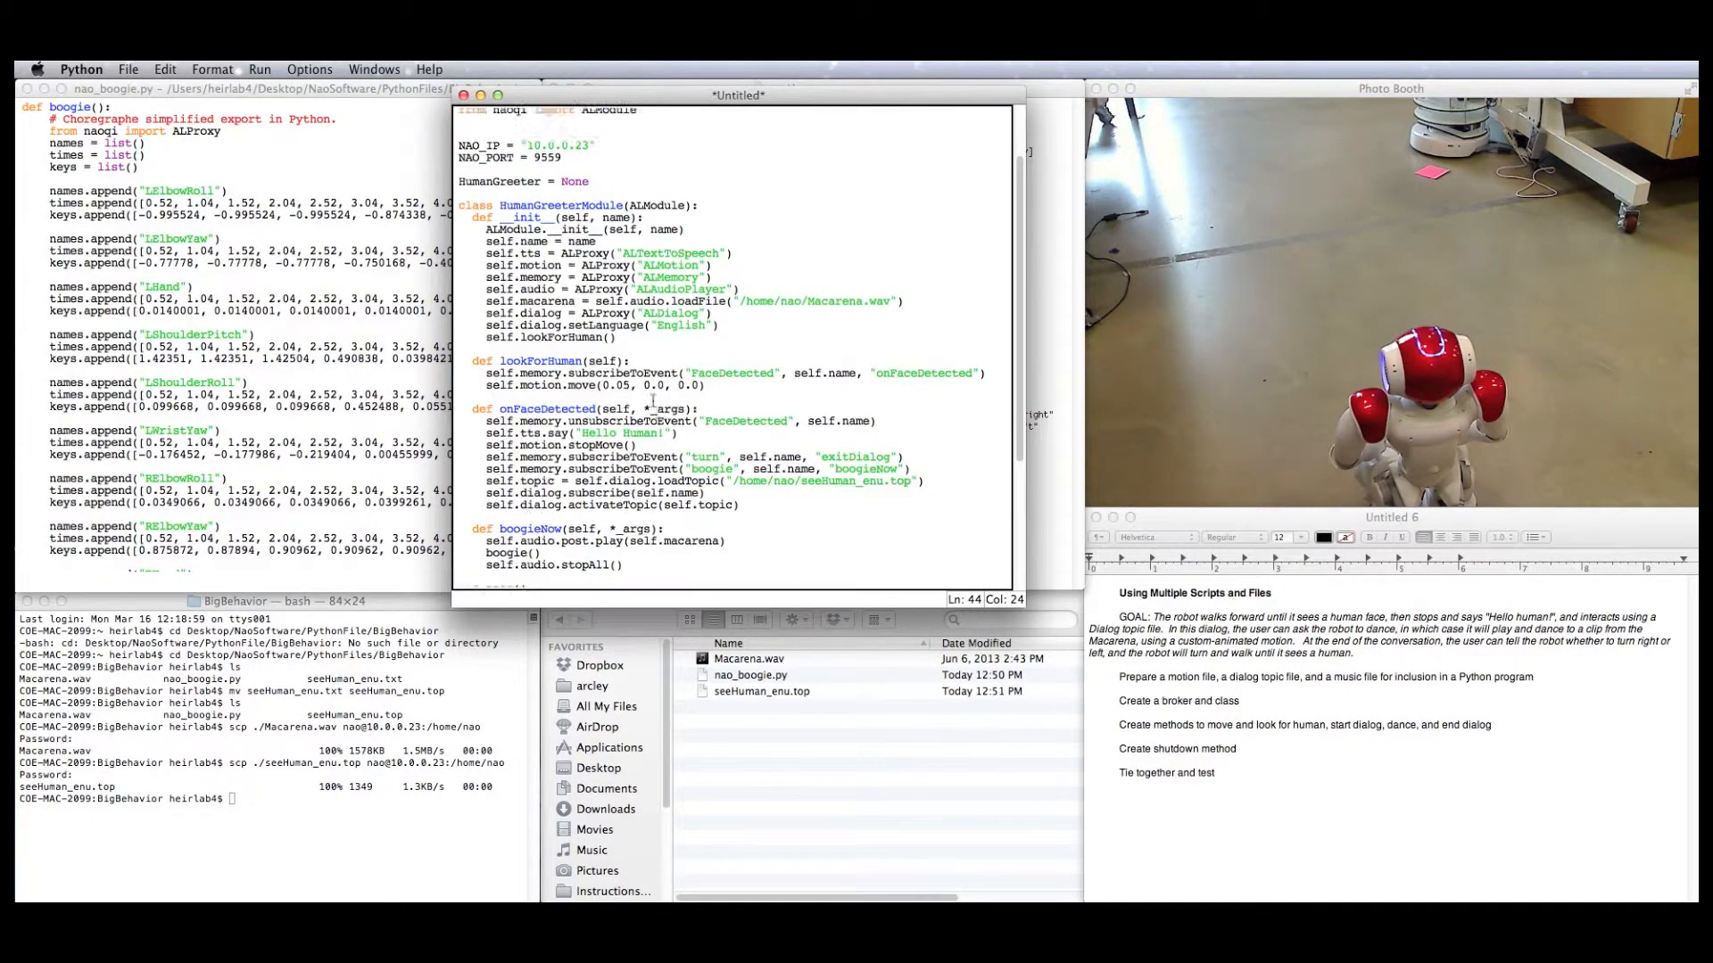
scroll(up, 3)
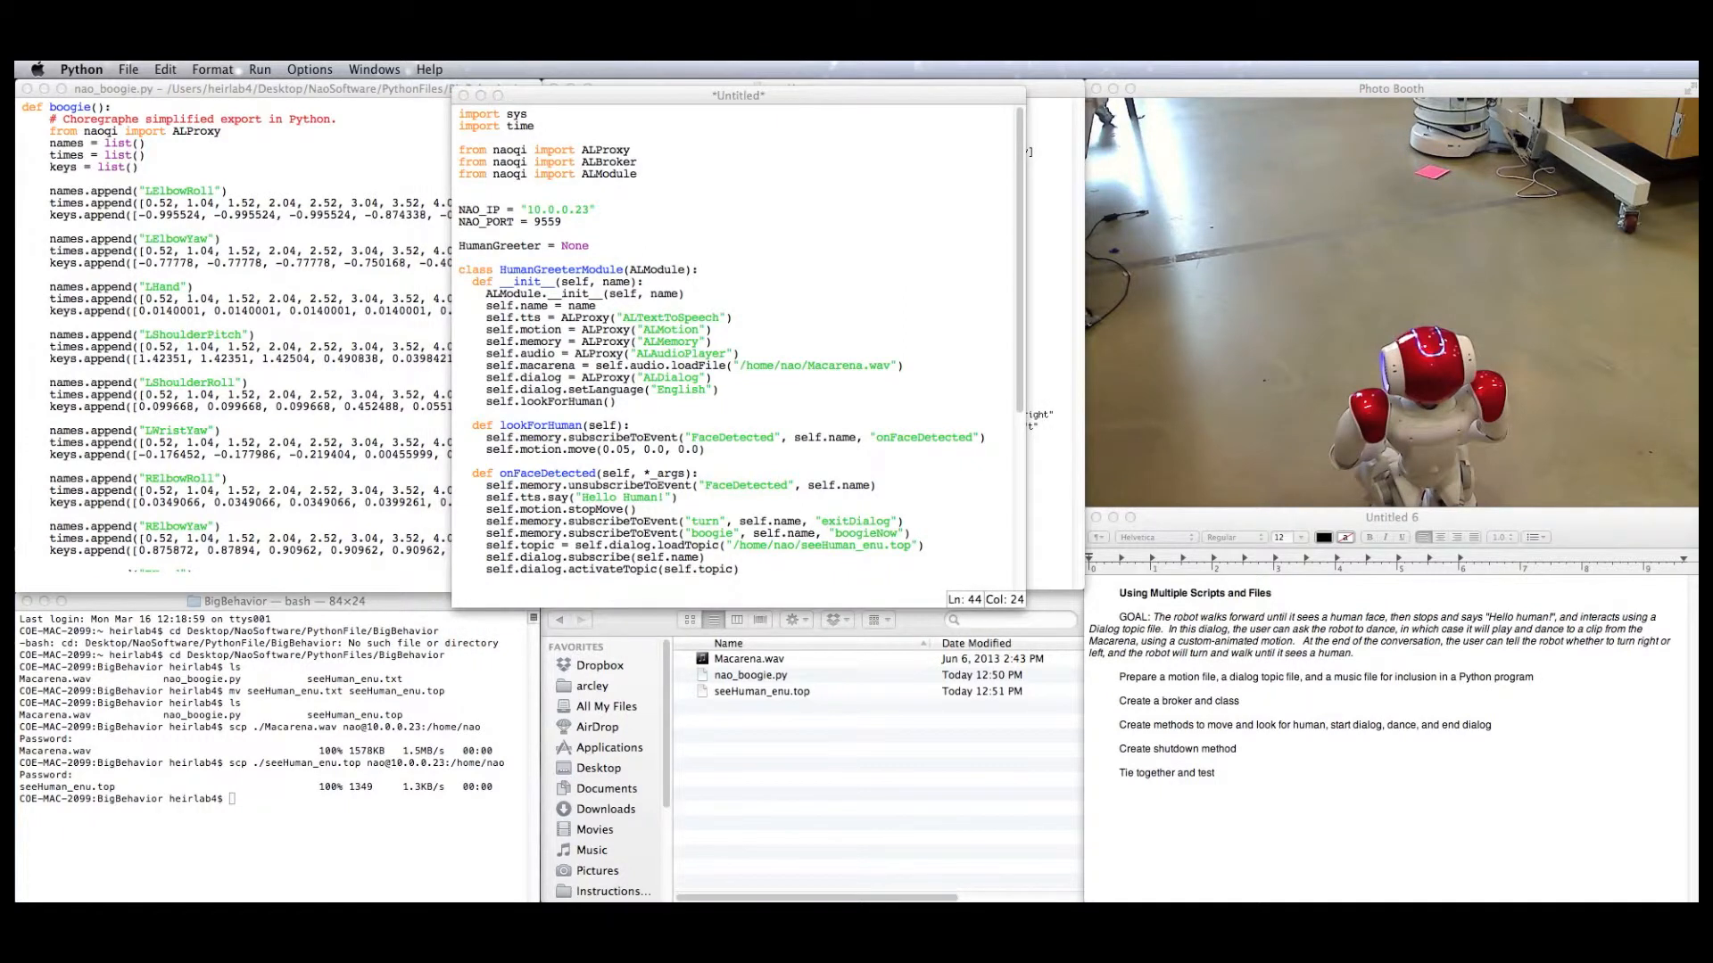
mouse_move(681, 187)
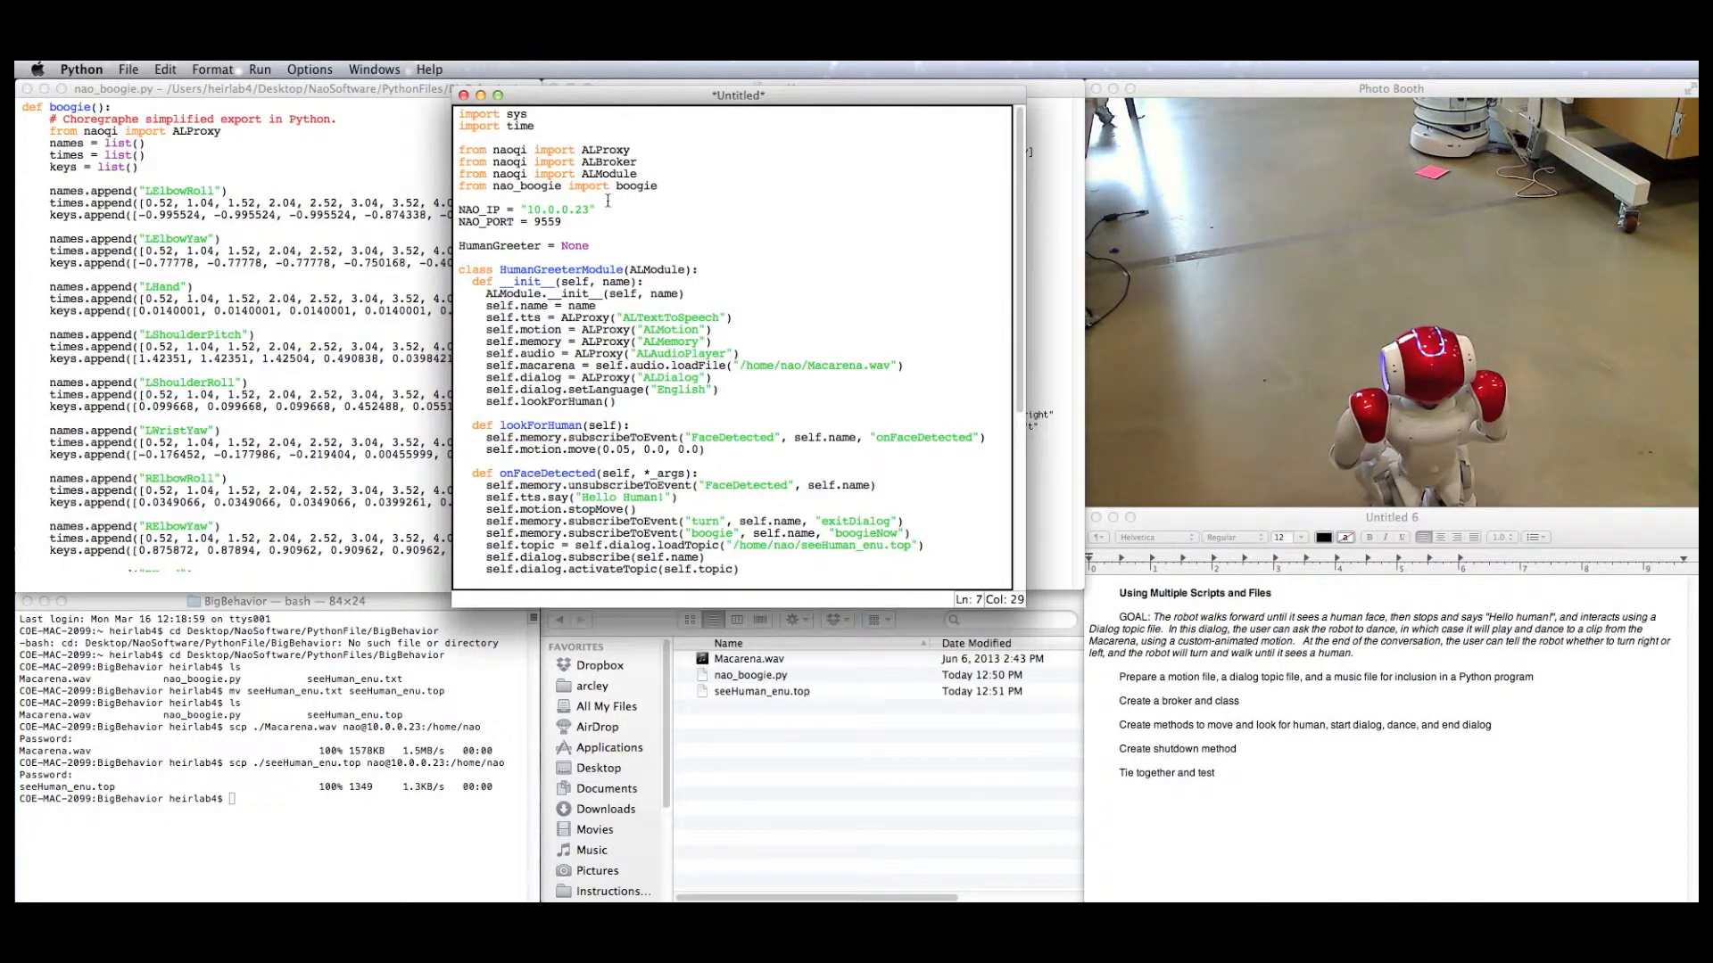
scroll(down, 3)
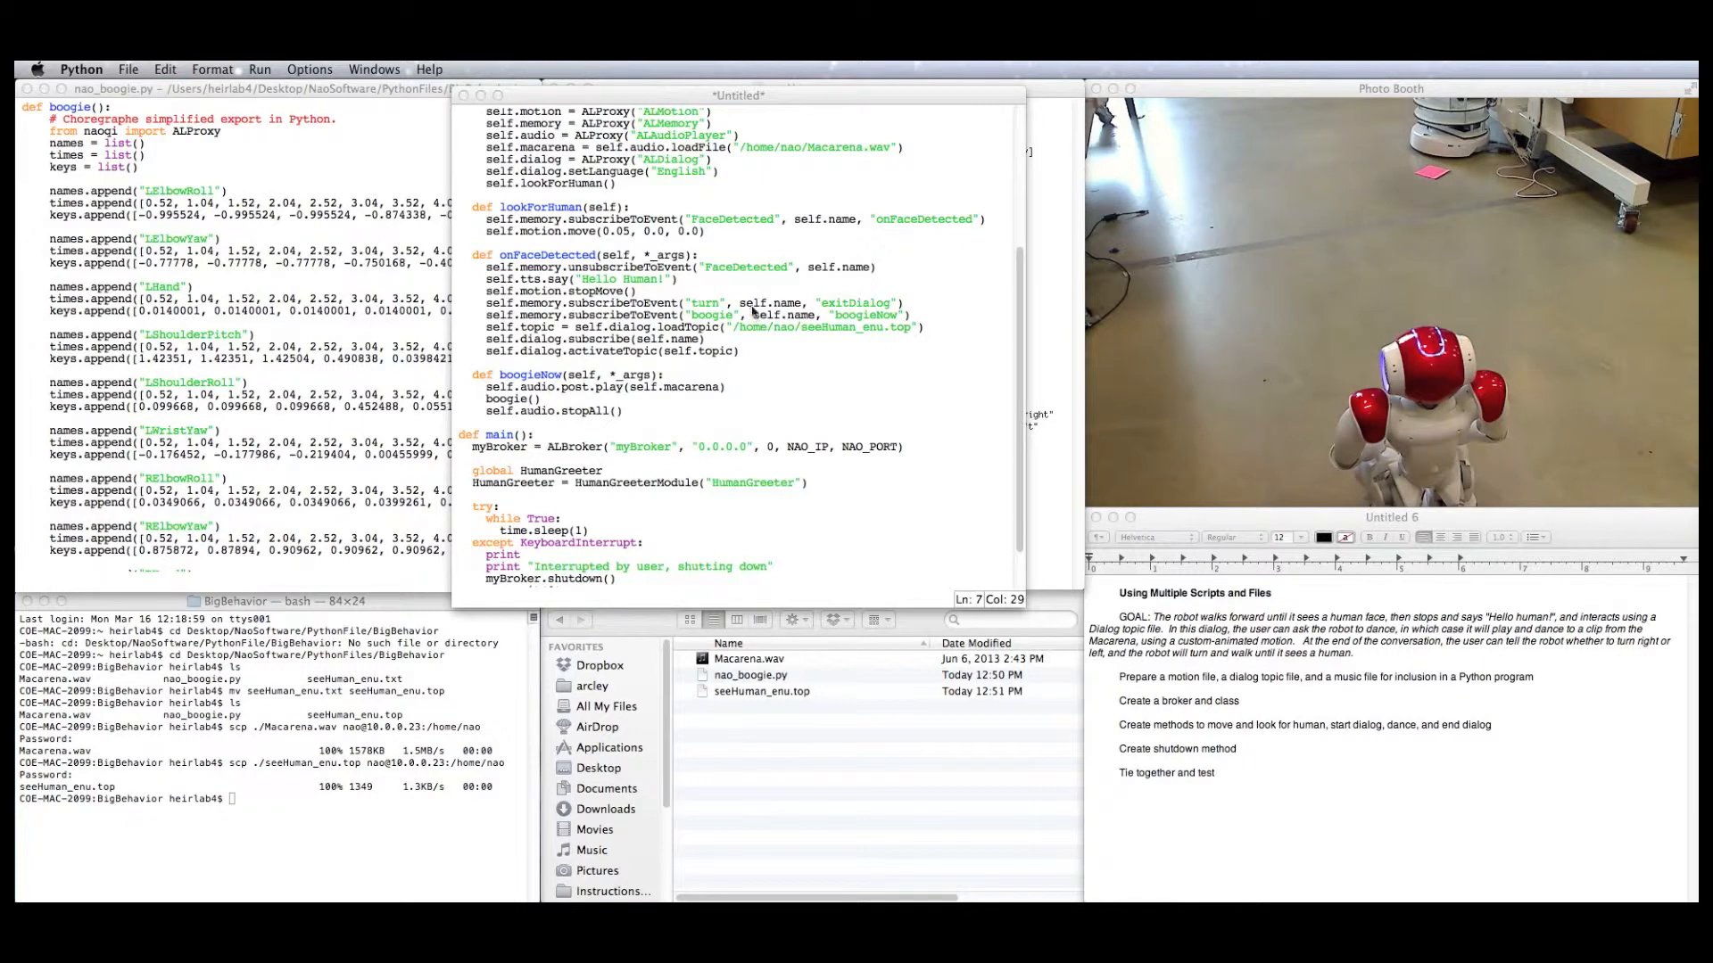
- Start exitDialog after boogieNow and store self.memory.getData("turn") in self.turn
click(626, 410)
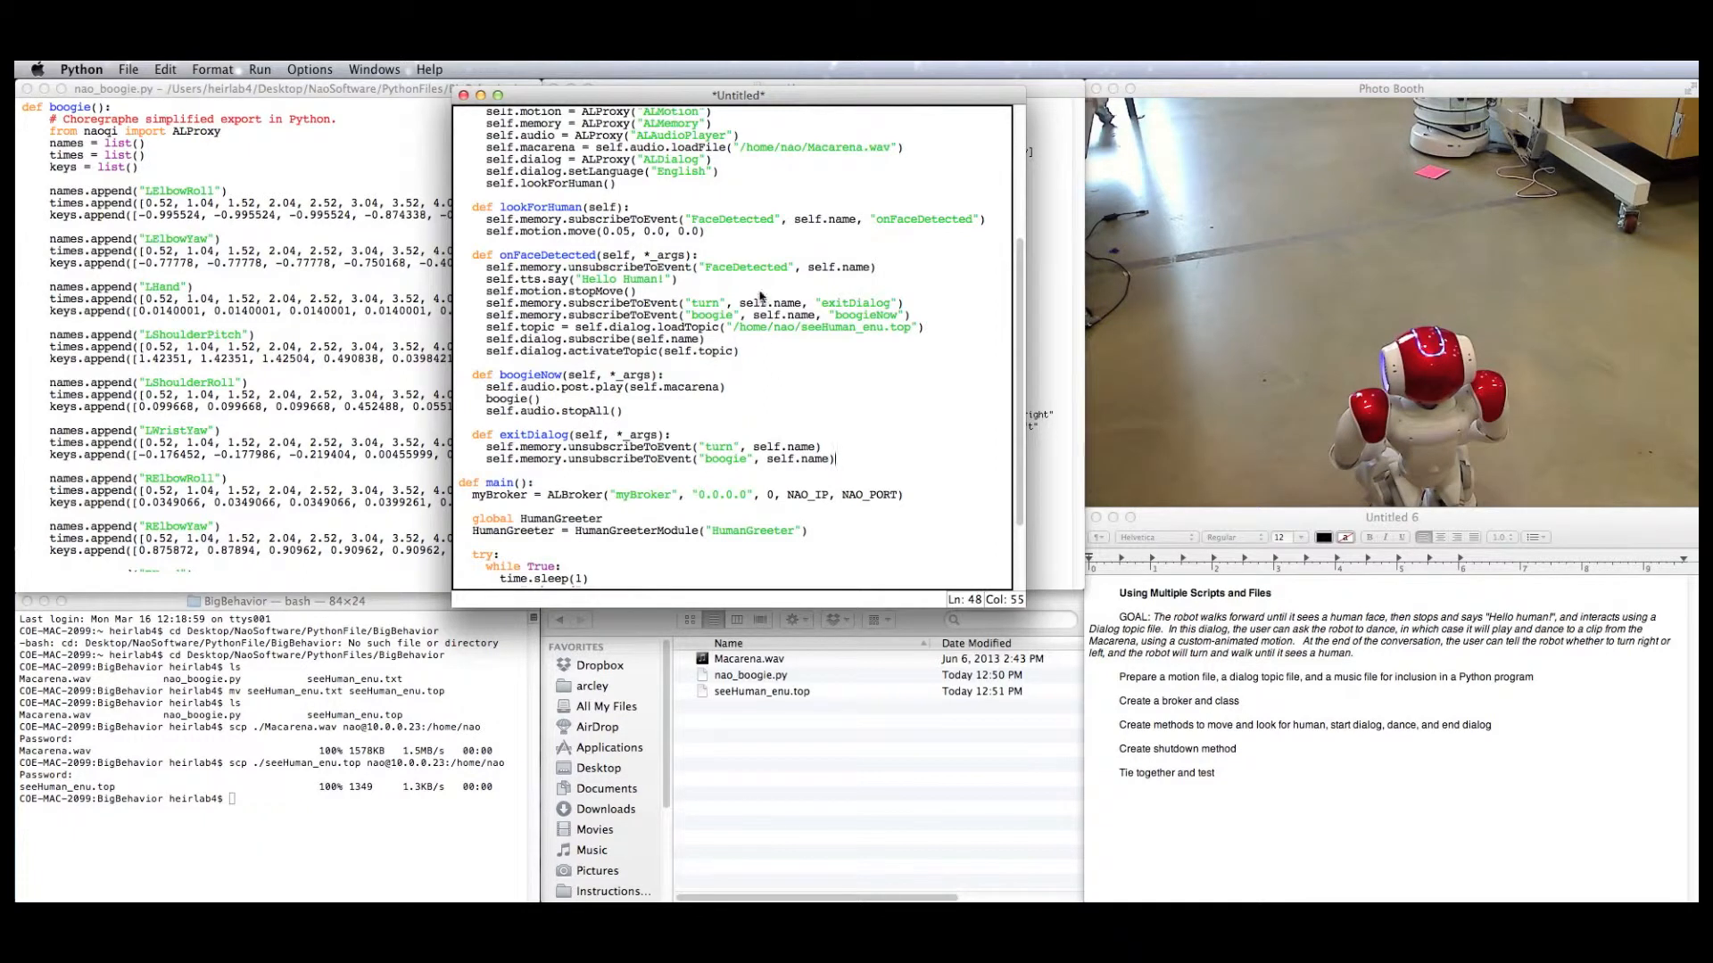
mouse_move(747, 128)
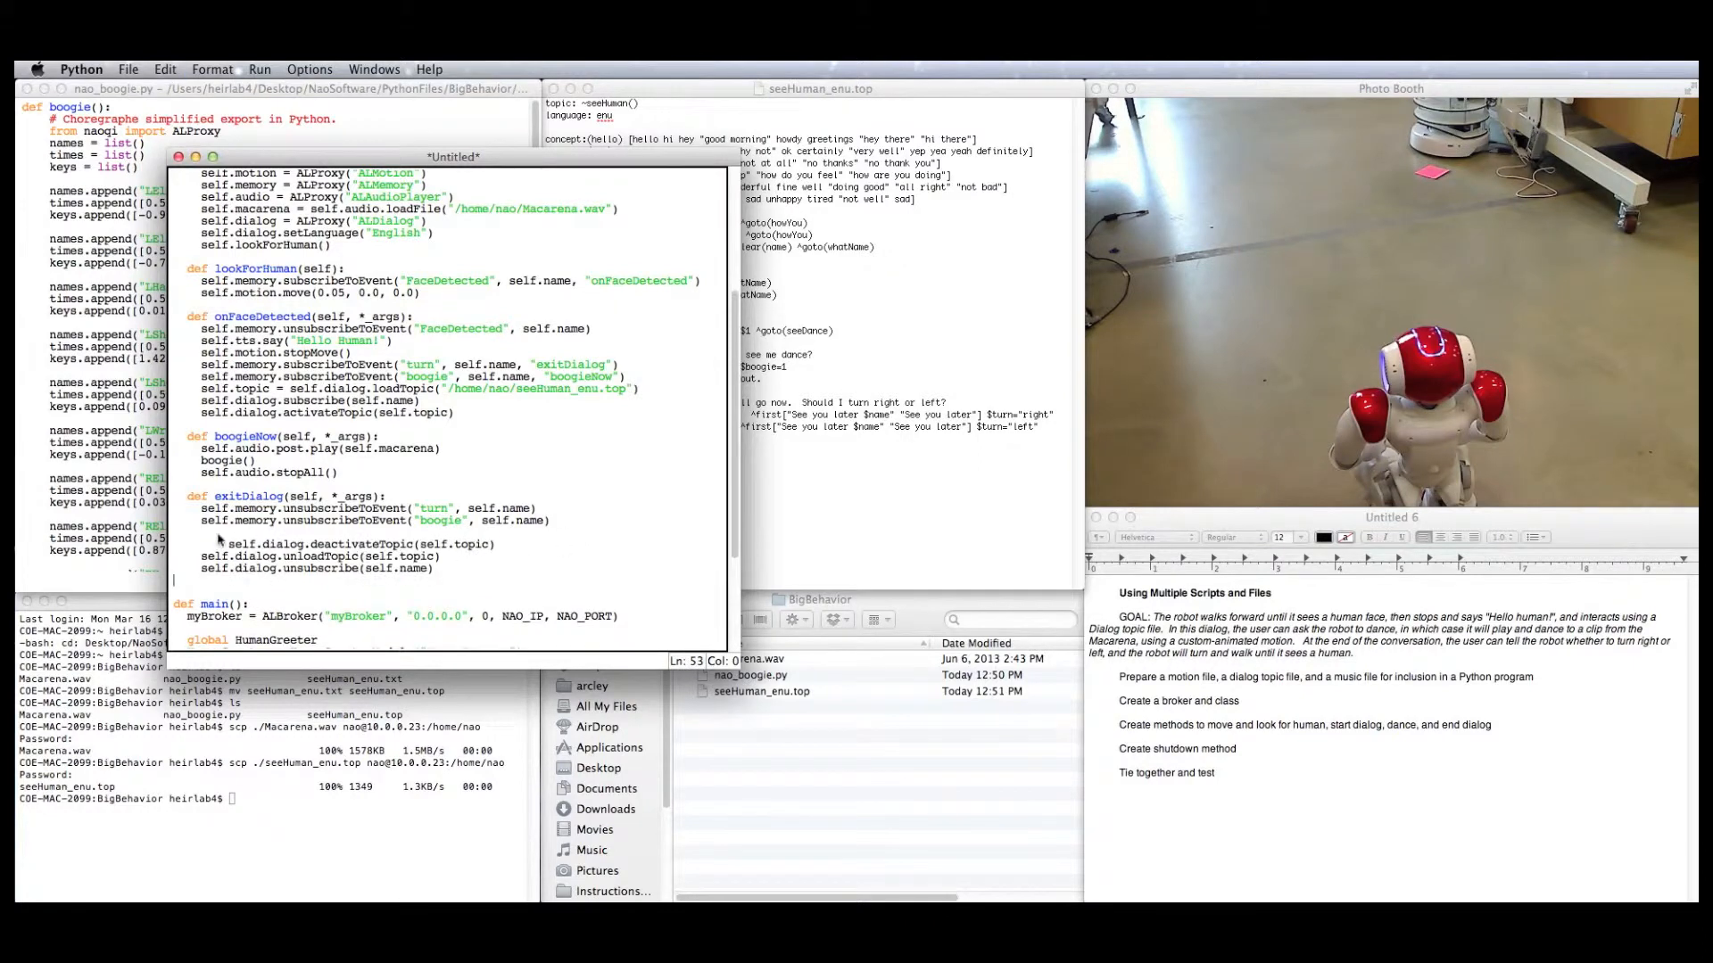
click(232, 544)
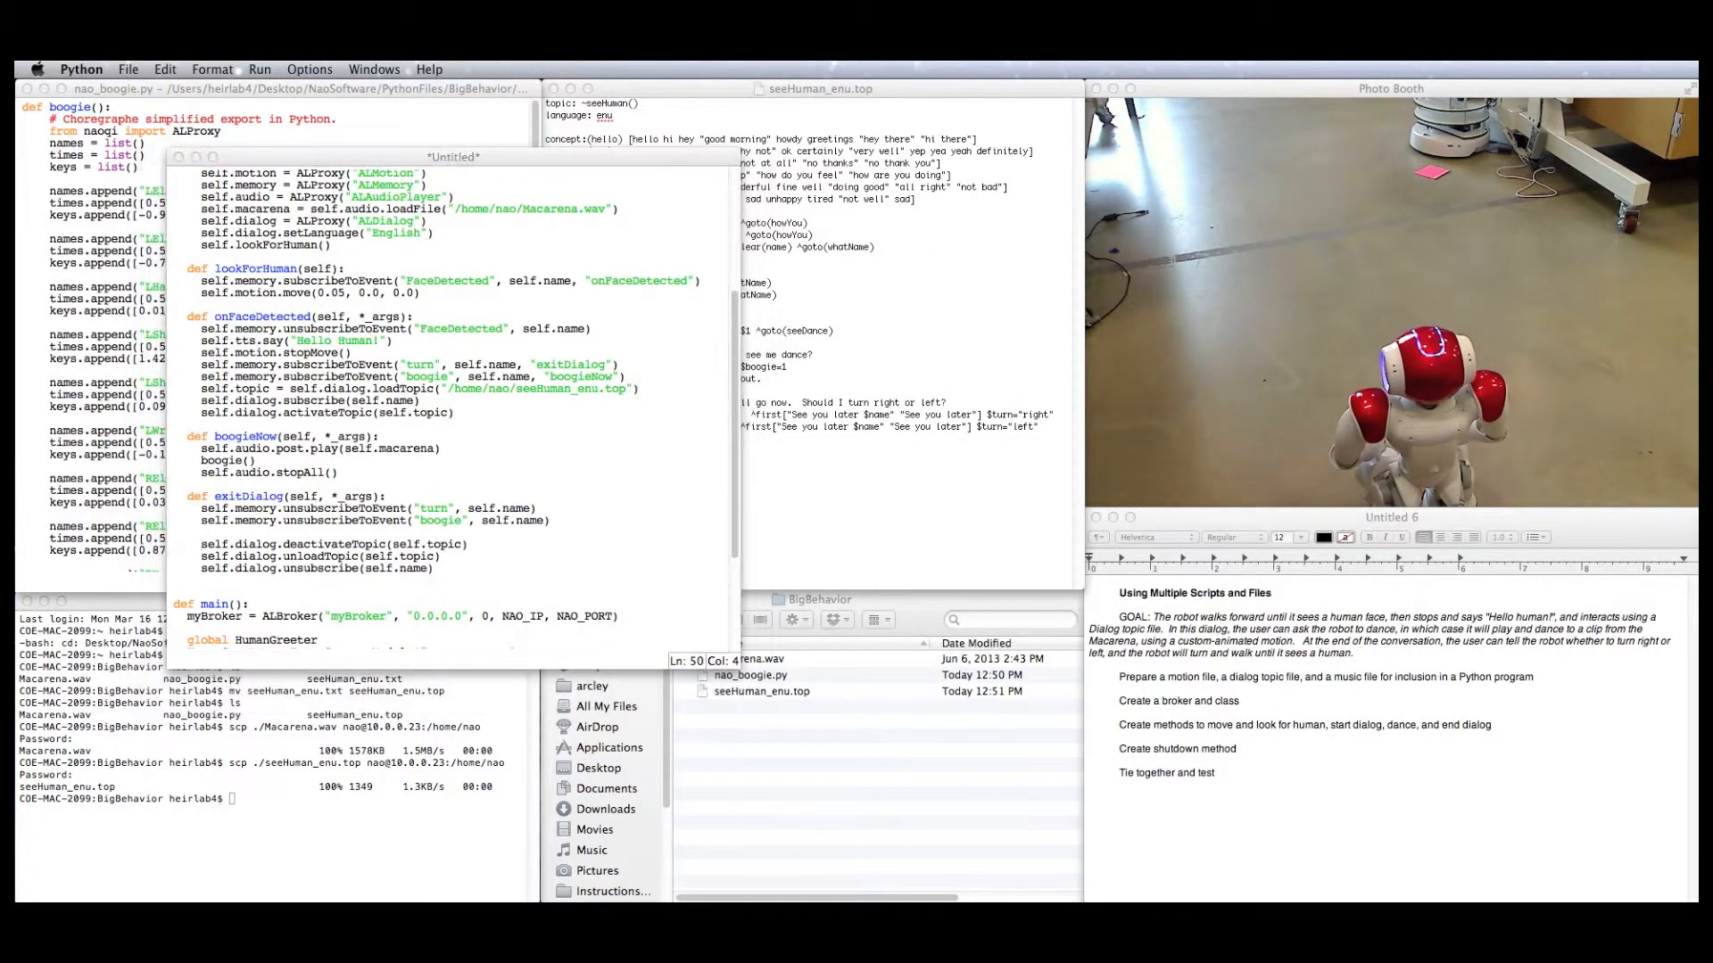
mouse_move(539, 537)
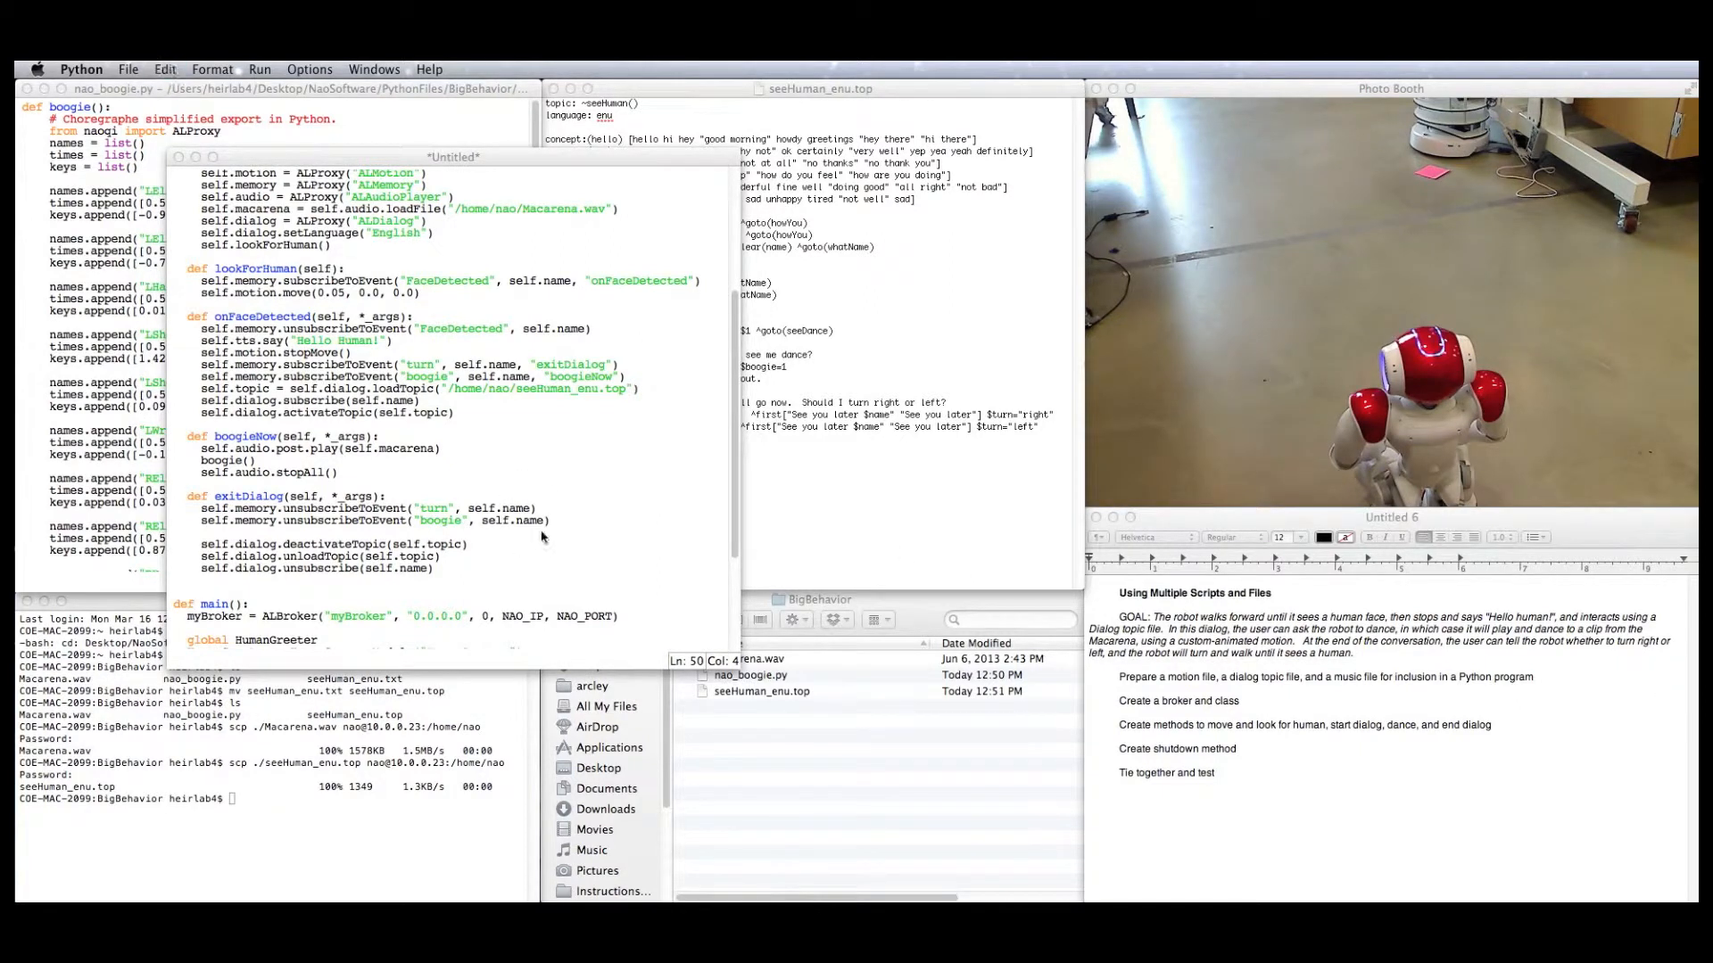
text(self.turn = self.memory.getData("turn"))
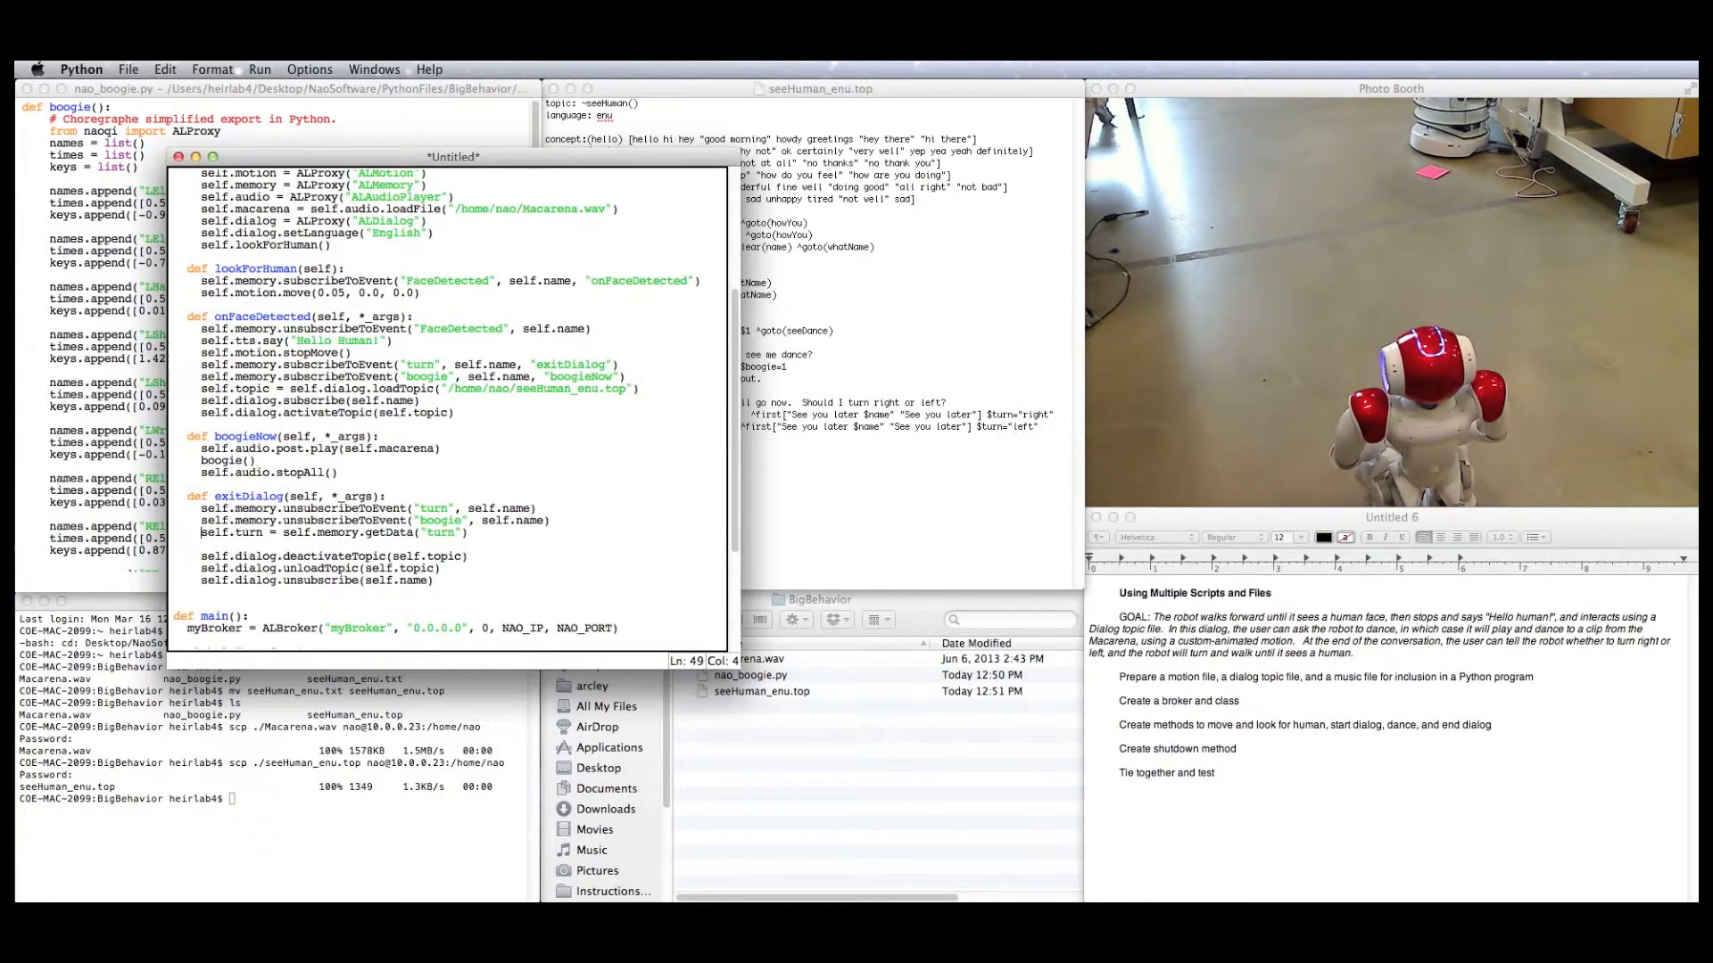
- Add if self.turn == "right" turning logic with moveTo ±1.57, waitUntilMoveIsFinished() and lookForHuman()
scroll(down, 3)
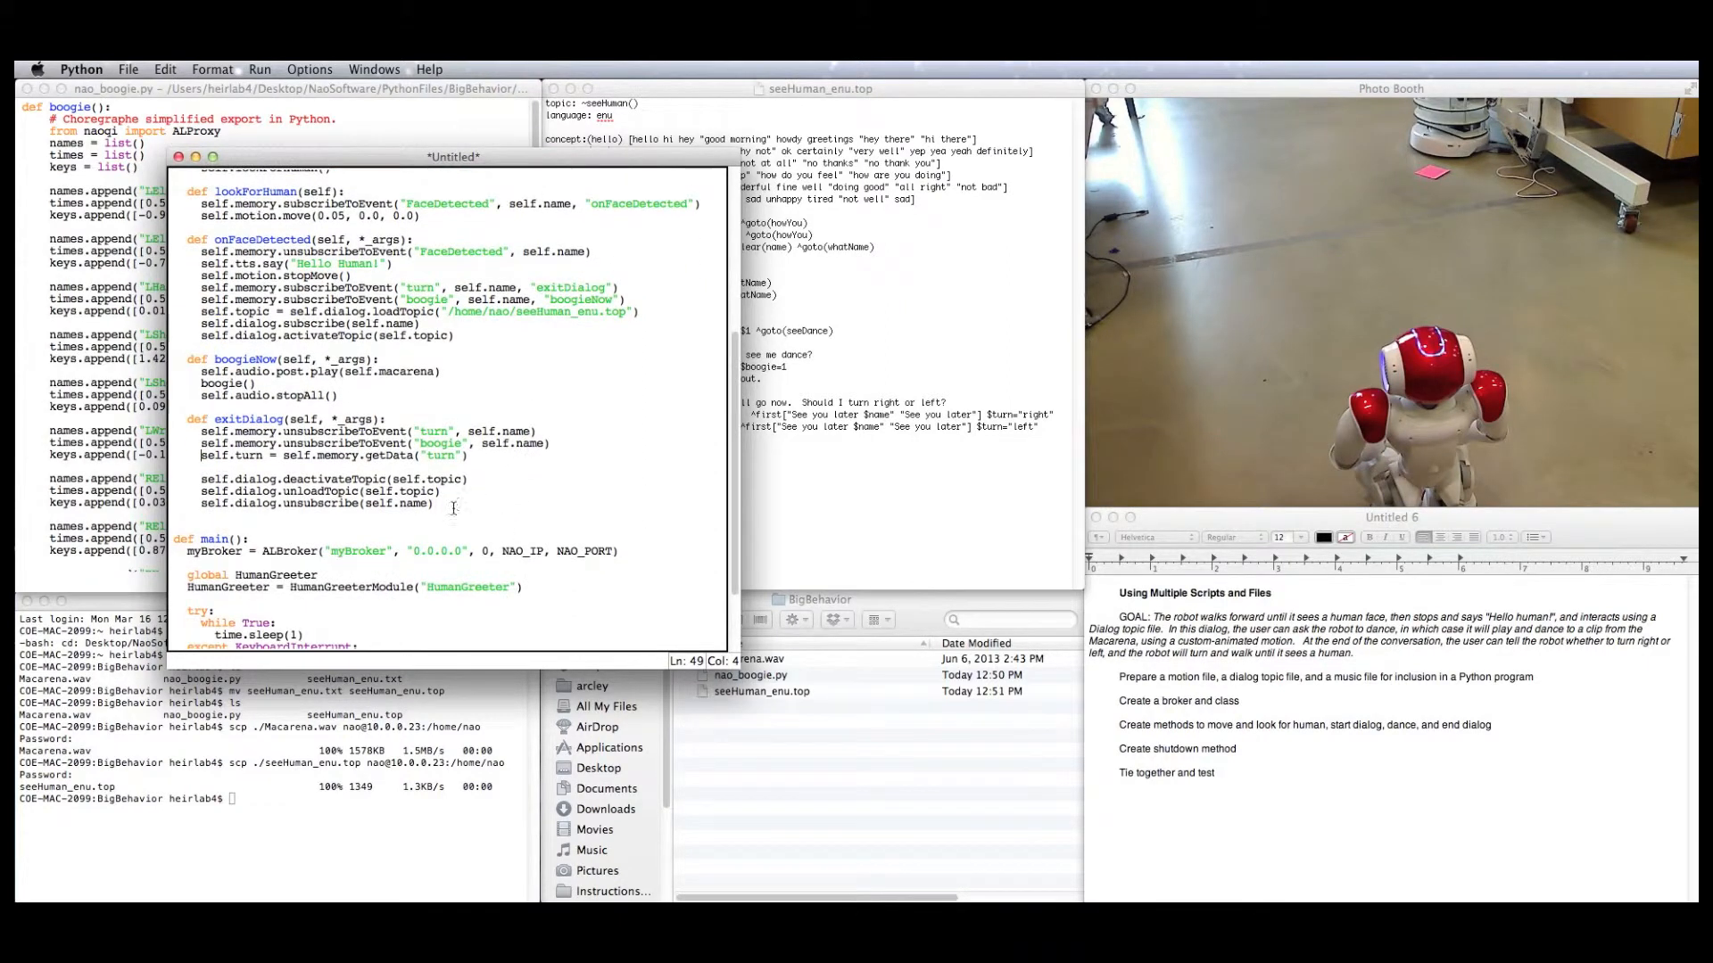
key(Return)
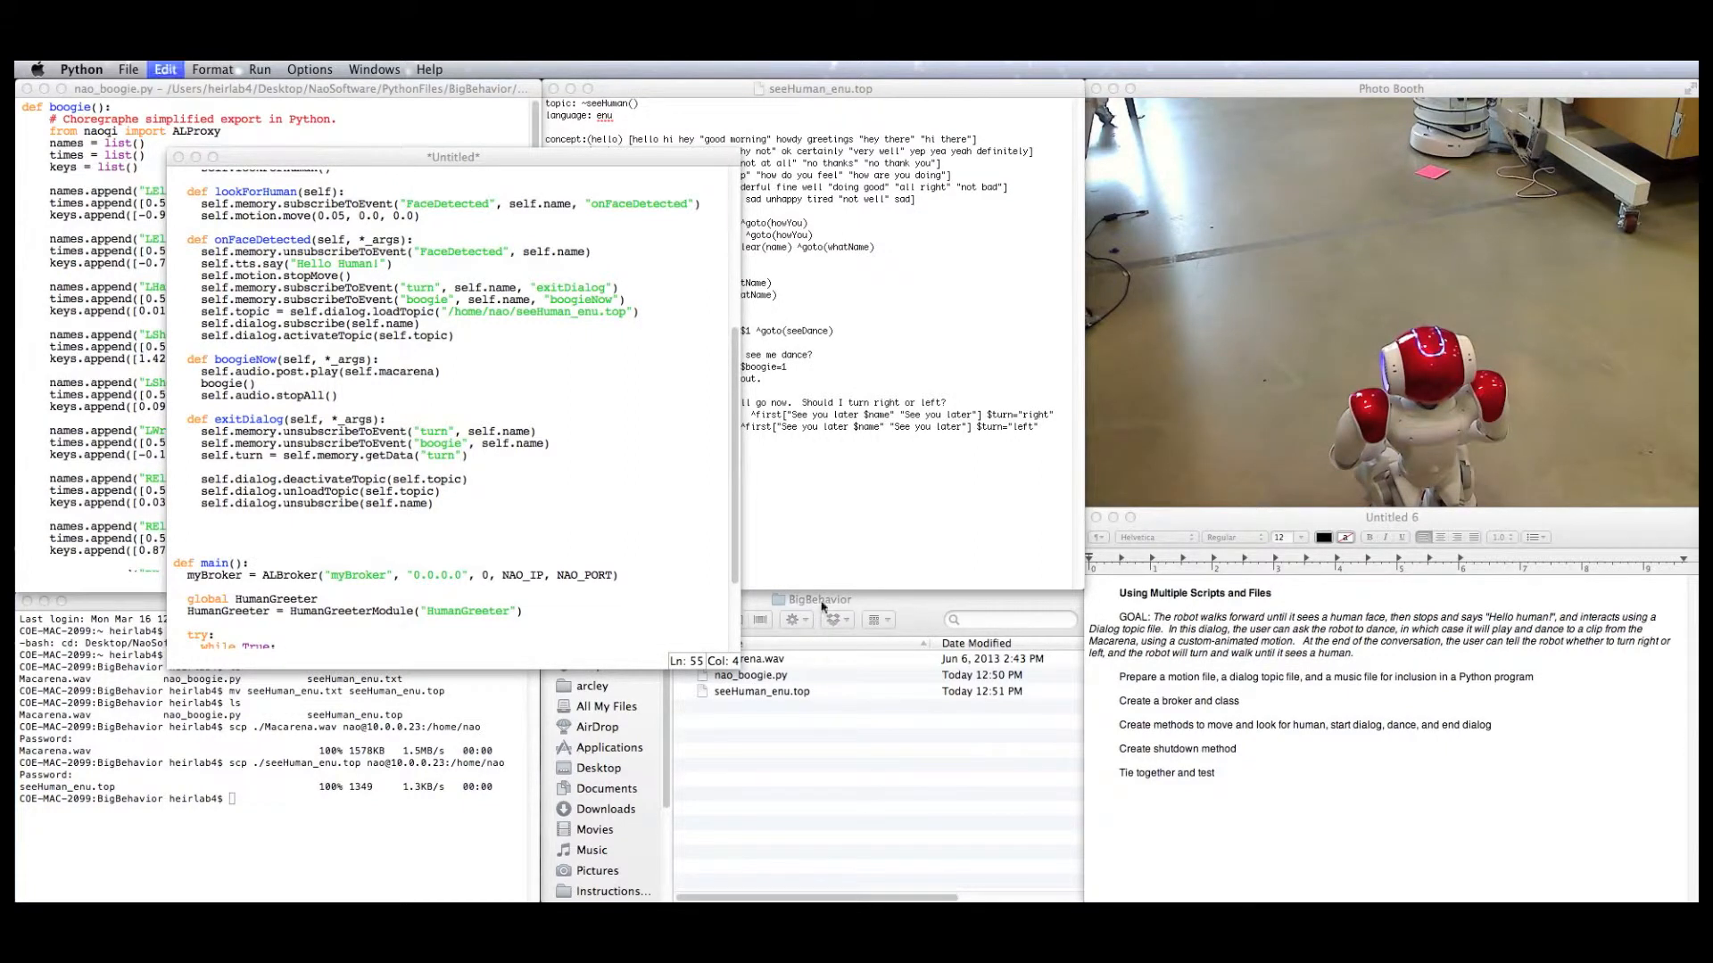
text(if self.turn == "right":)
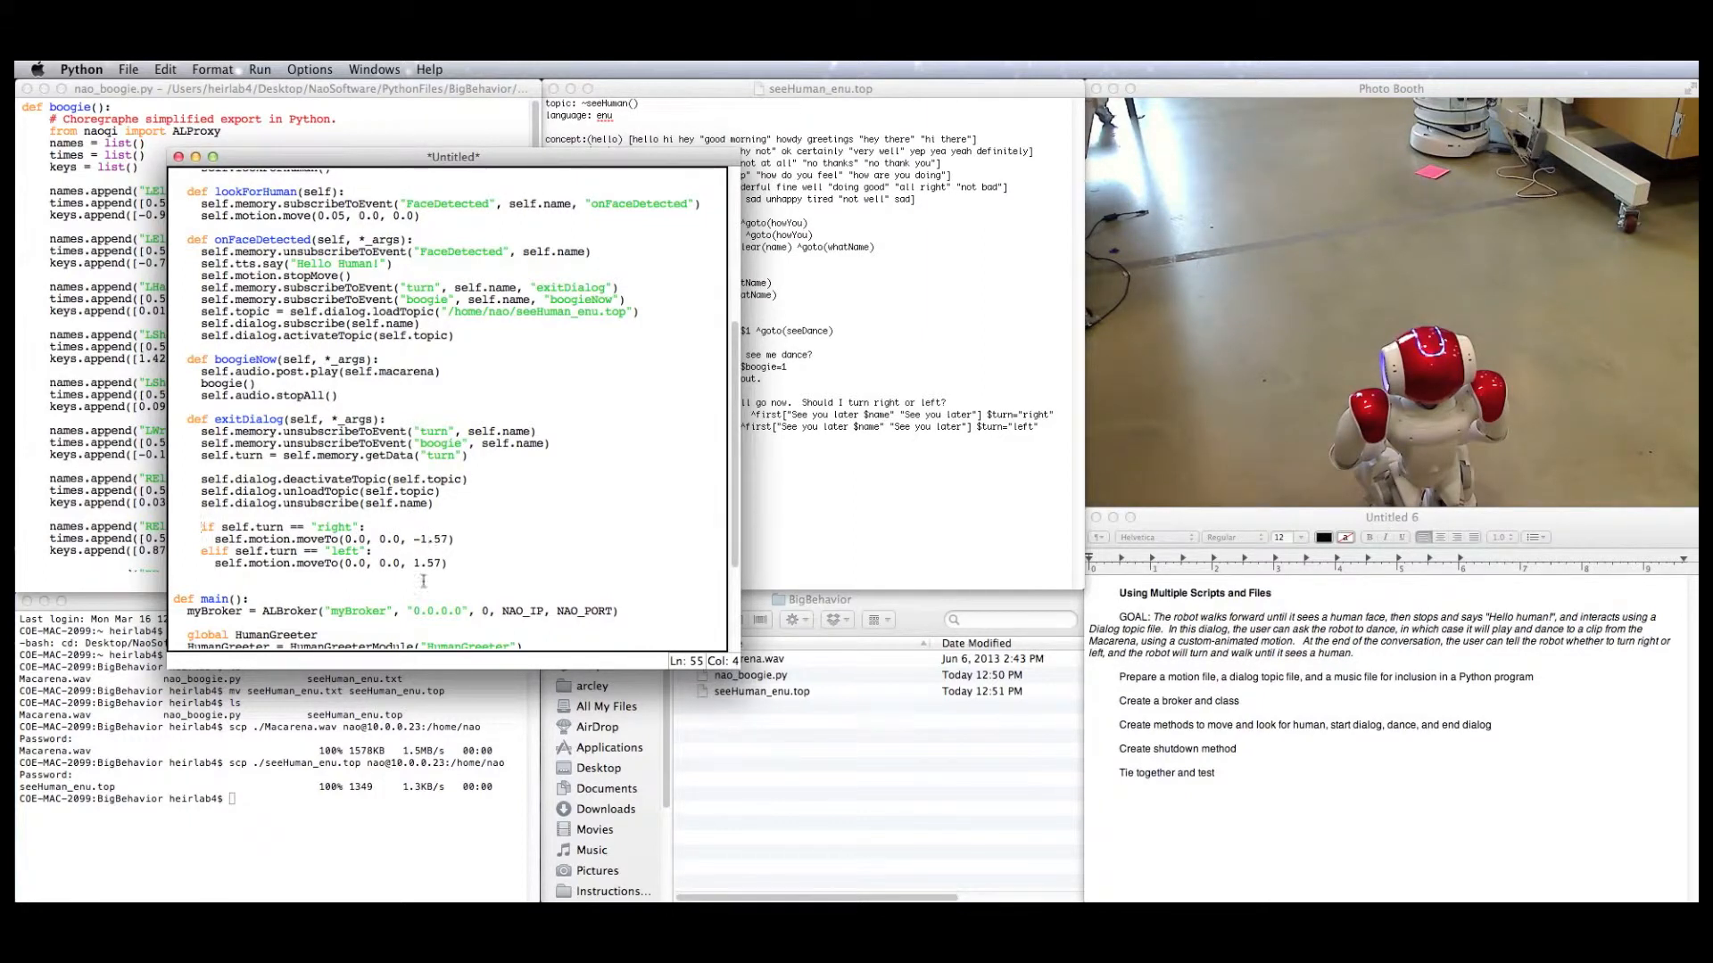
mouse_move(1341, 747)
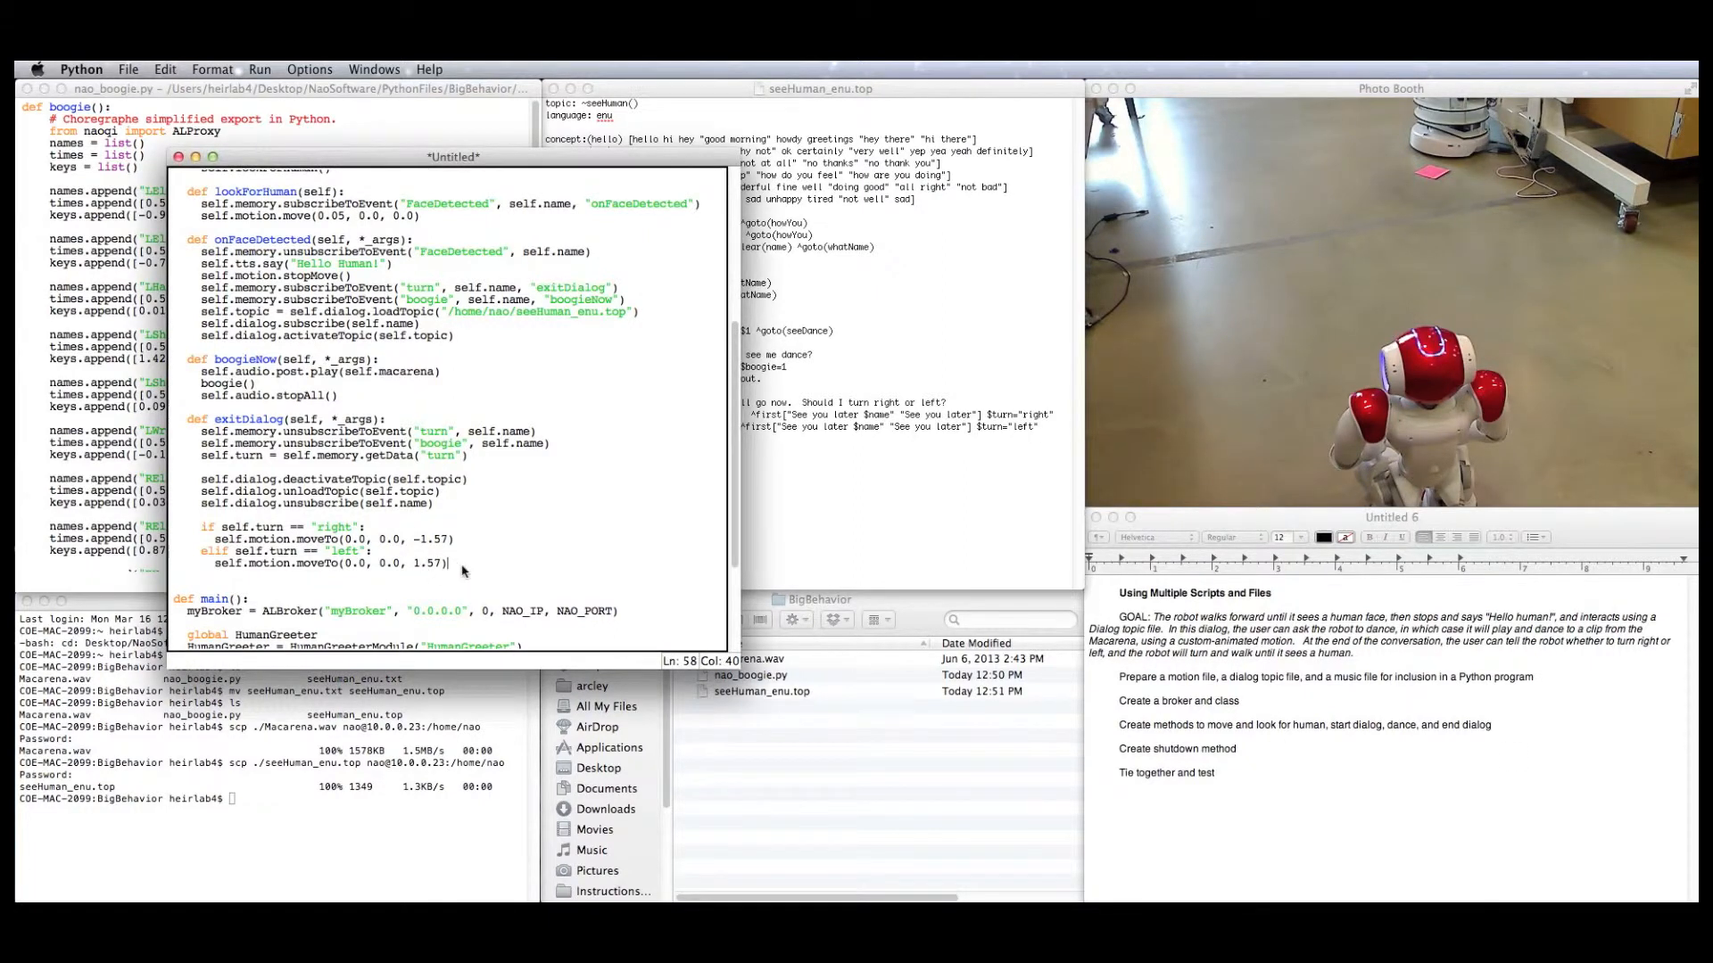
text(self.motion.waitUntilMoveIsFinished())
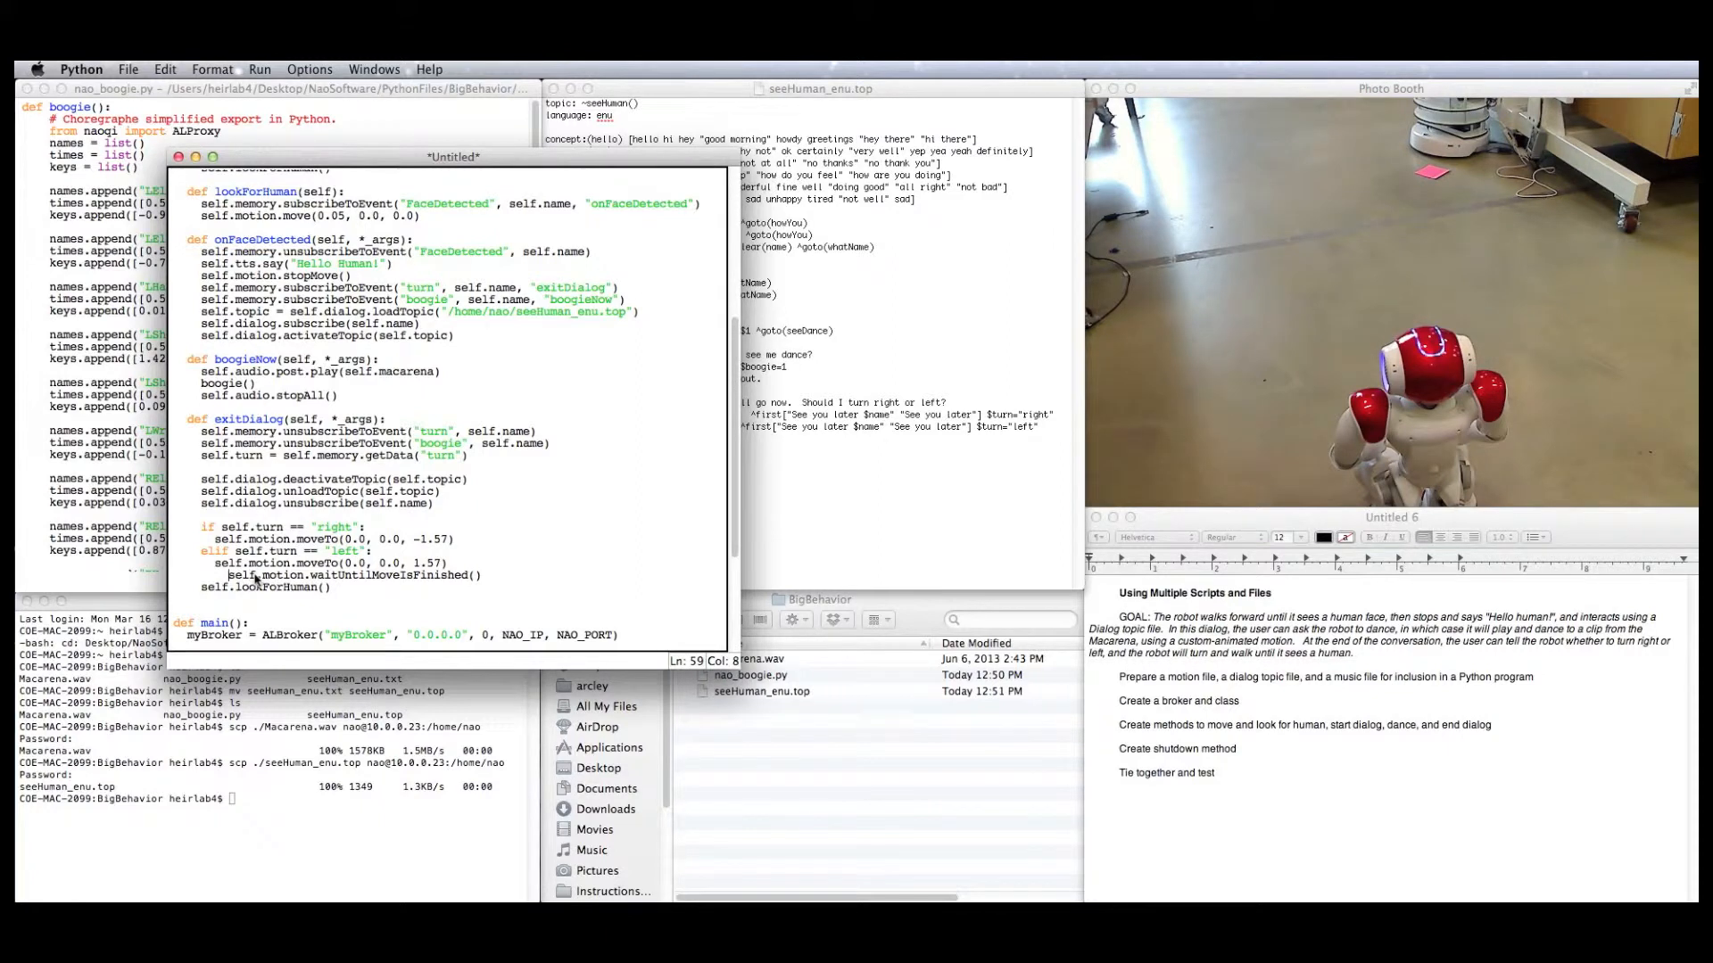
scroll(up, 3)
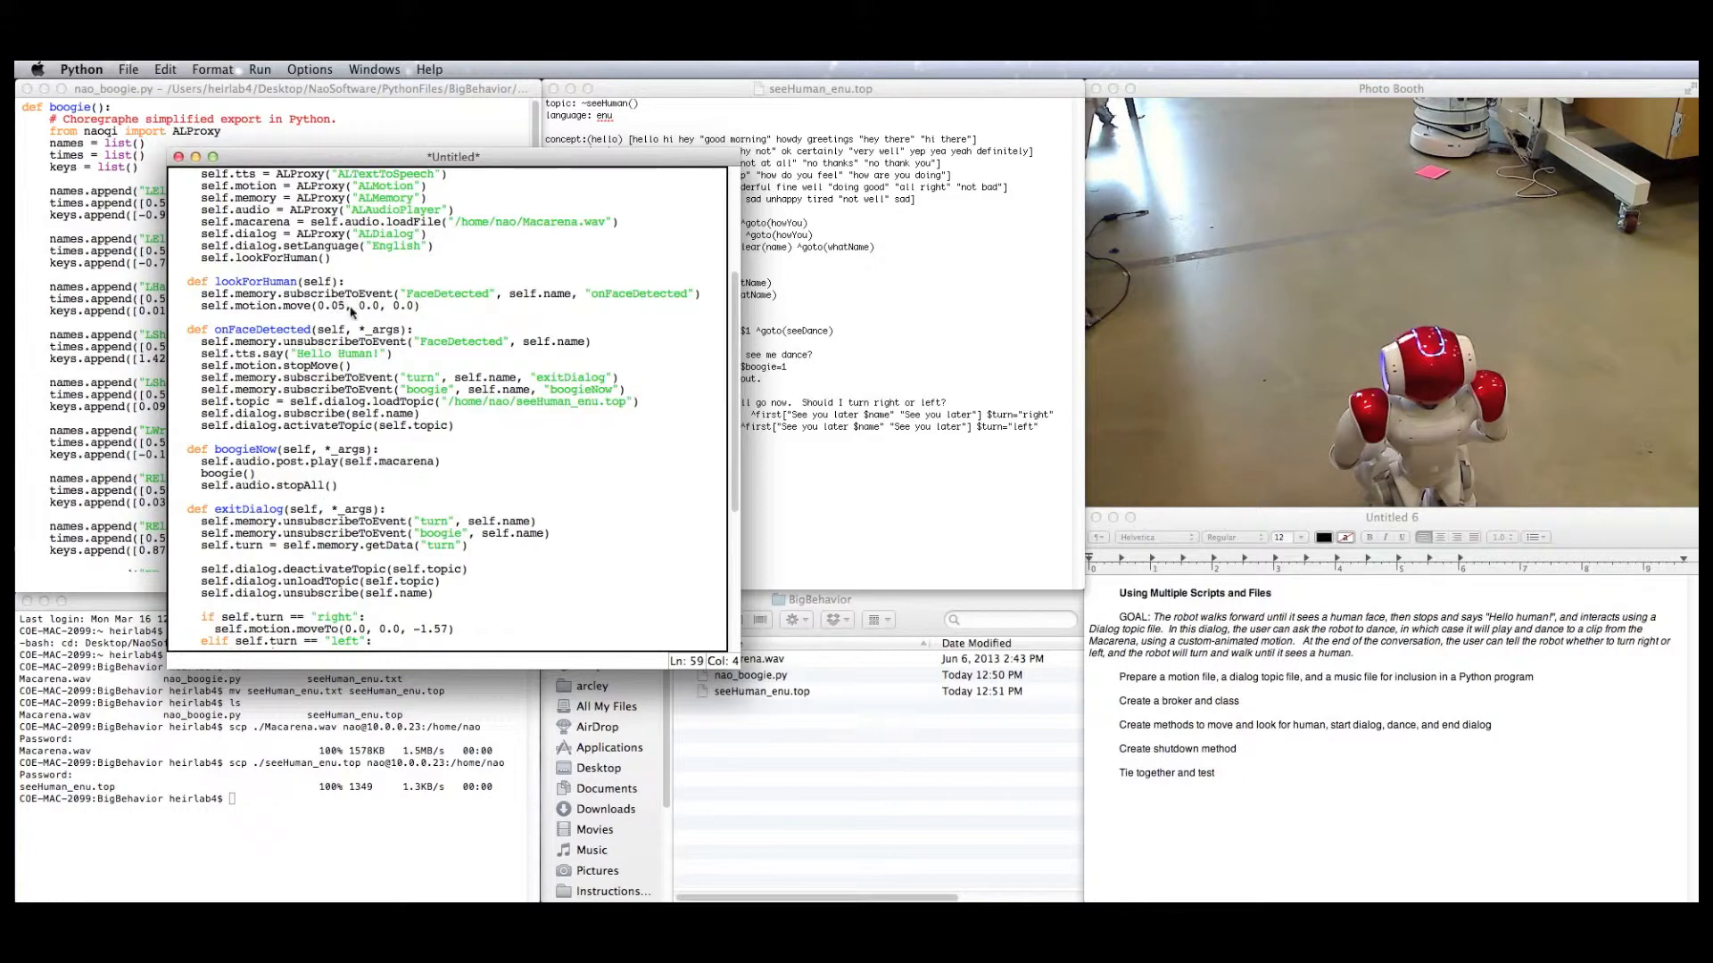
scroll(down, 3)
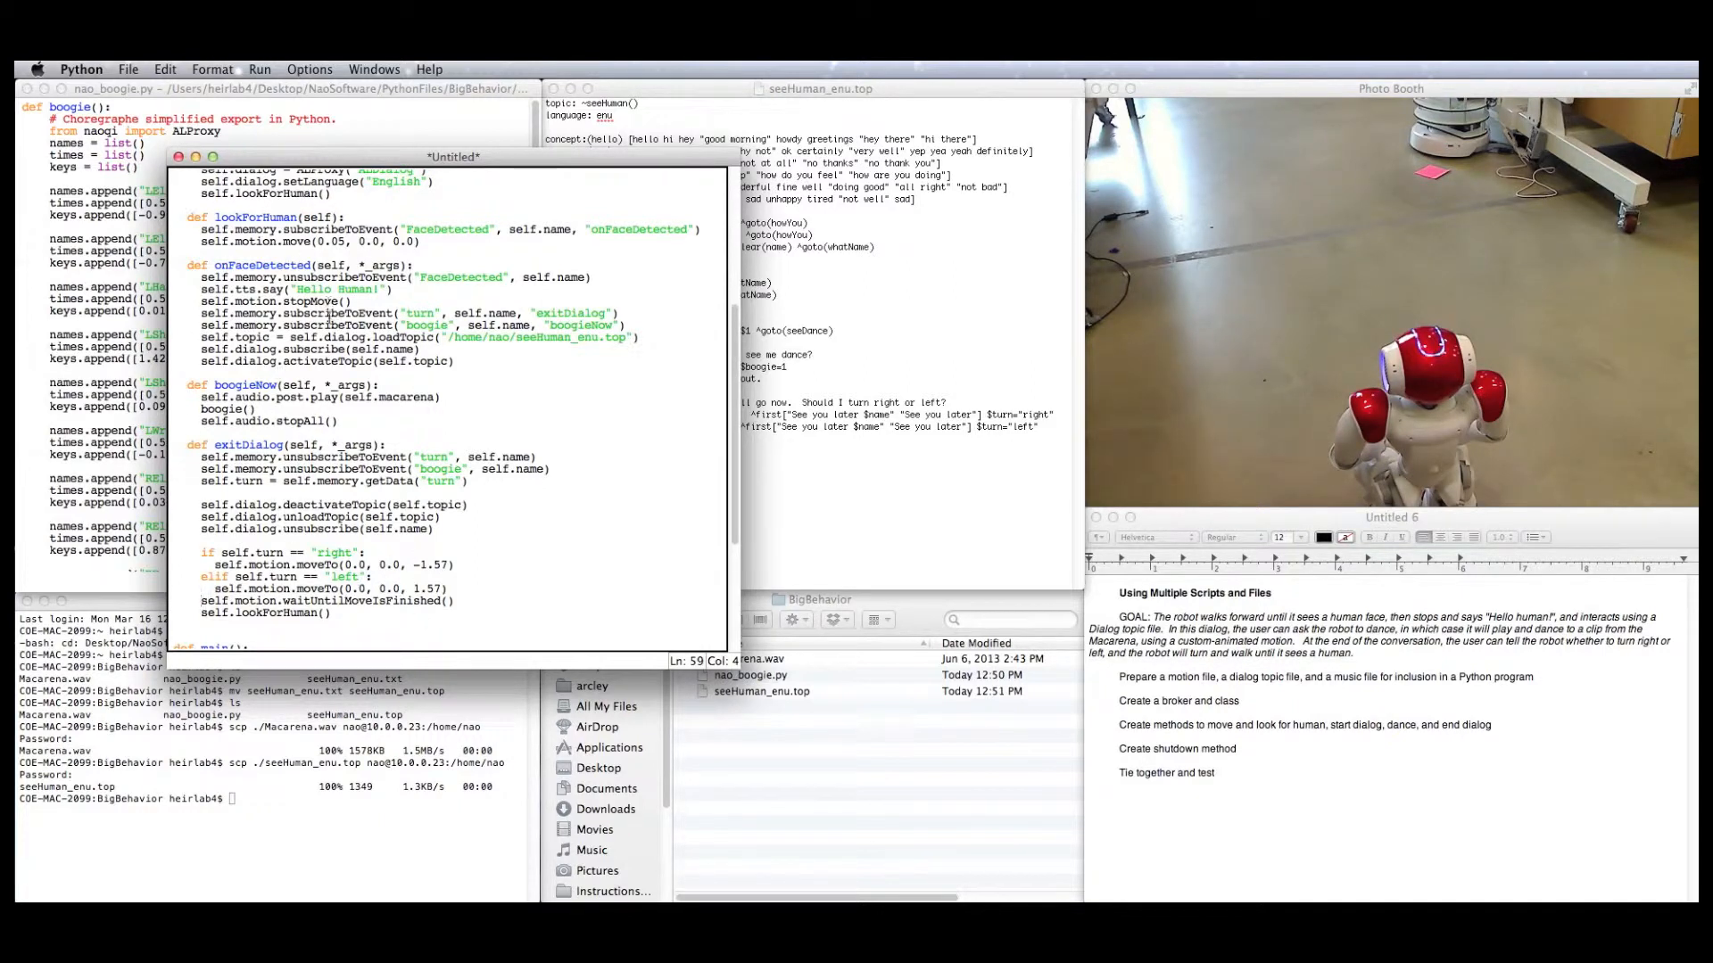
scroll(down, 3)
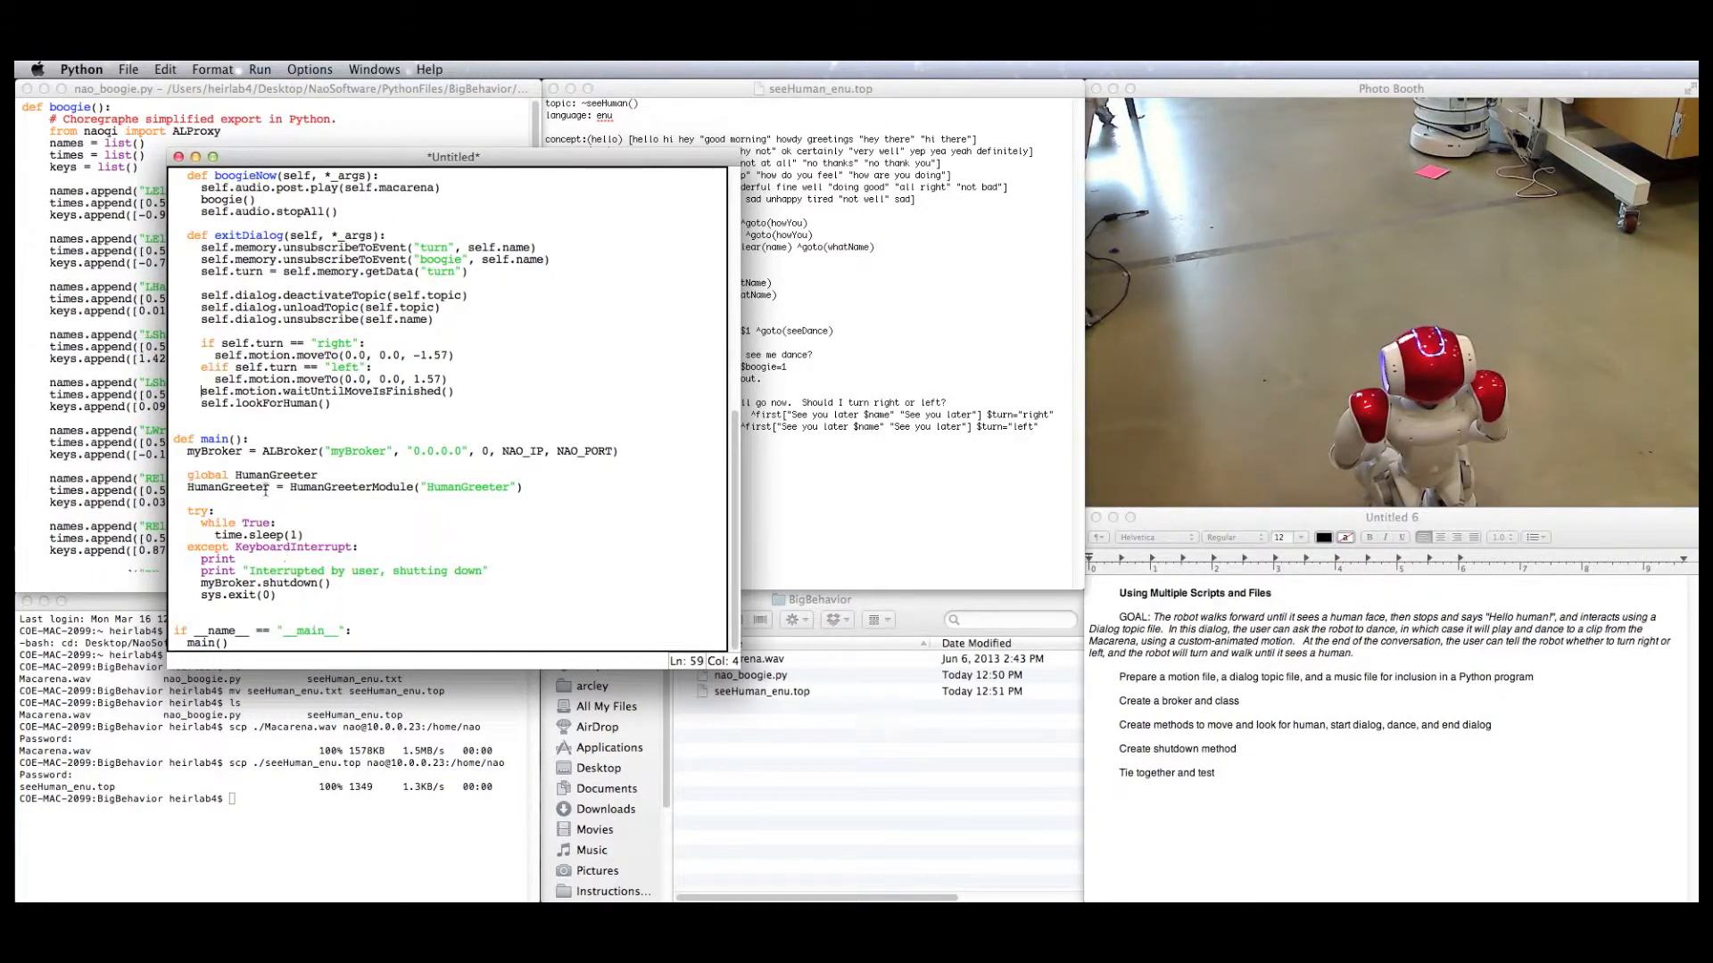
- Write shutoff(self) with try/except RuntimeError blocks ending dialog, stopping motion and Macarena audio
scroll(up, 3)
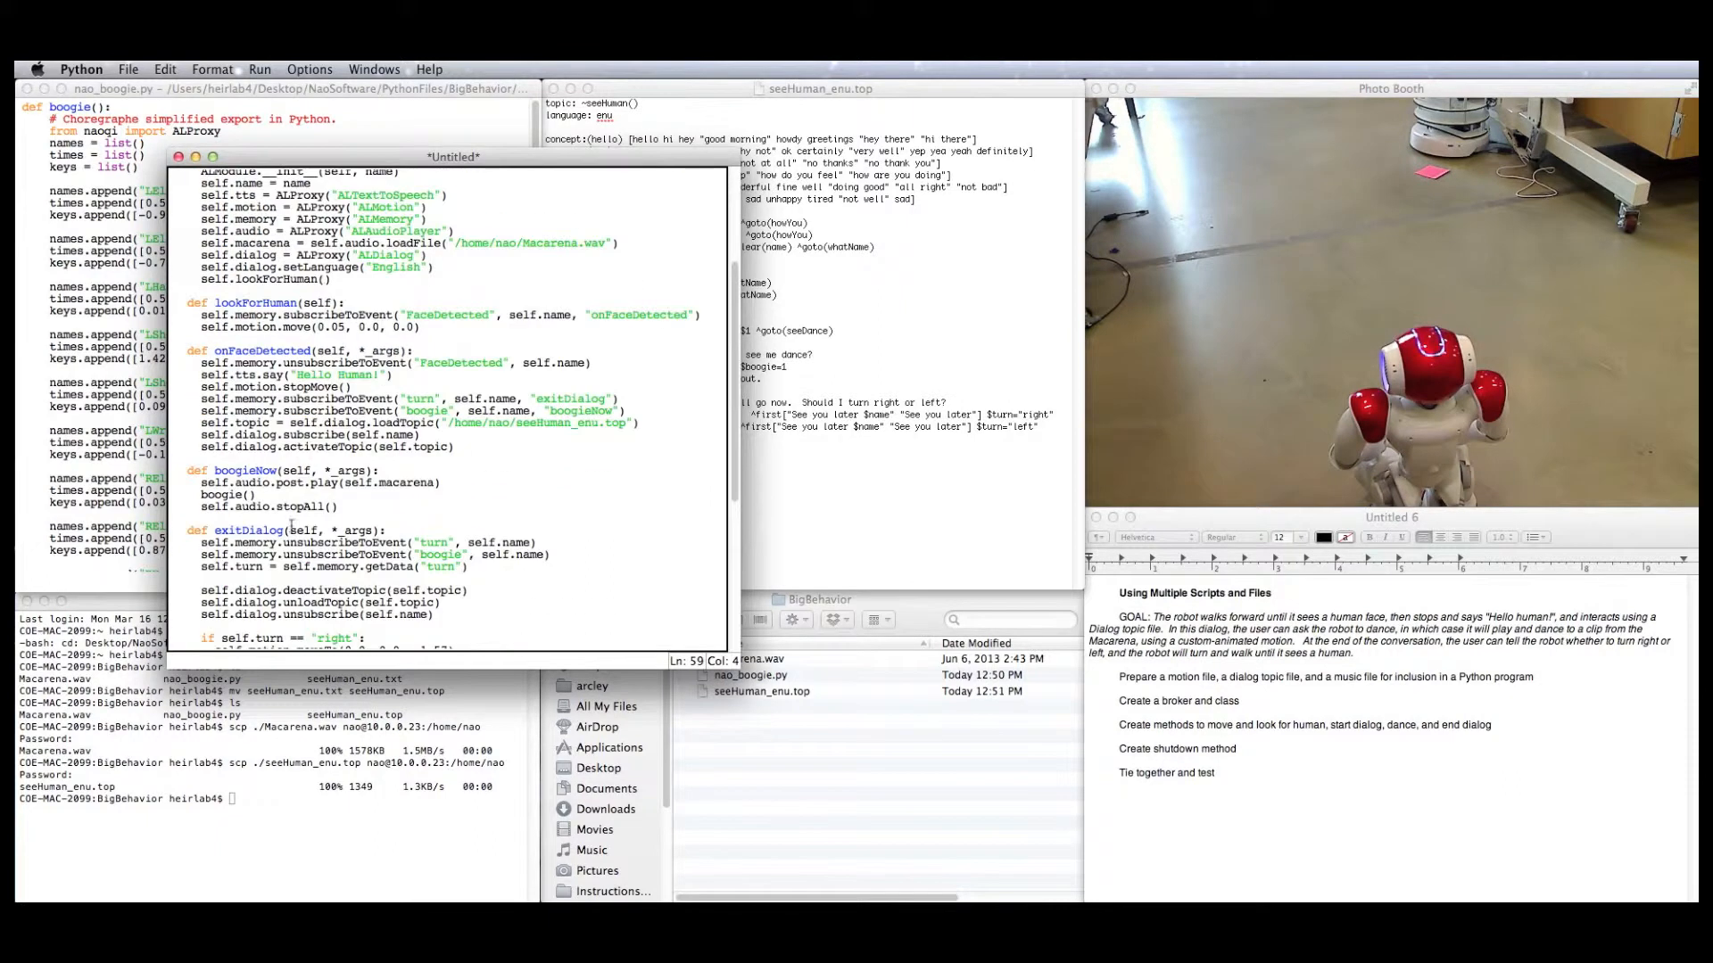
scroll(down, 3)
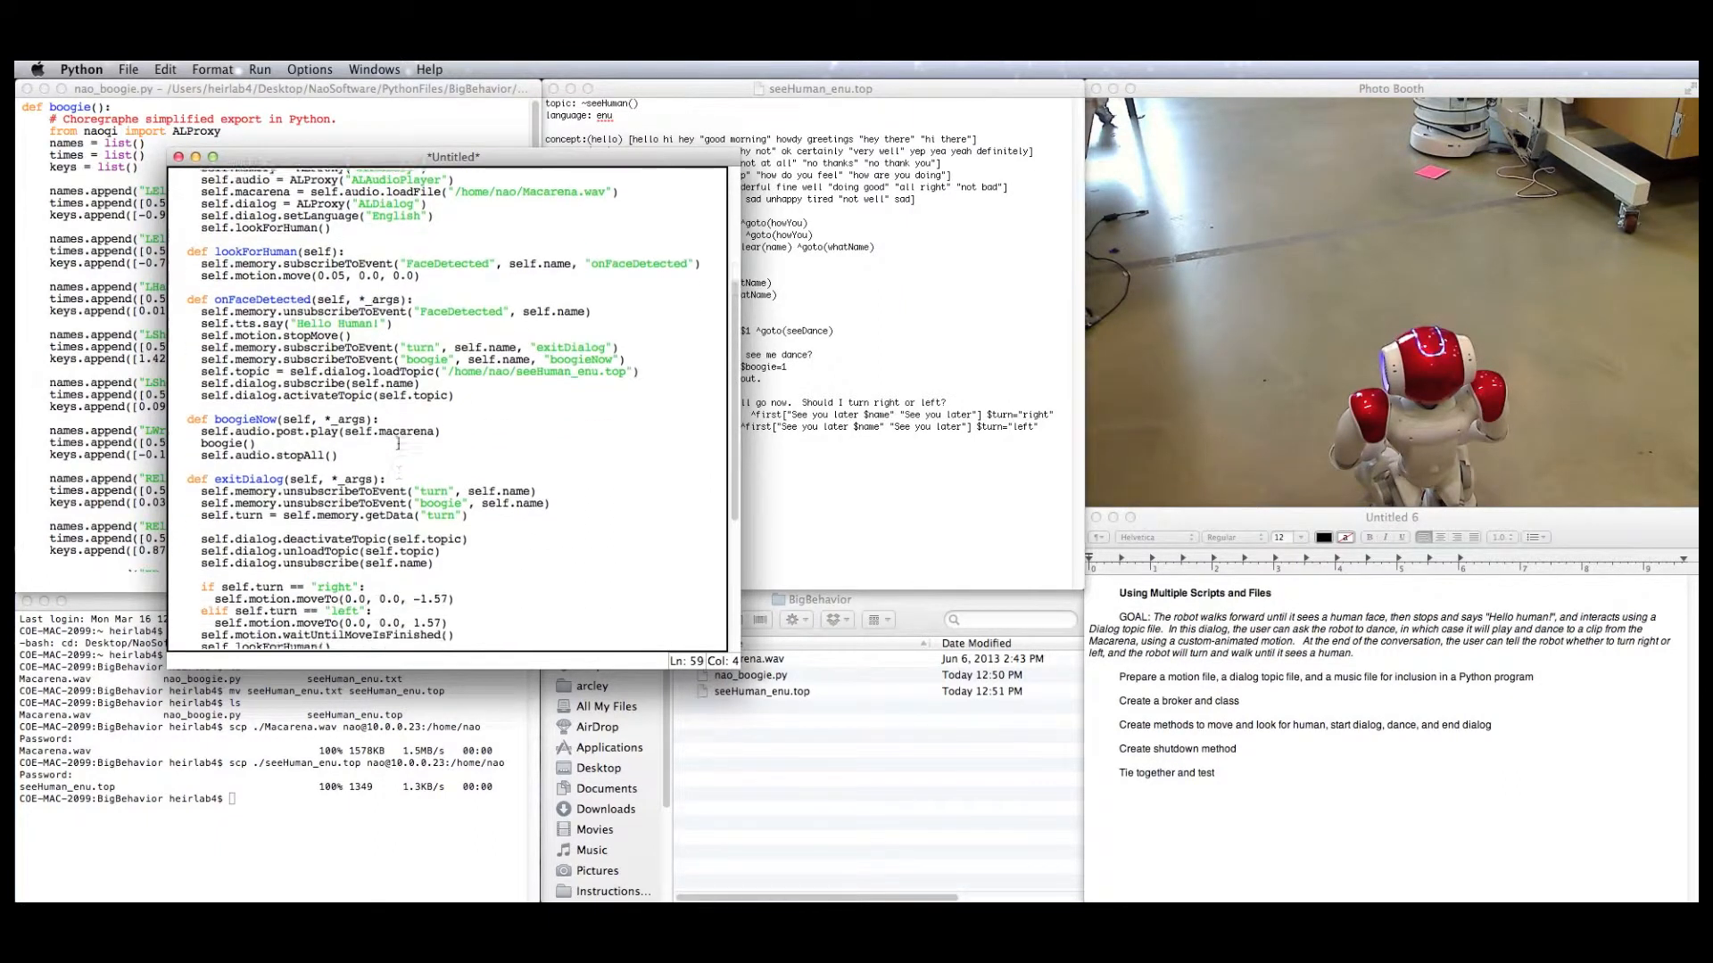
scroll(down, 3)
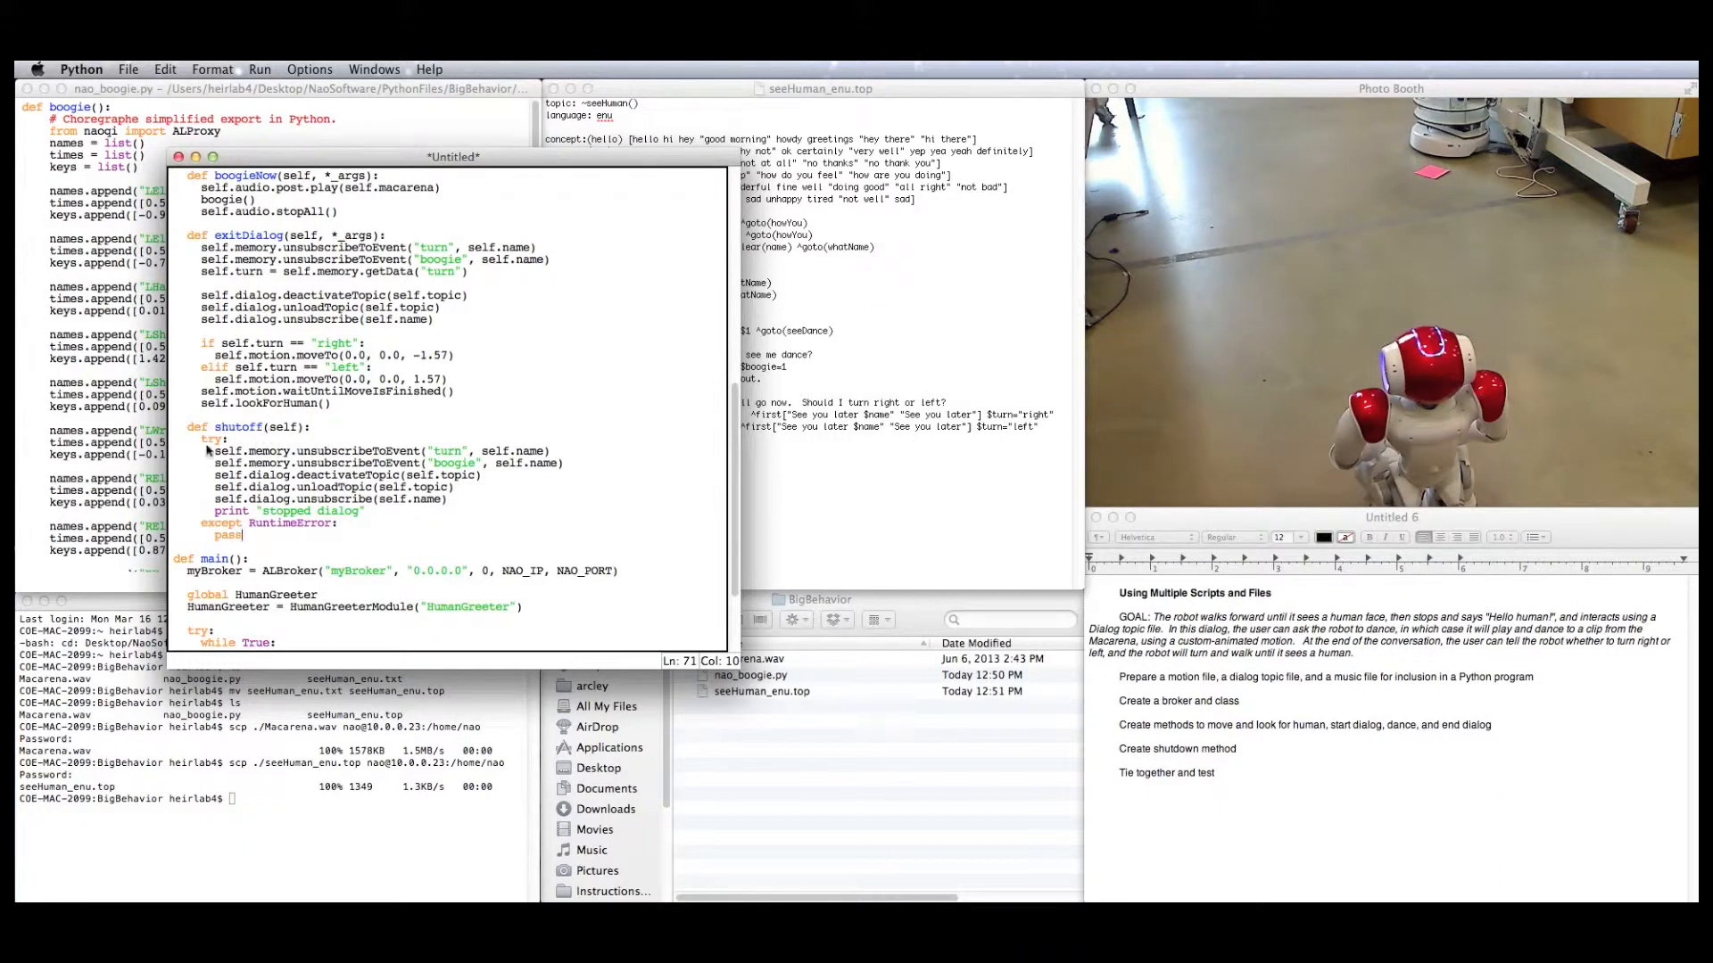
mouse_move(248, 460)
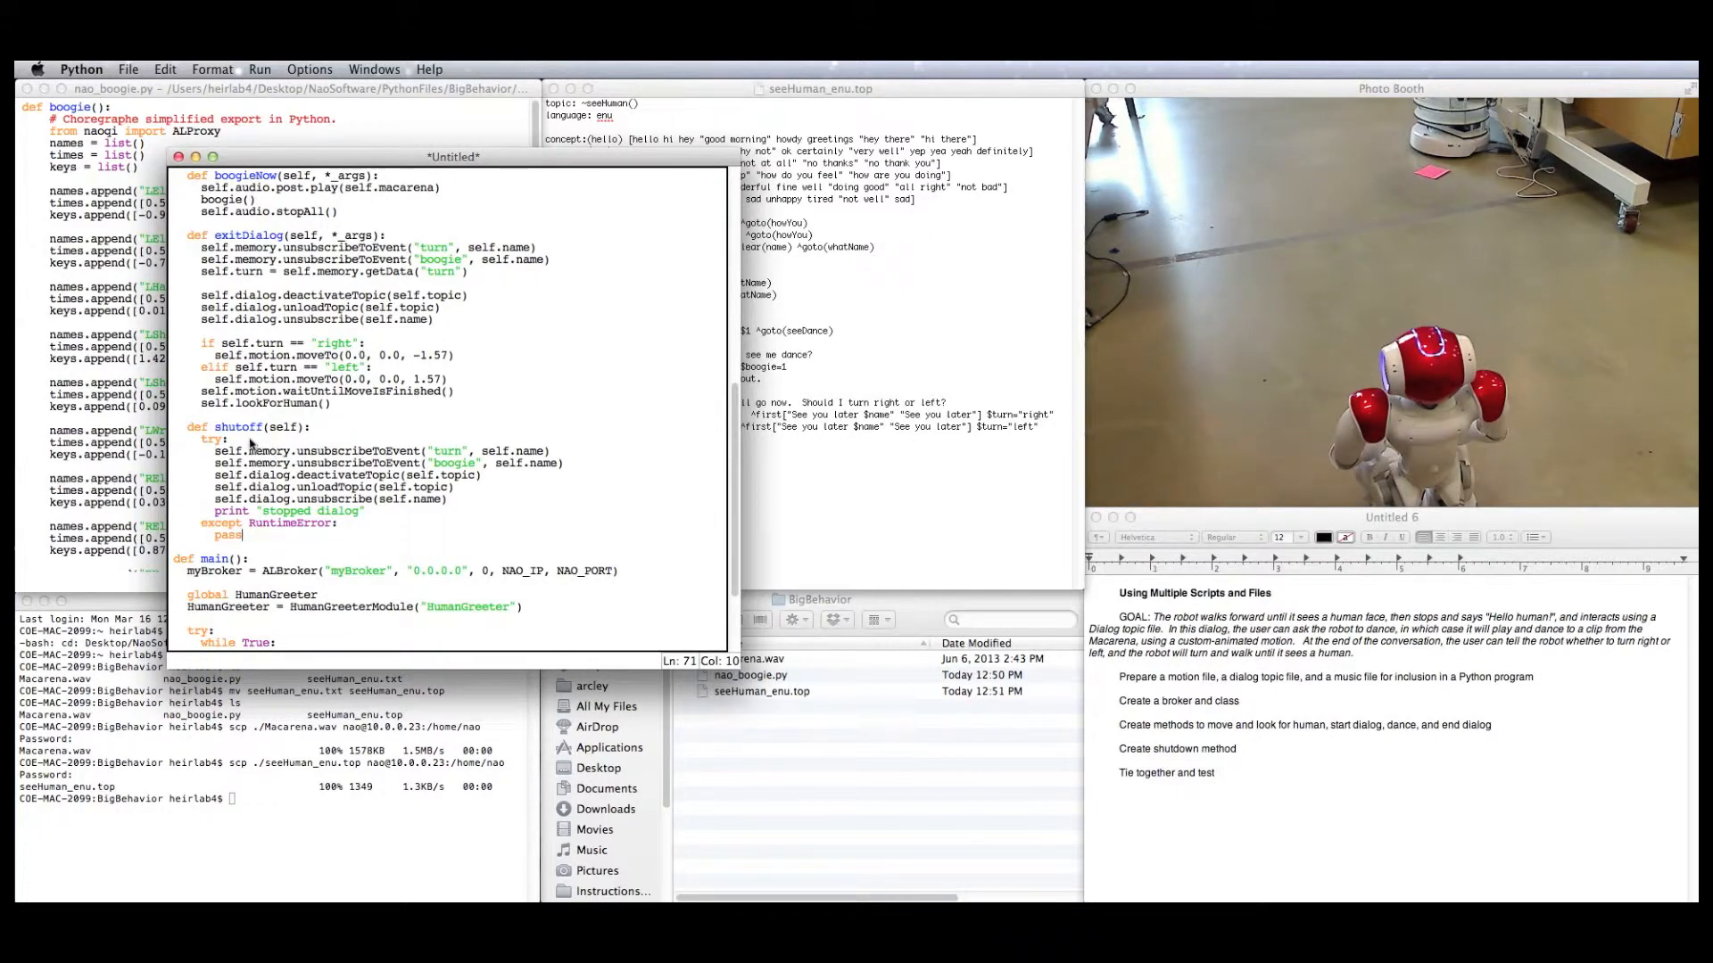
mouse_move(230, 452)
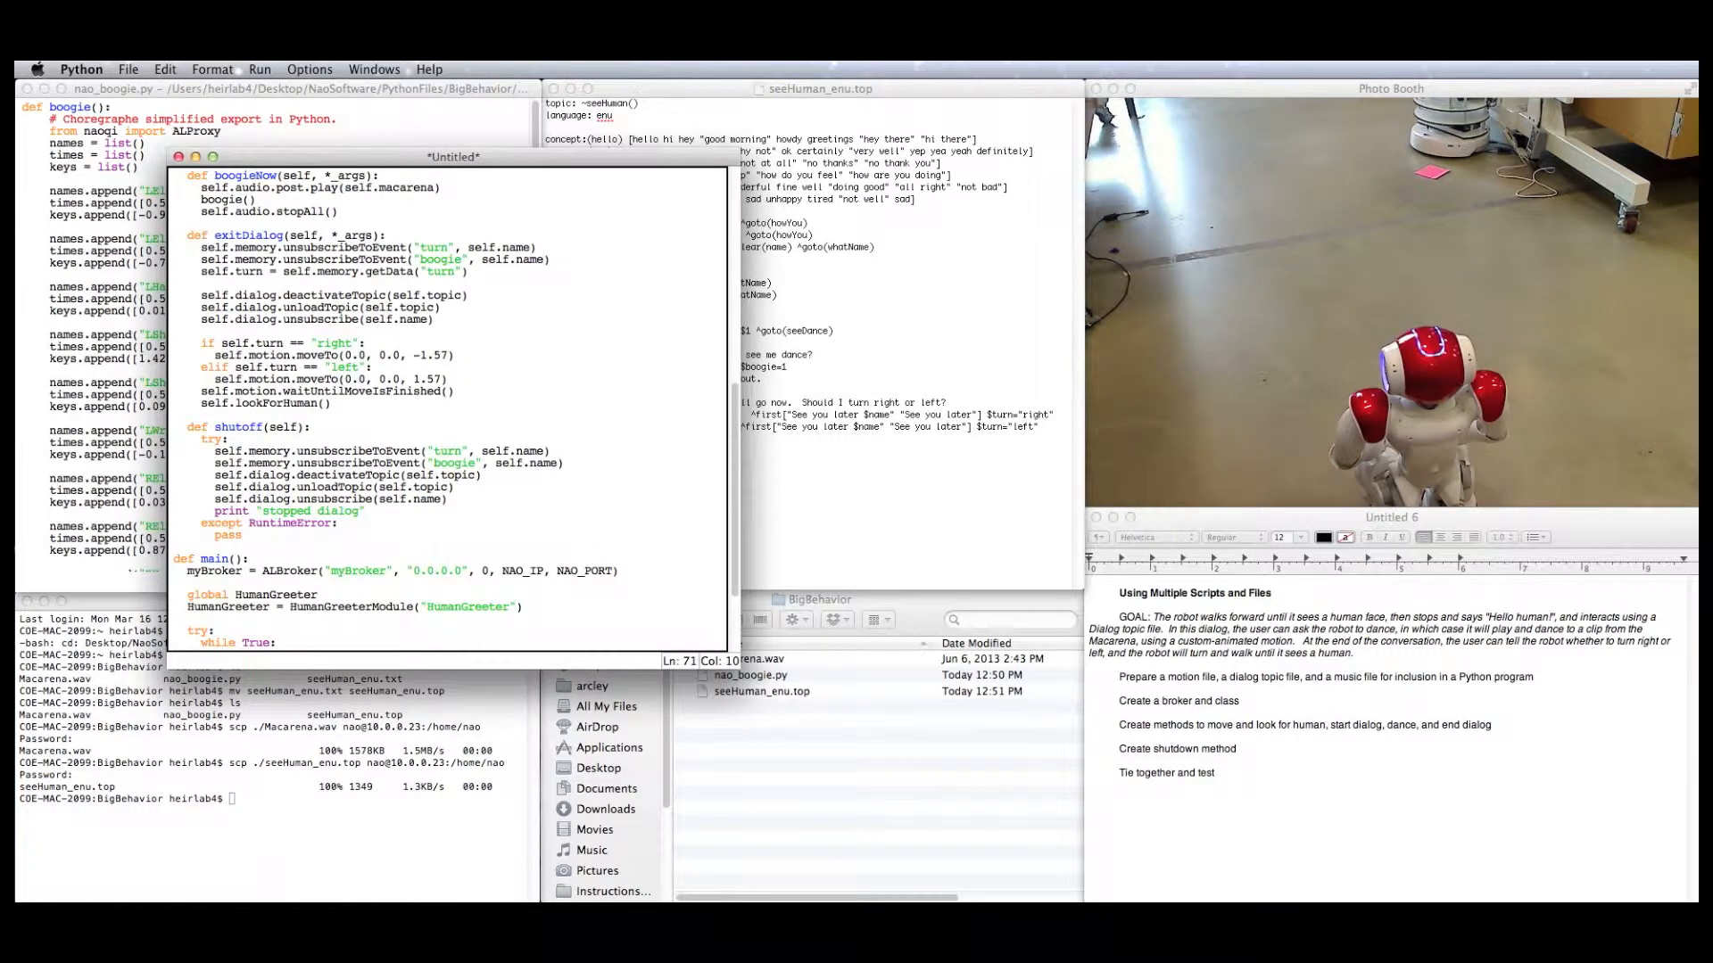
click(452, 156)
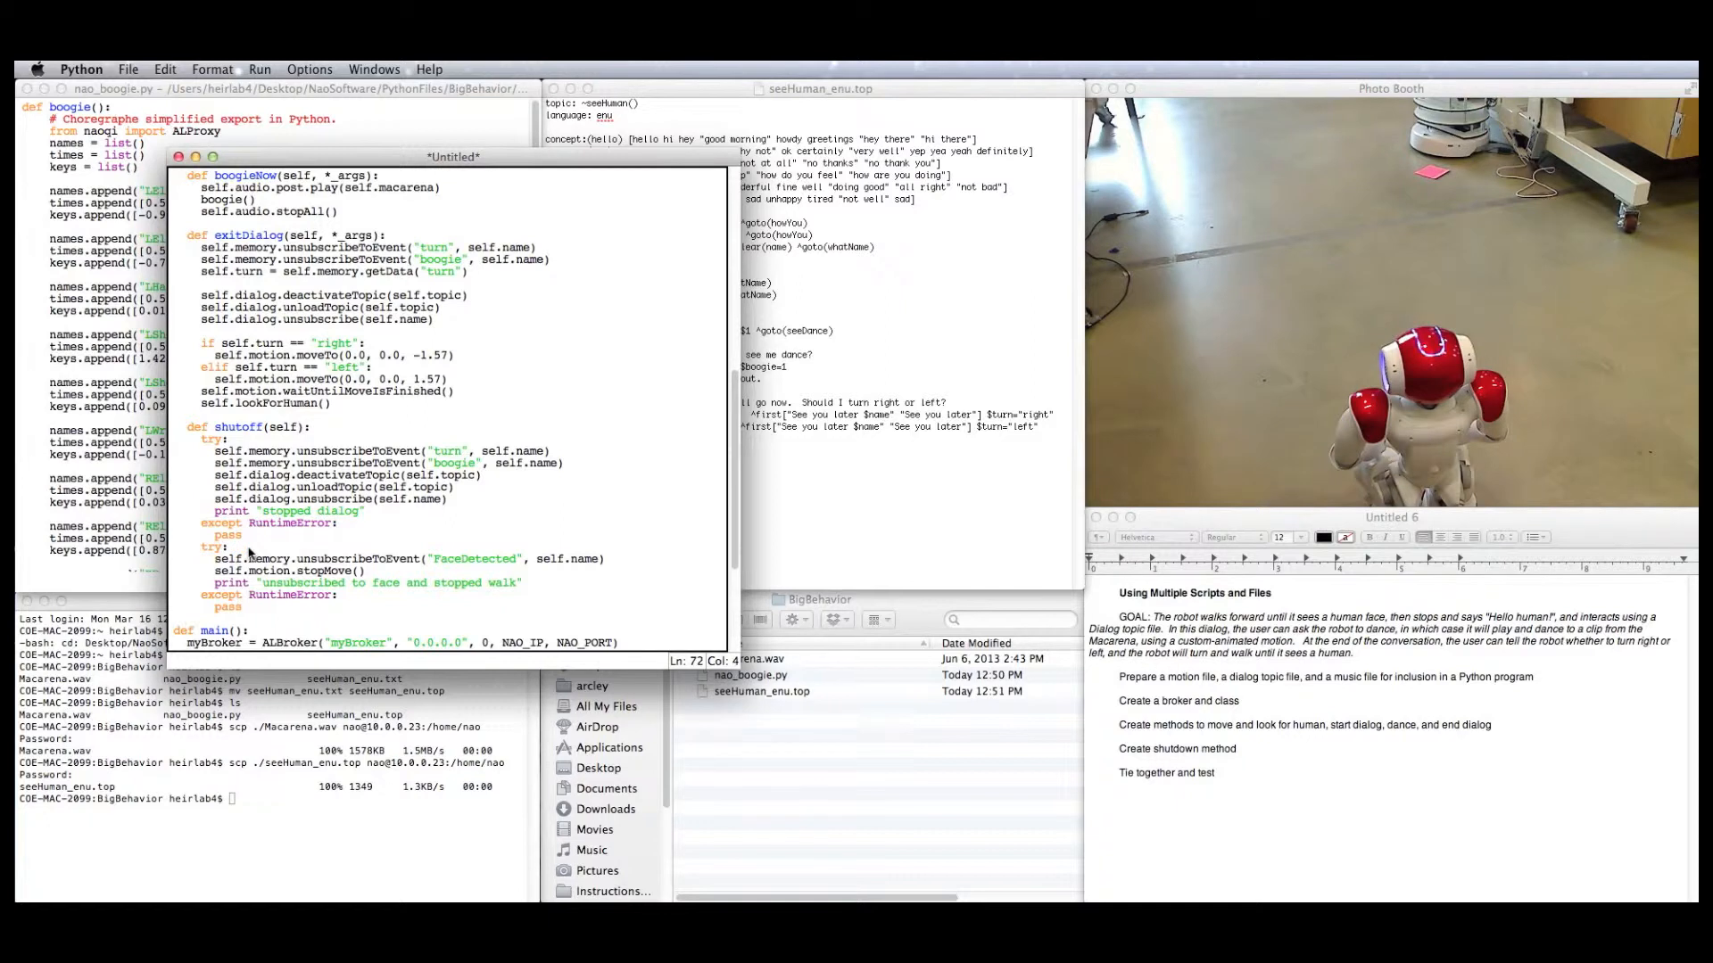
mouse_move(484, 586)
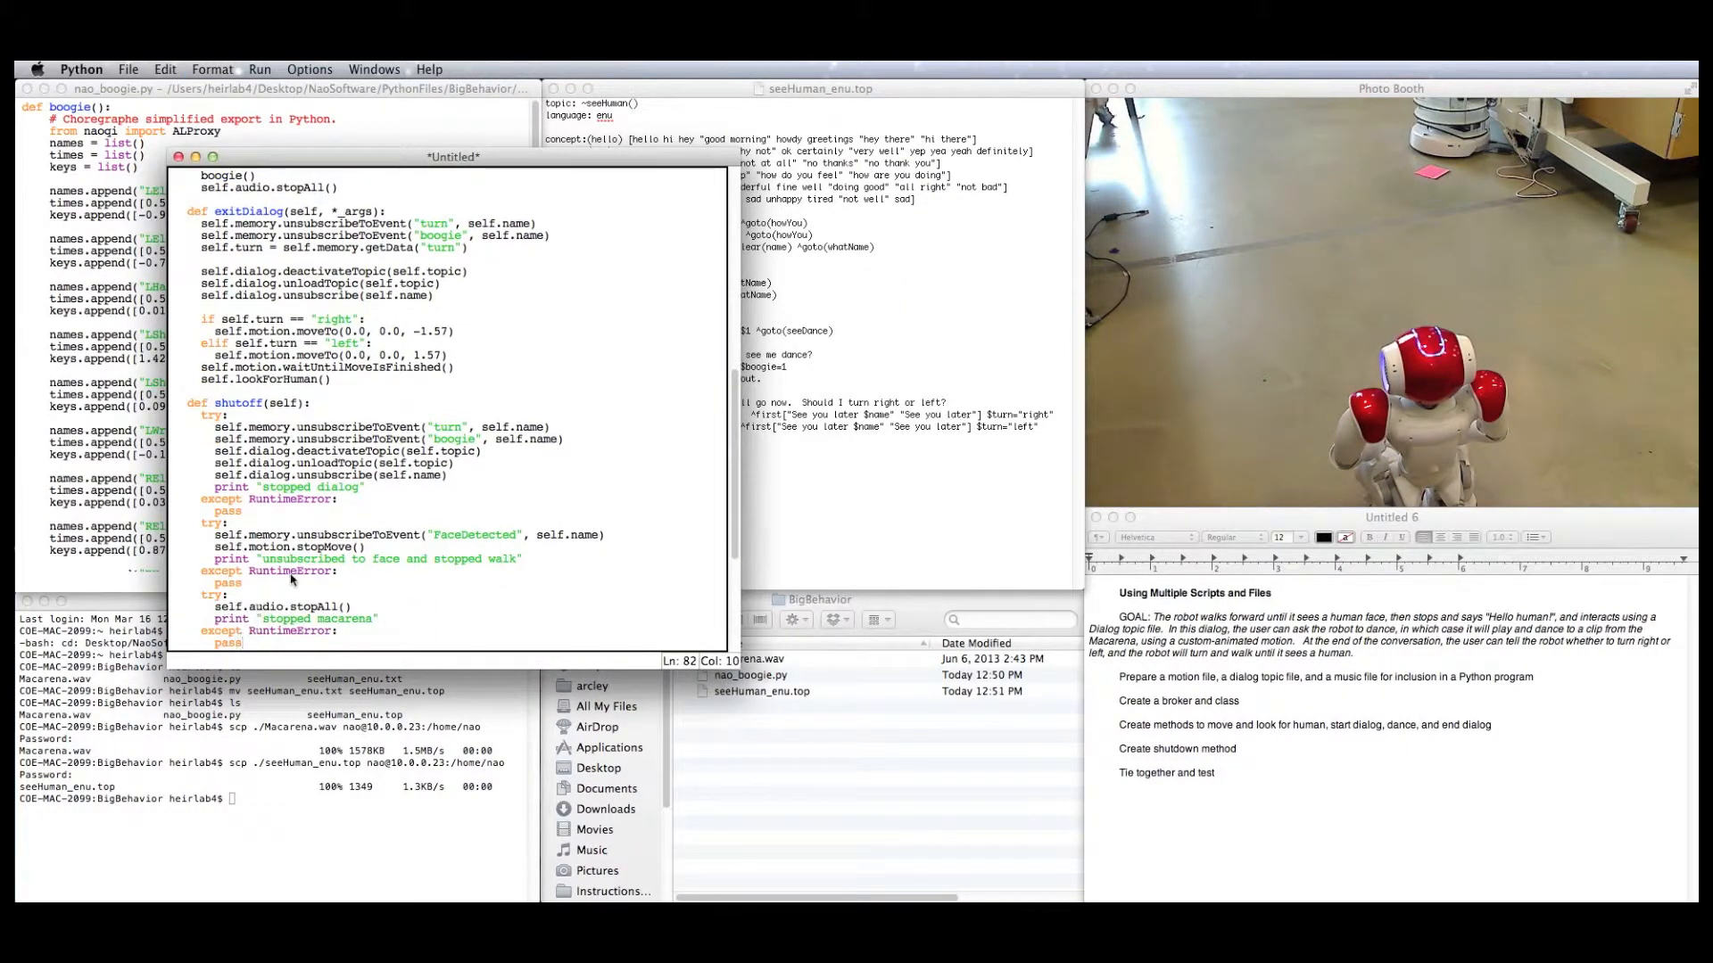
scroll(down, 3)
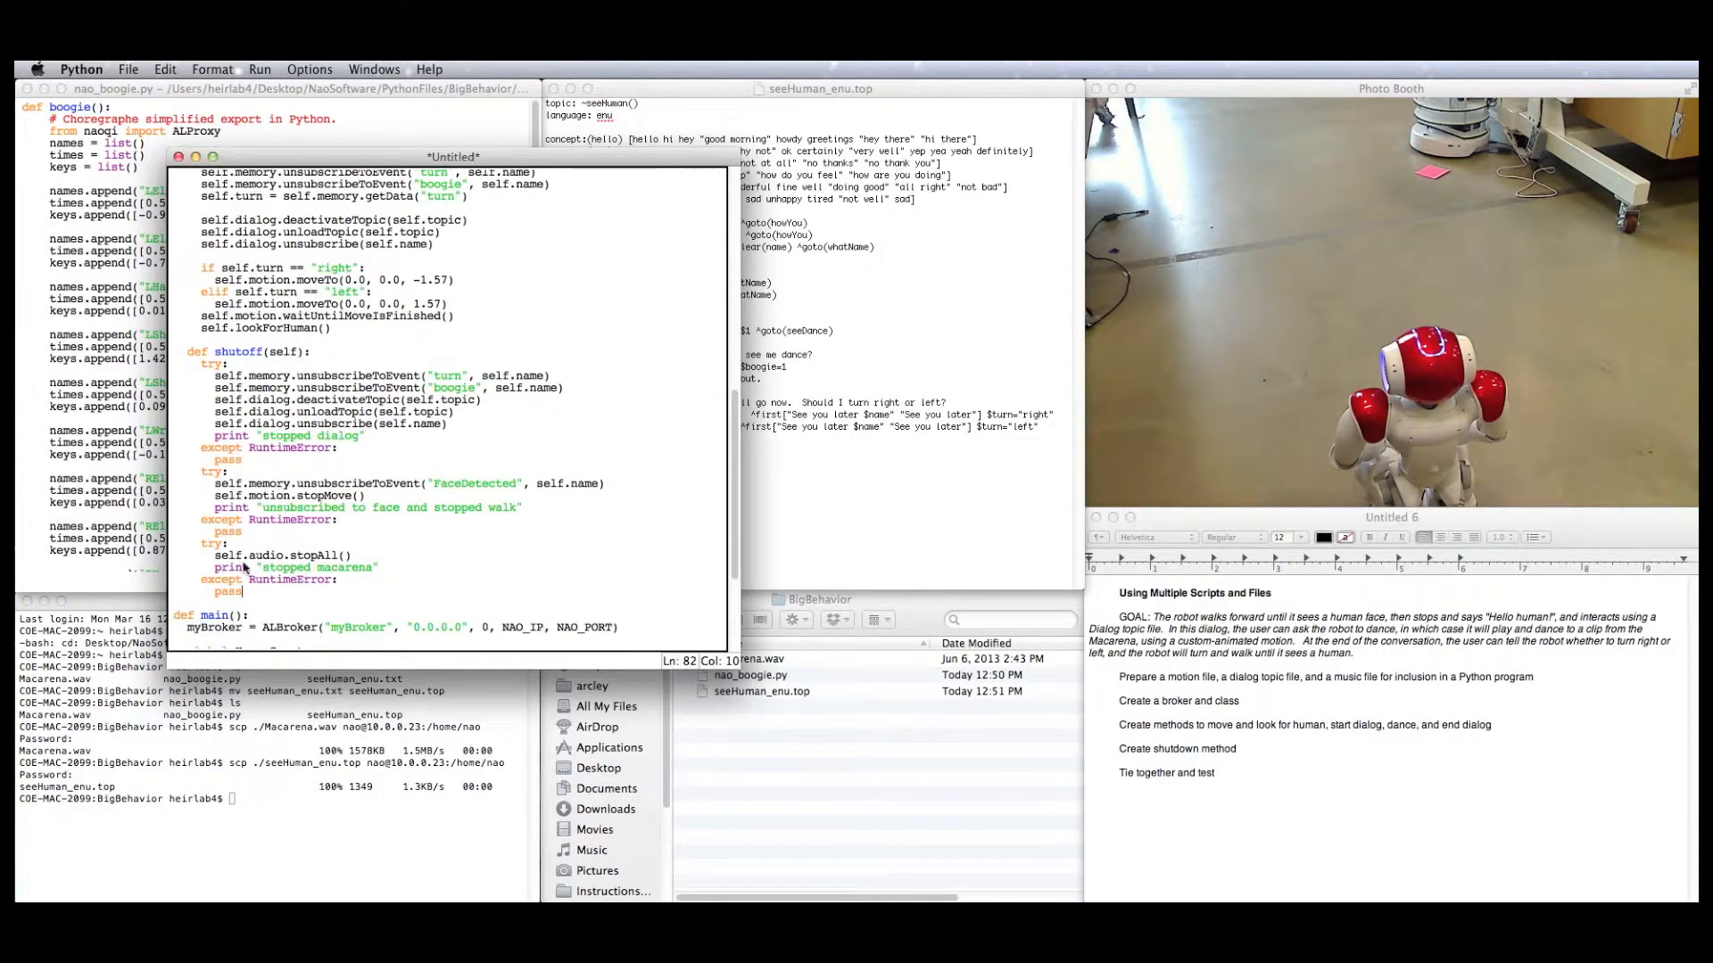
scroll(down, 3)
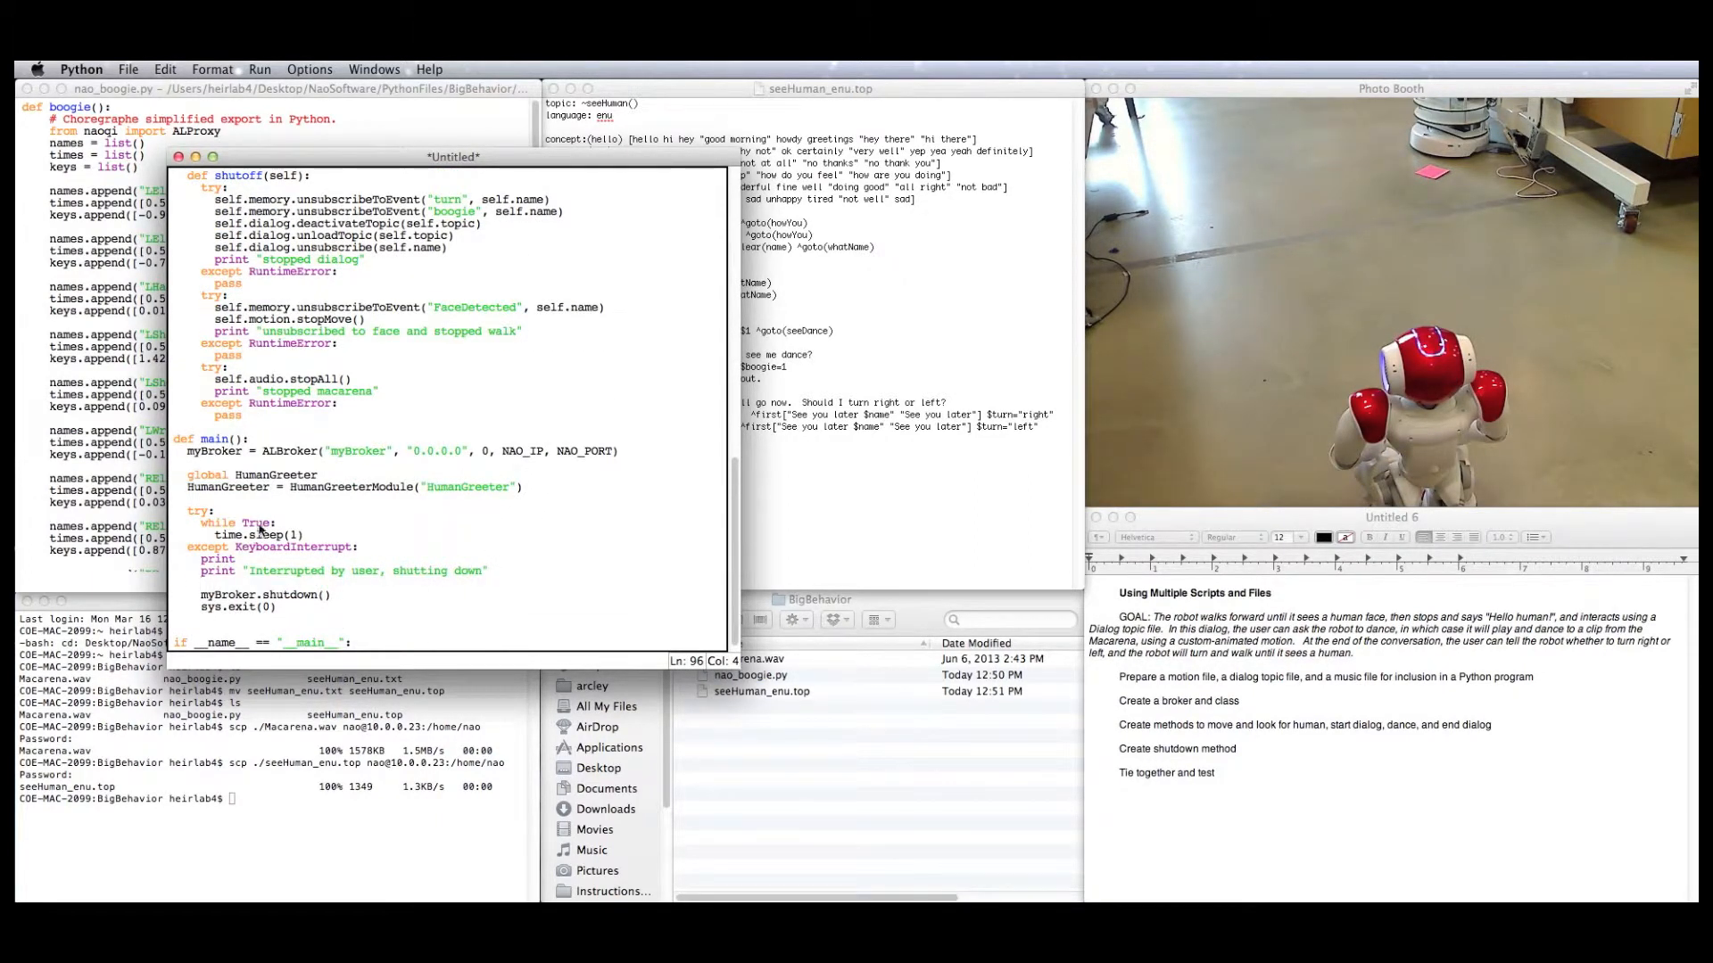
- Call HumanGreeter.shutoff() in the KeyboardInterrupt handler and begin saving the script
text(HumanGreeter.shutoff()
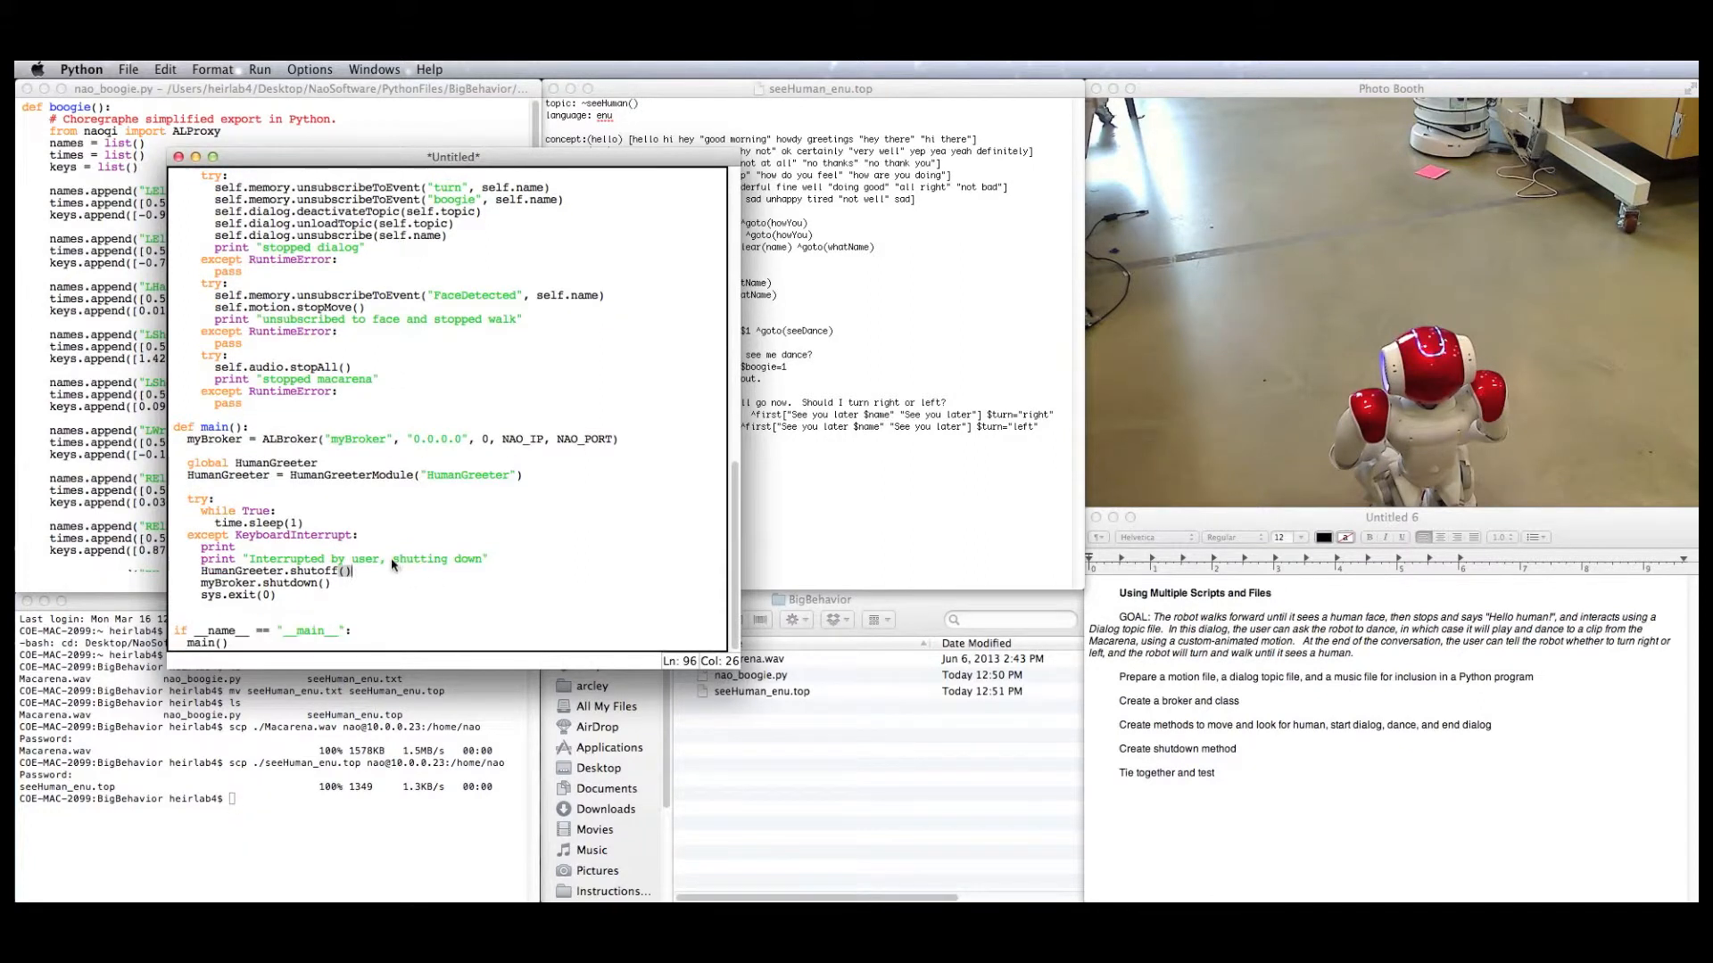
scroll(up, 3)
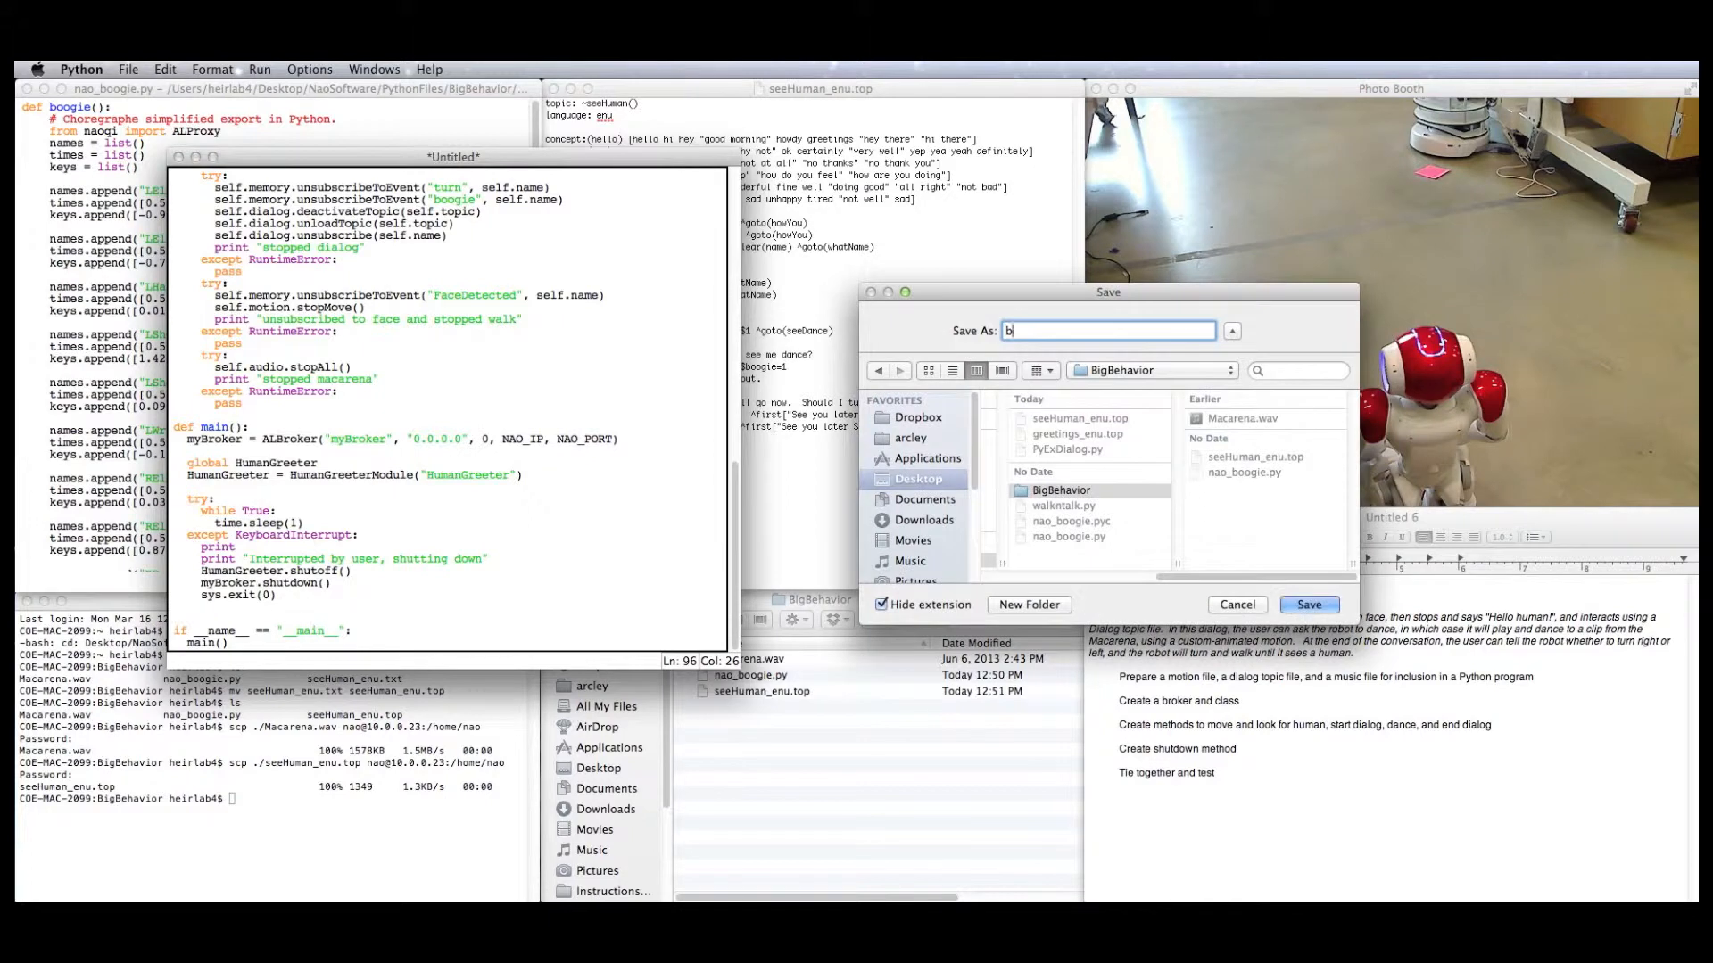
- Save the script as bigBehavior.py in the BigBehavior folder
text(igBehavior.py)
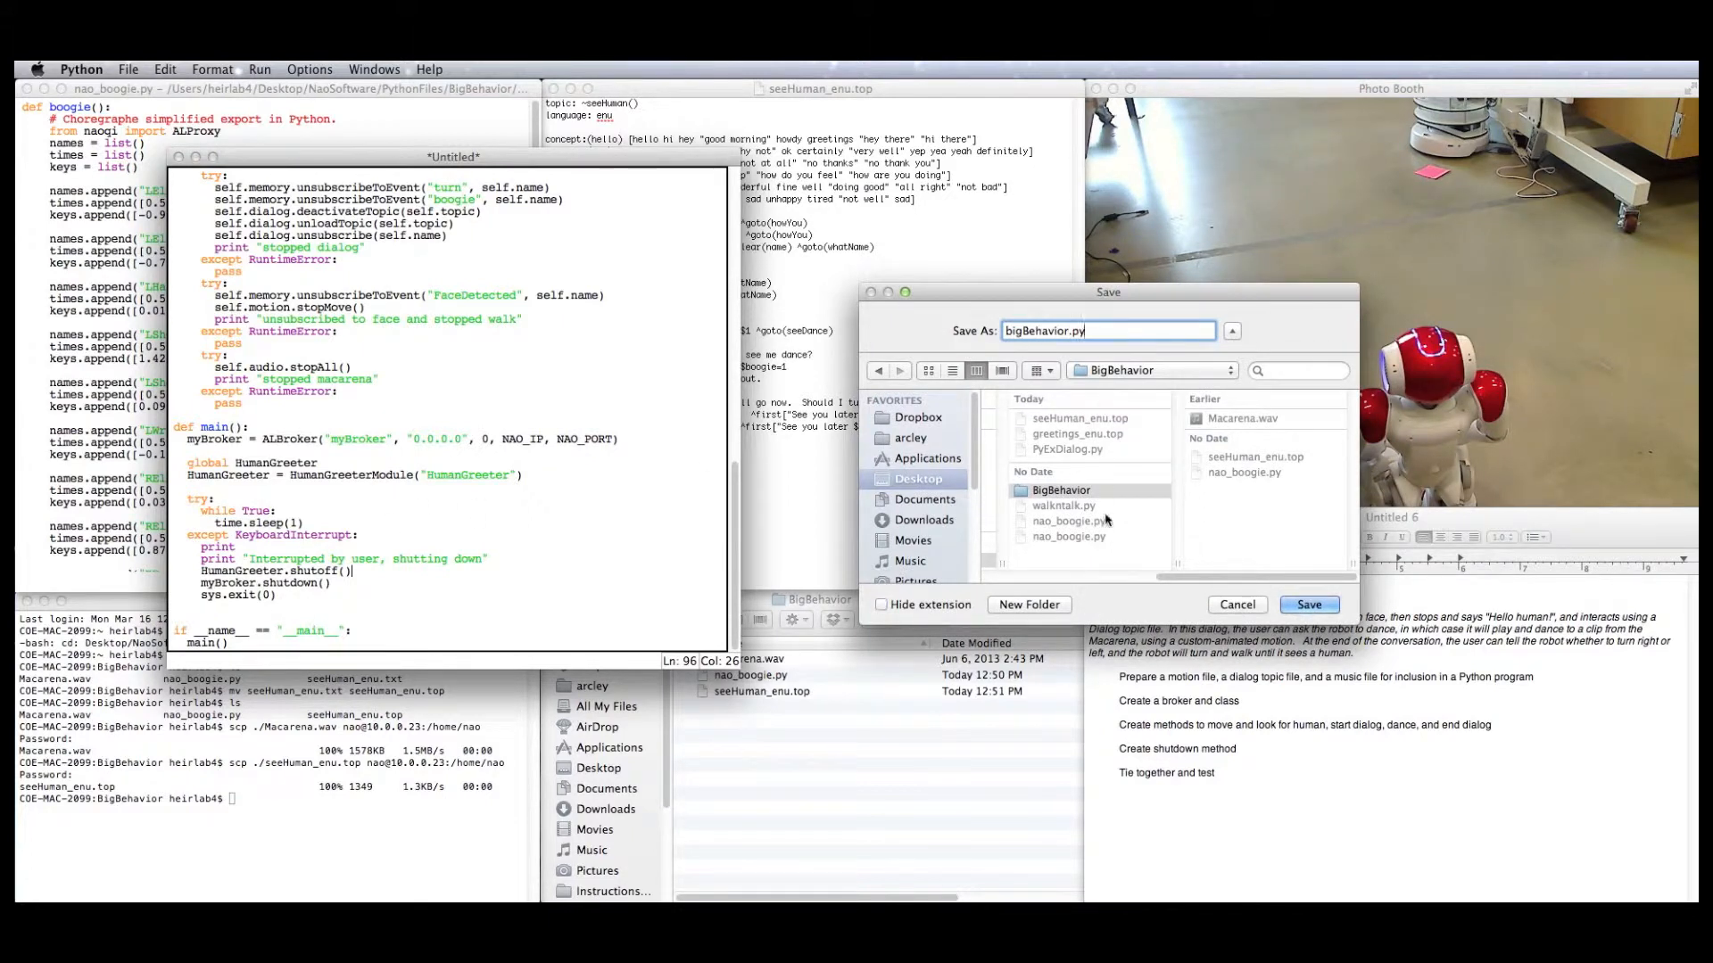
click(1308, 605)
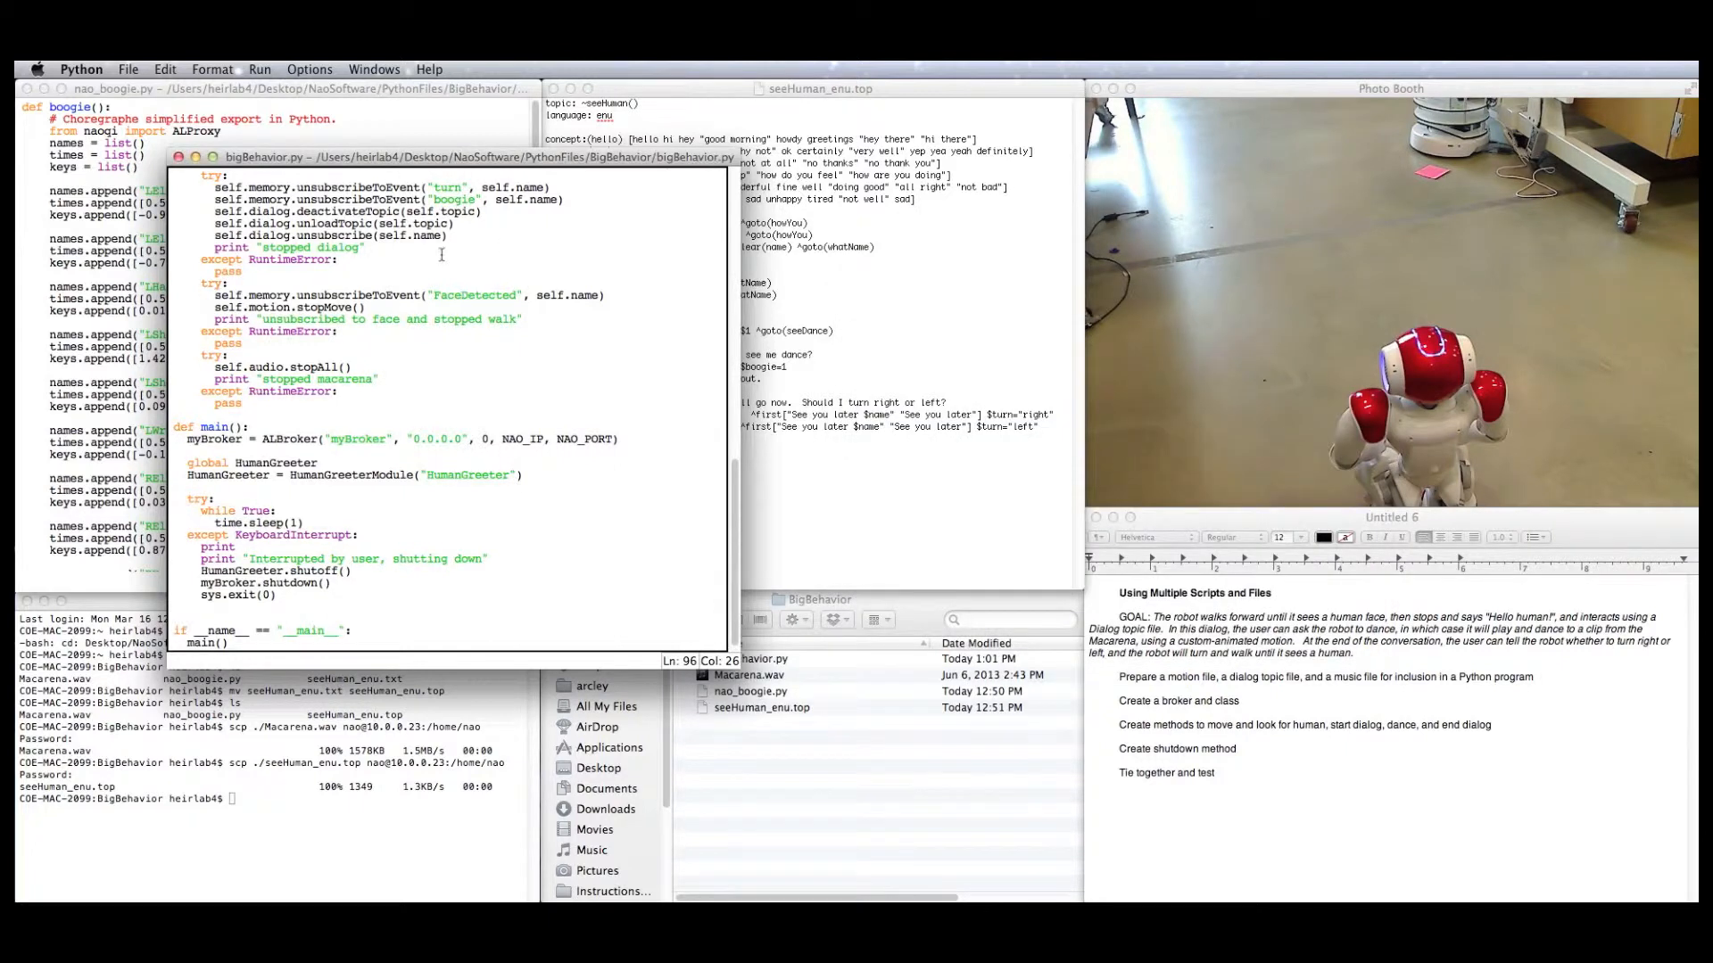
scroll(up, 3)
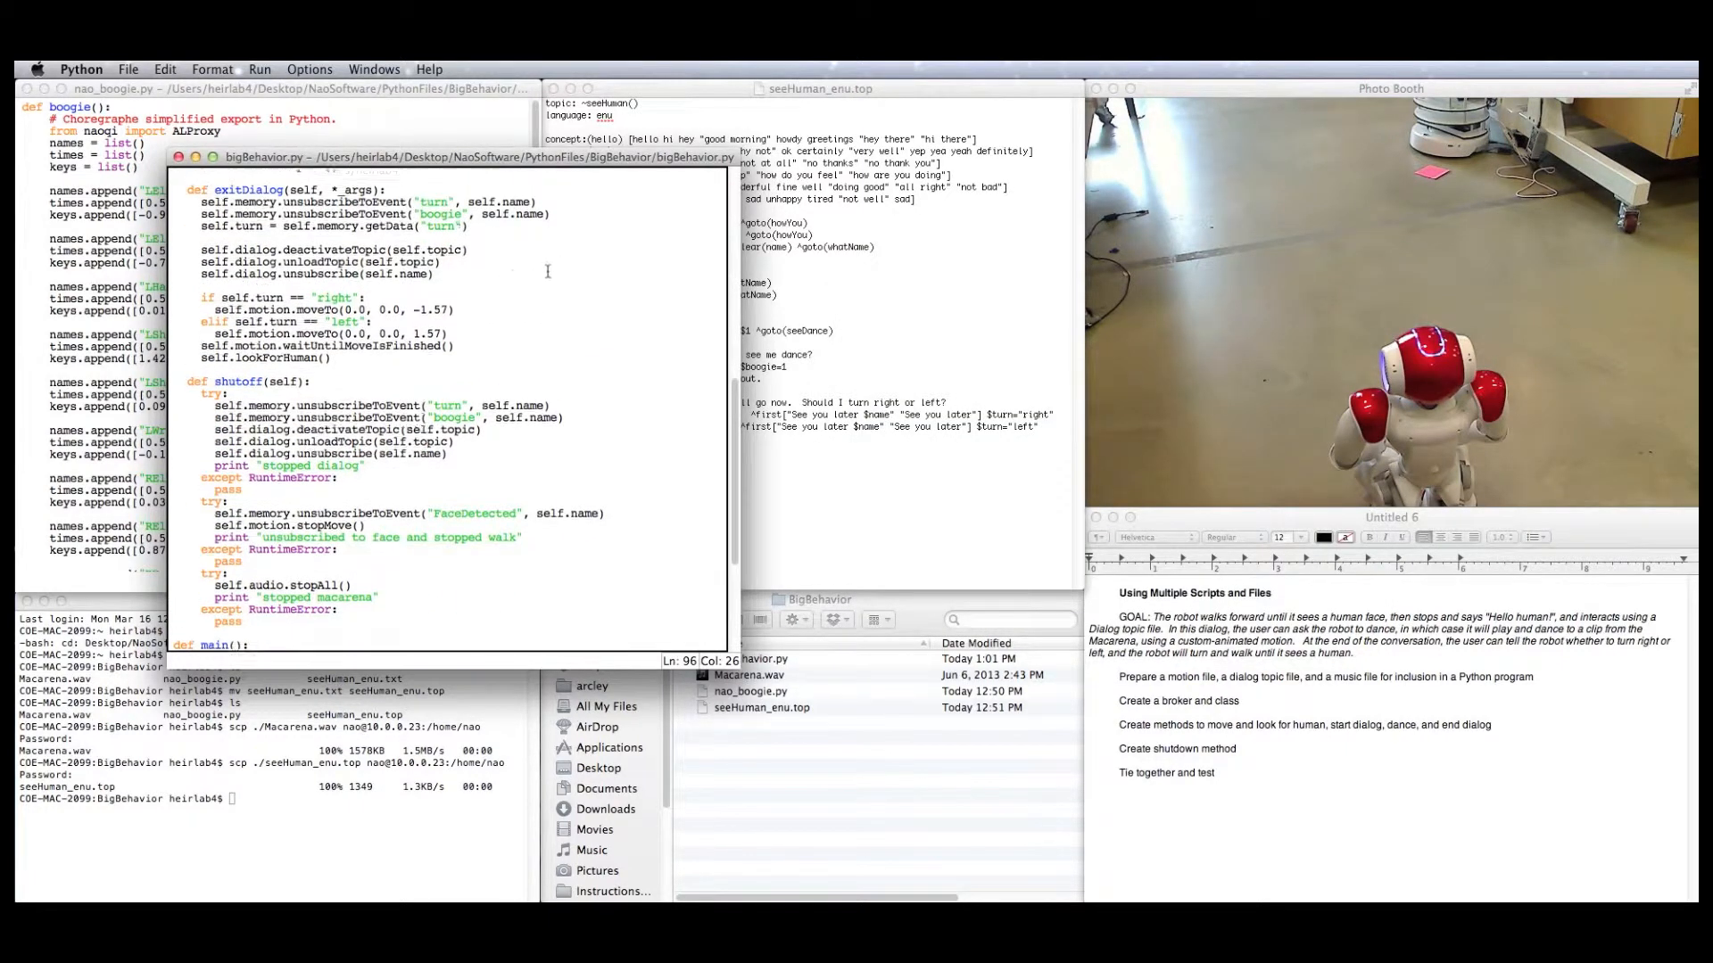
scroll(down, 3)
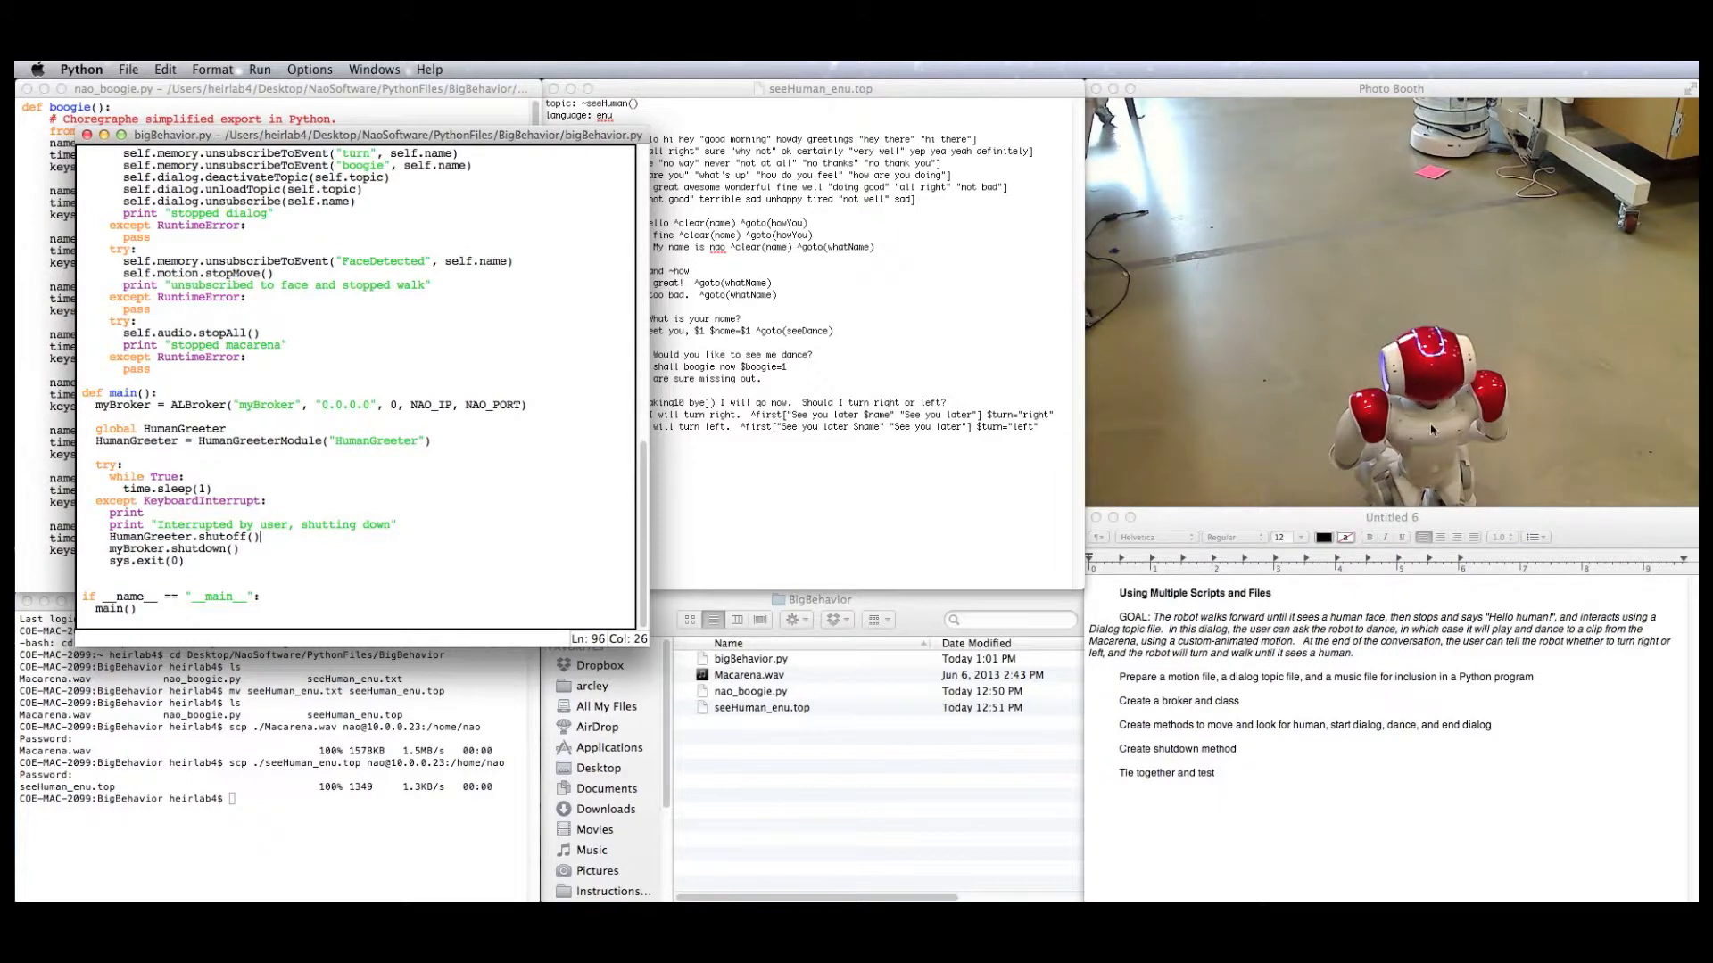
mouse_move(1338, 390)
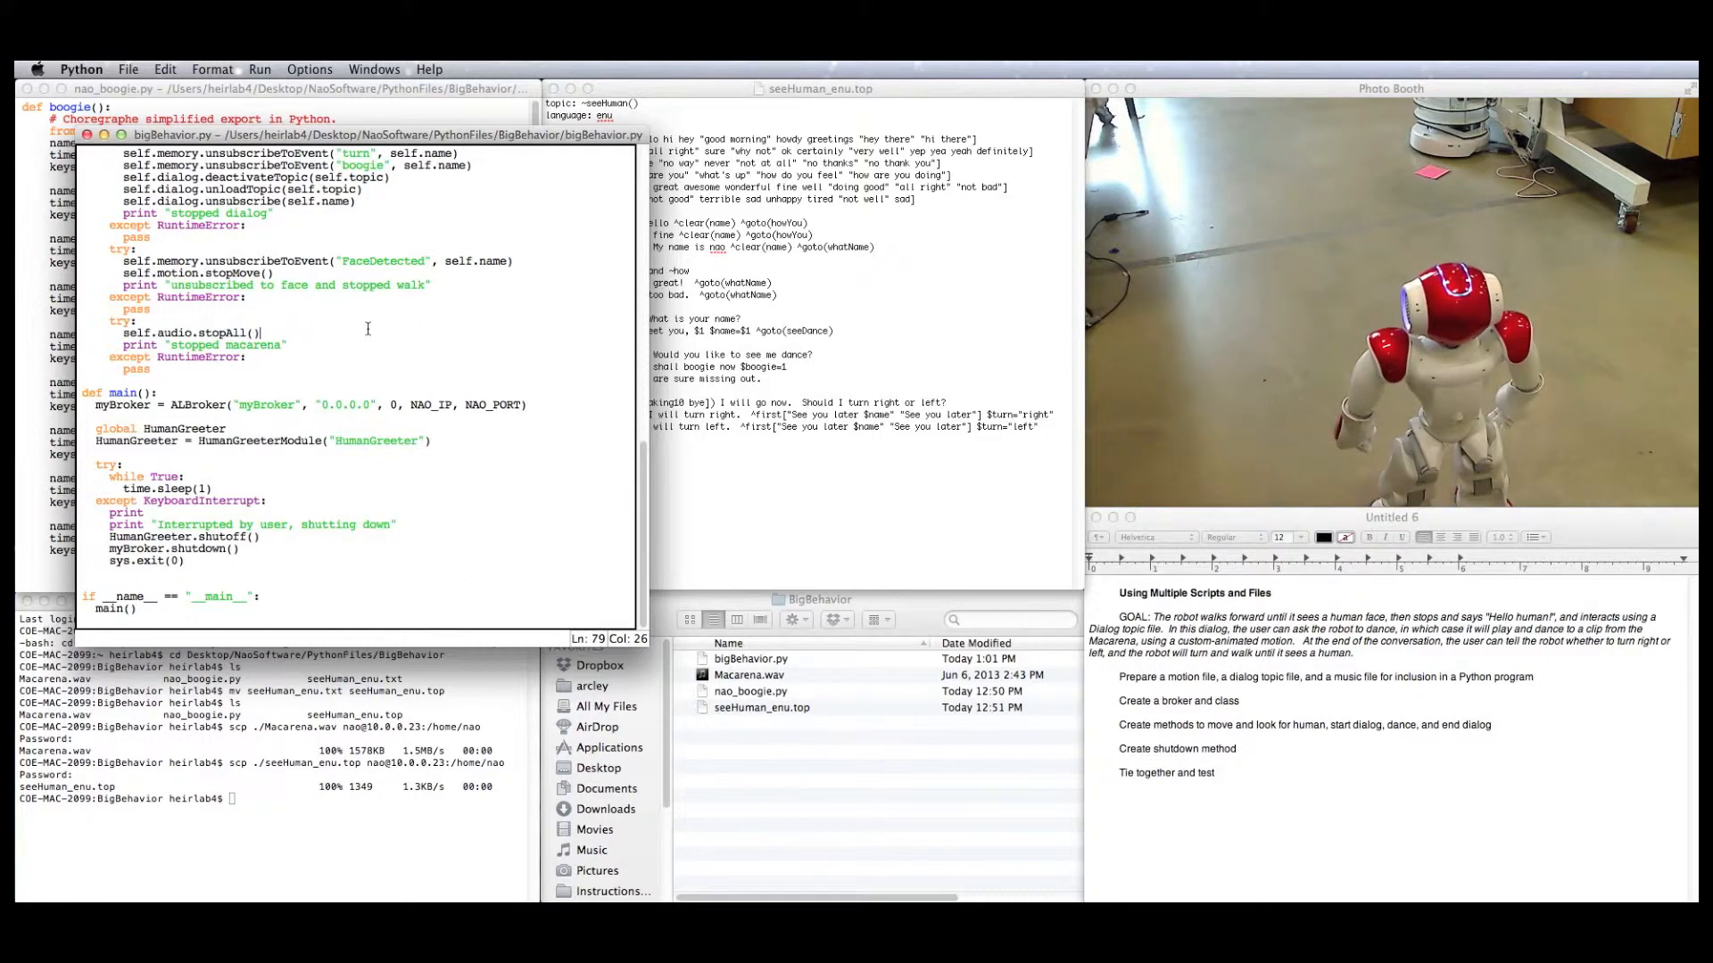
- Run bigBehavior.py with Run > Run Module so the robot starts greeting
click(259, 69)
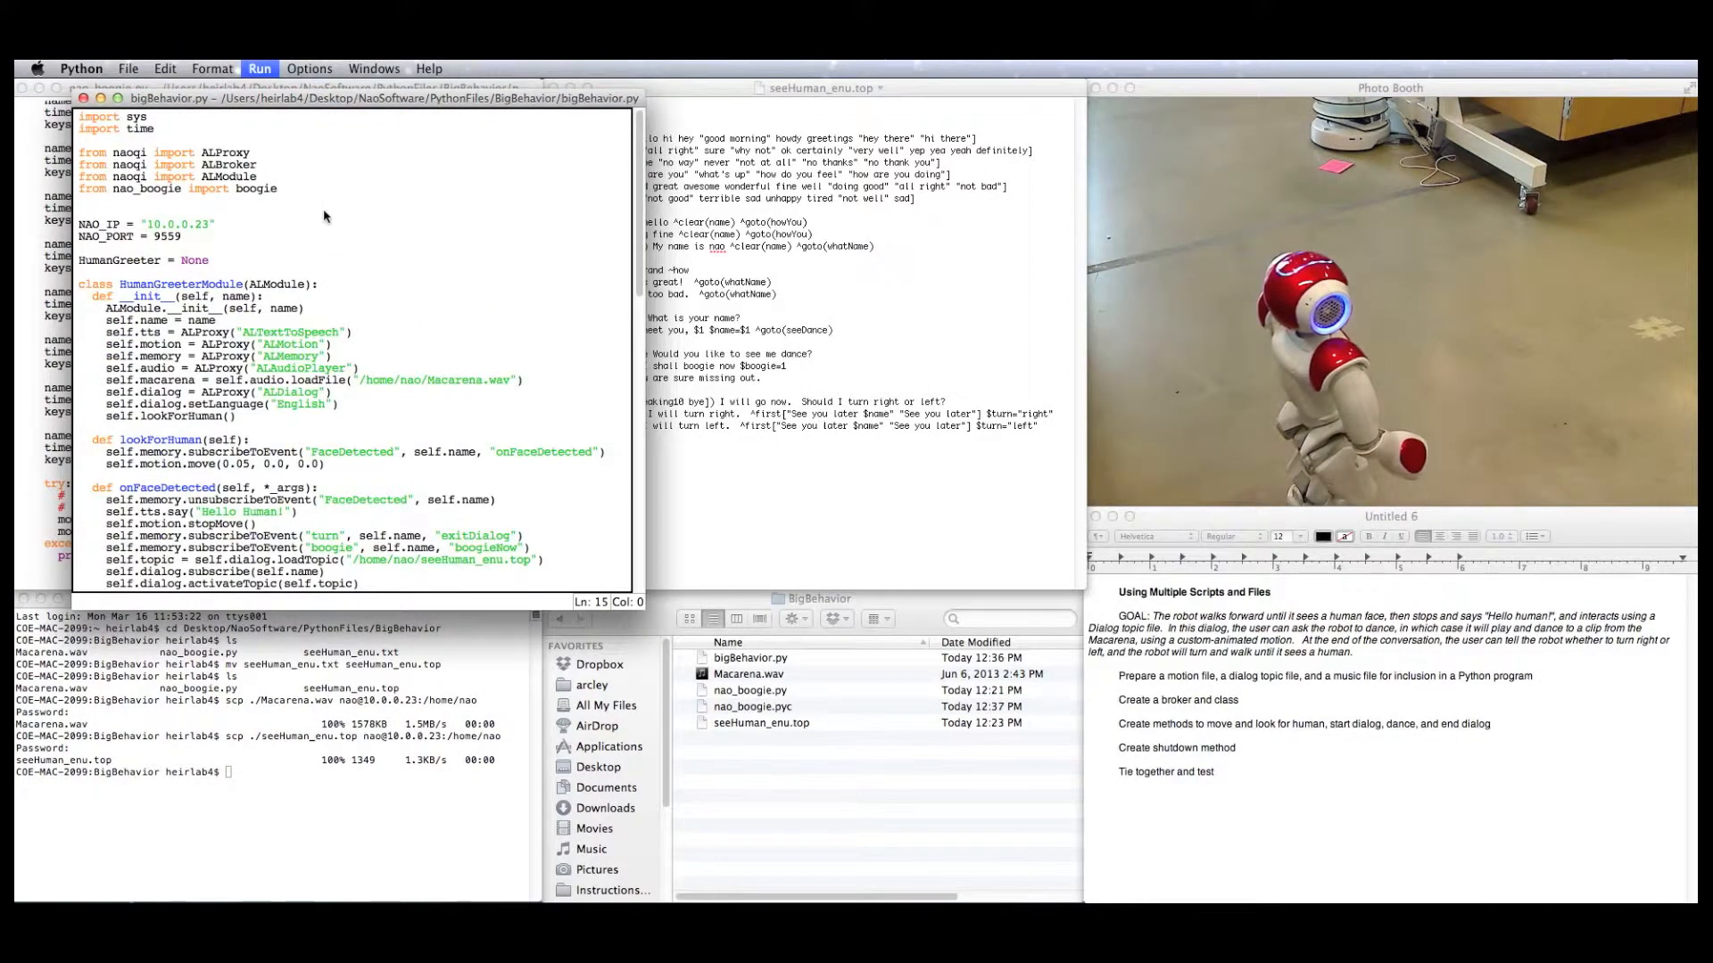
click(258, 68)
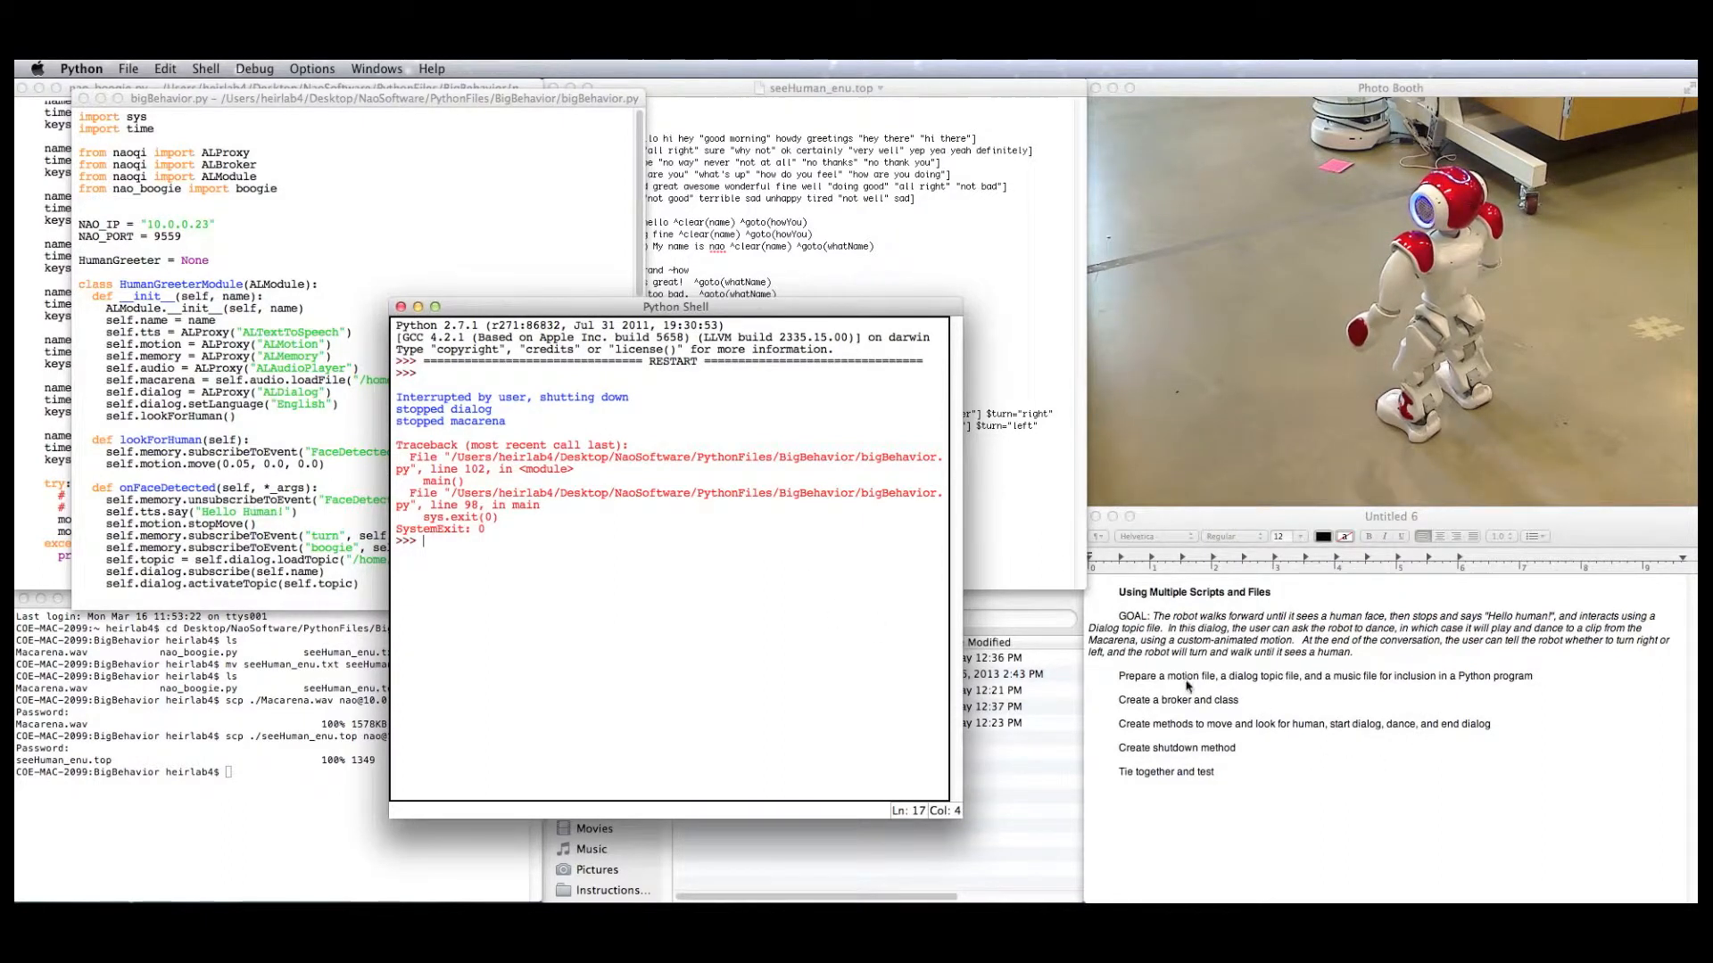
mouse_move(1140, 767)
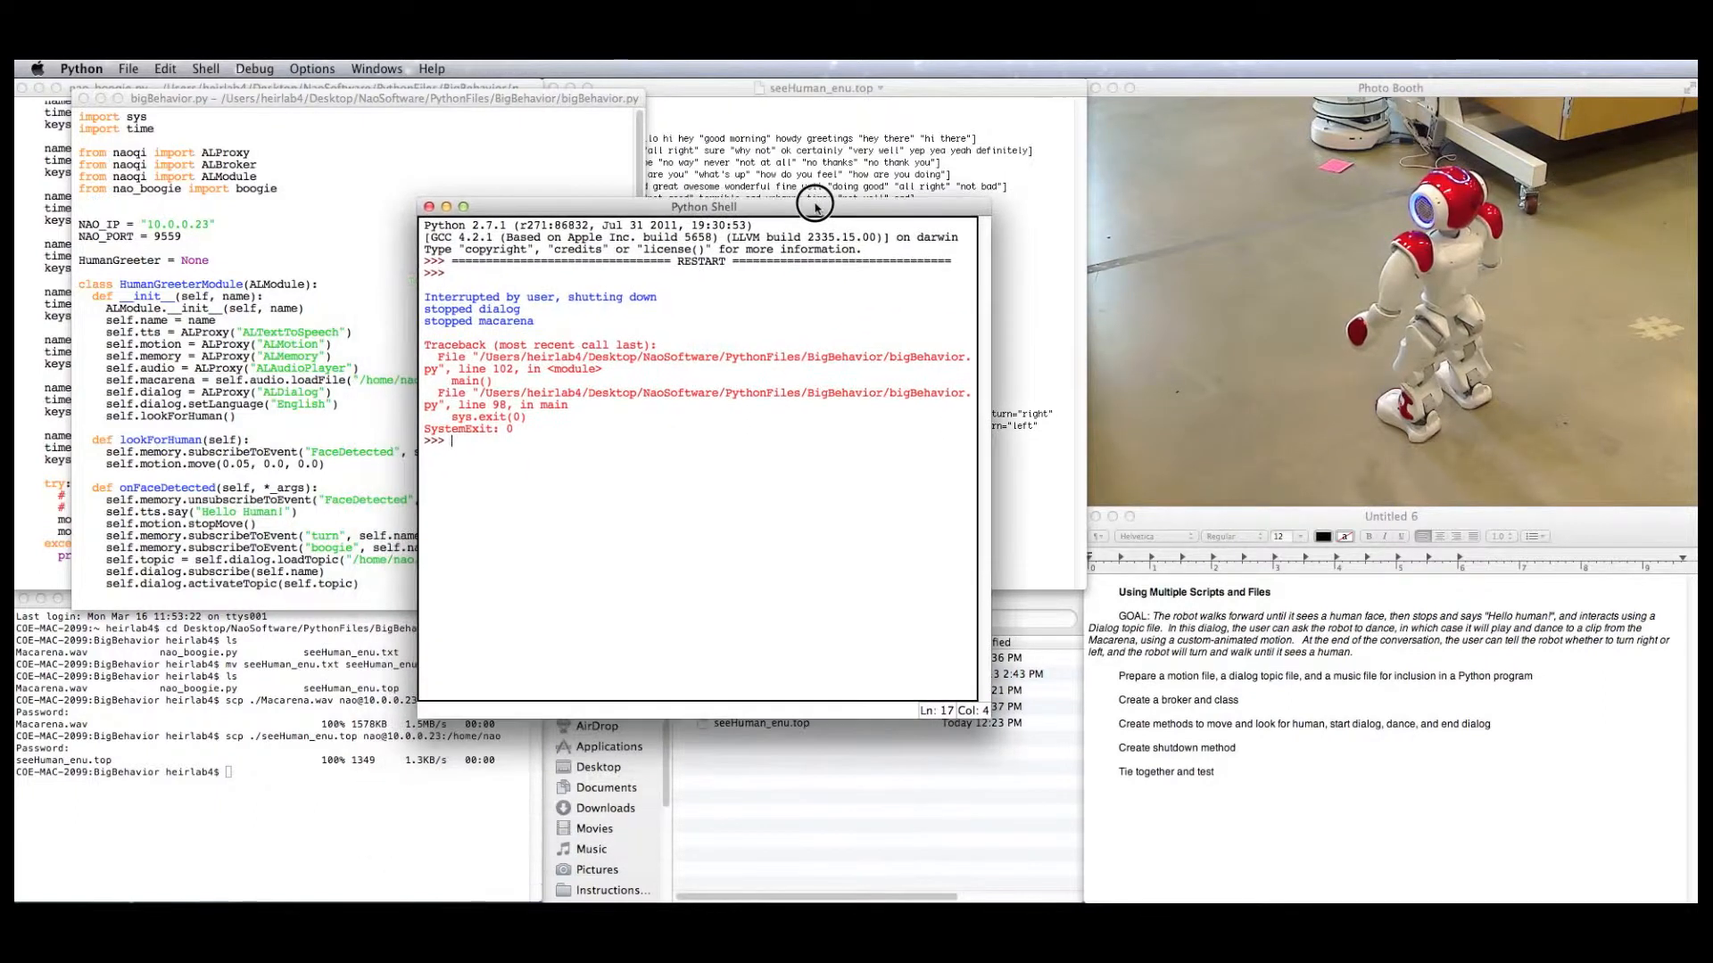
mouse_move(739, 533)
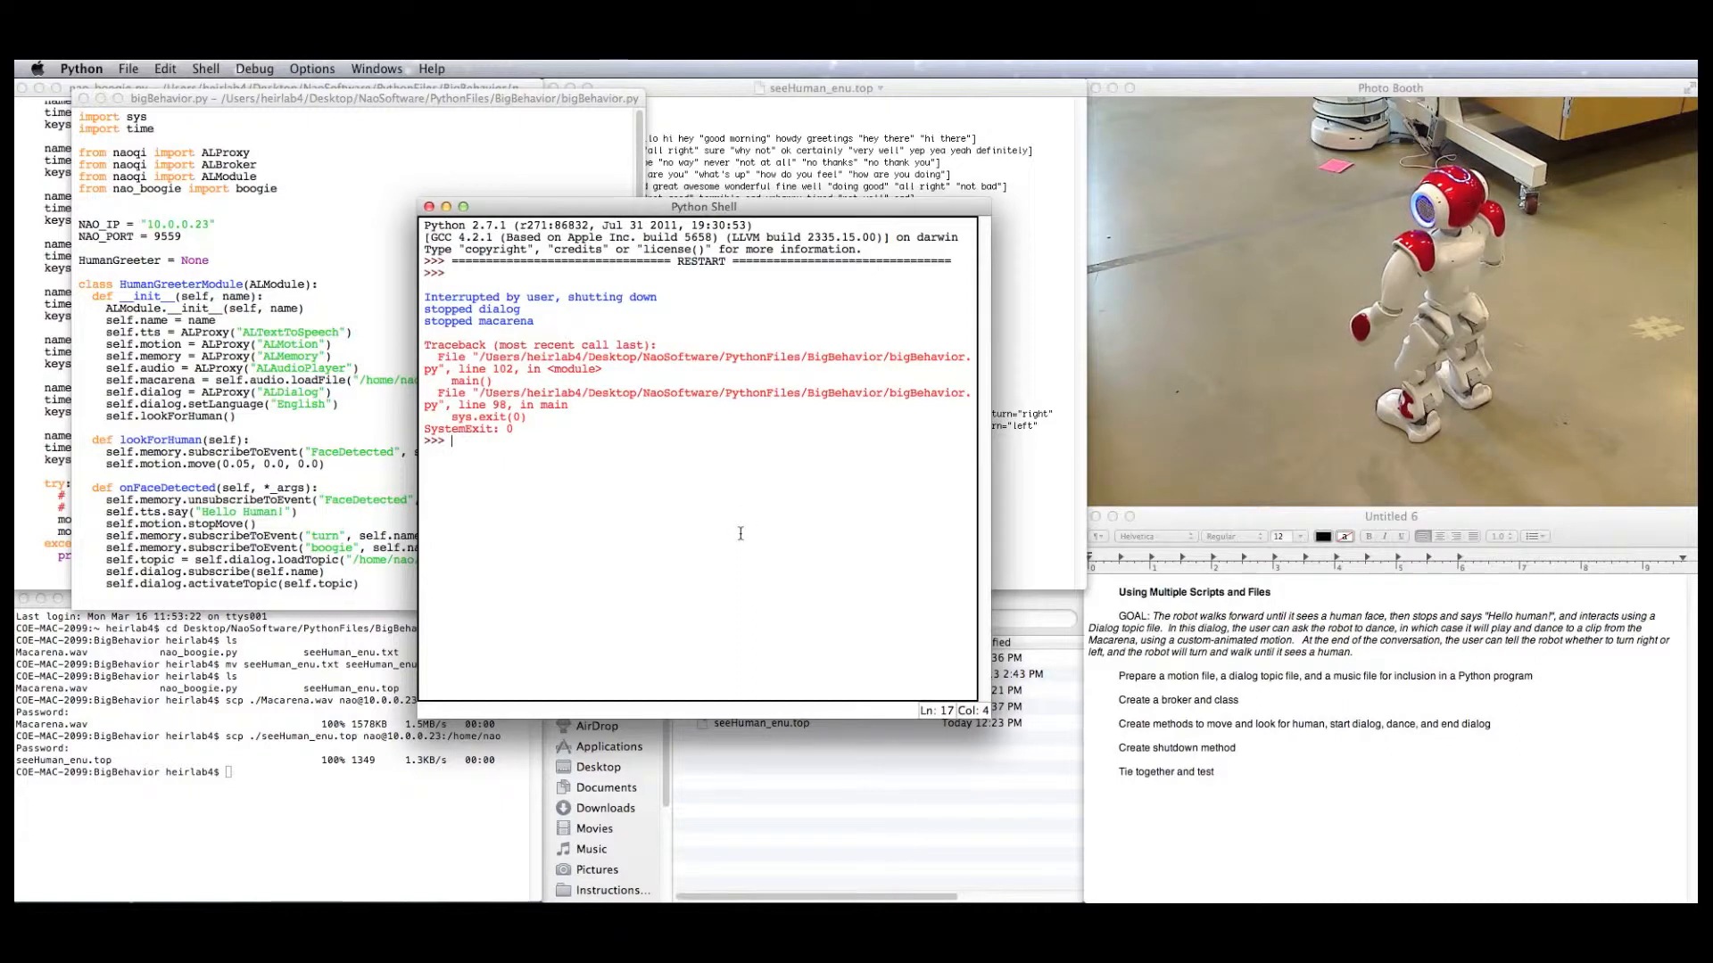